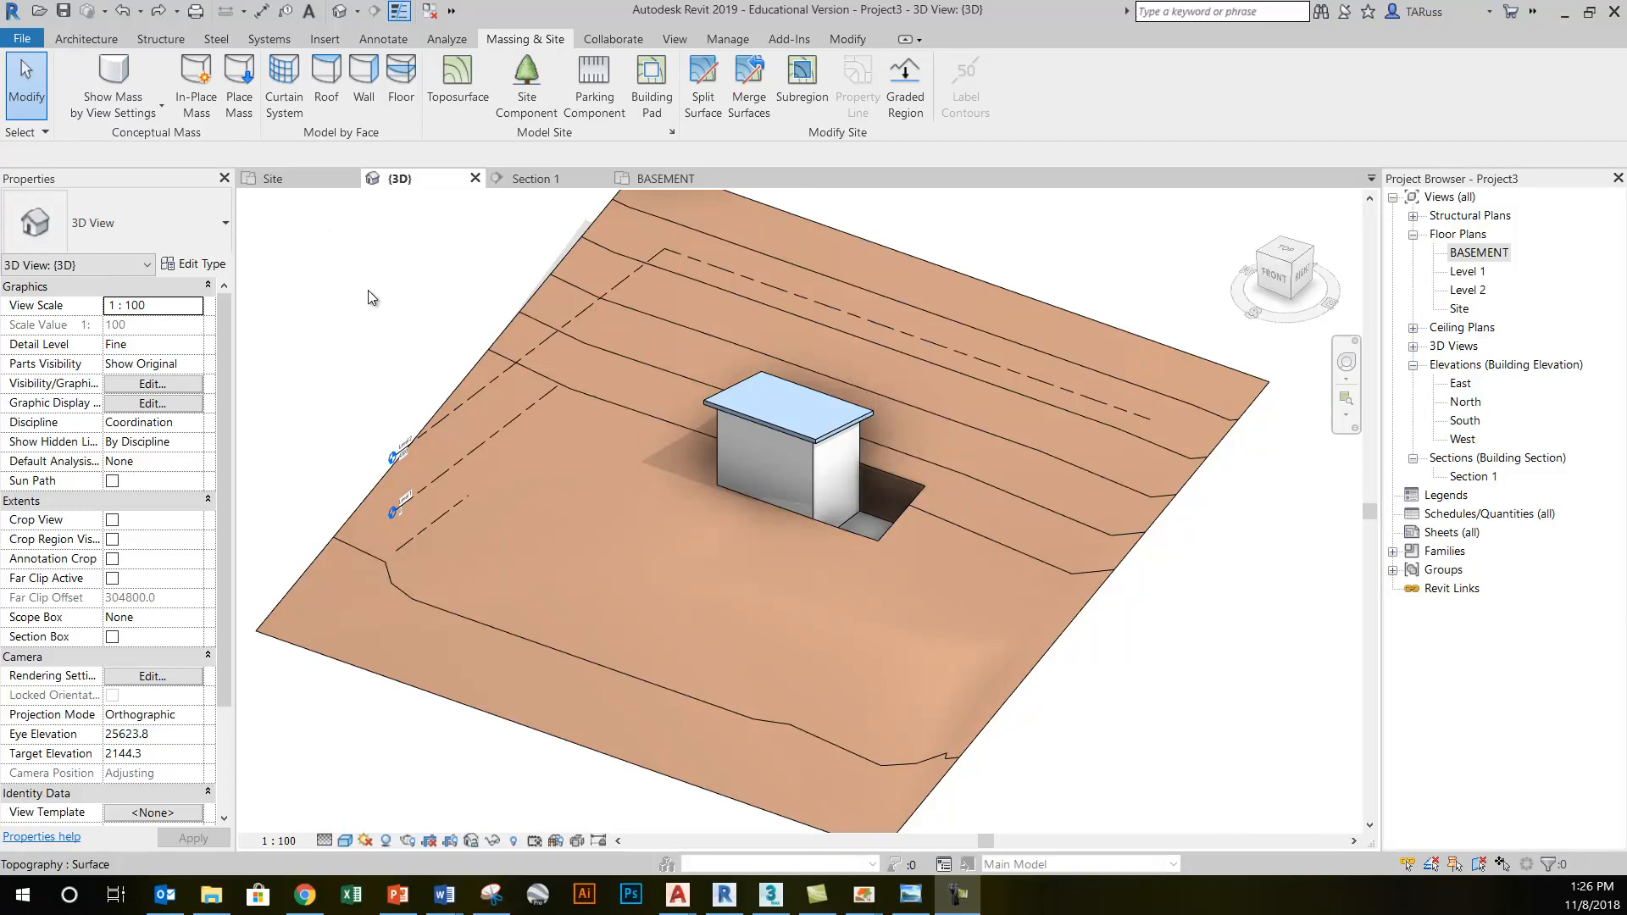
{"action": "mouse_move", "coordinate": [715, 447]}
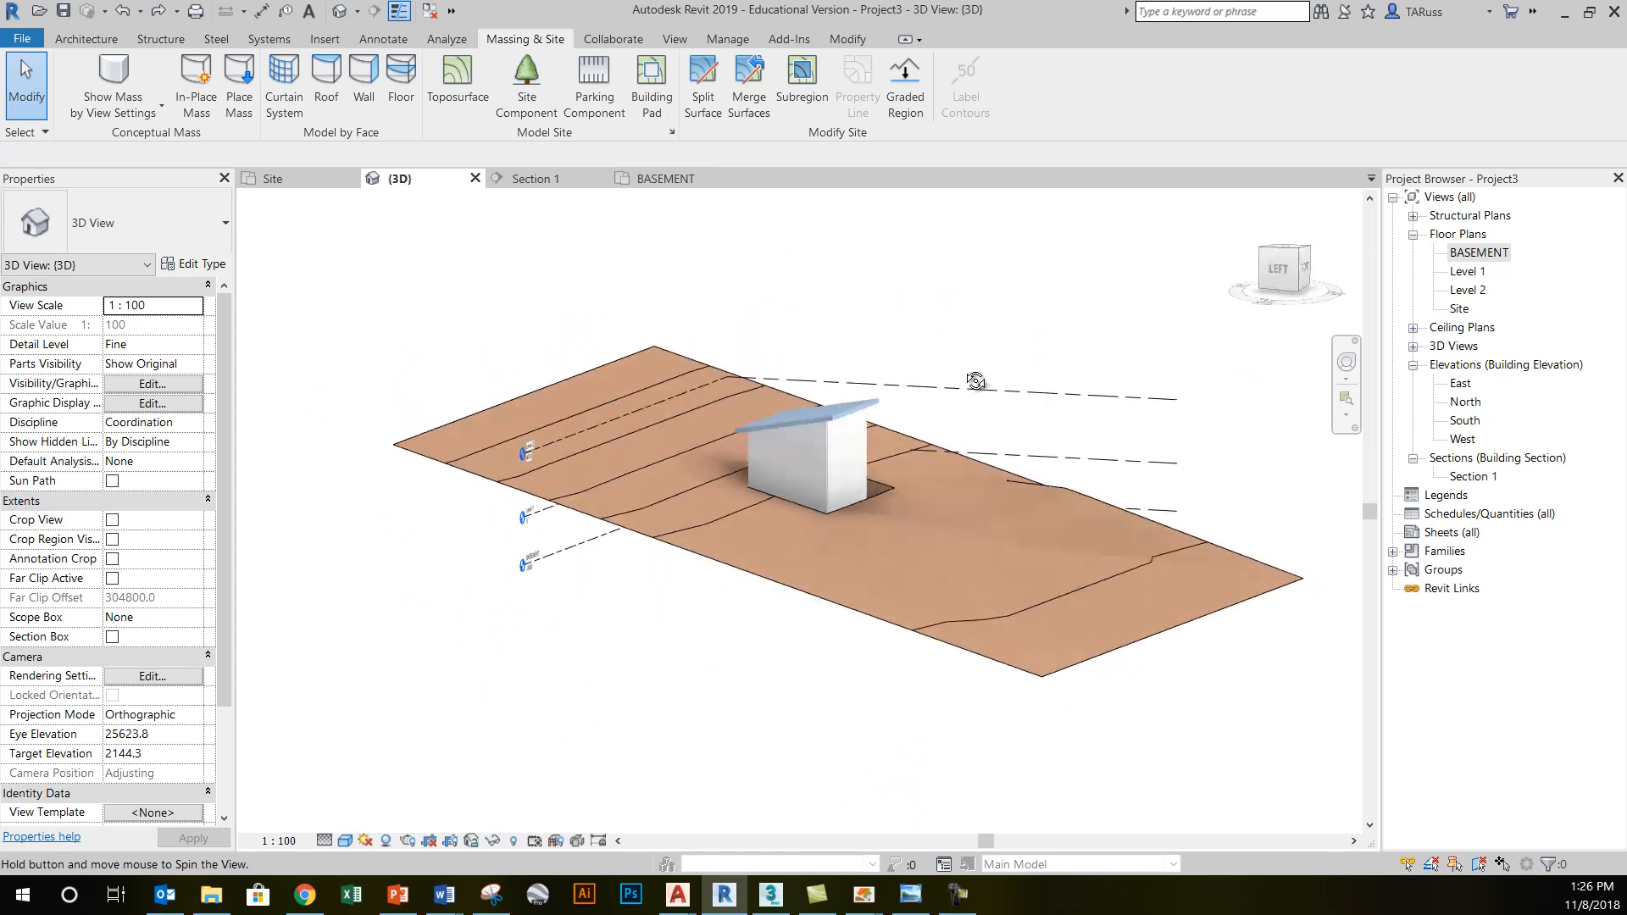
- Inspect the excavation beside the house in 3D, then go to the BASEMENT floor plan
{"action": "left_click_drag", "start_coordinate": [976, 378], "coordinate": [698, 505]}
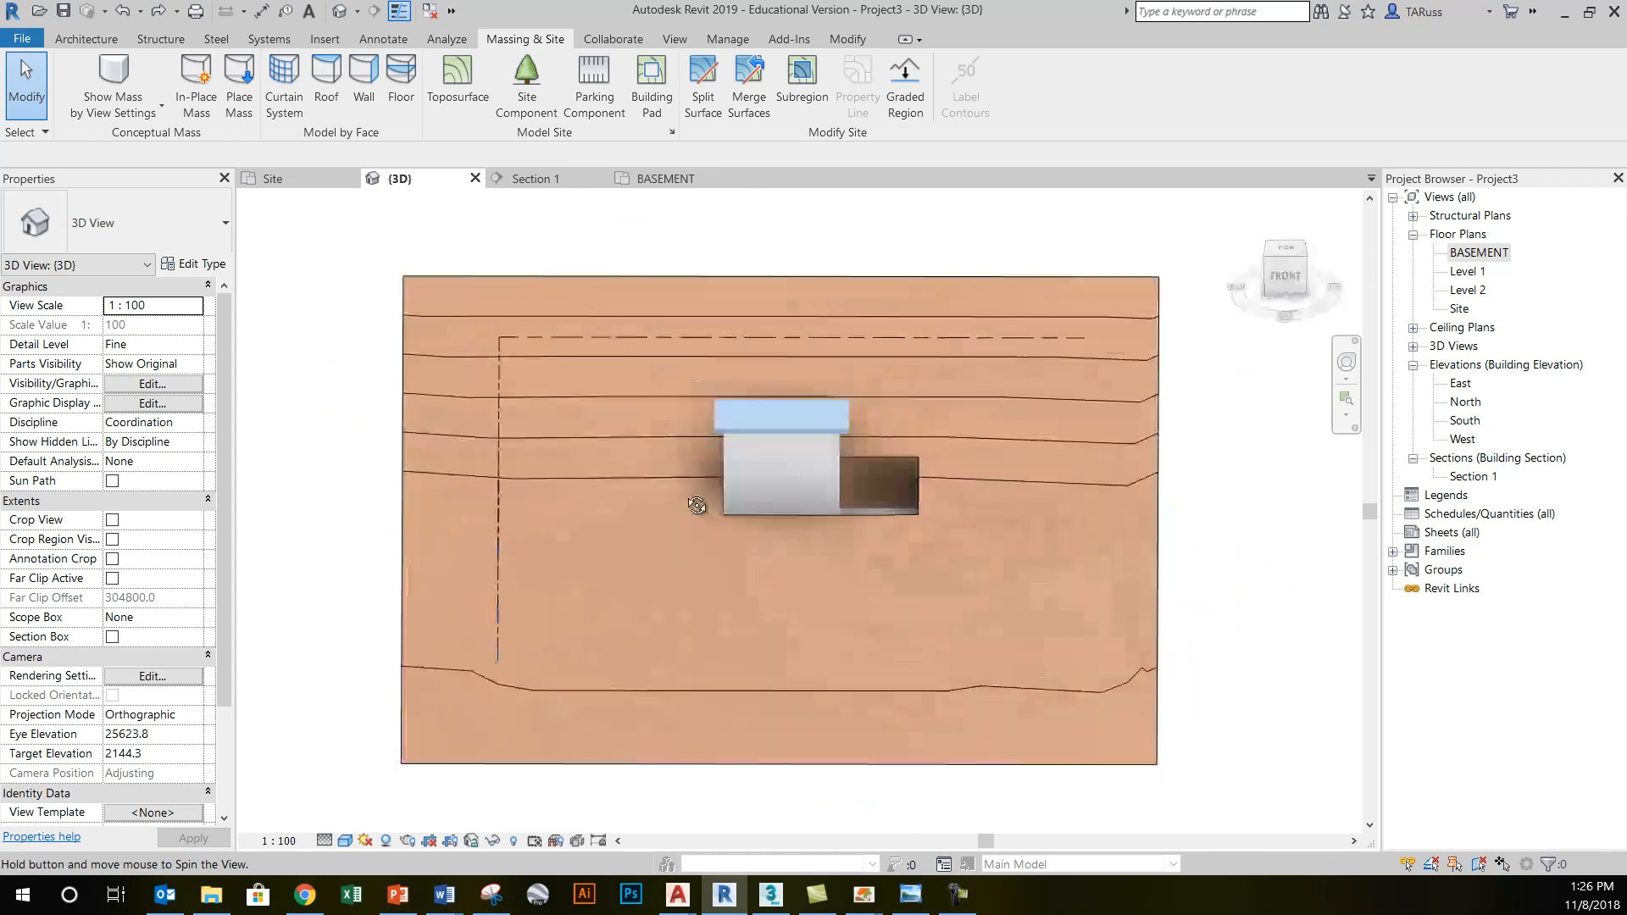
{"action": "left_click_drag", "start_coordinate": [696, 505], "coordinate": [951, 459]}
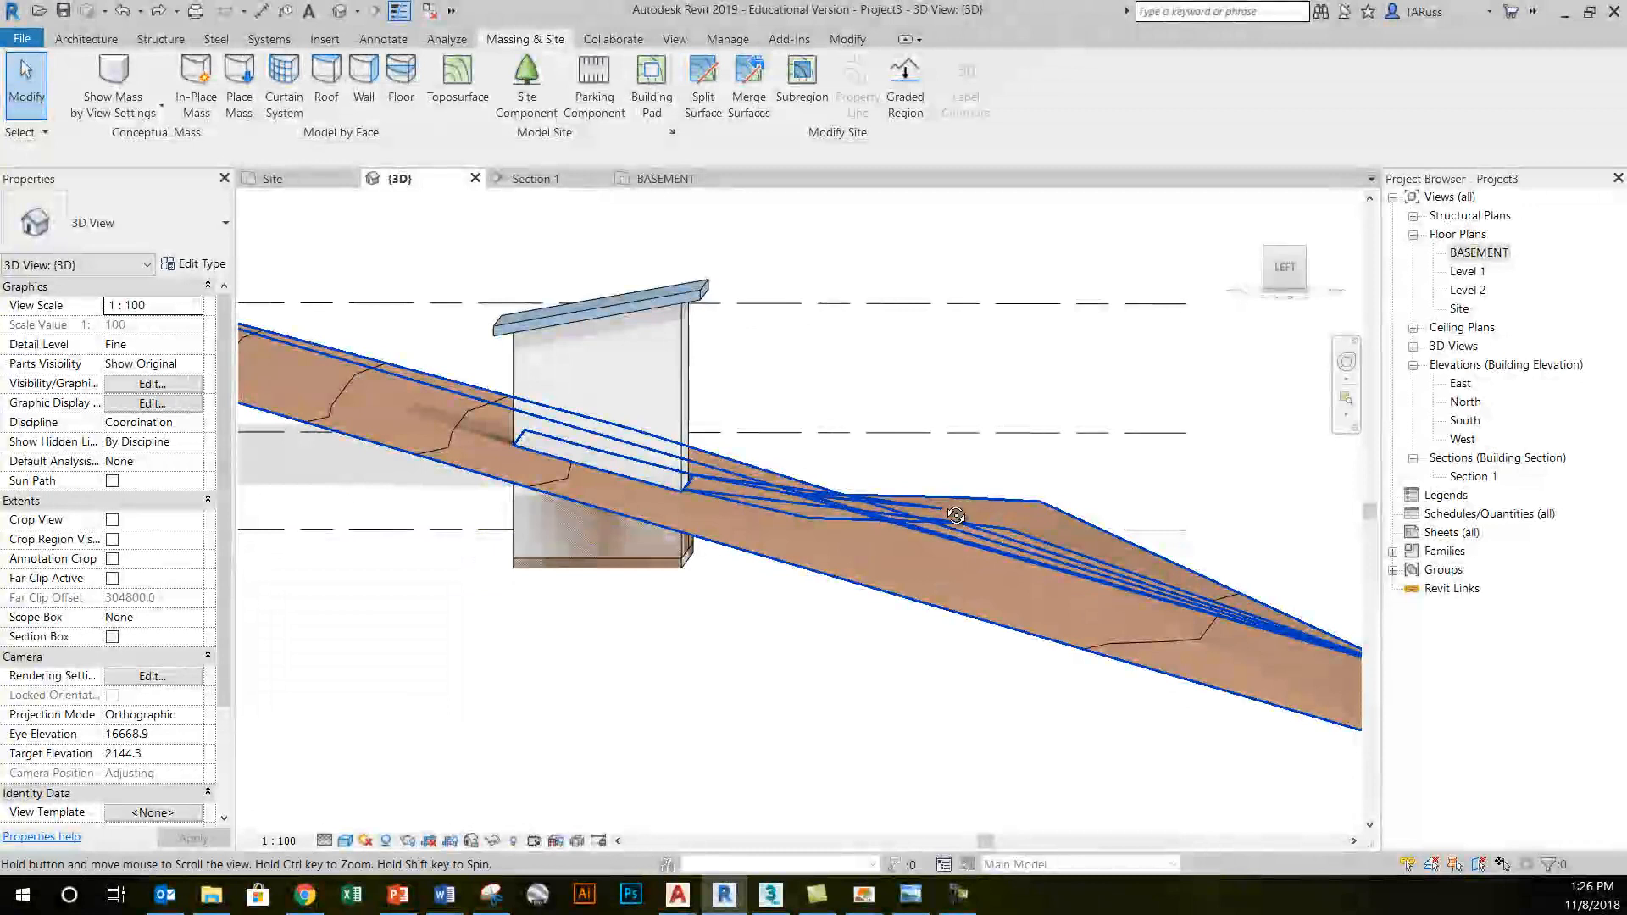
{"action": "left_click_drag", "start_coordinate": [955, 515], "coordinate": [922, 493]}
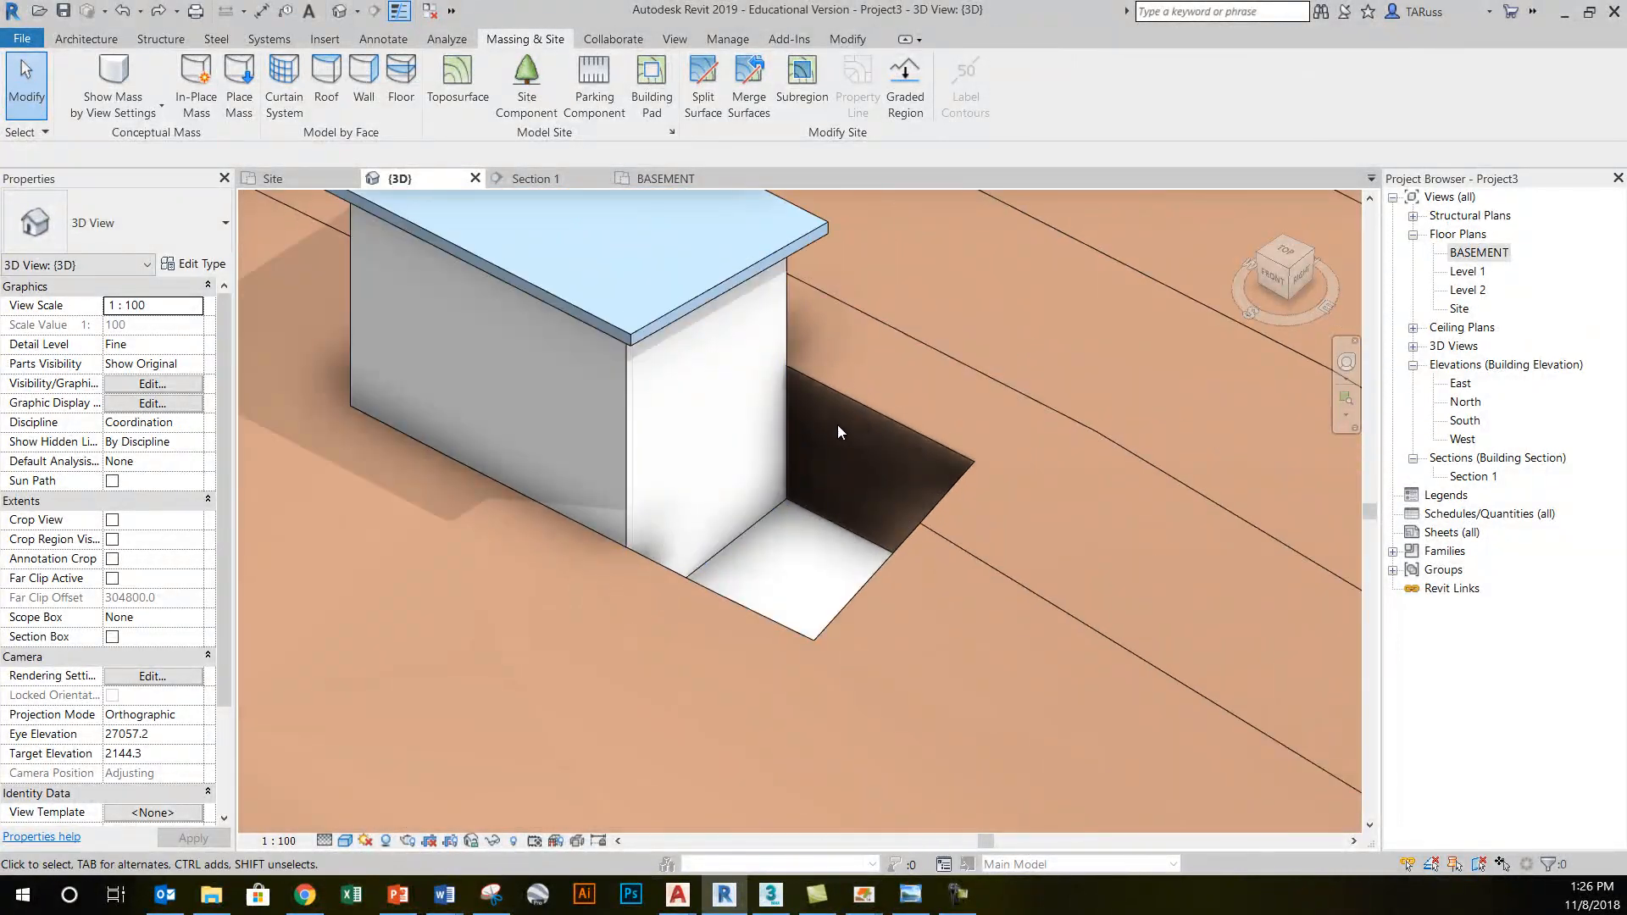
{"action": "left_click_drag", "start_coordinate": [841, 432], "coordinate": [1012, 502]}
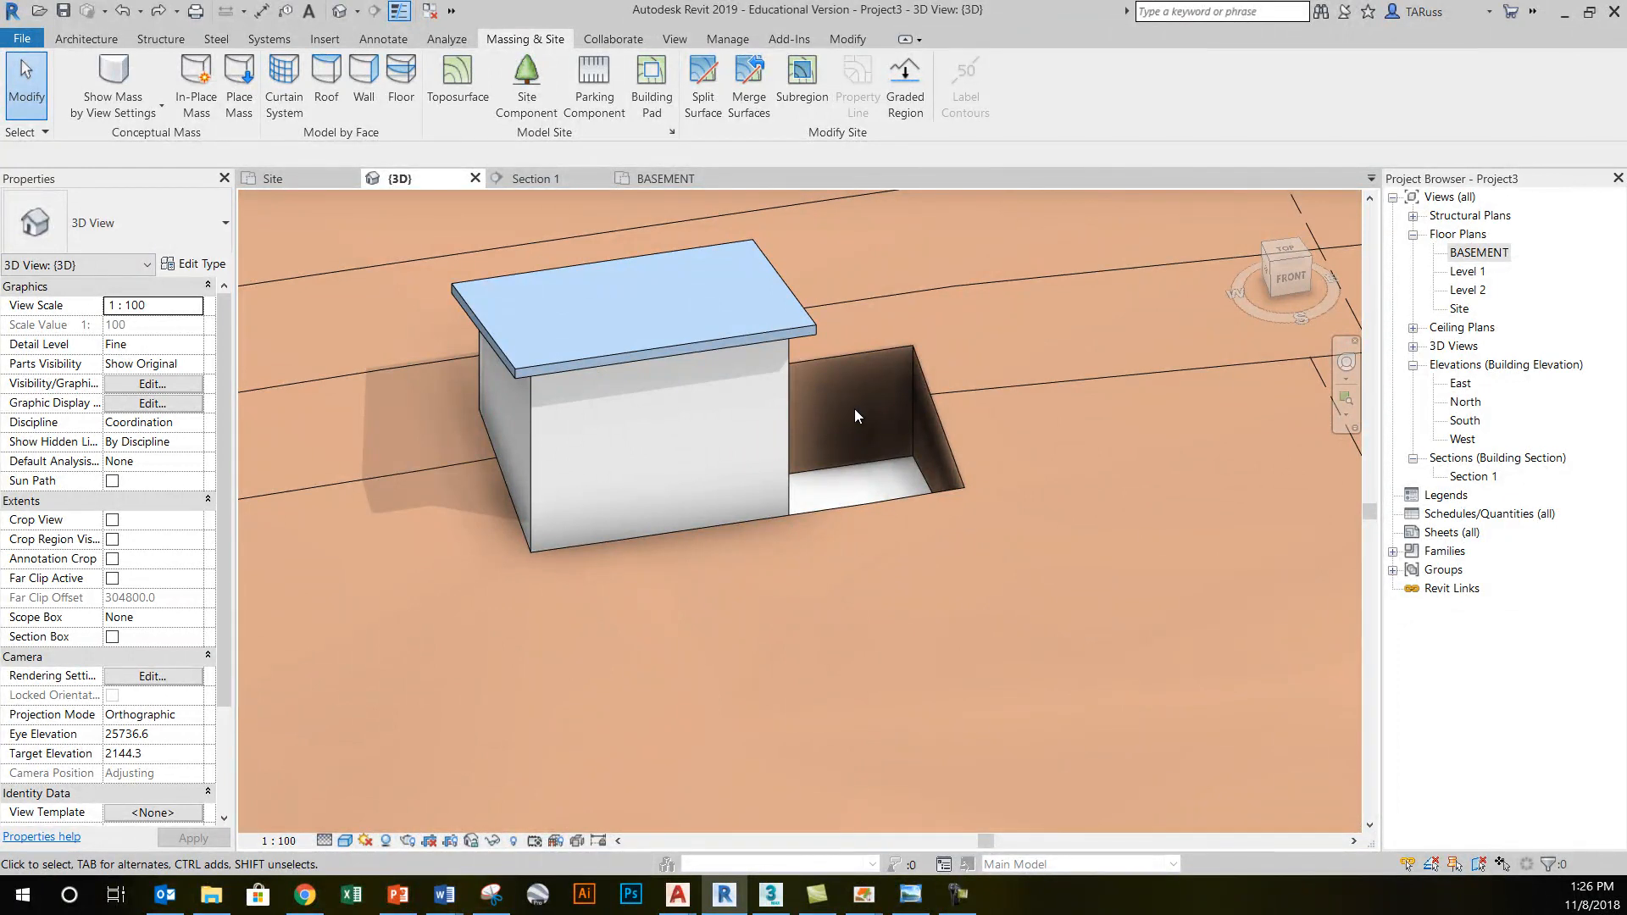
{"action": "left_click", "coordinate": [678, 322]}
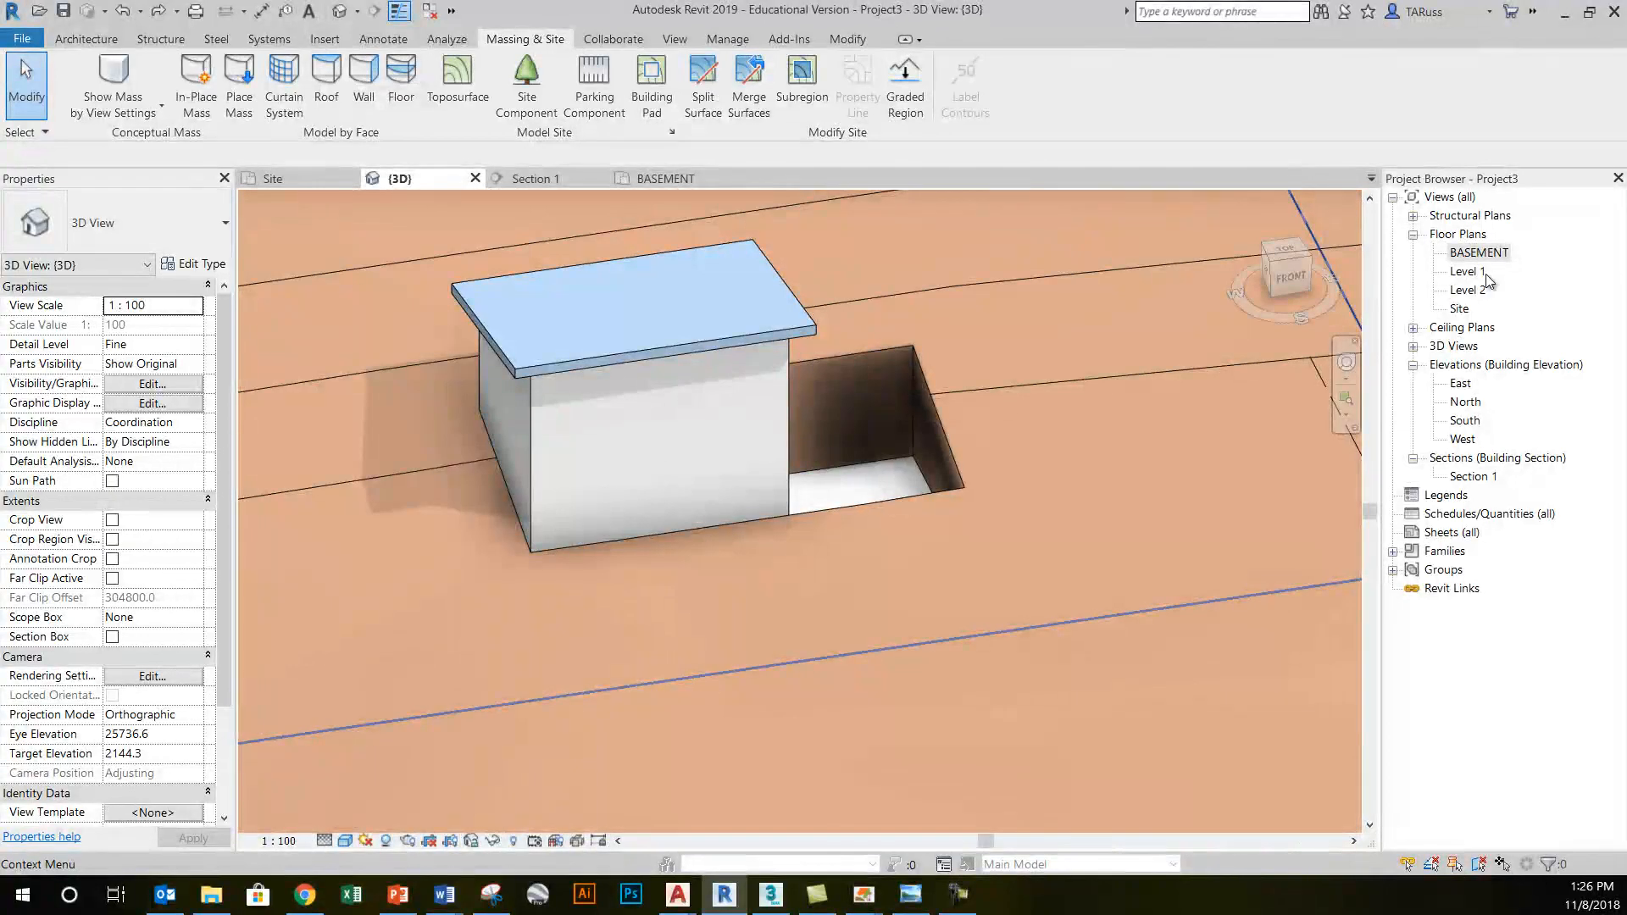
{"action": "double_click", "coordinate": [1478, 253]}
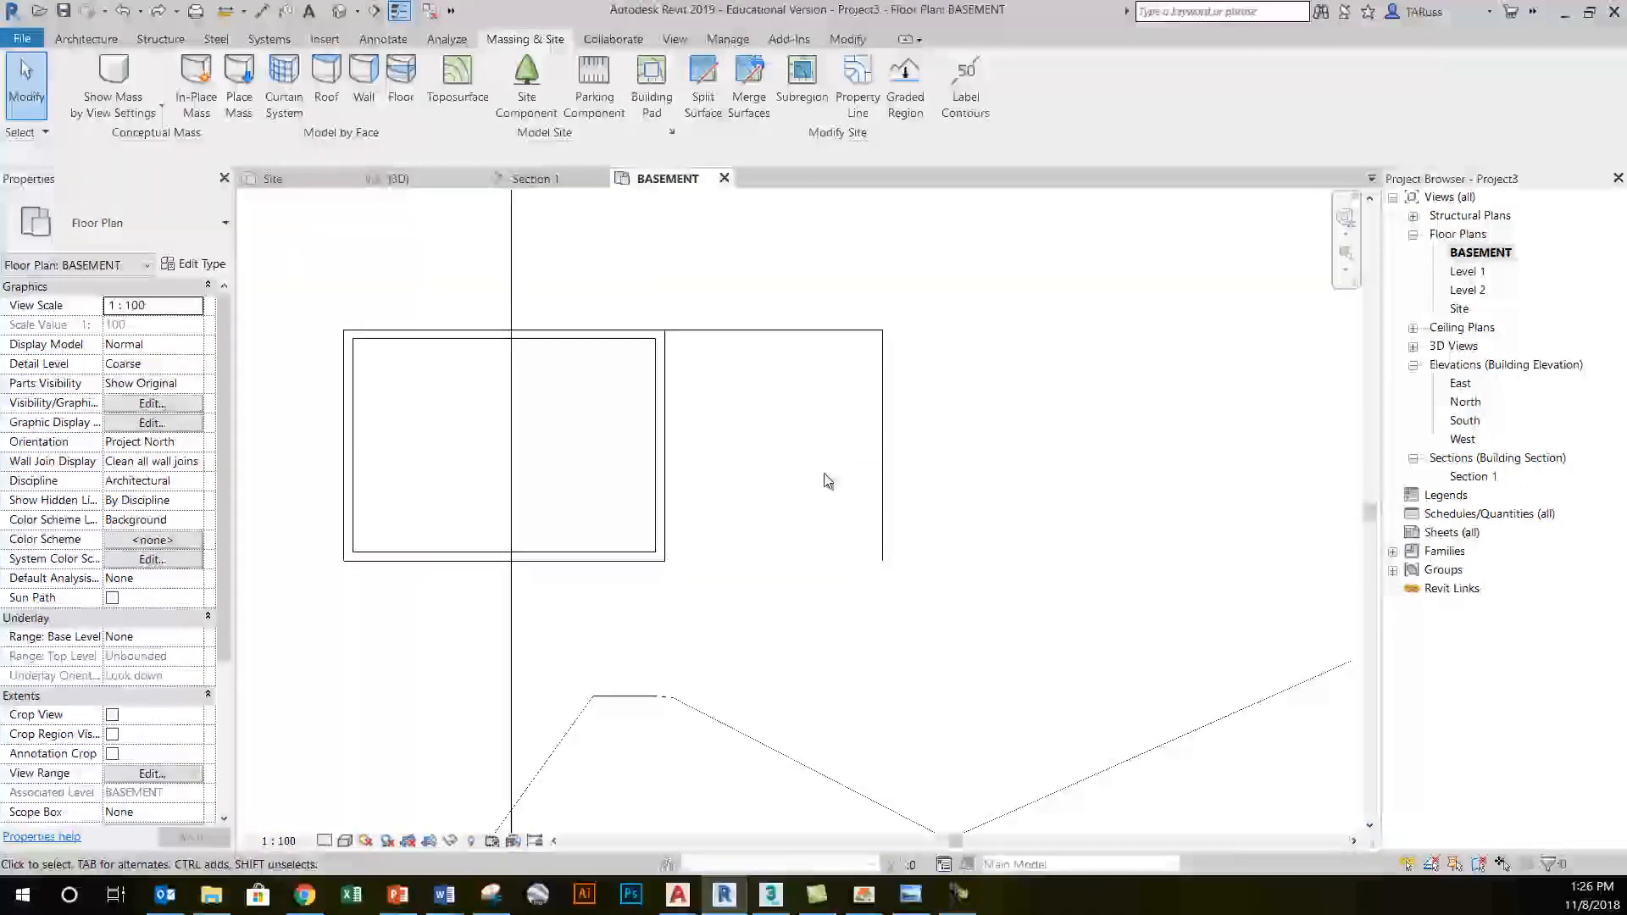
- Draw a basement wall along the excavation edge with its location line on Finish Face
{"action": "left_click", "coordinate": [85, 39]}
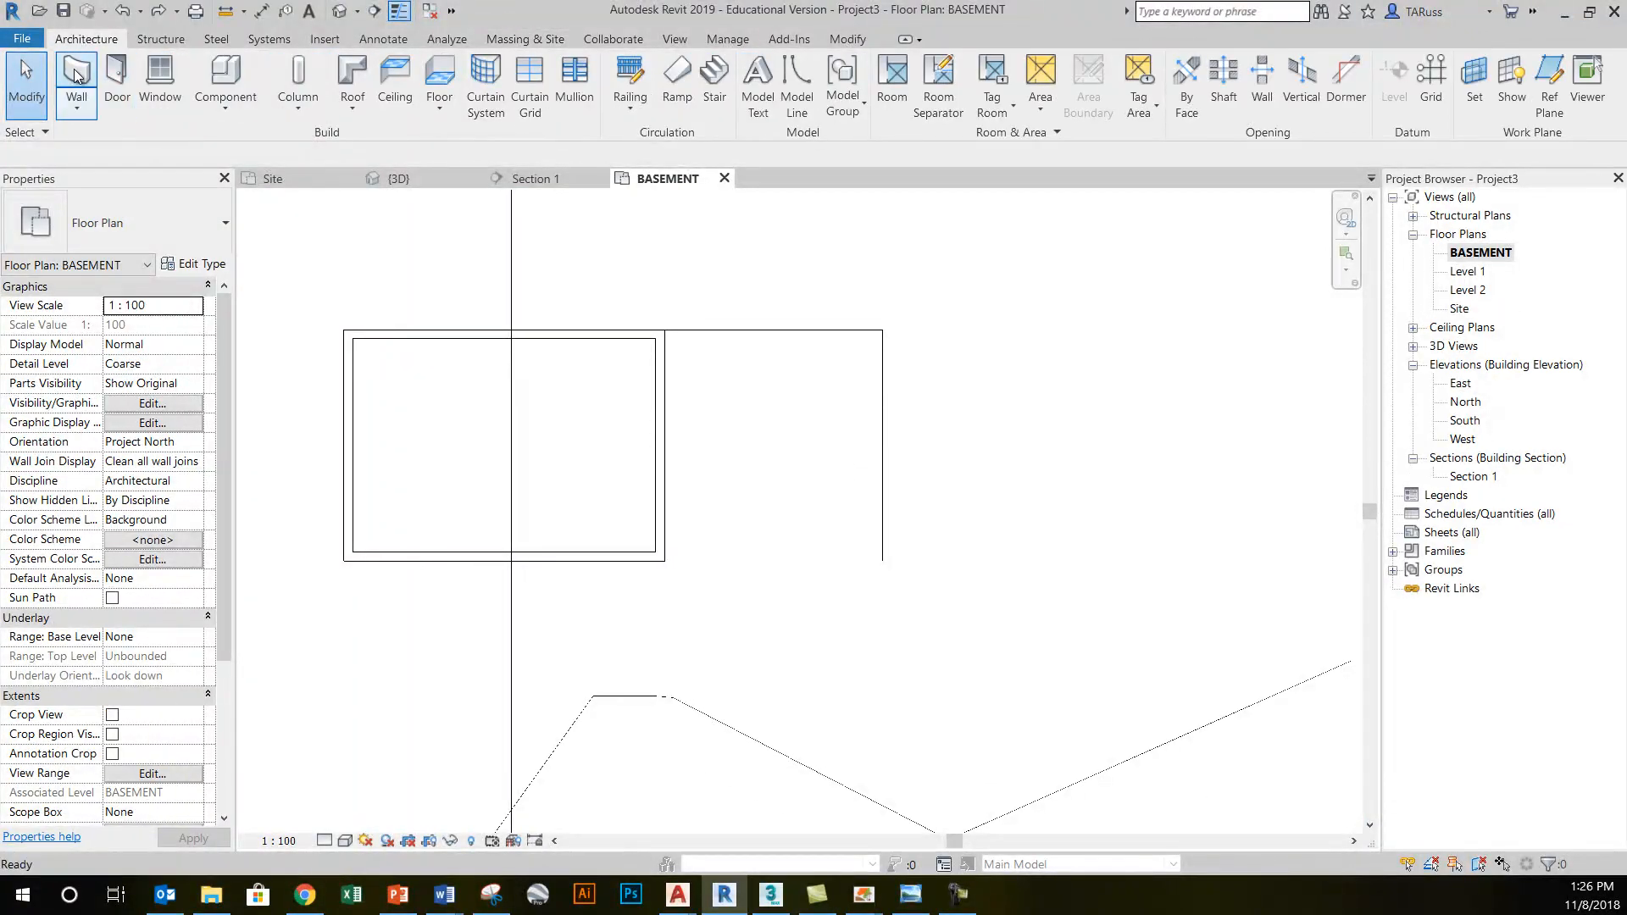
{"action": "left_click", "coordinate": [74, 71]}
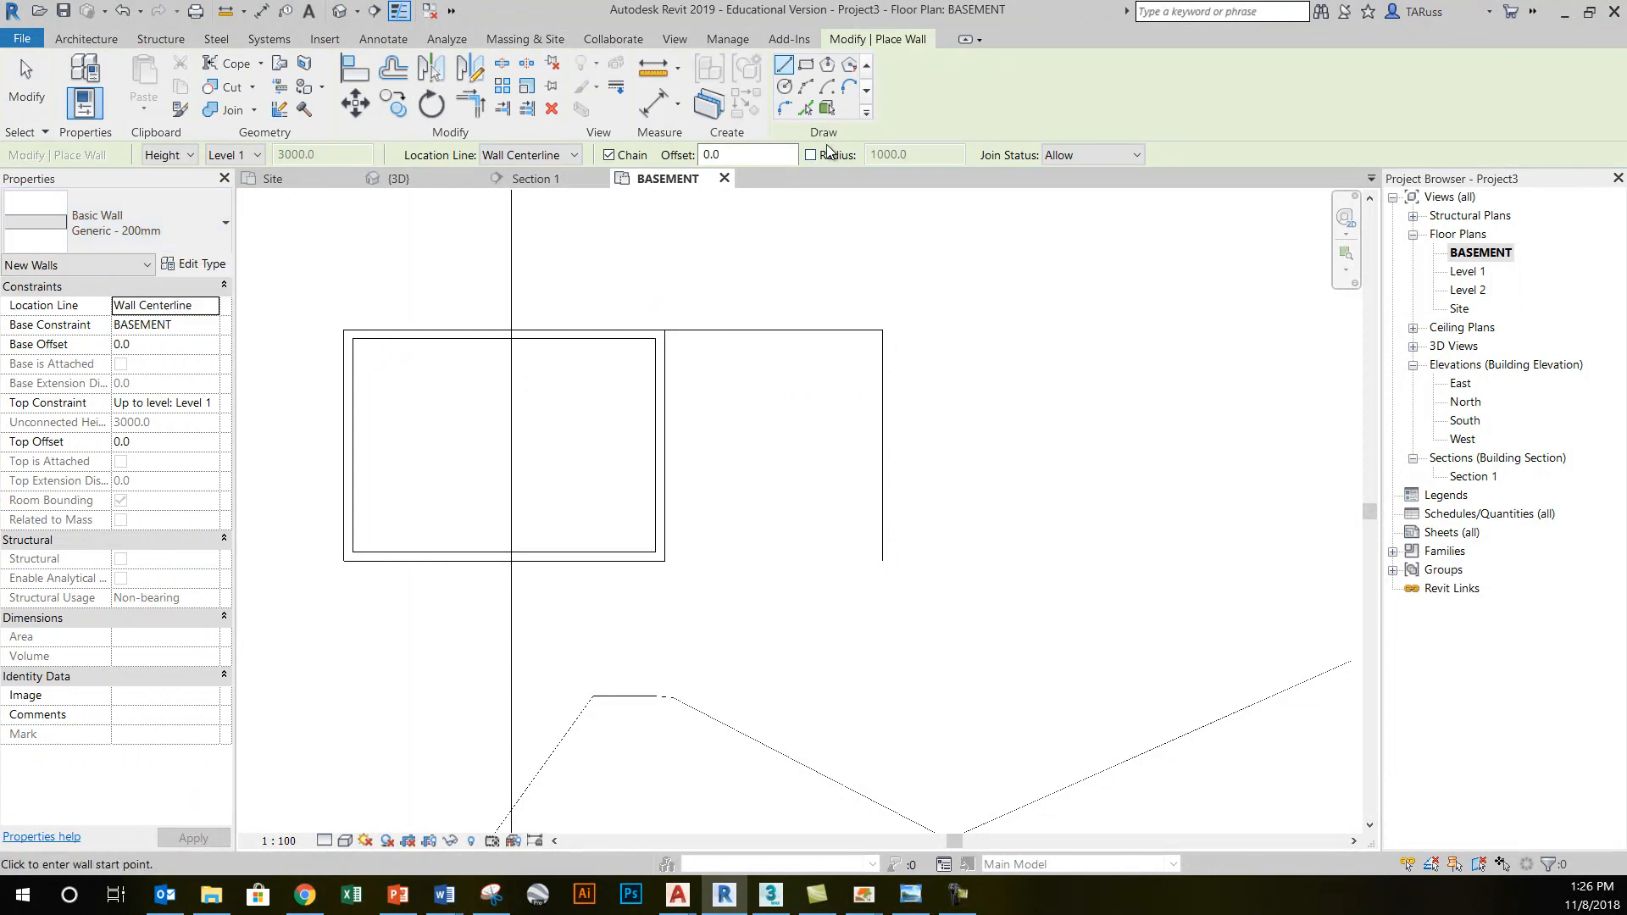
{"action": "left_click", "coordinate": [572, 154]}
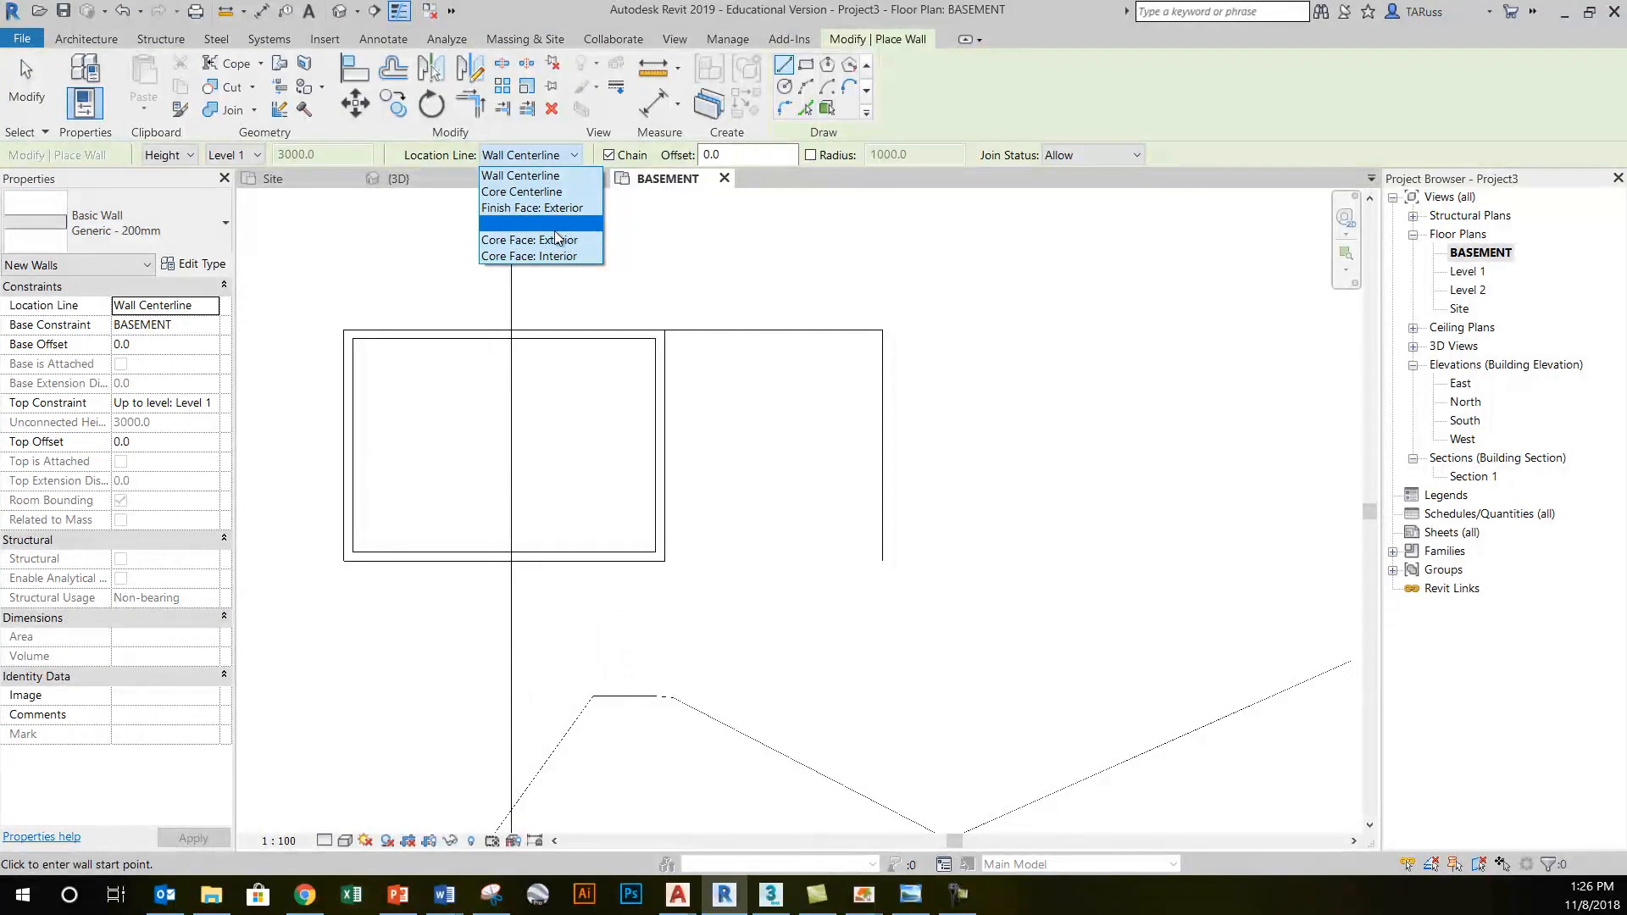
{"action": "left_click", "coordinate": [533, 256]}
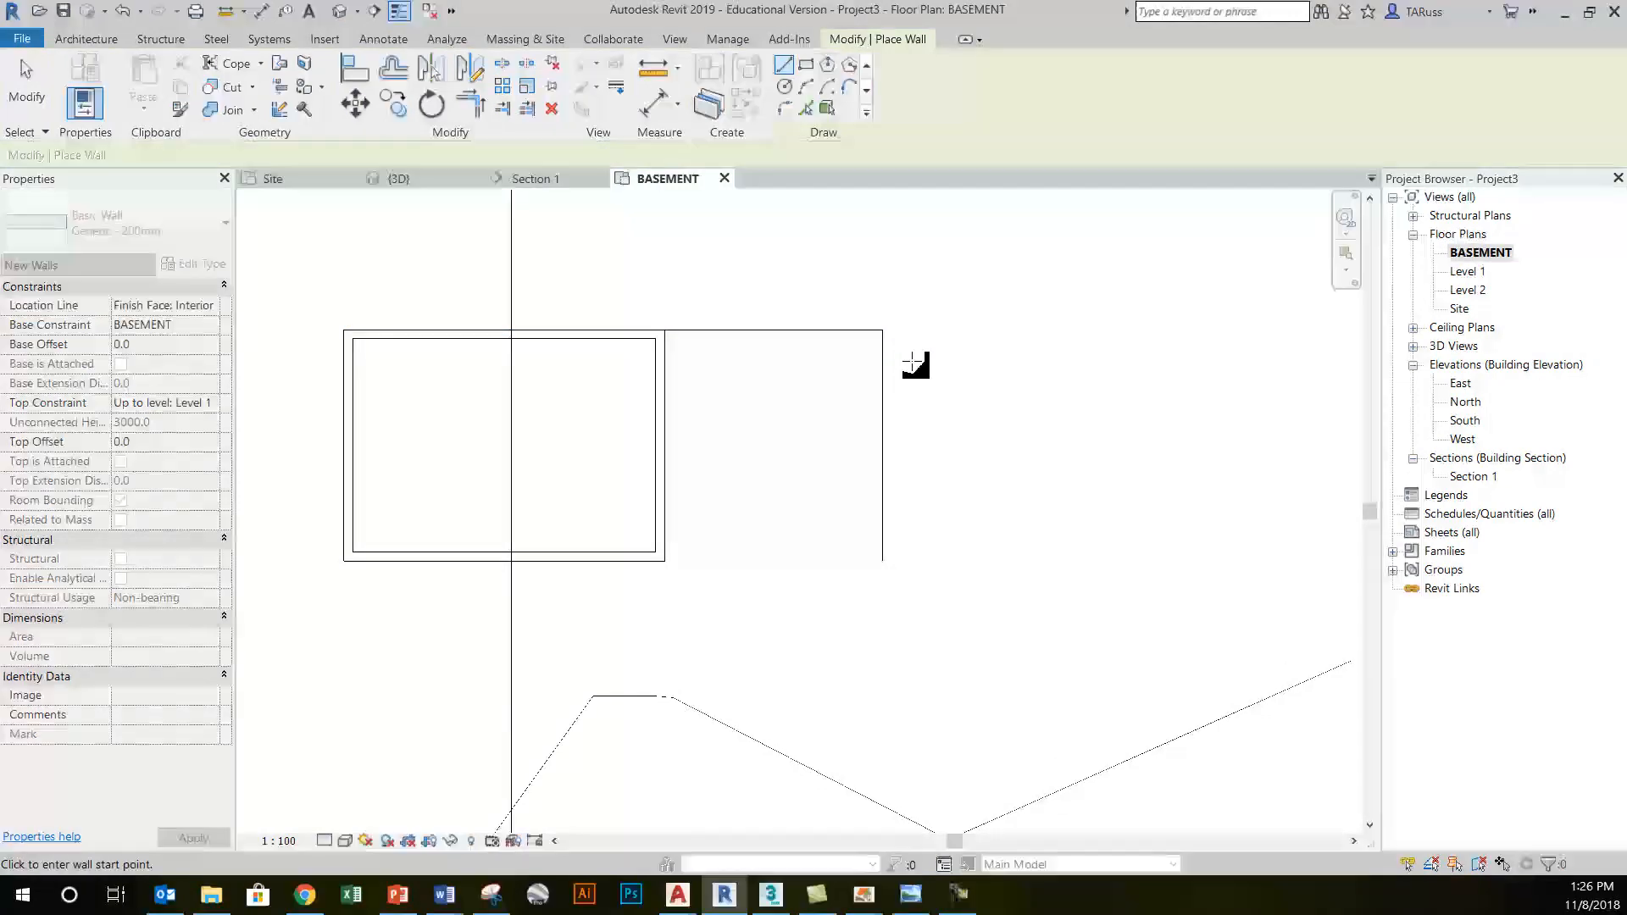
{"action": "left_click", "coordinate": [661, 332]}
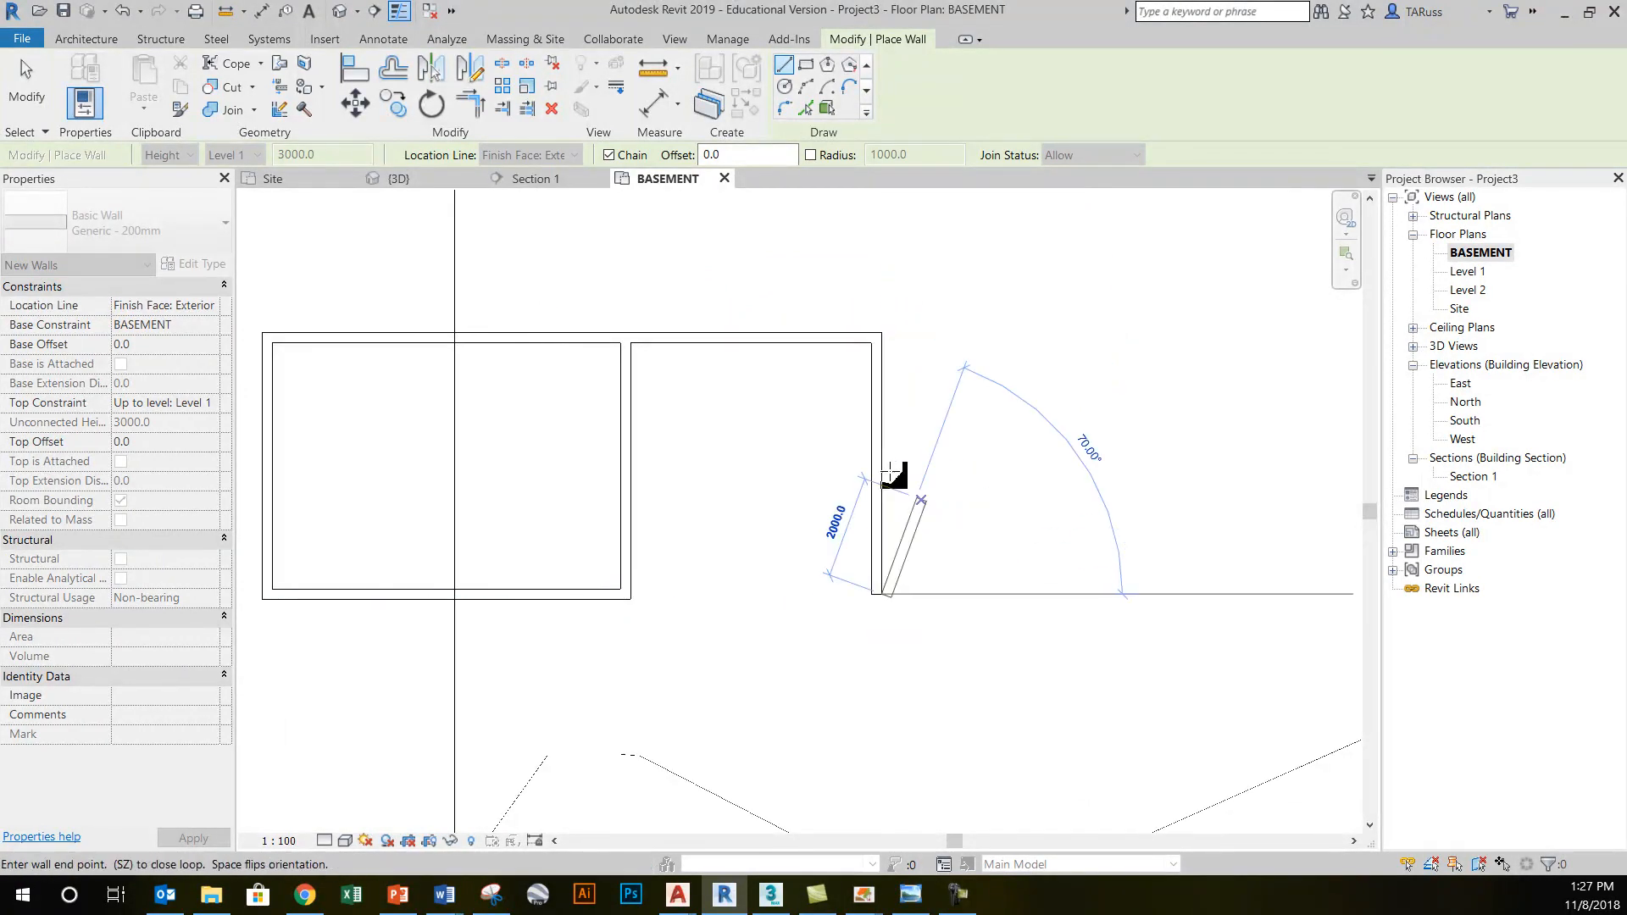
{"action": "left_click", "coordinate": [396, 178]}
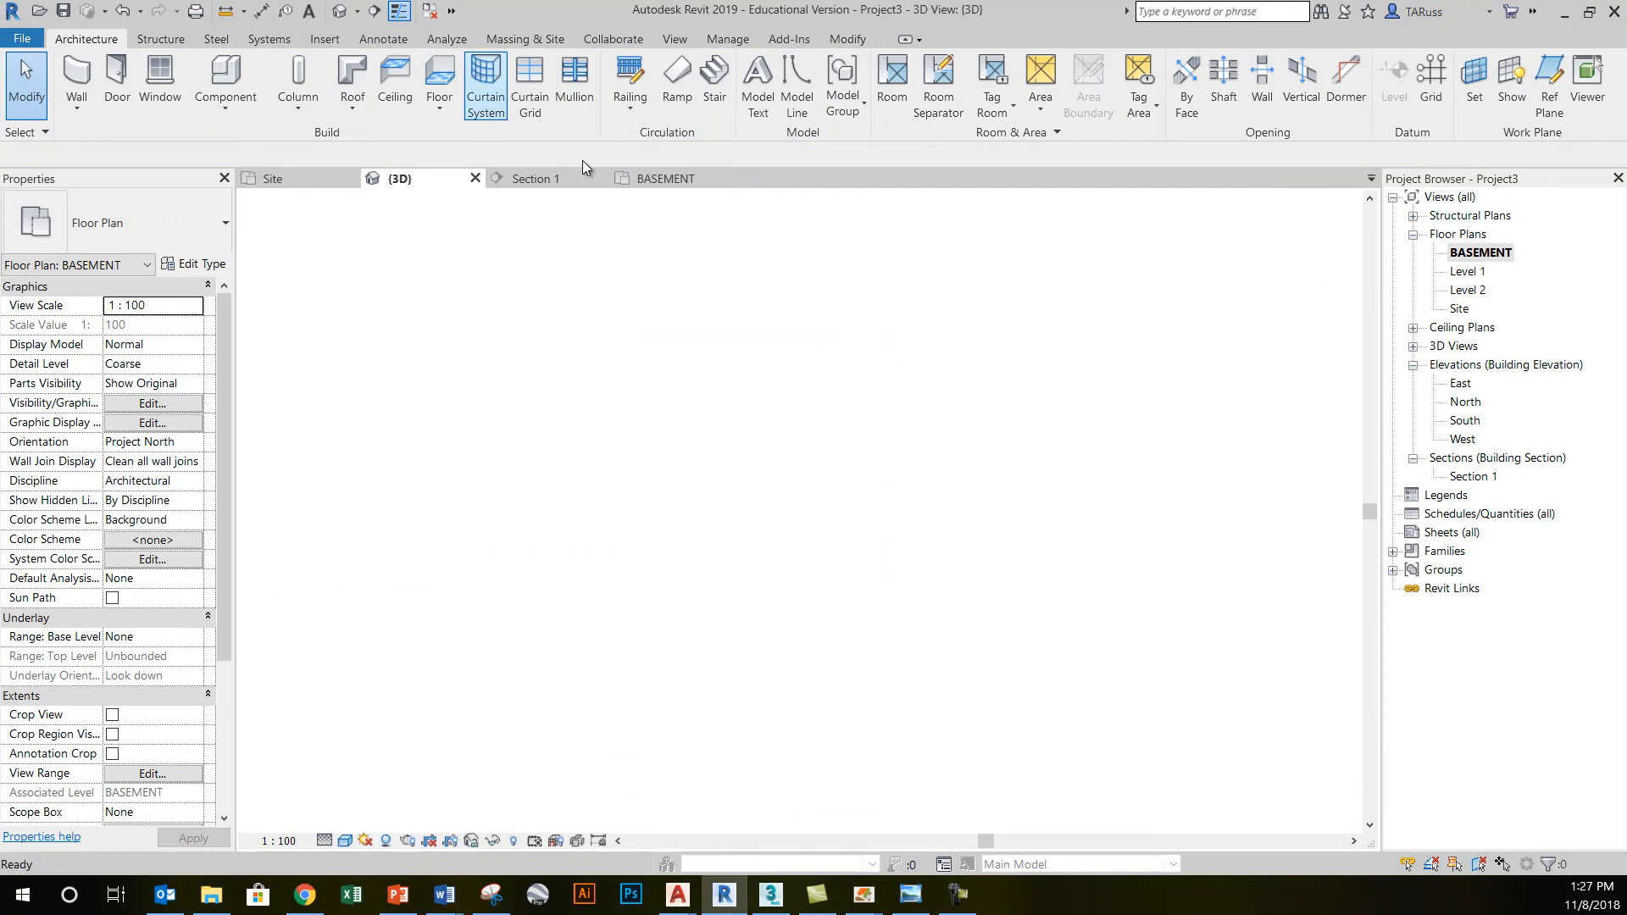
- Select the new basement wall in 3D and set its Top Offset to 6000
{"action": "left_click", "coordinate": [401, 178]}
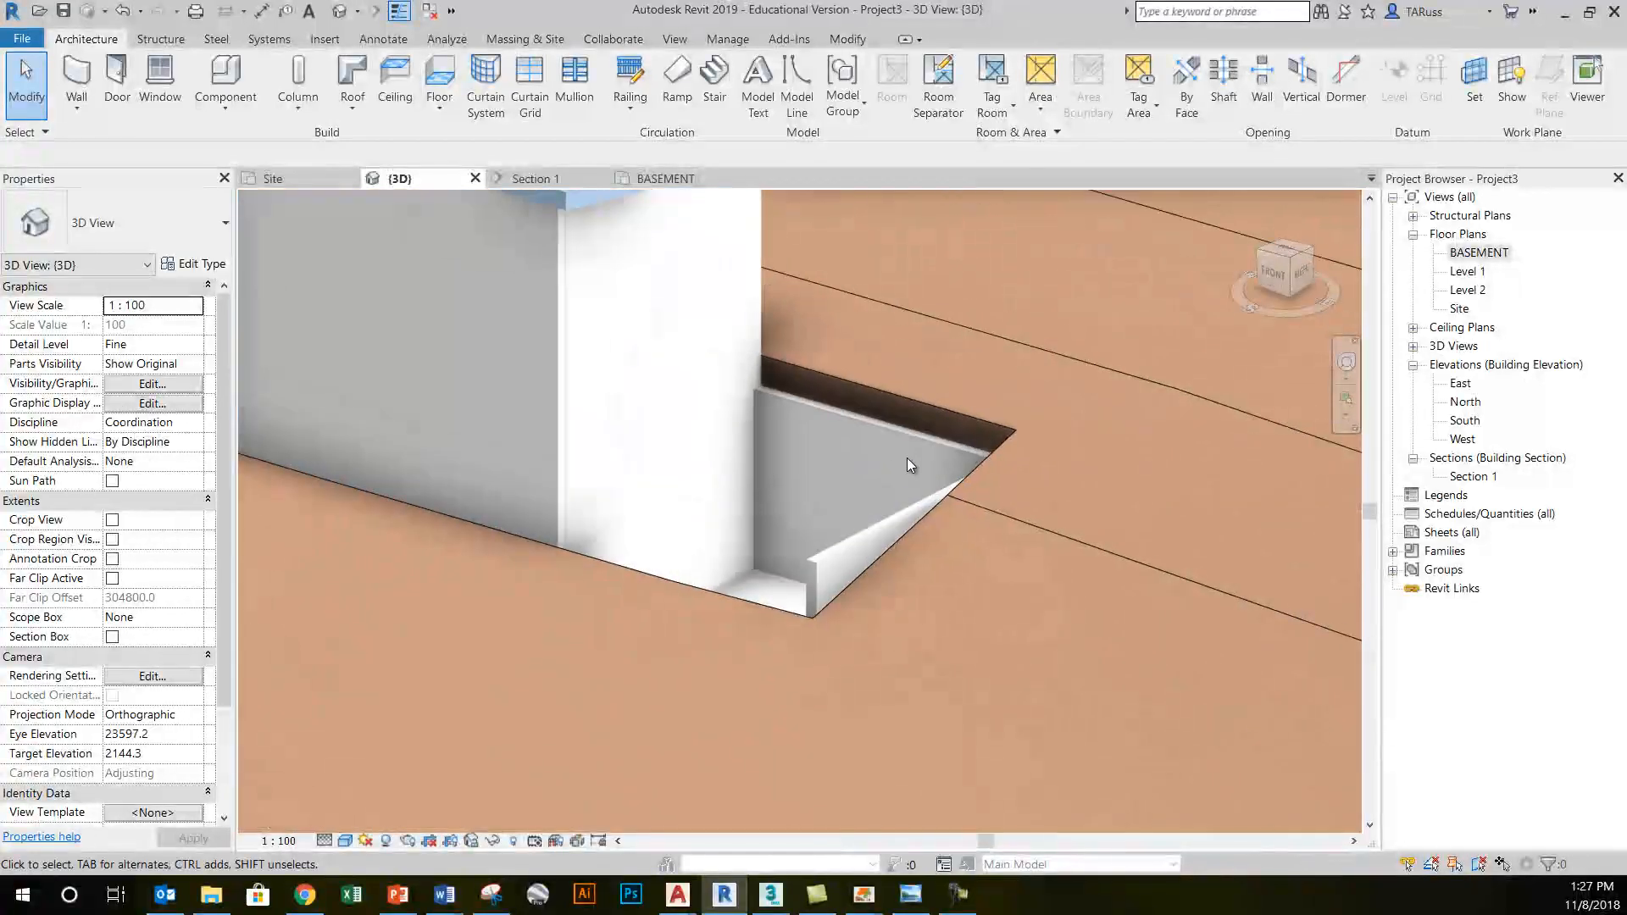
{"action": "left_click_drag", "start_coordinate": [909, 464], "coordinate": [944, 416]}
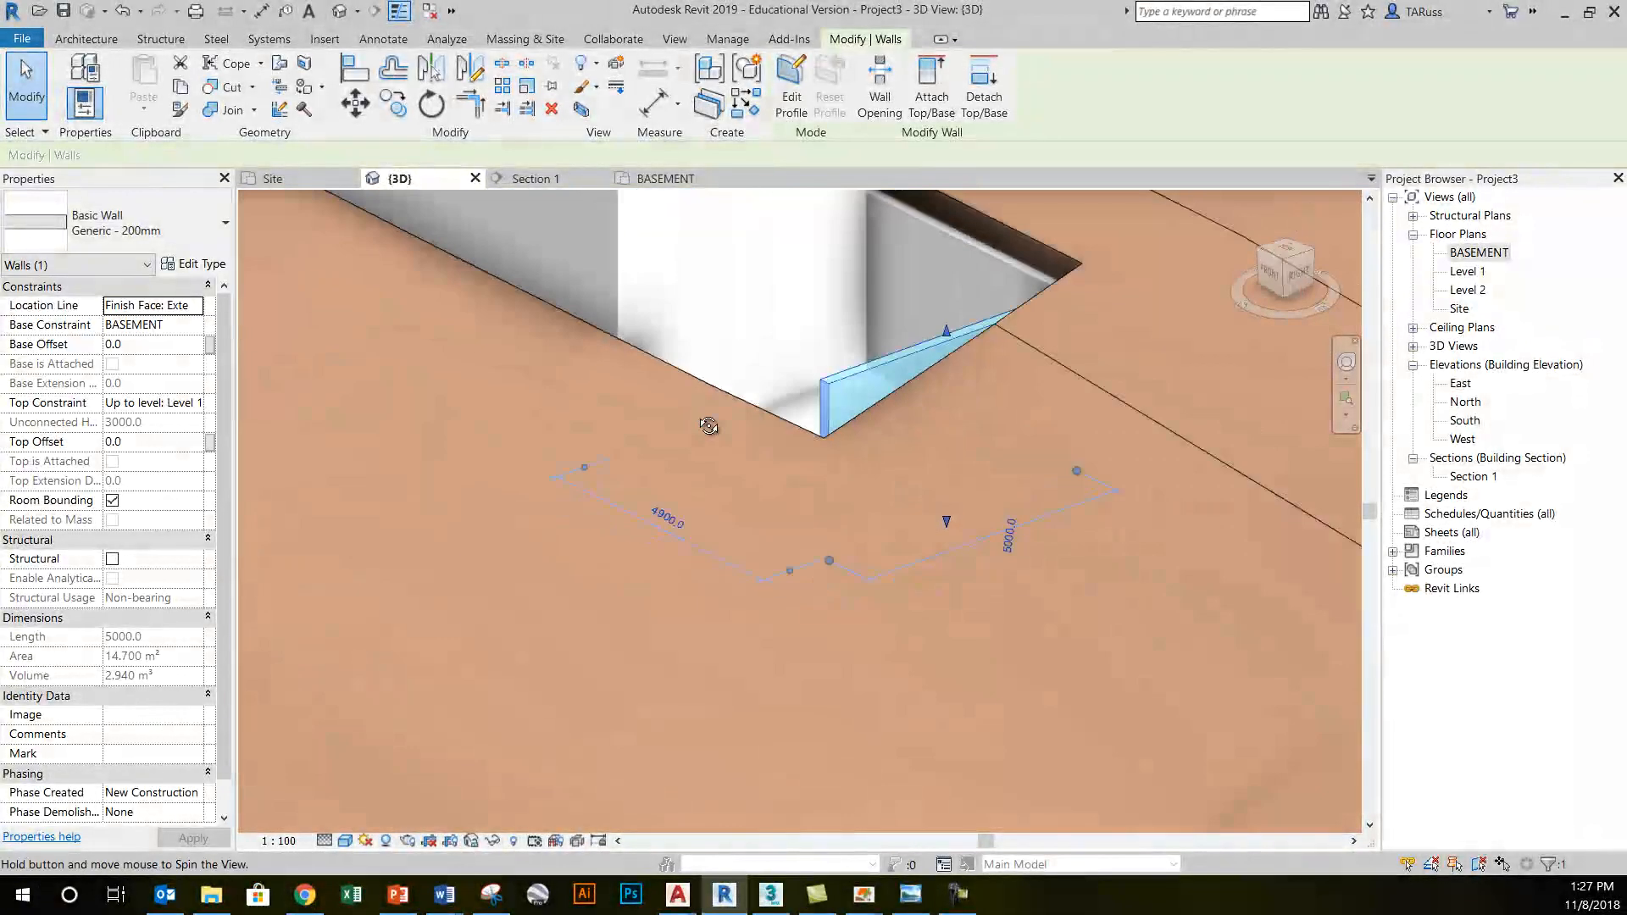
{"action": "left_click_drag", "start_coordinate": [708, 426], "coordinate": [815, 415]}
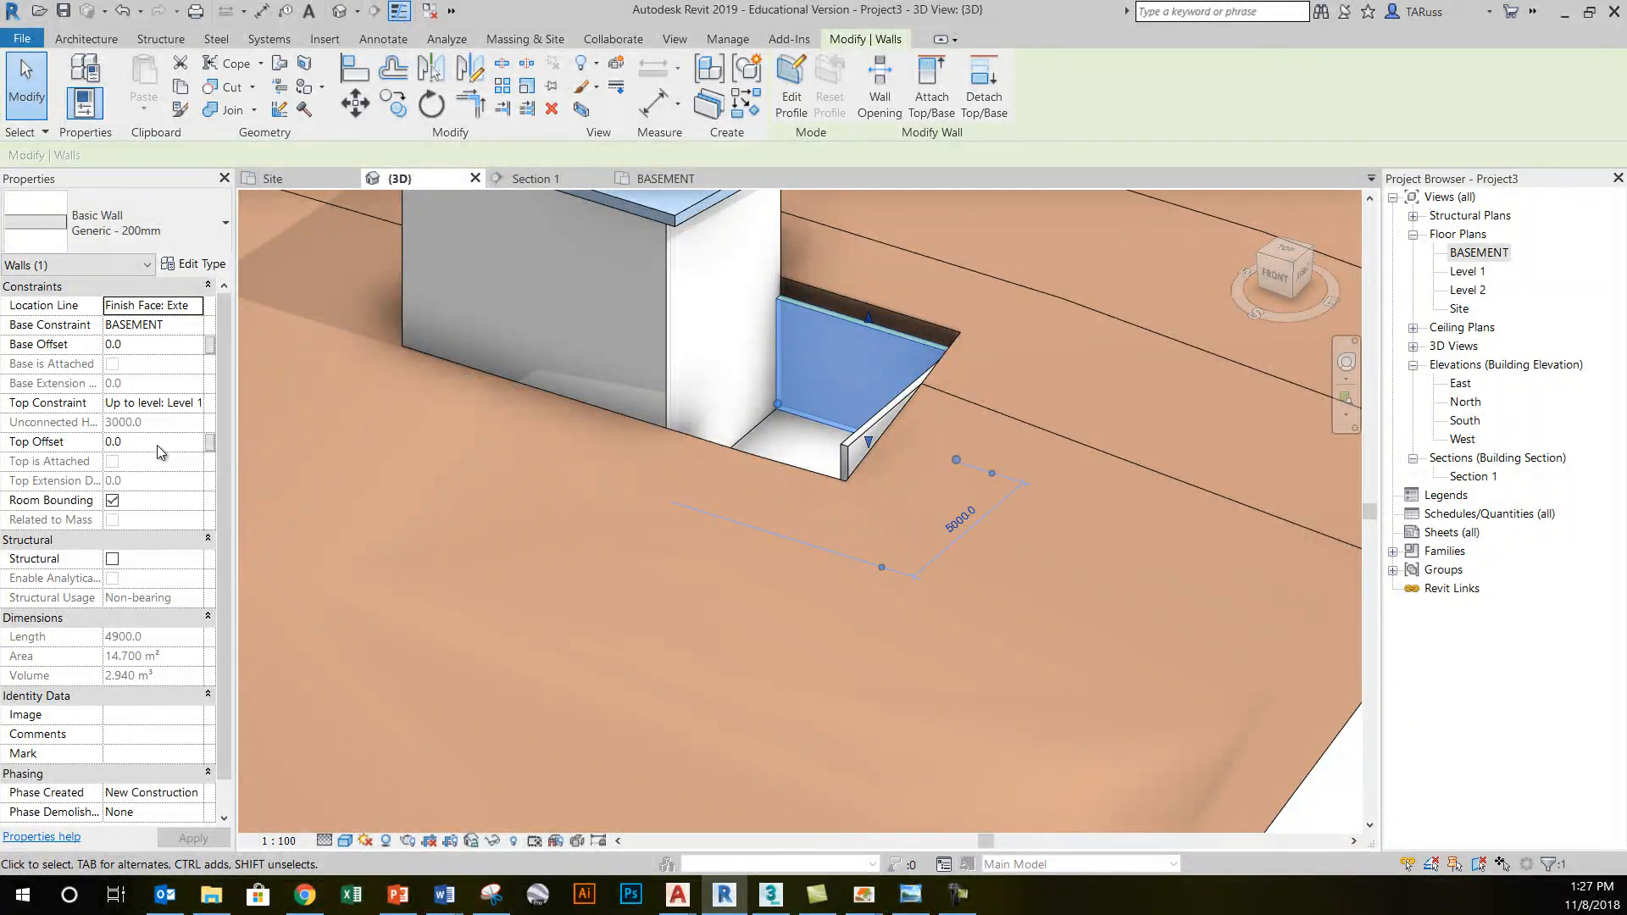
{"action": "left_click", "coordinate": [136, 441]}
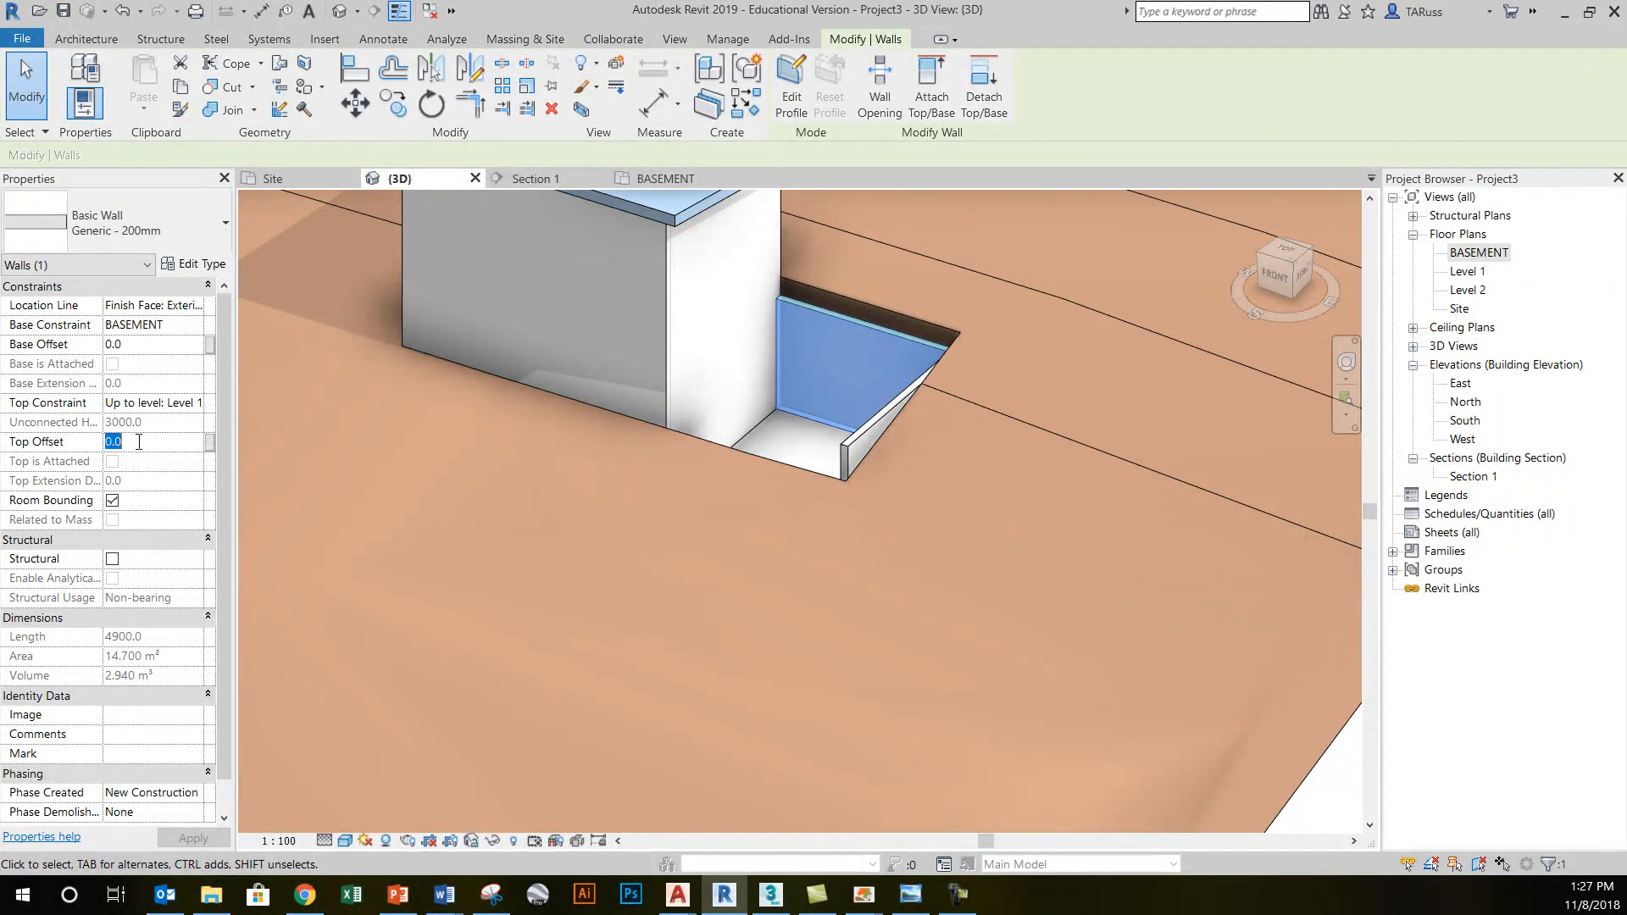
{"action": "type", "text": "6000"}
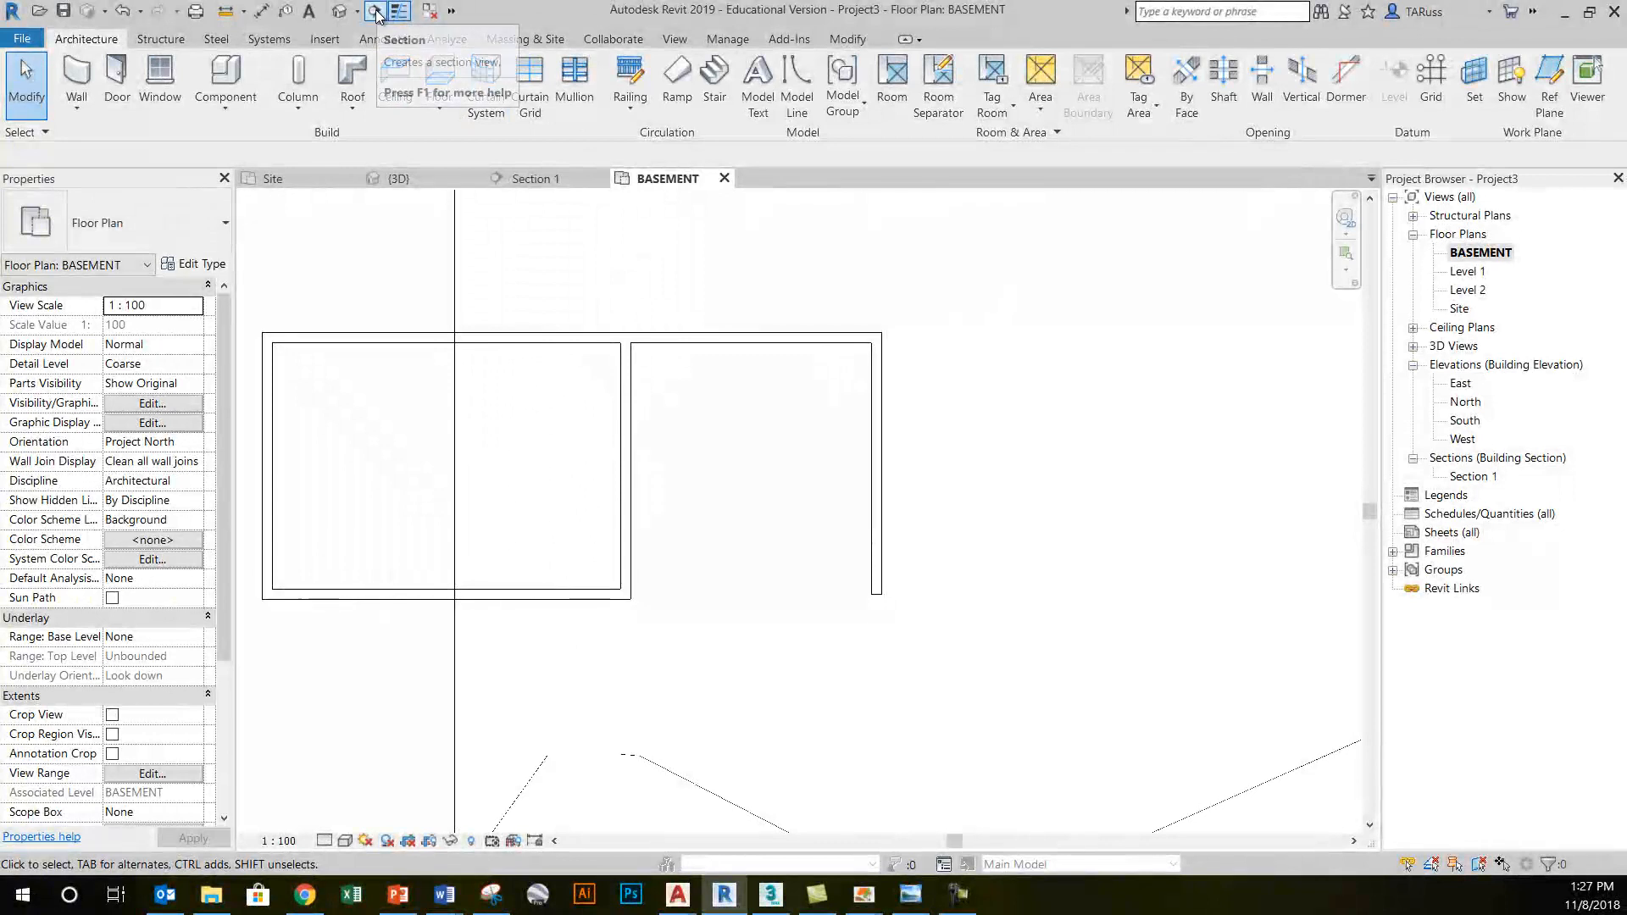
- Cut Section 2 across the basement wall and open the new section view
{"action": "left_click", "coordinate": [372, 10]}
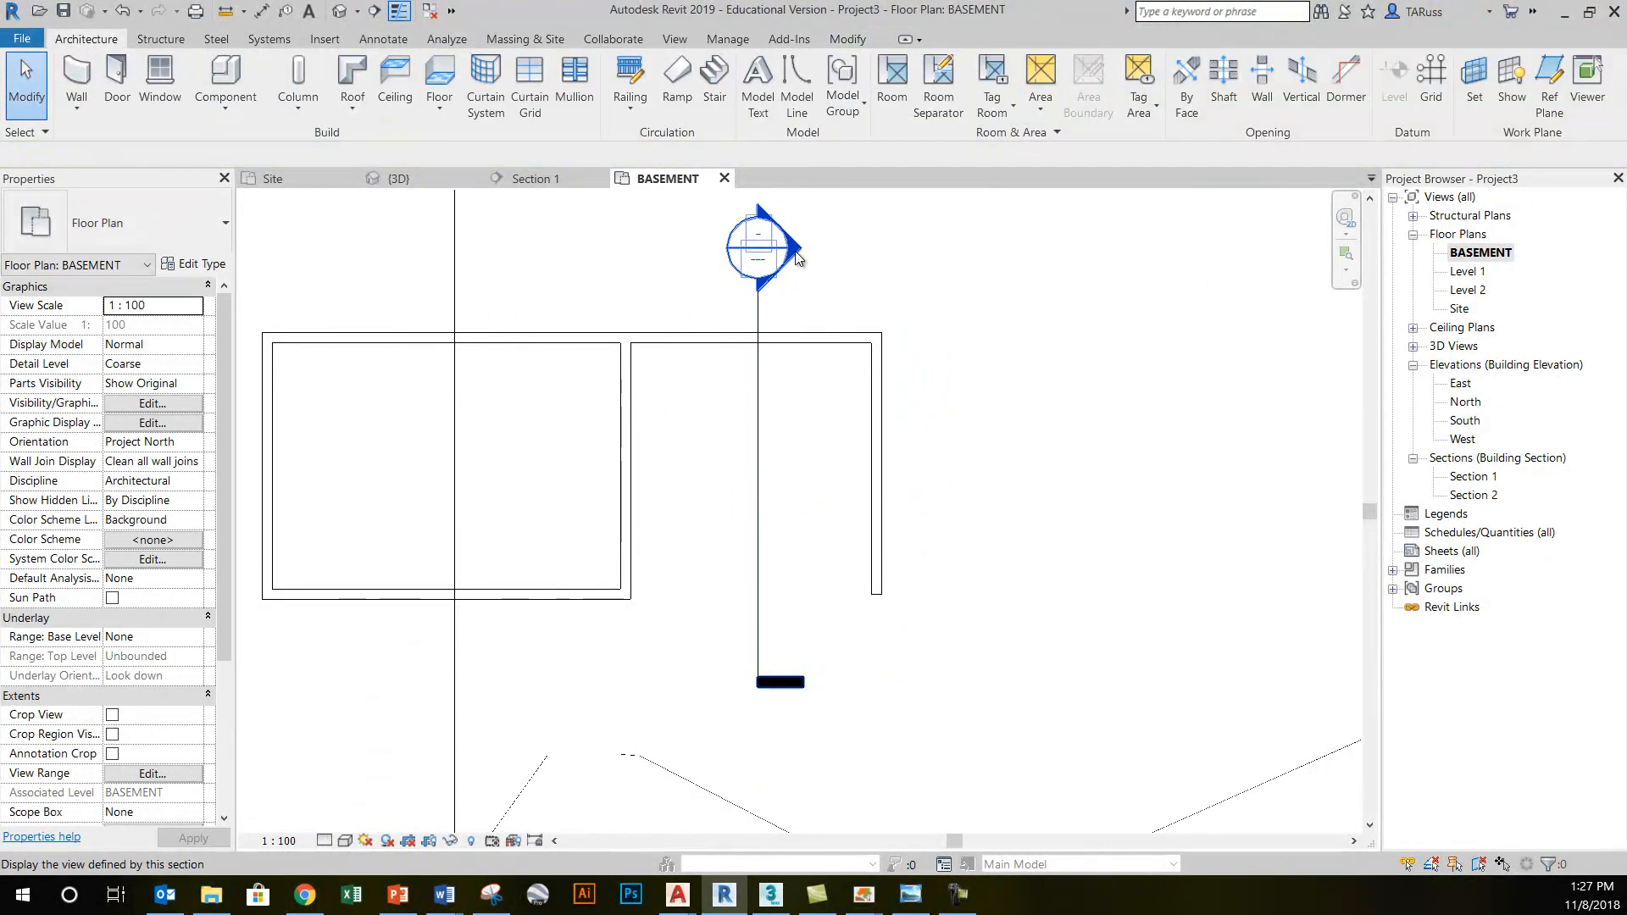
{"action": "double_click", "coordinate": [756, 251]}
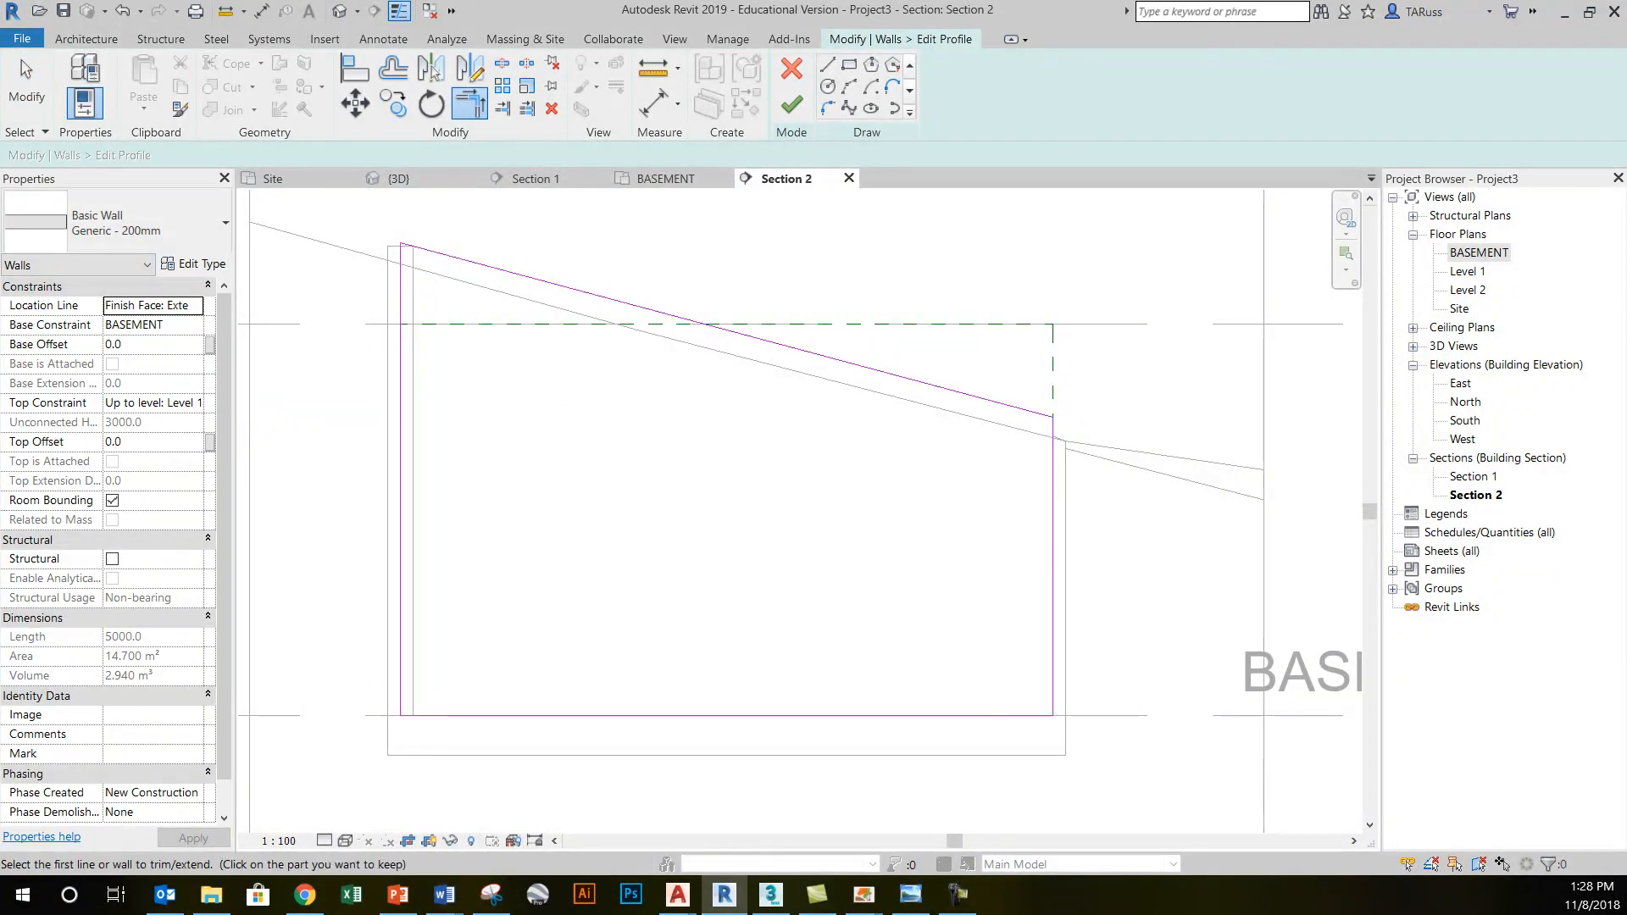
- Finish the sloped wall profile, dismiss the constraints warning and return to 3D
{"action": "left_click", "coordinate": [827, 64]}
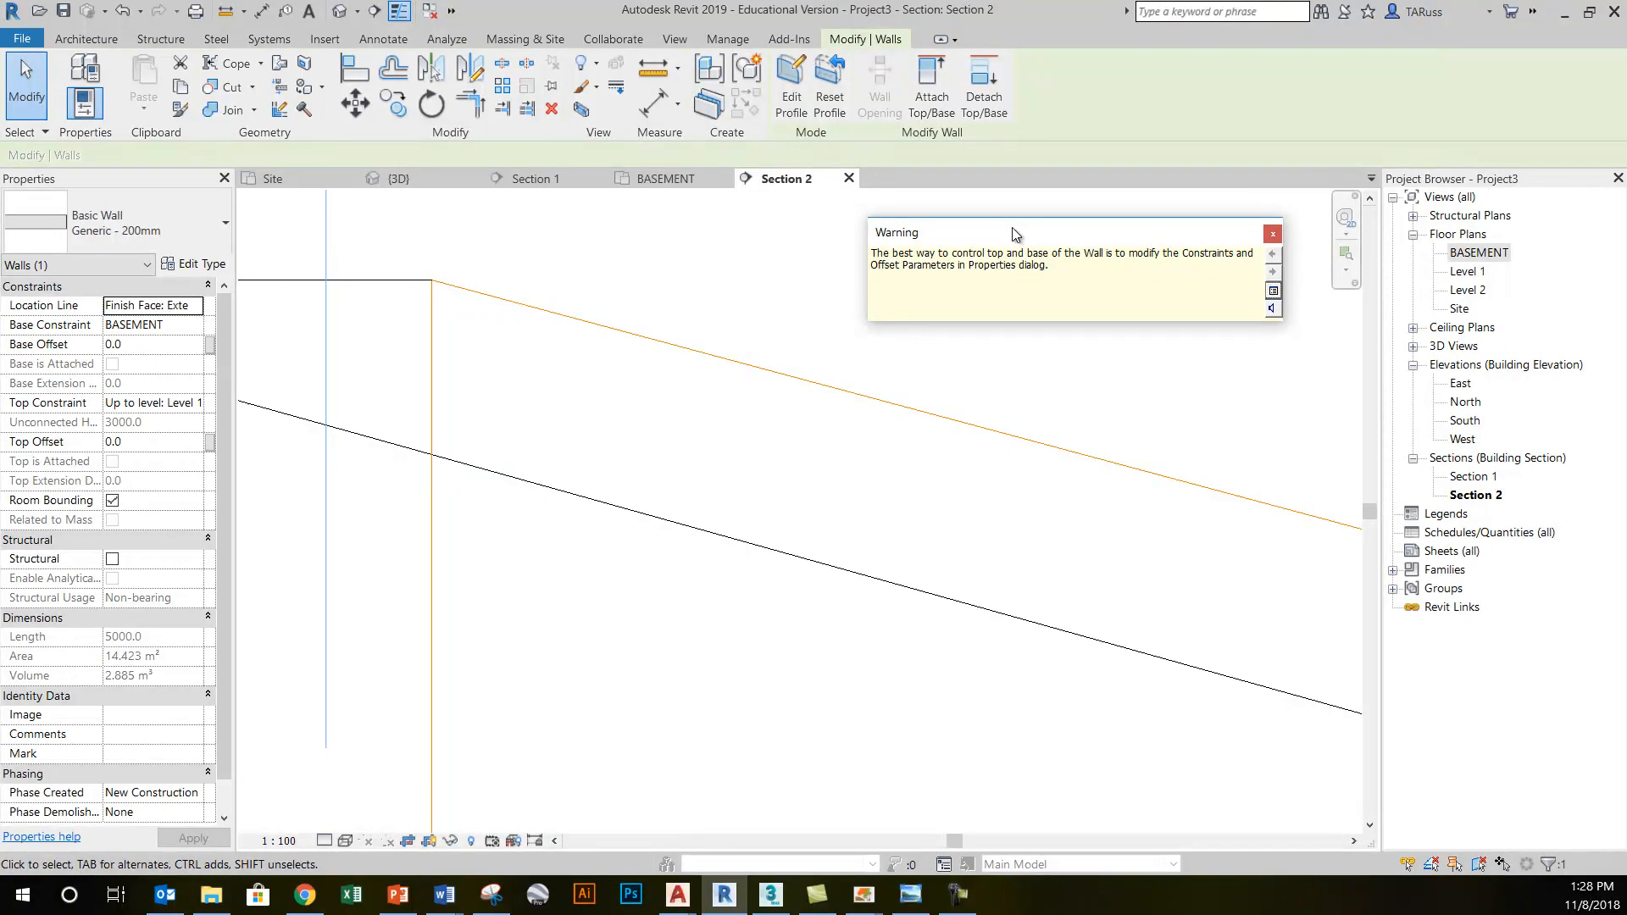
{"action": "mouse_move", "coordinate": [984, 244]}
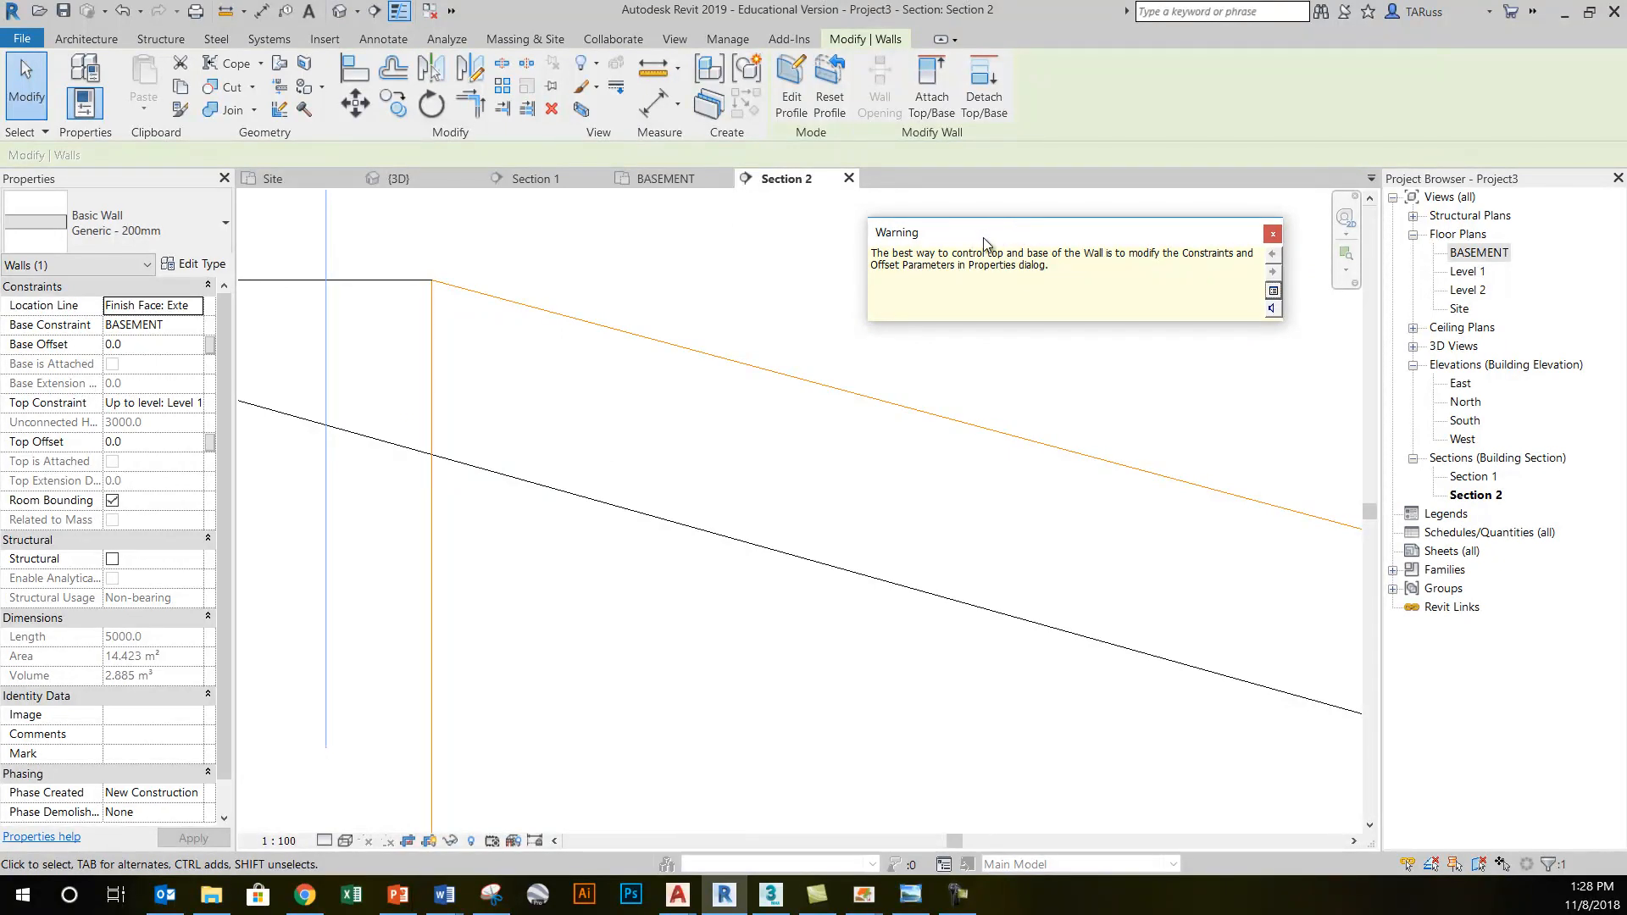
{"action": "mouse_move", "coordinate": [1271, 234]}
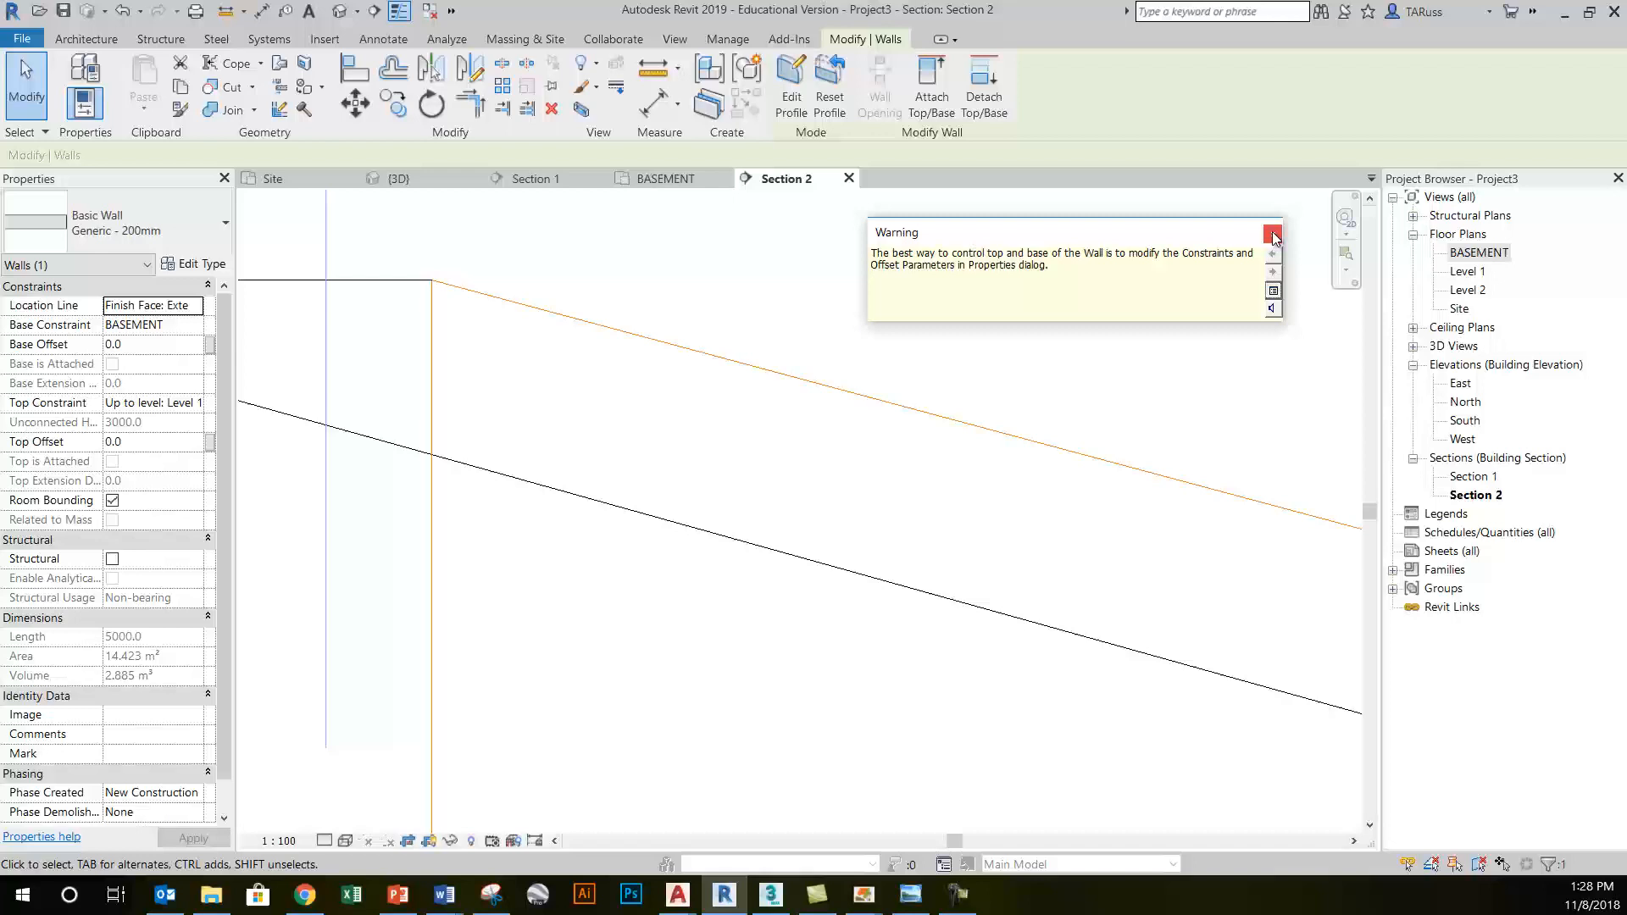
{"action": "left_click", "coordinate": [1273, 236]}
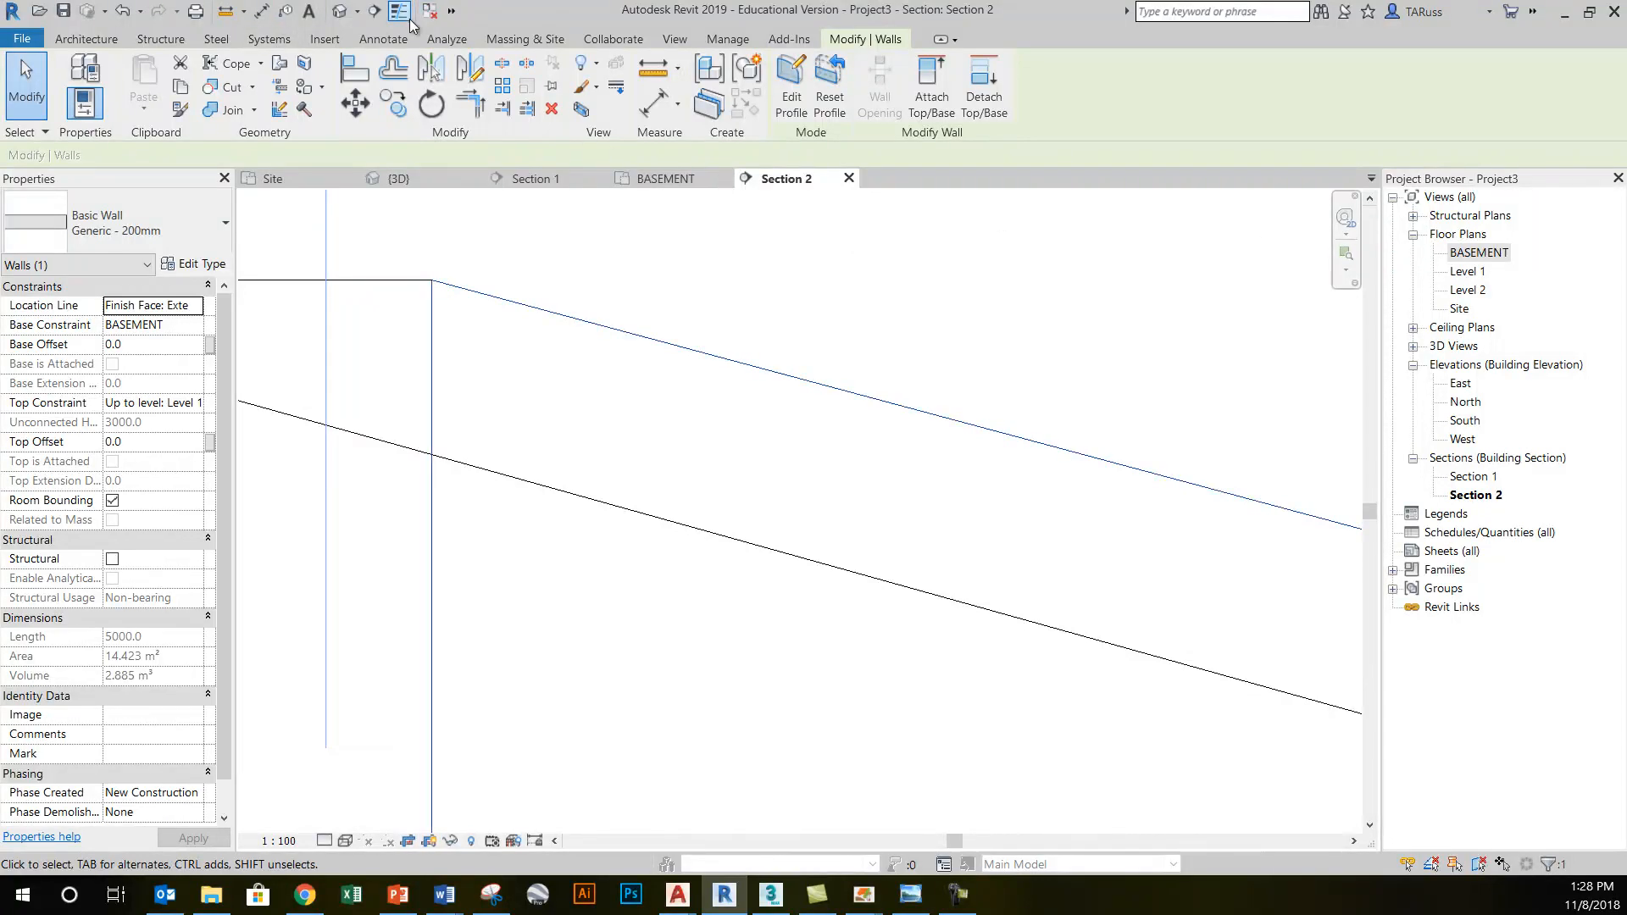
{"action": "left_click", "coordinate": [397, 177]}
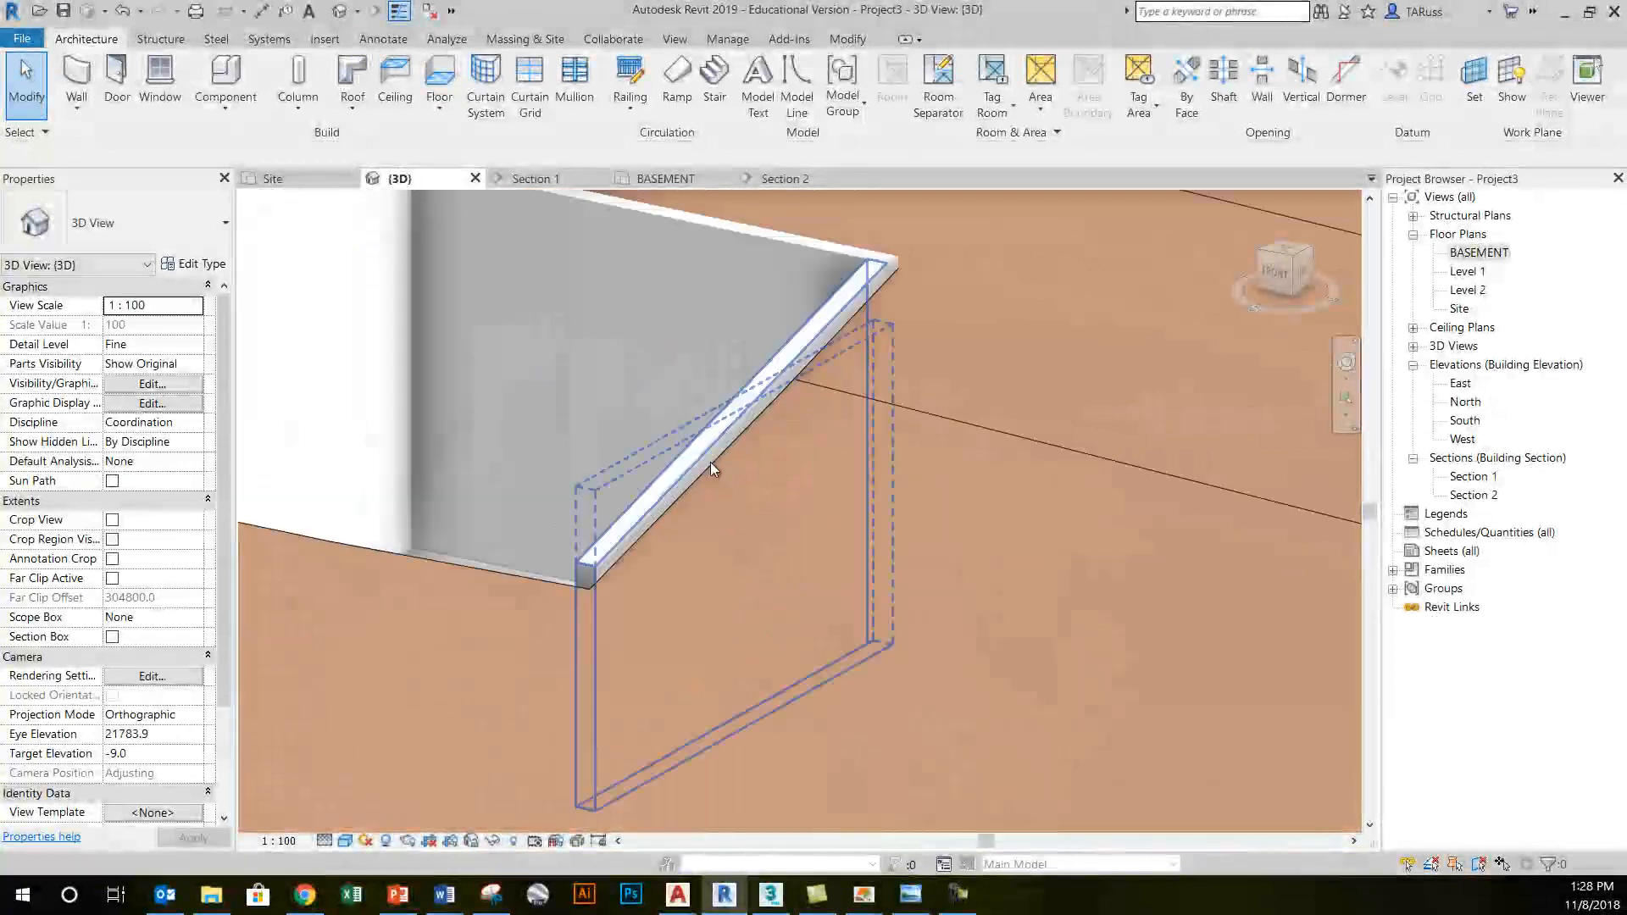
- Orbit around the sunken stairwell and select the toposurface for surface editing
{"action": "left_click_drag", "start_coordinate": [710, 467], "coordinate": [976, 515]}
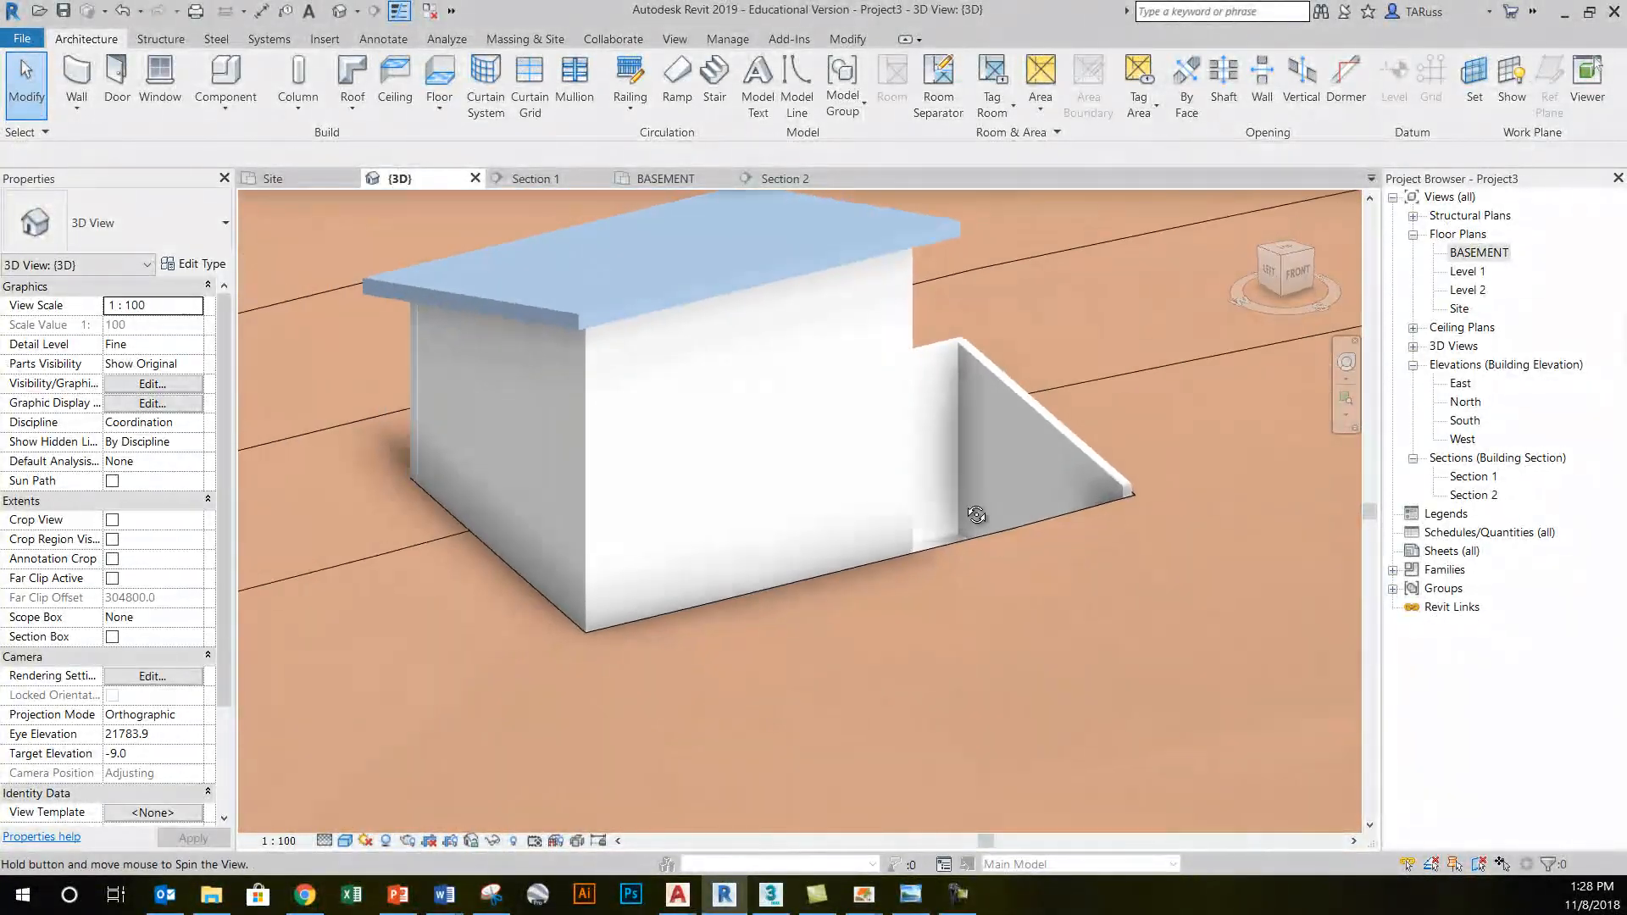
{"action": "left_click_drag", "start_coordinate": [976, 515], "coordinate": [705, 456]}
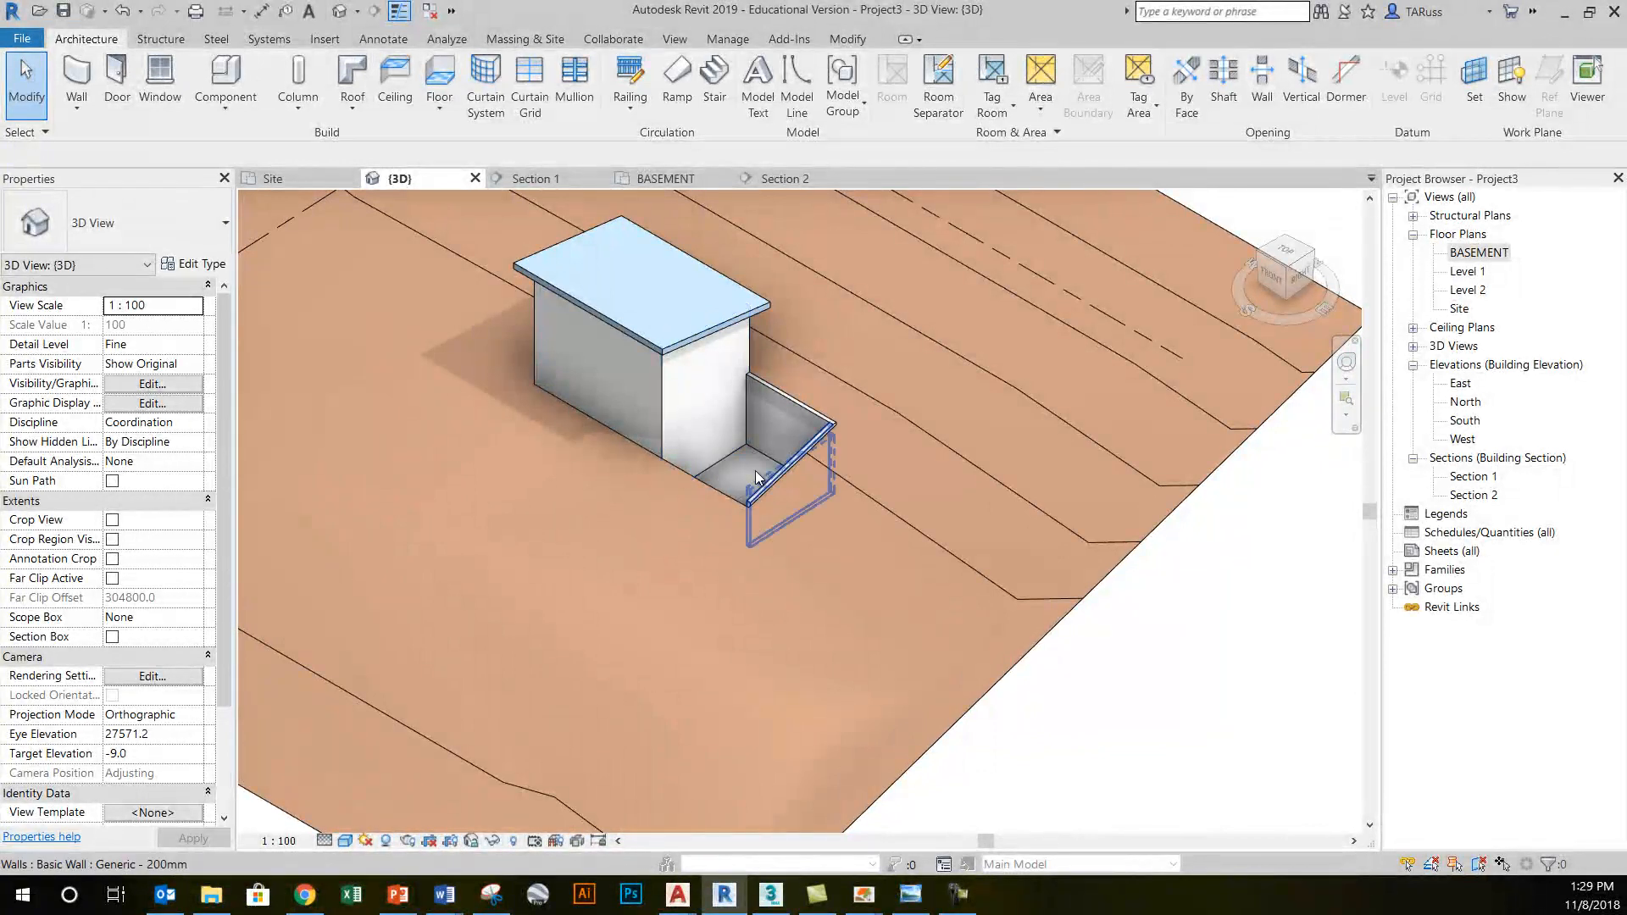
{"action": "left_click", "coordinate": [969, 614]}
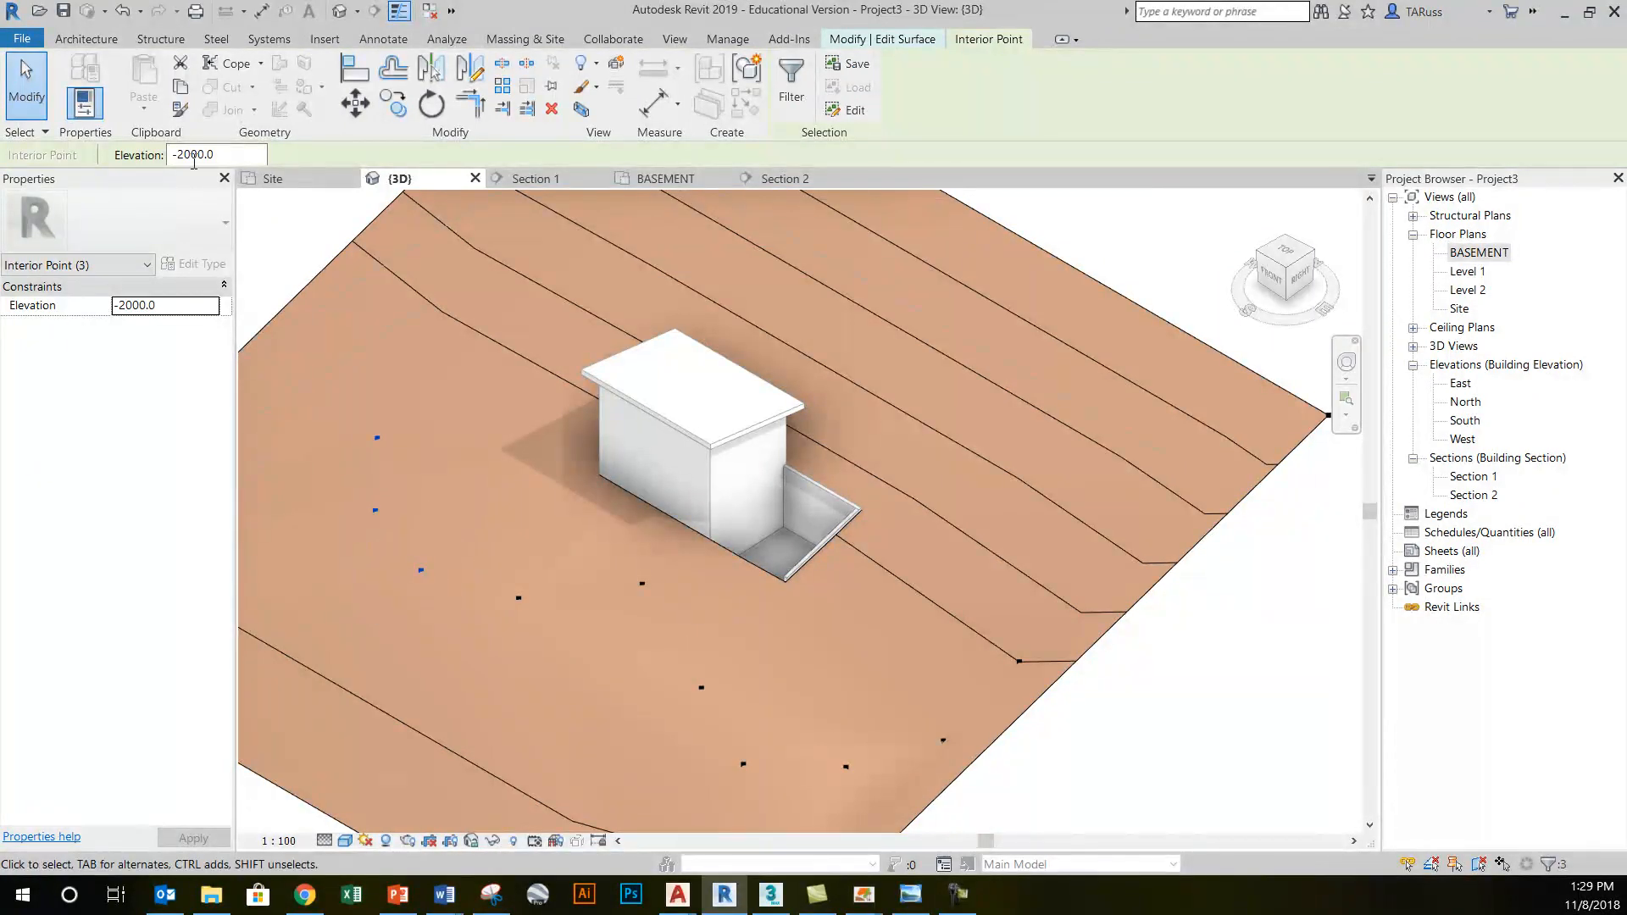
- Set the three selected terrain points to an elevation of -1000
{"action": "left_click", "coordinate": [202, 154]}
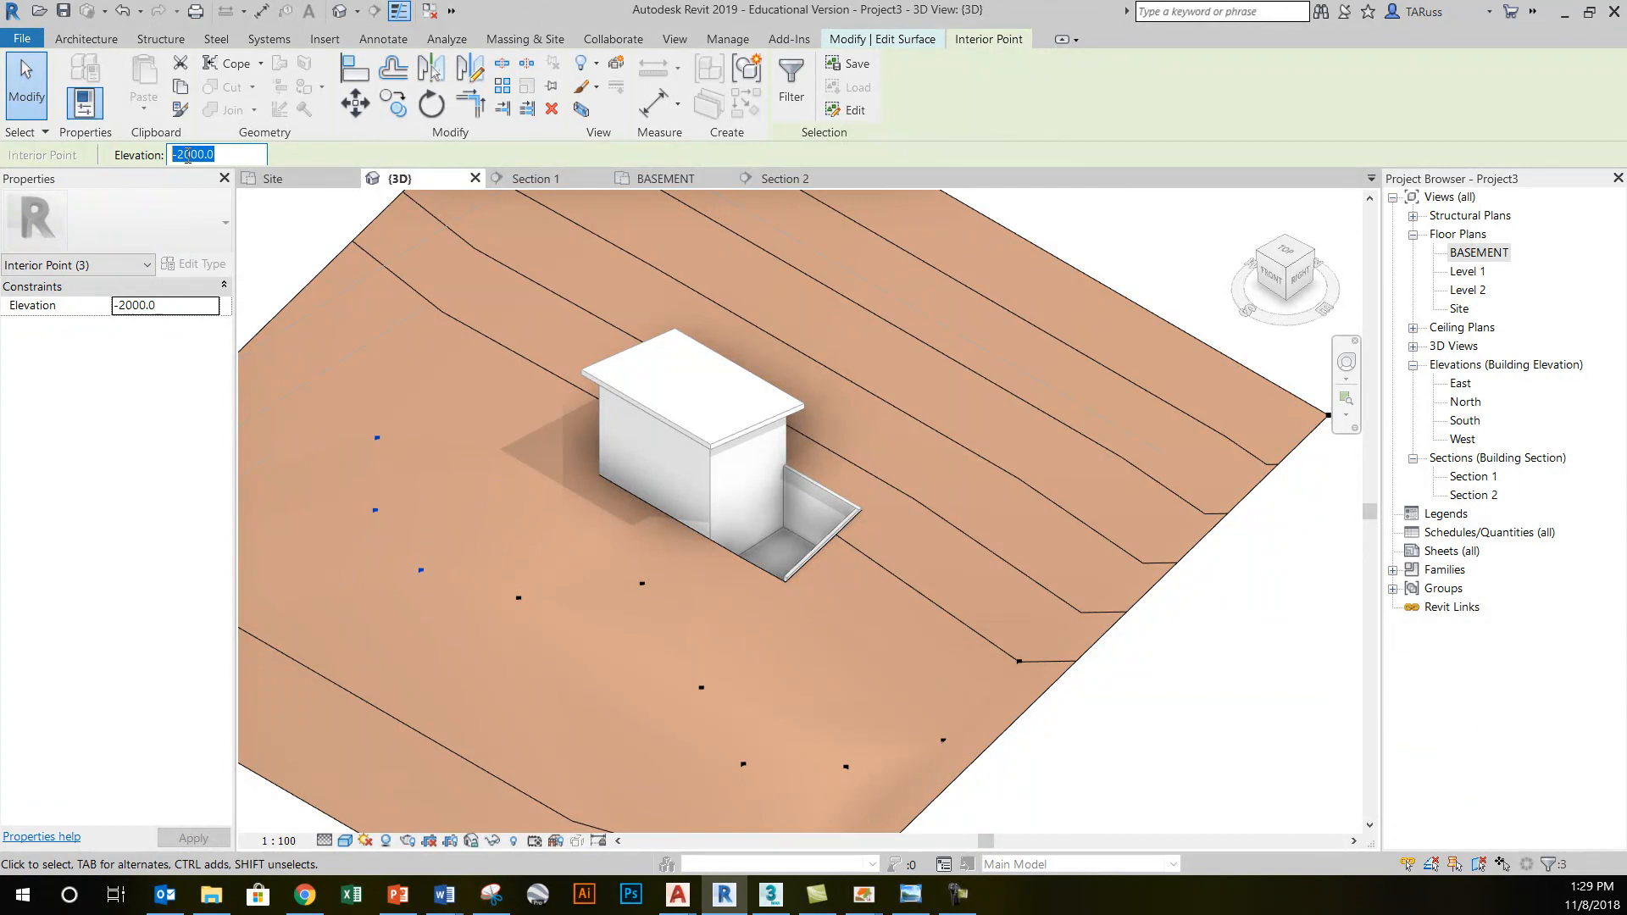
{"action": "type", "text": "-1000"}
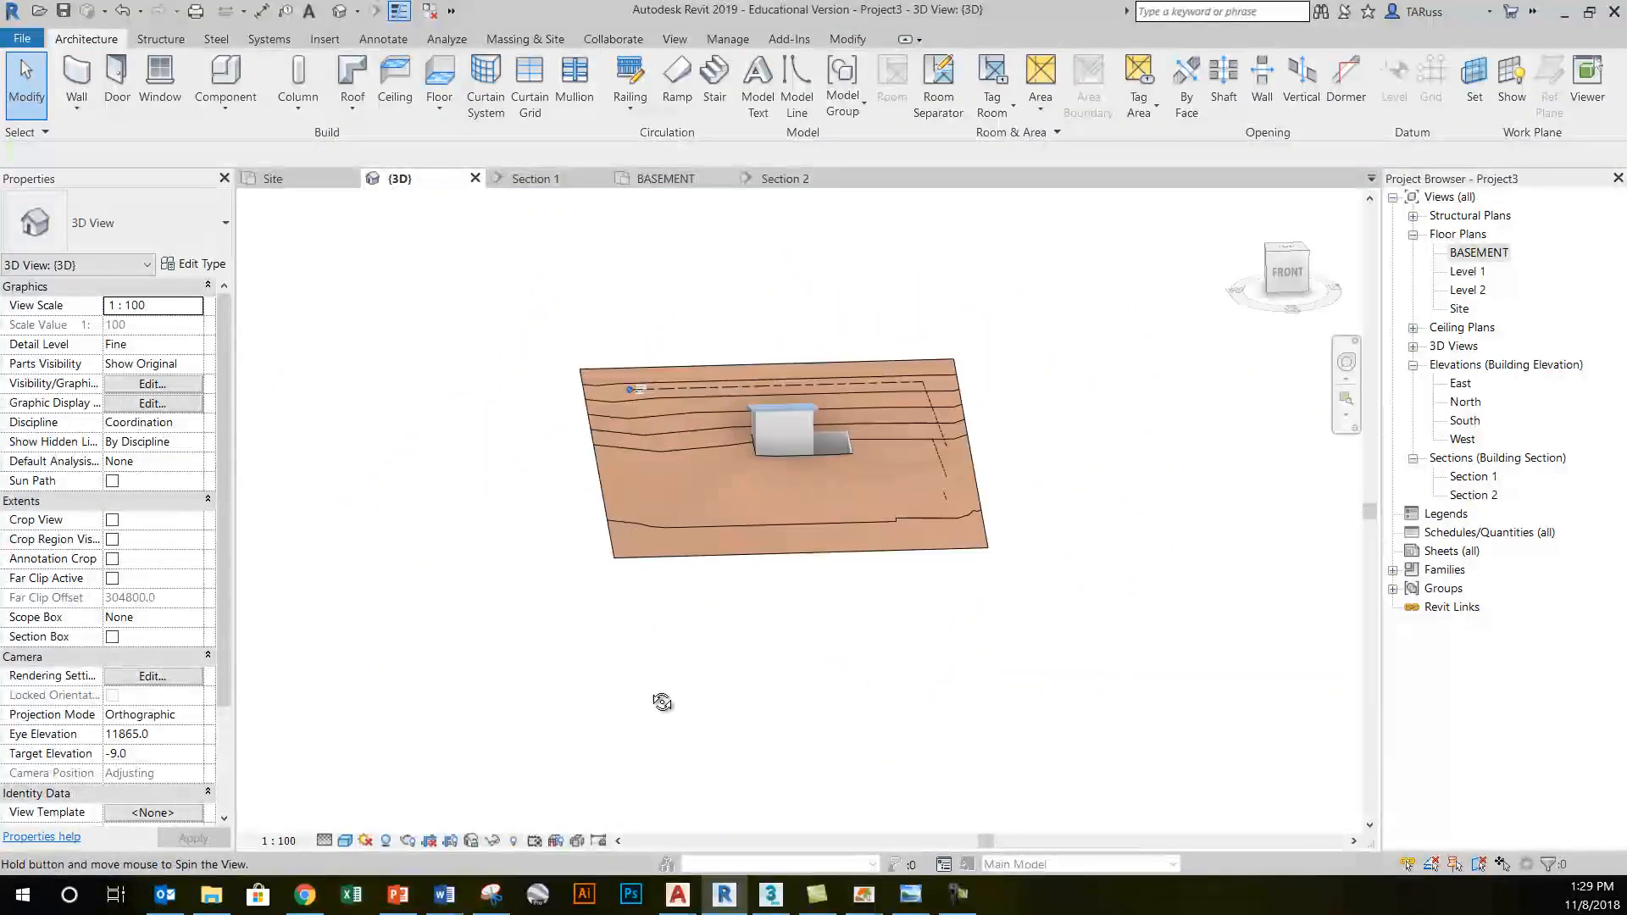
- Bring the whole site into view and switch to the Massing & Site tools
{"action": "left_click_drag", "start_coordinate": [663, 702], "coordinate": [873, 667]}
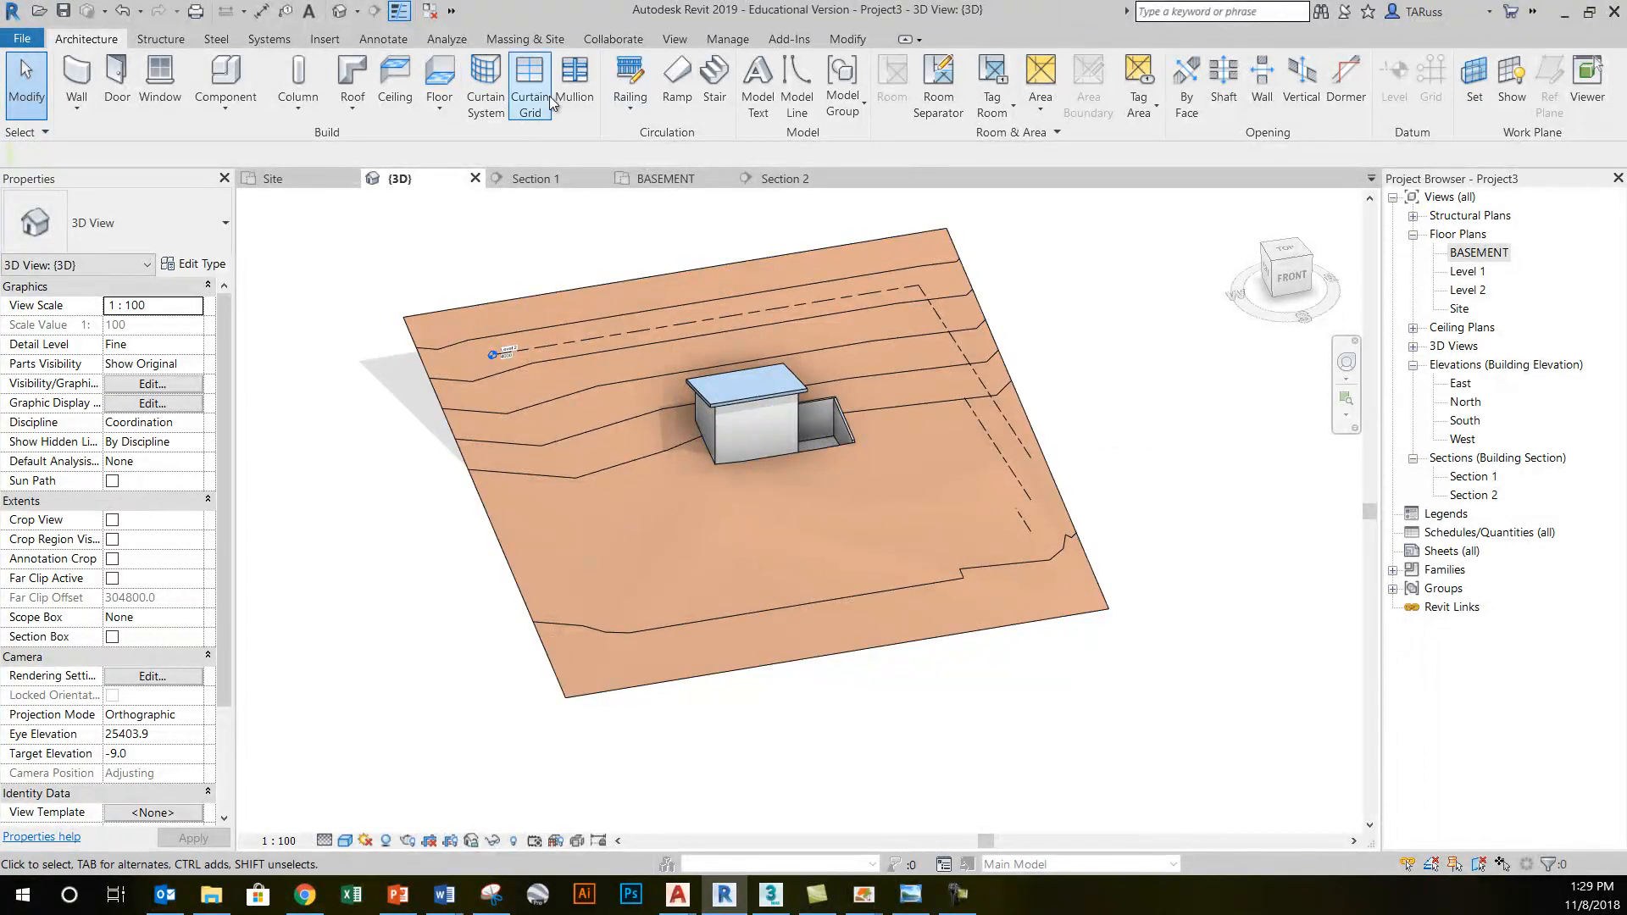
{"action": "left_click", "coordinate": [525, 39]}
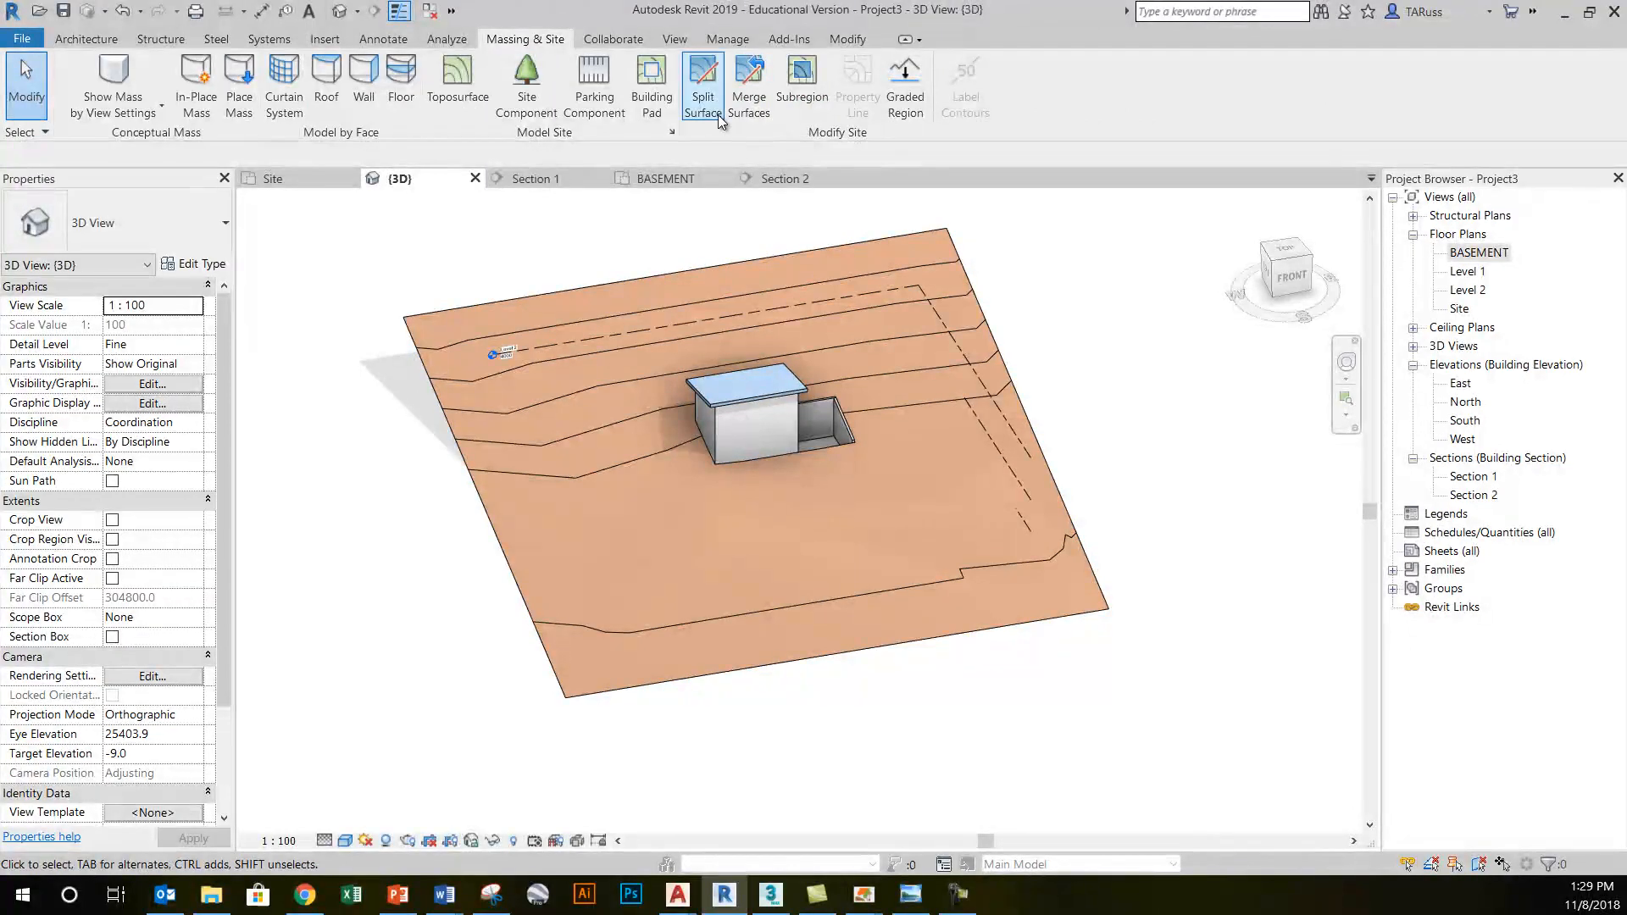
{"action": "mouse_move", "coordinate": [713, 119]}
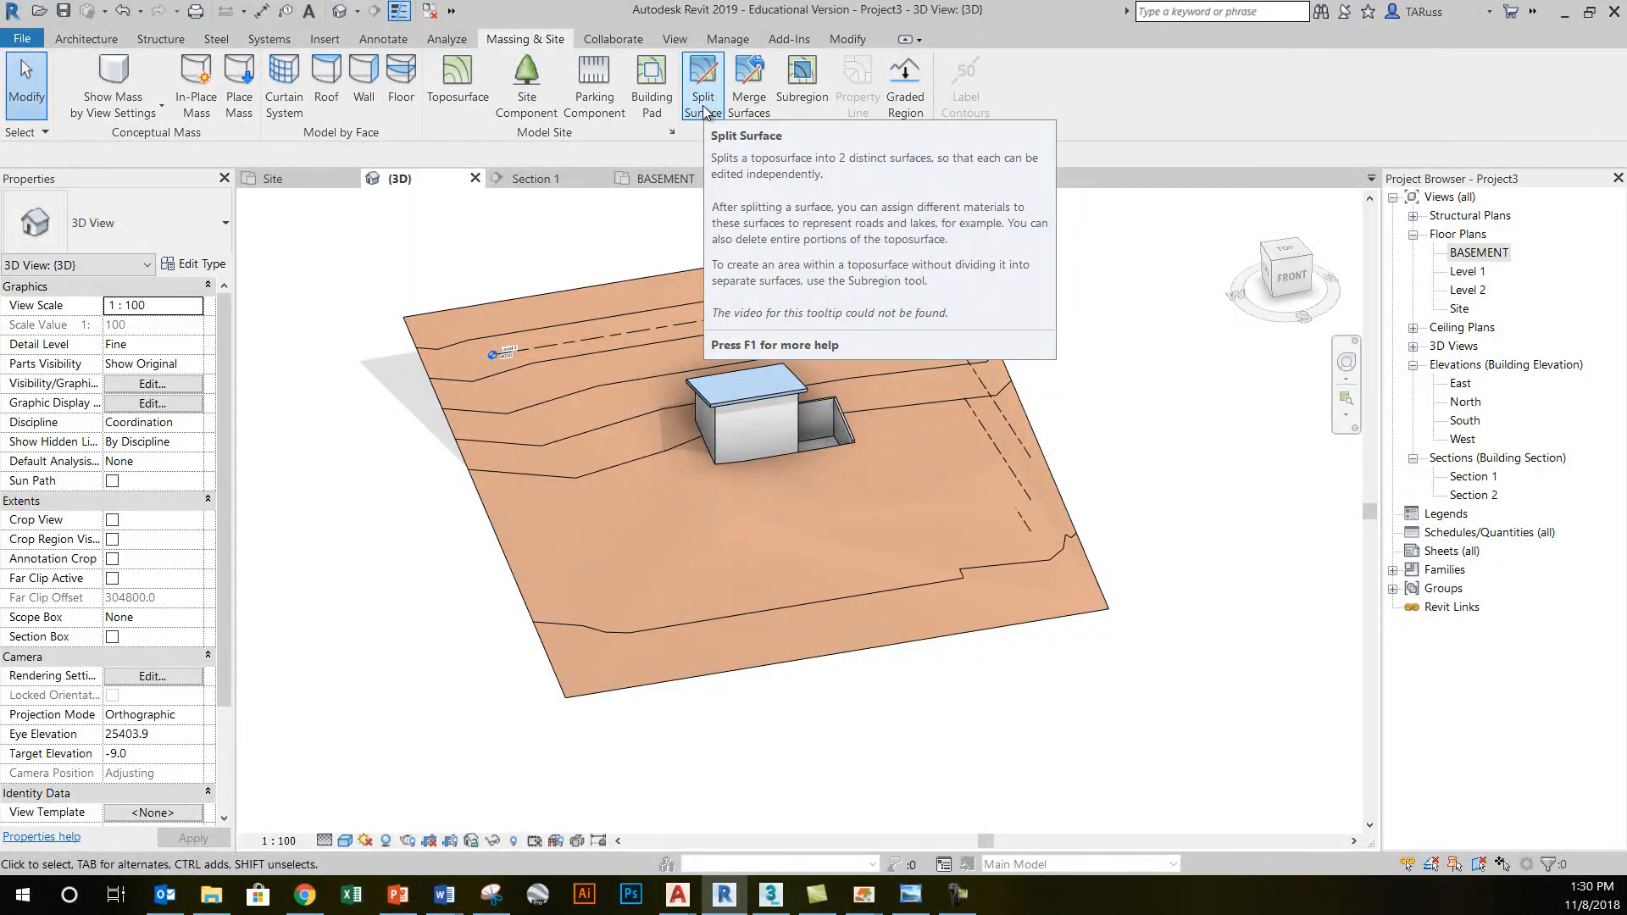
{"action": "mouse_move", "coordinate": [803, 100]}
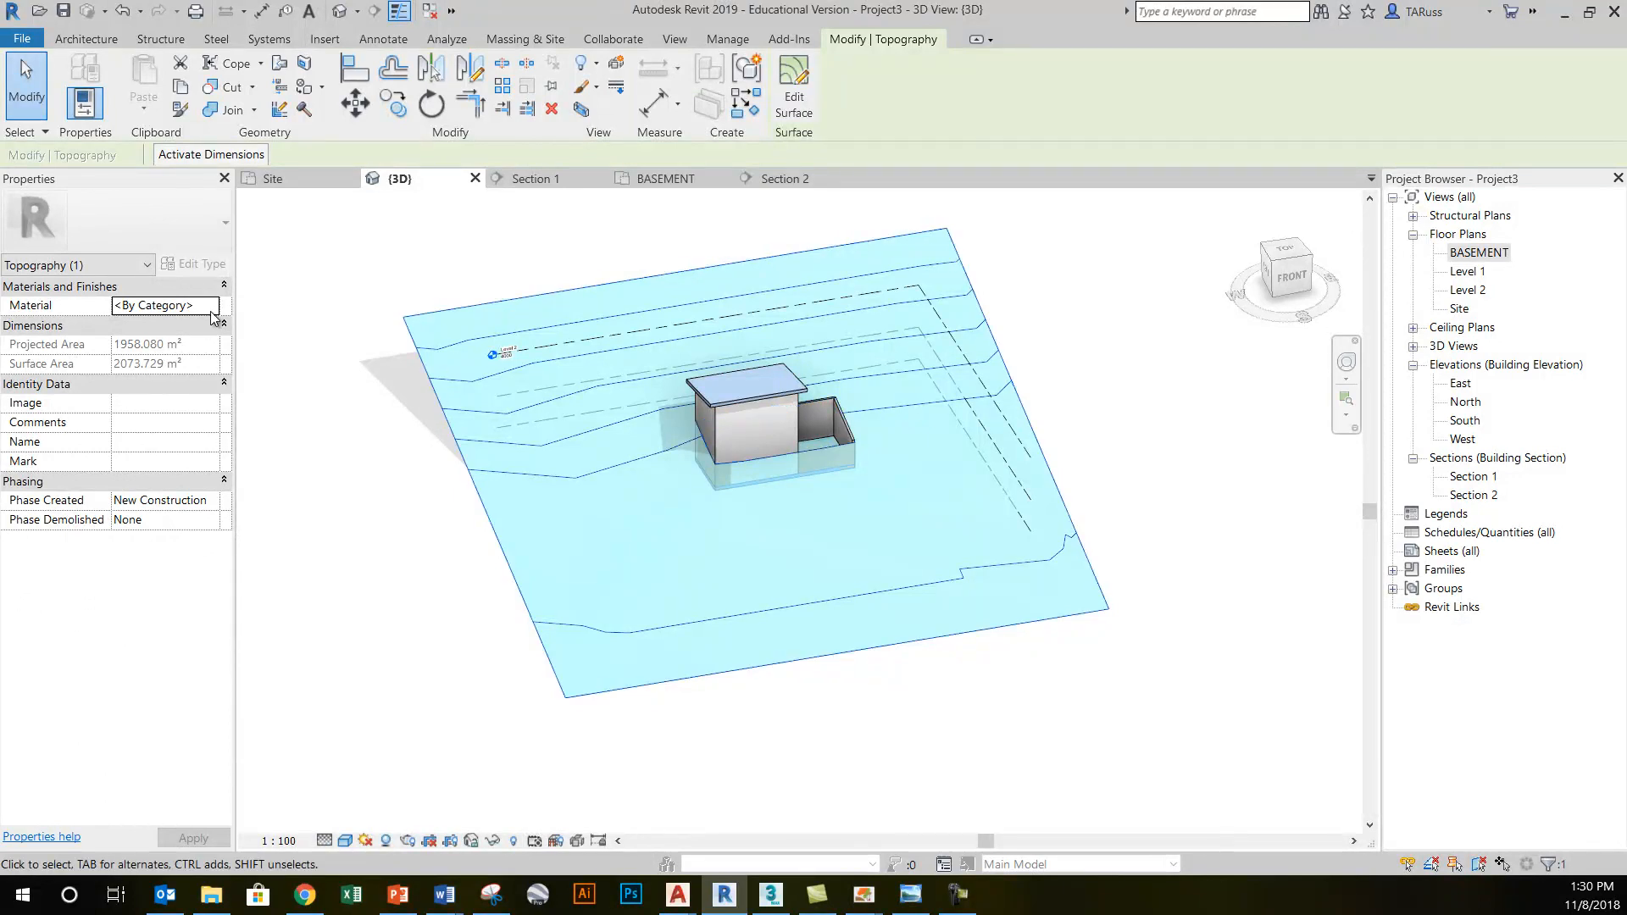
- Assign the Earth material to the toposurface from the Material Browser
{"action": "left_click", "coordinate": [213, 305]}
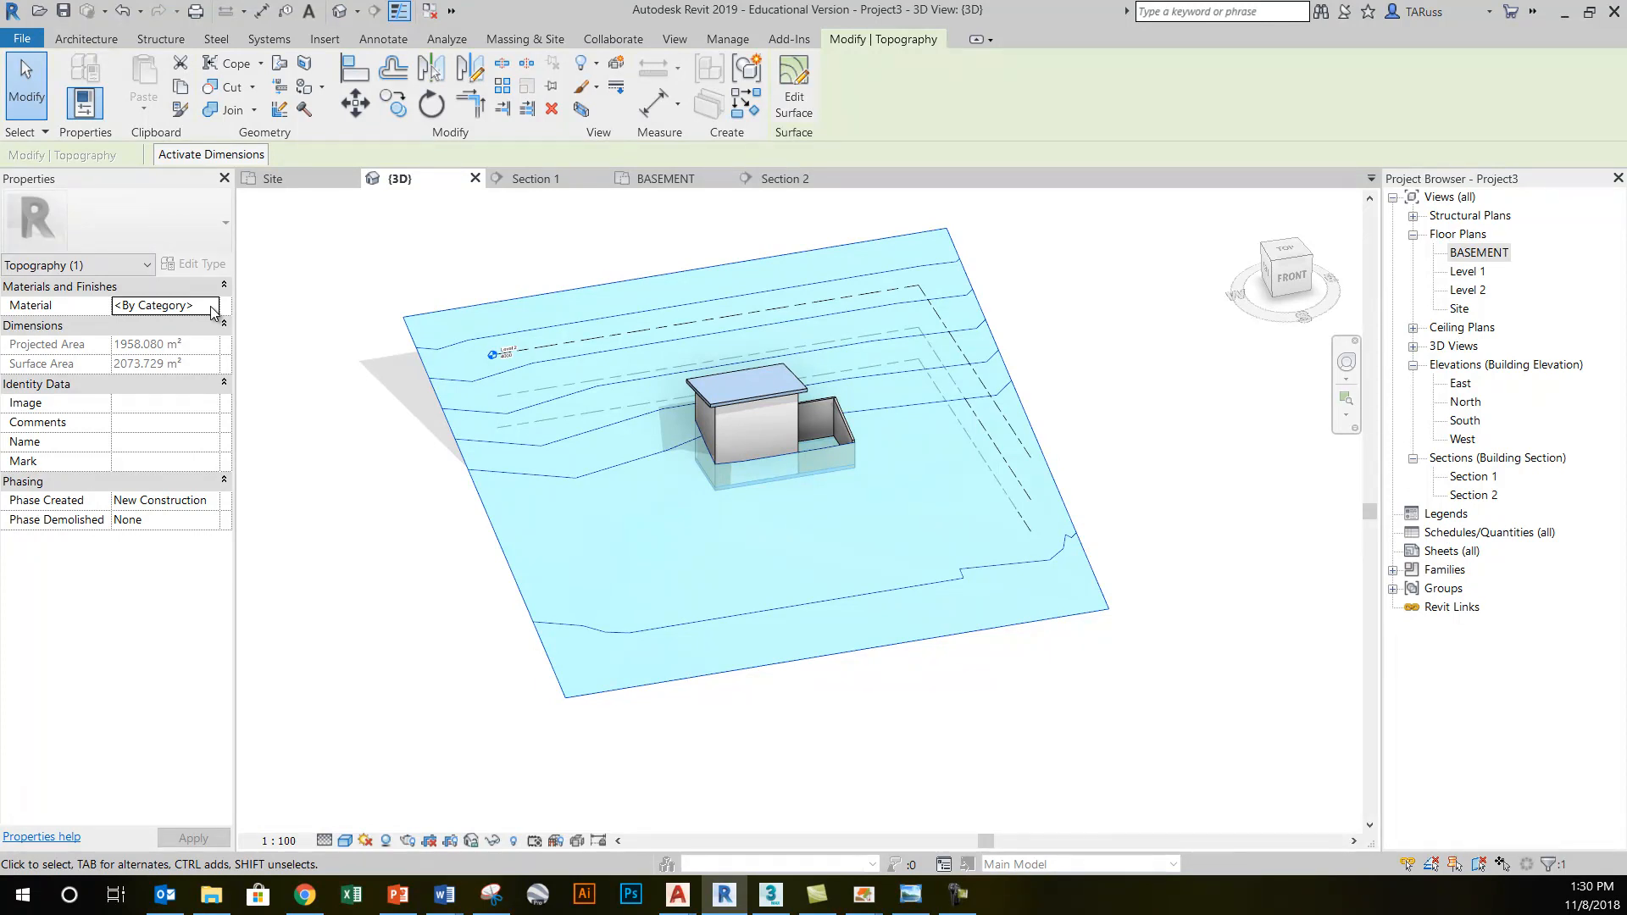
{"action": "mouse_move", "coordinate": [359, 293]}
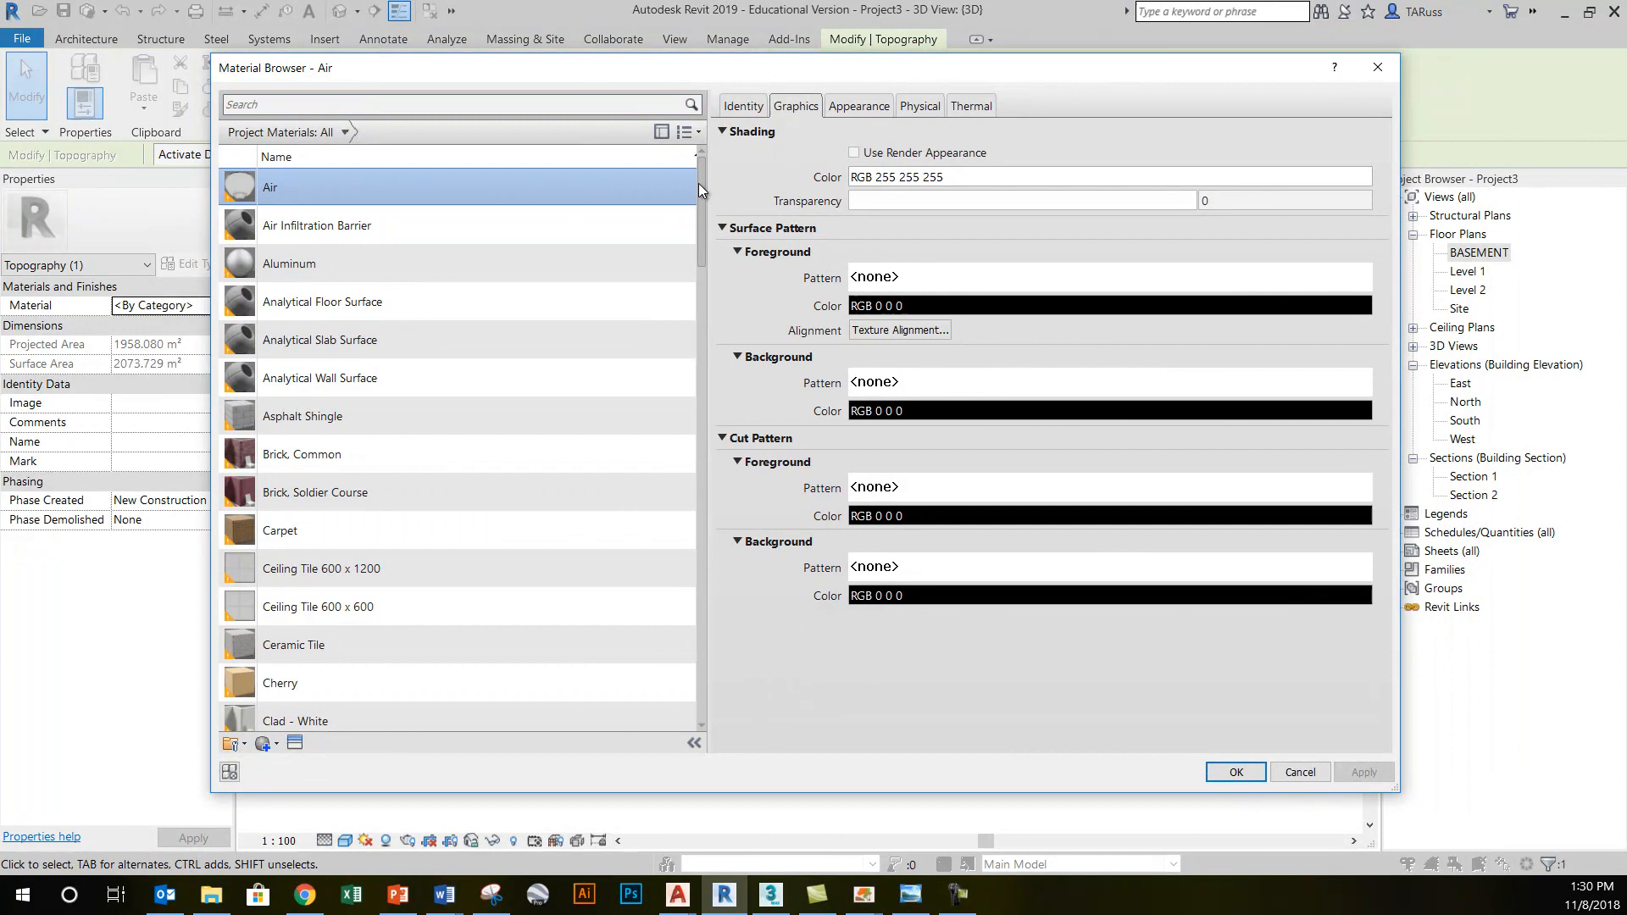
{"action": "scroll", "scroll_direction": "down", "scroll_amount": 3}
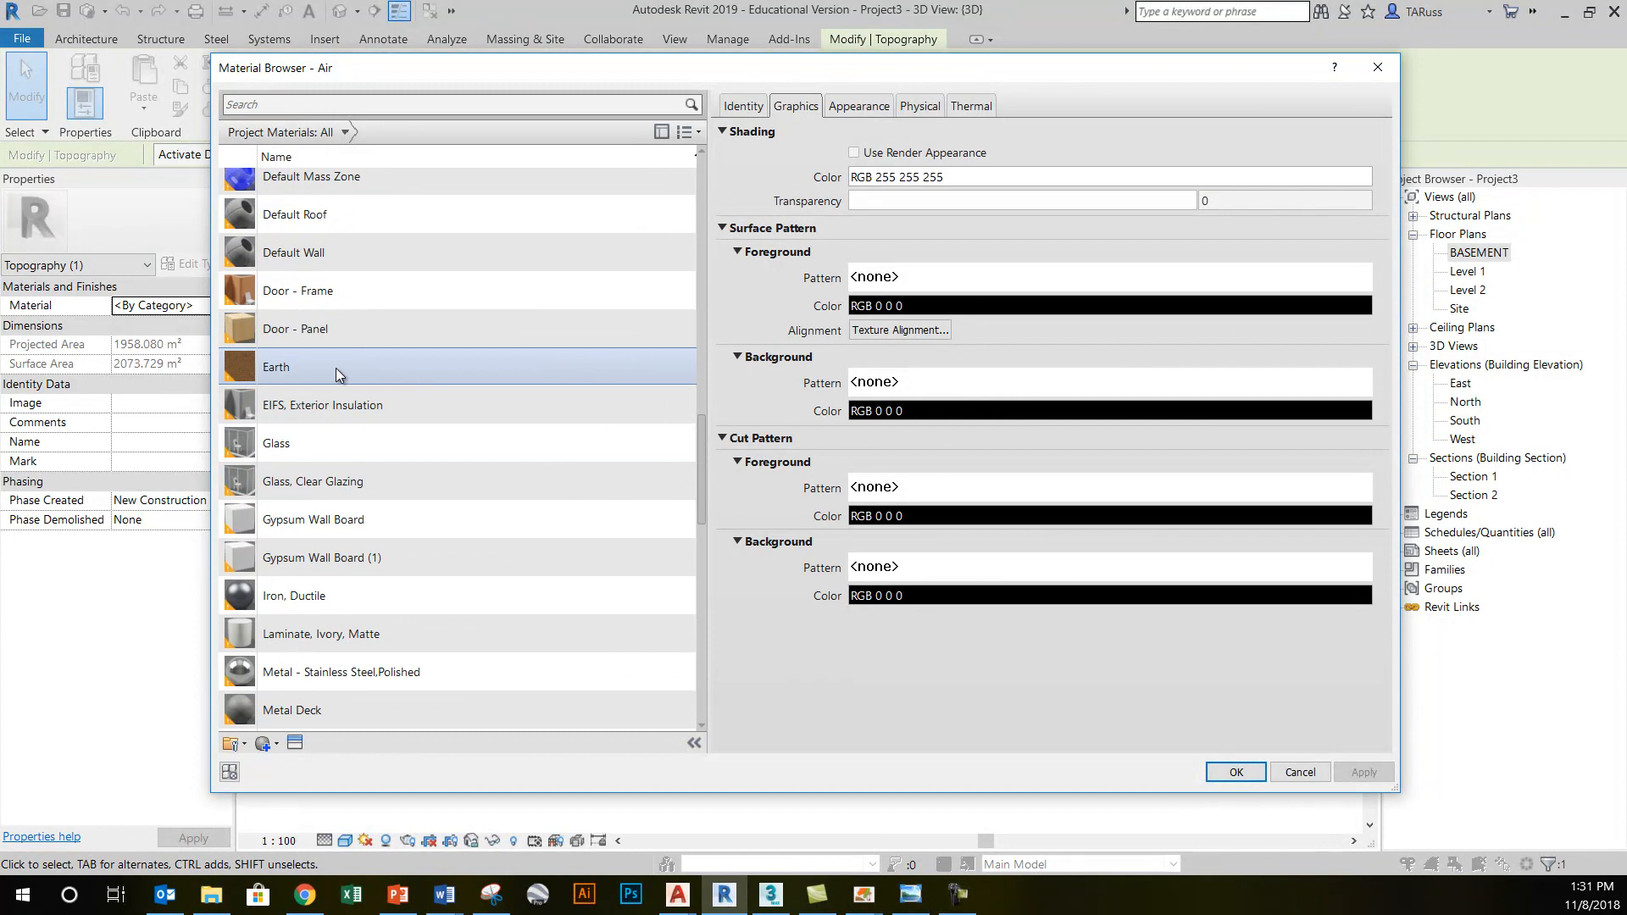
{"action": "left_click", "coordinate": [319, 366]}
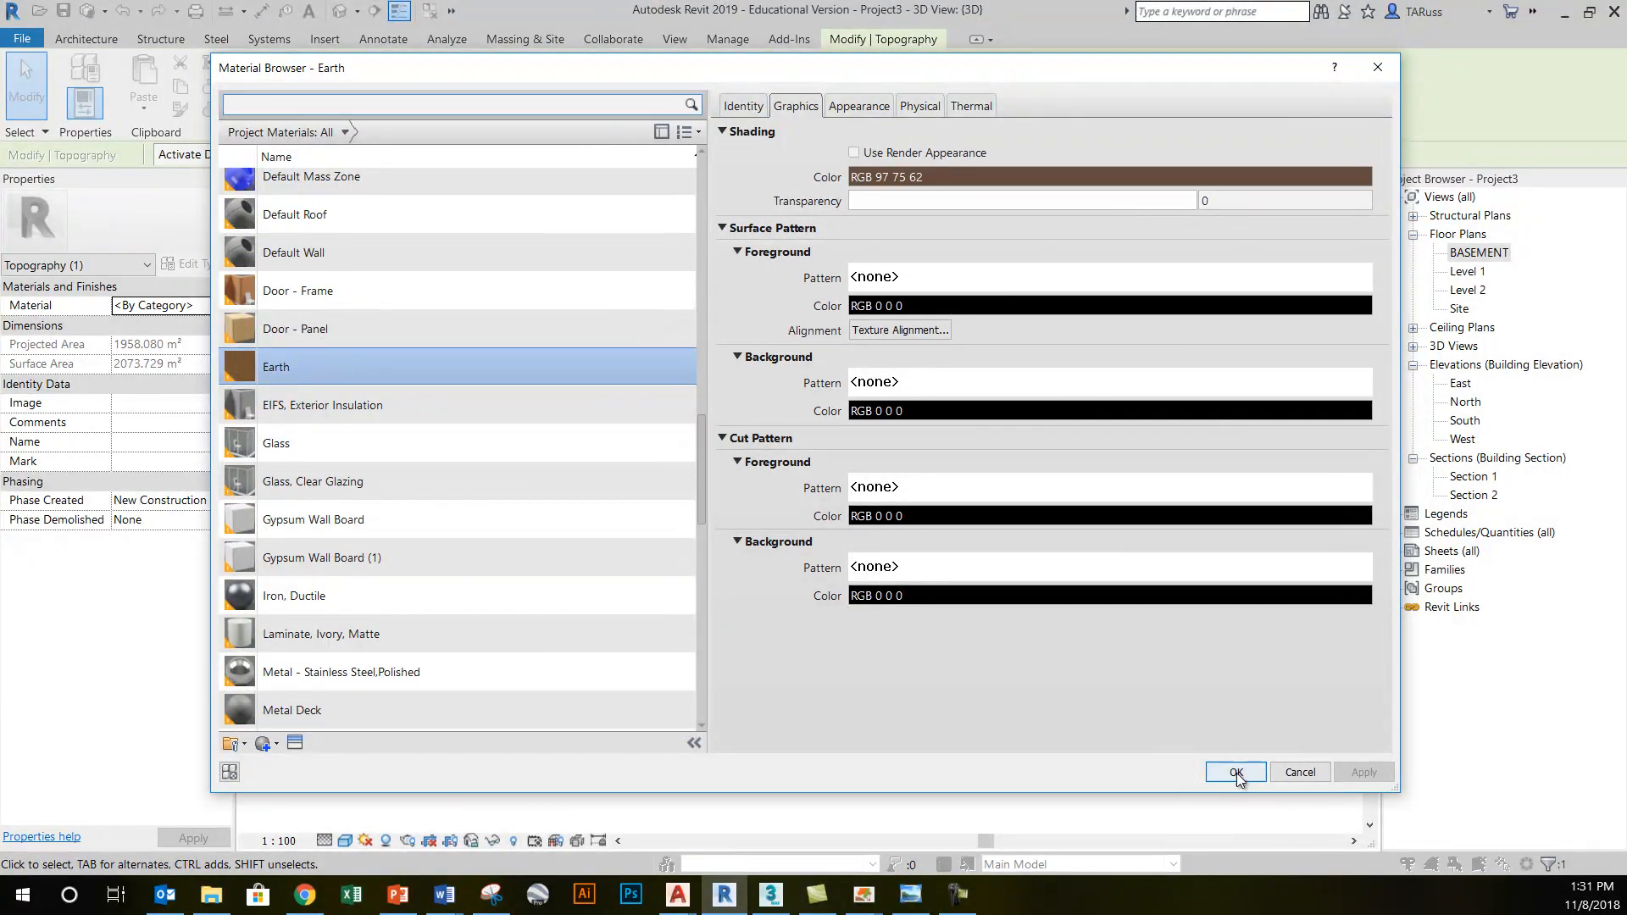
{"action": "left_click", "coordinate": [1236, 773]}
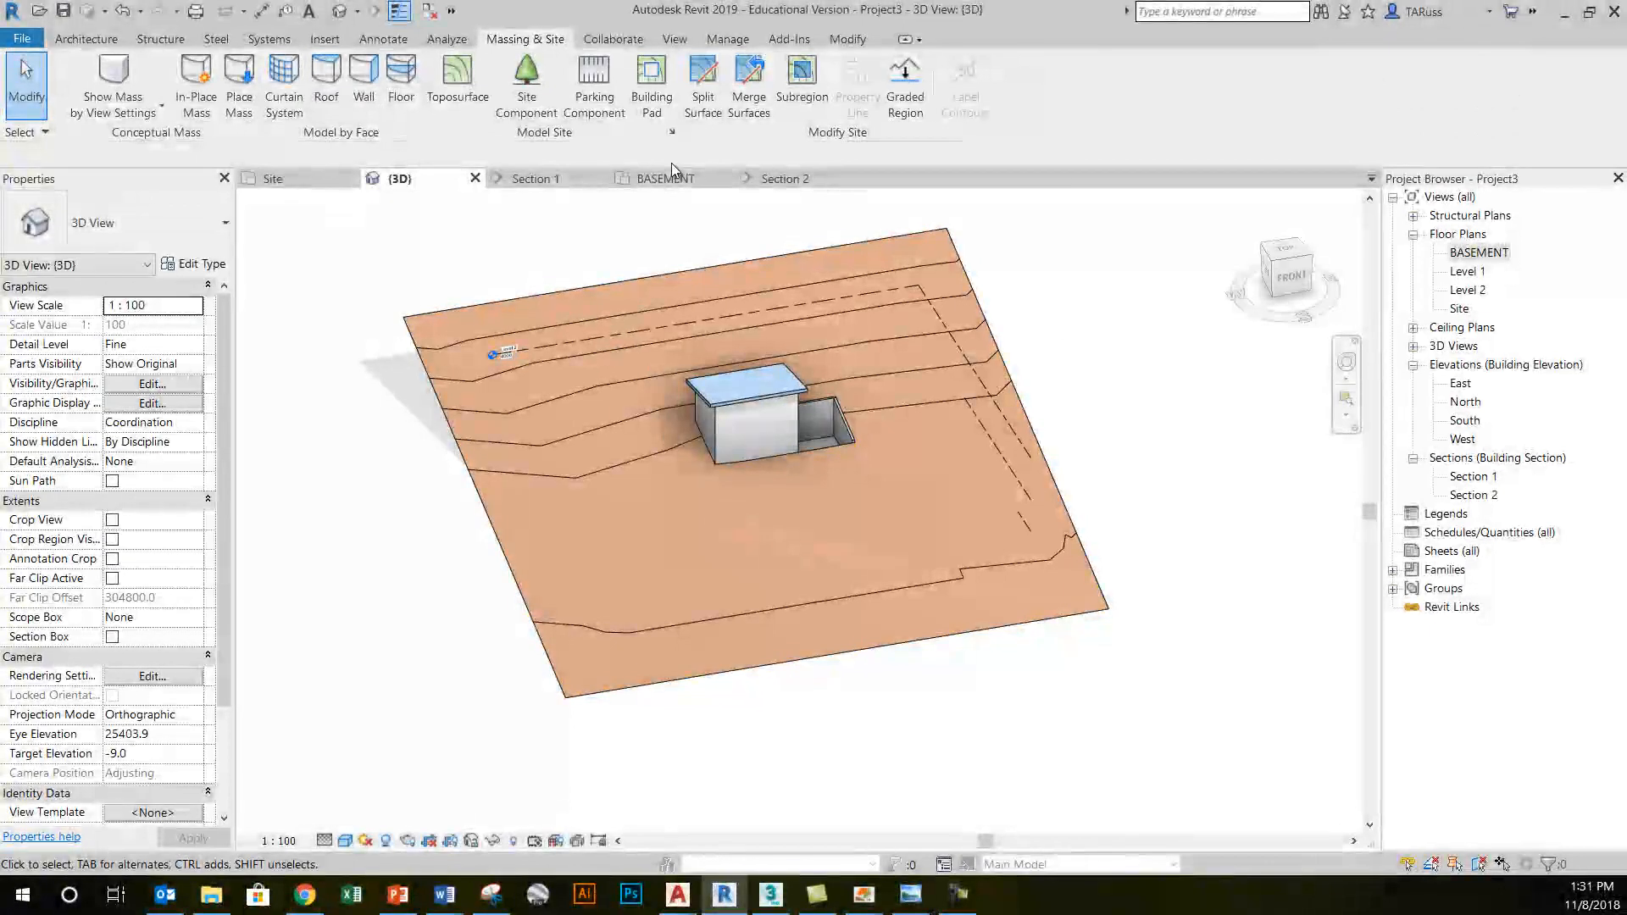
{"action": "mouse_move", "coordinate": [703, 76]}
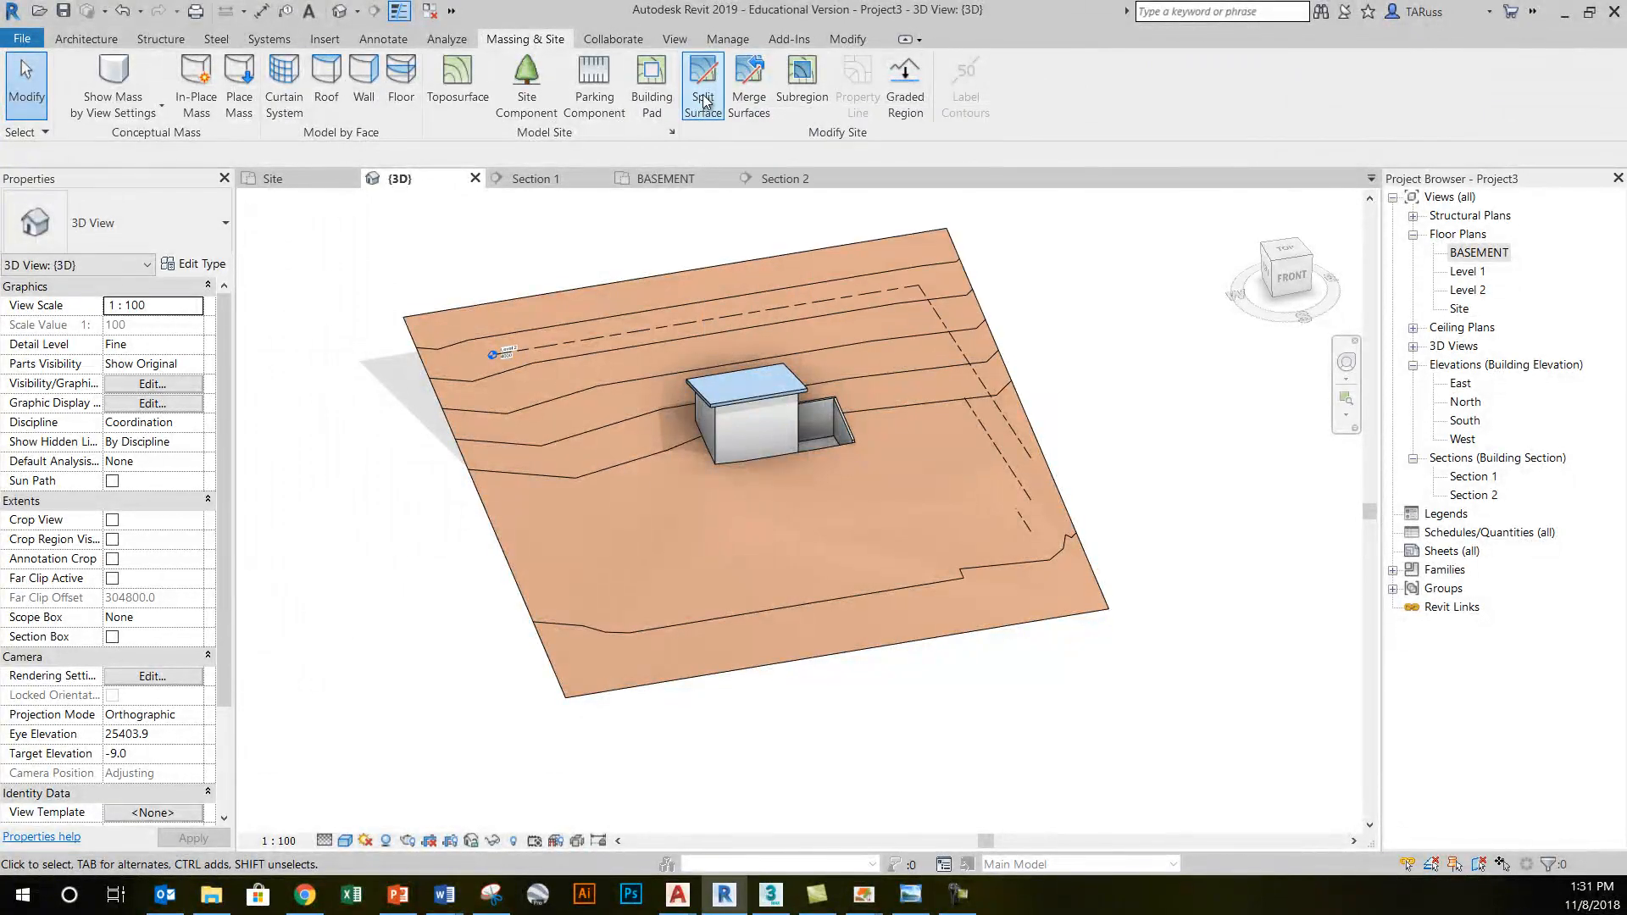
{"action": "mouse_move", "coordinate": [703, 93]}
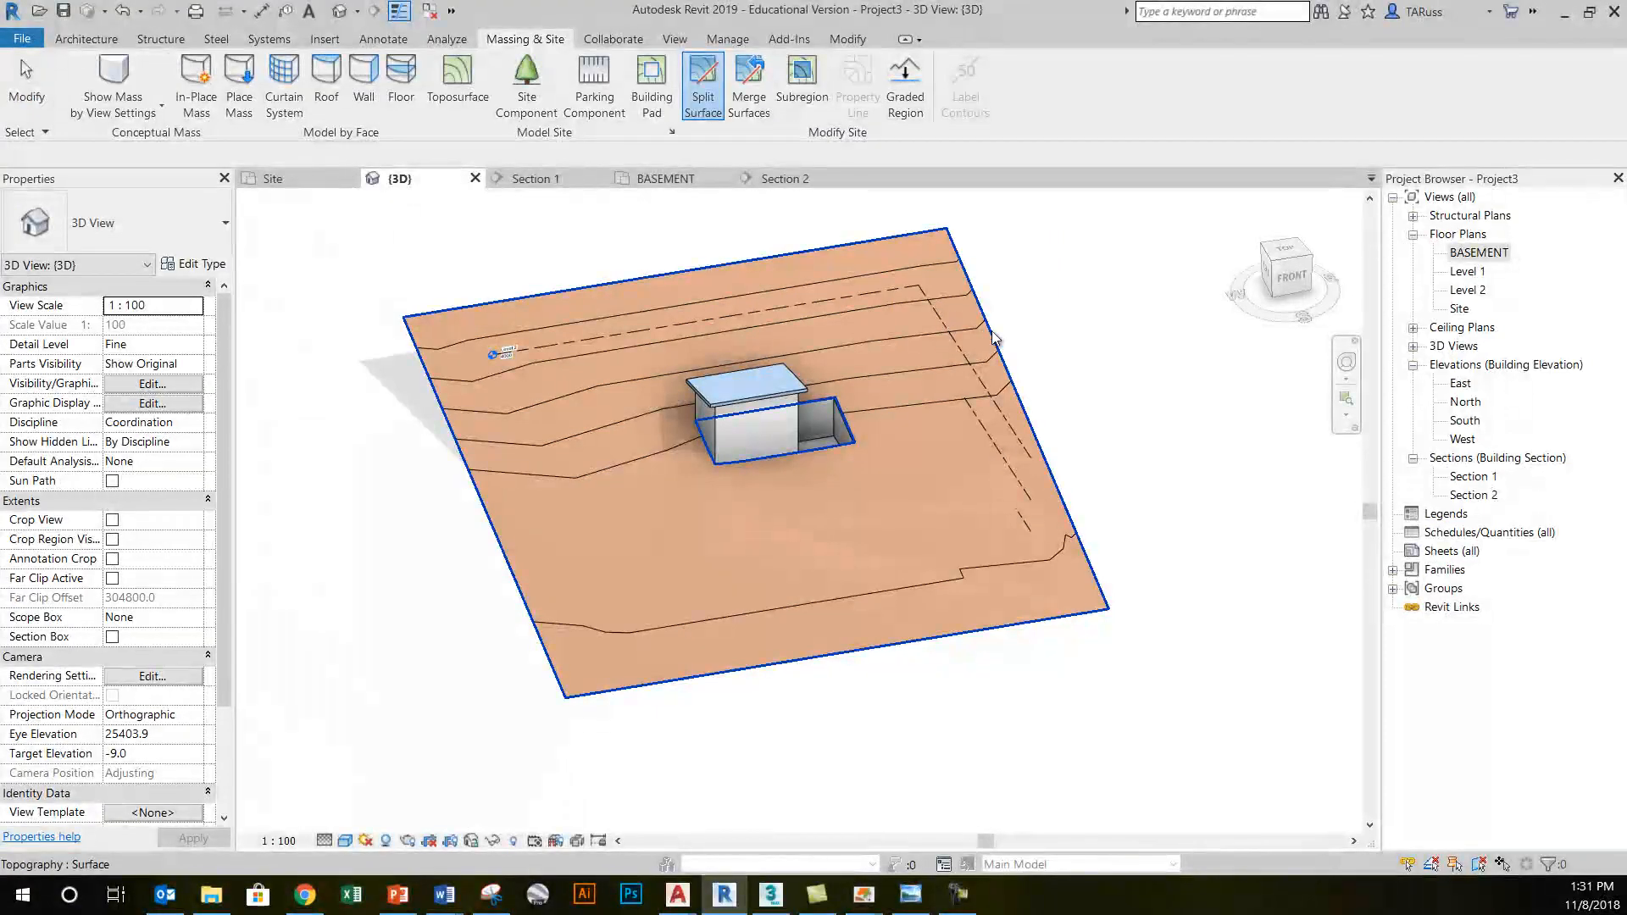
{"action": "mouse_move", "coordinate": [993, 337]}
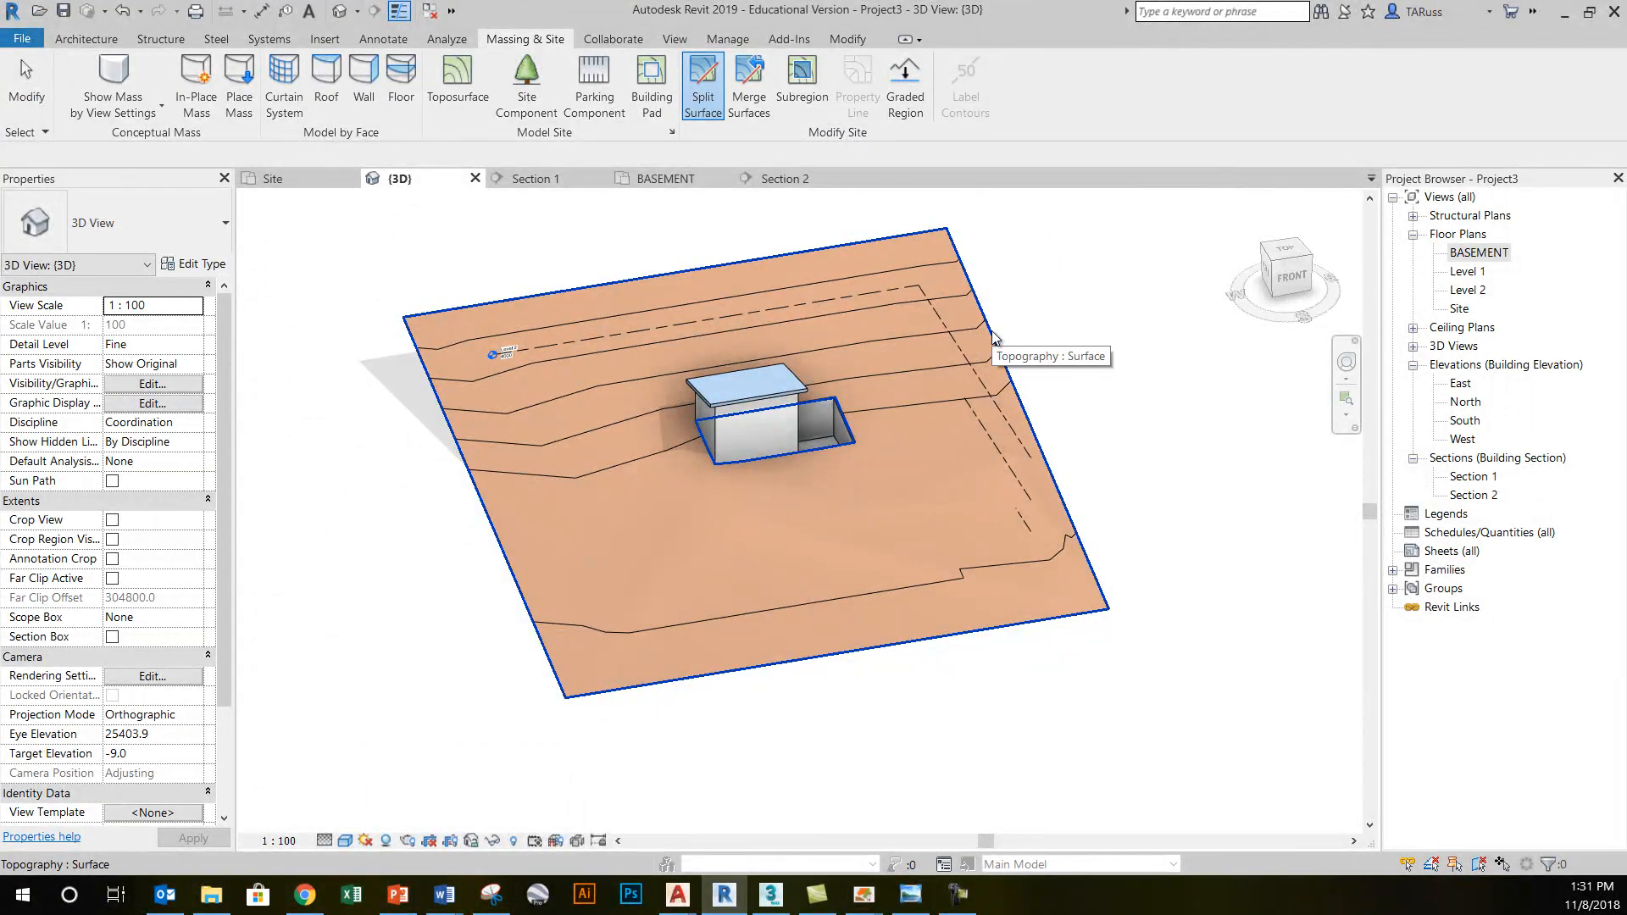
- Split the toposurface and sketch the driveway boundary with straight lines in the Site plan
{"action": "left_click", "coordinate": [701, 85]}
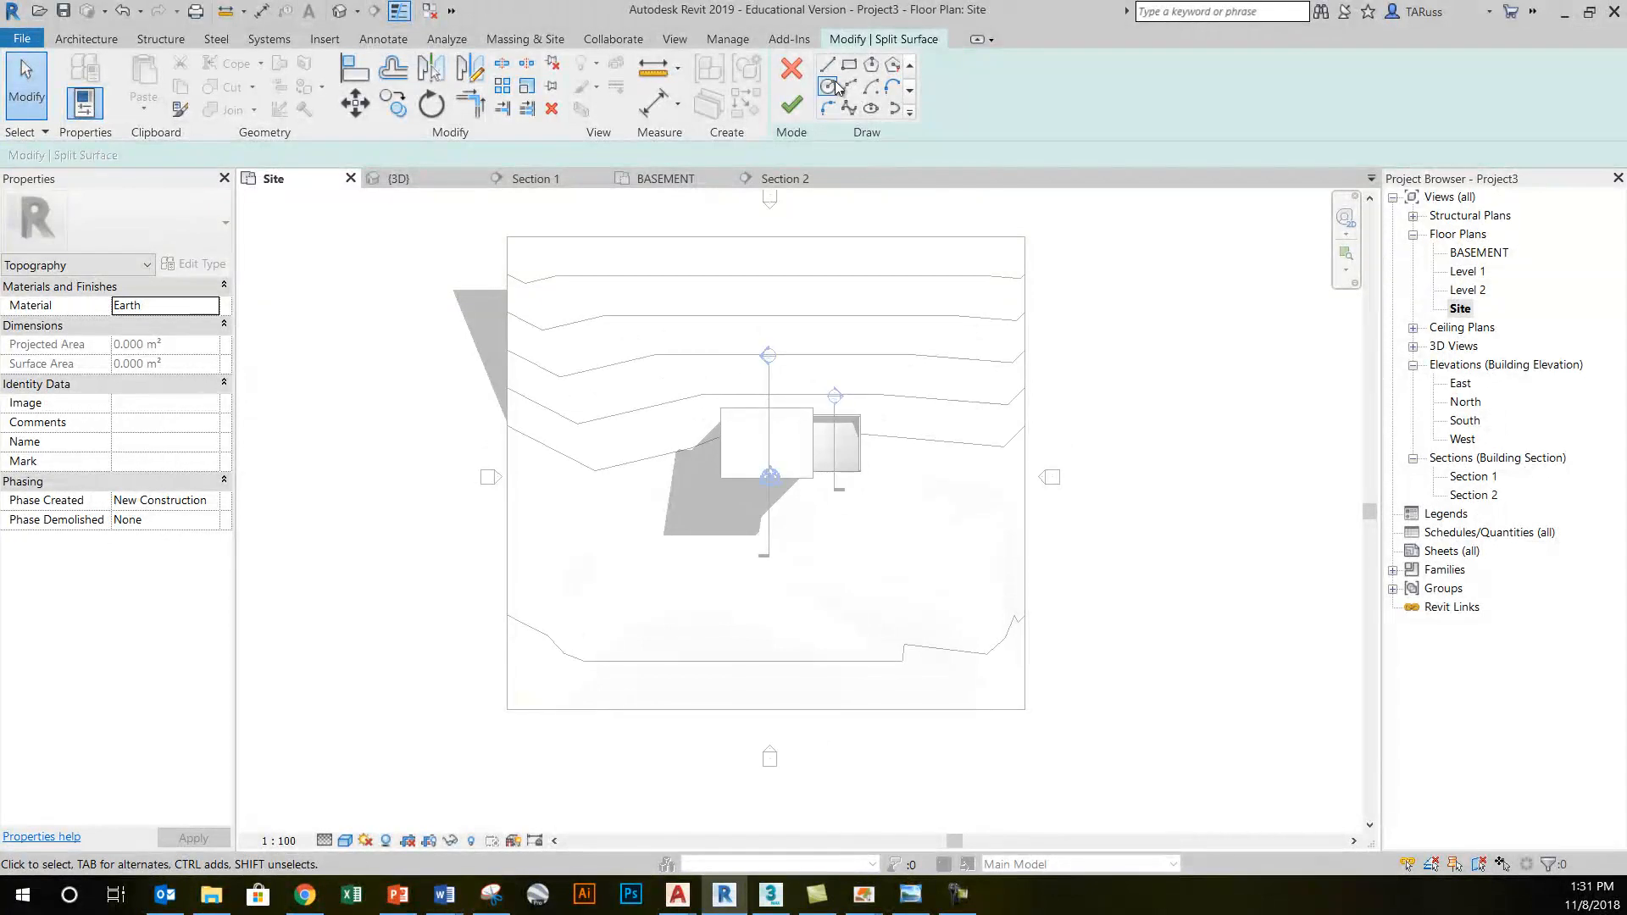
{"action": "mouse_move", "coordinate": [827, 66]}
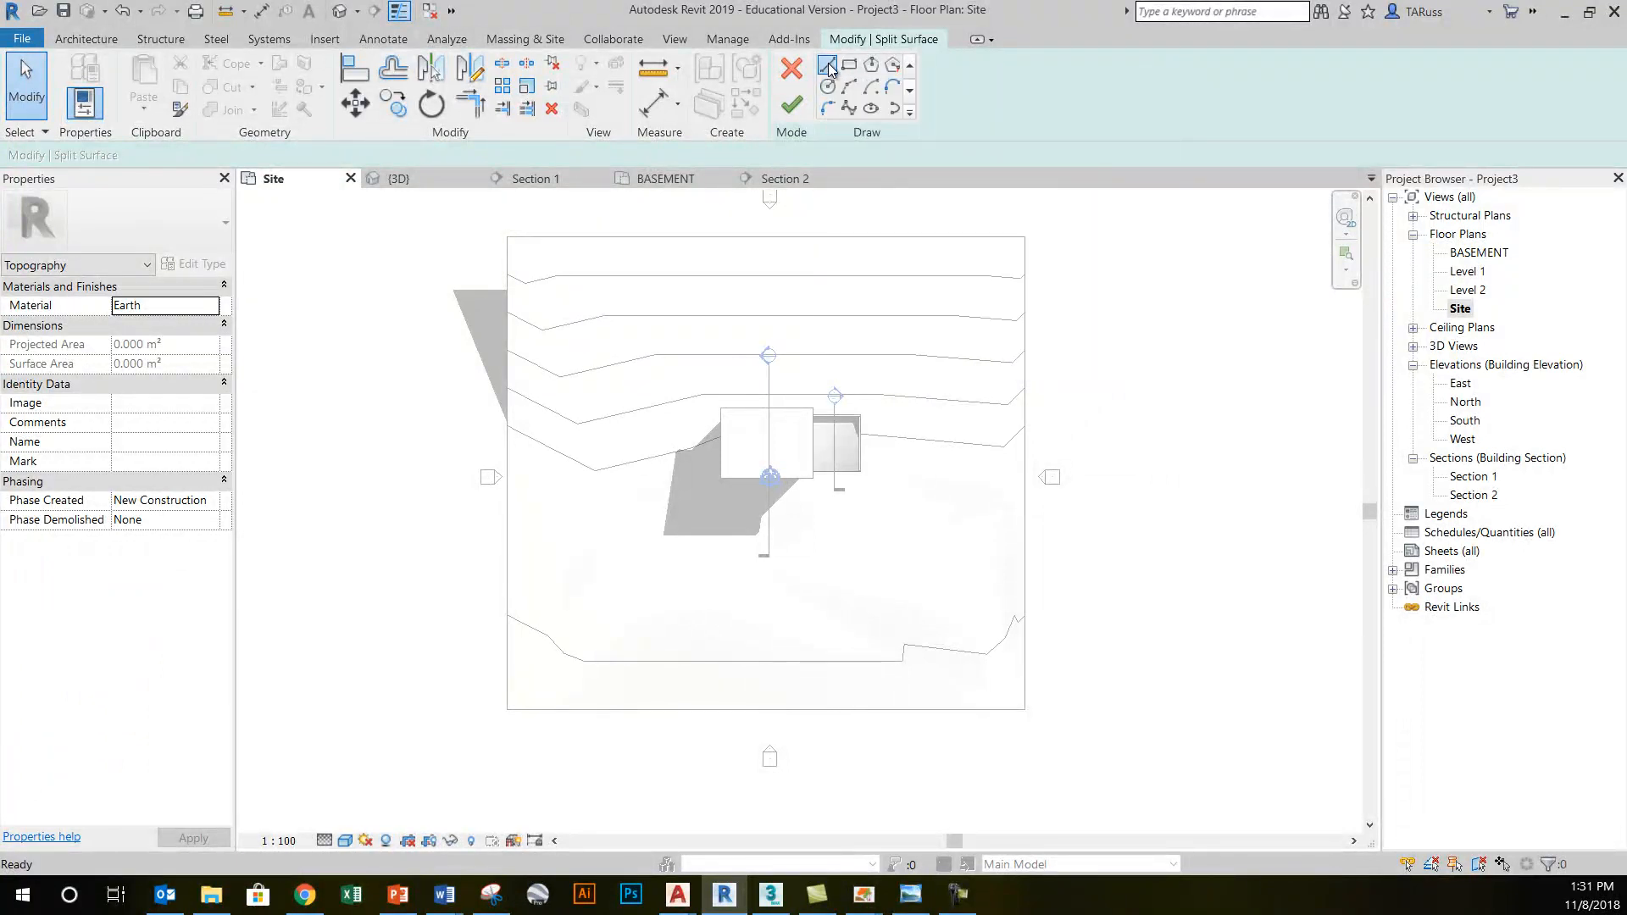
{"action": "left_click", "coordinate": [827, 65]}
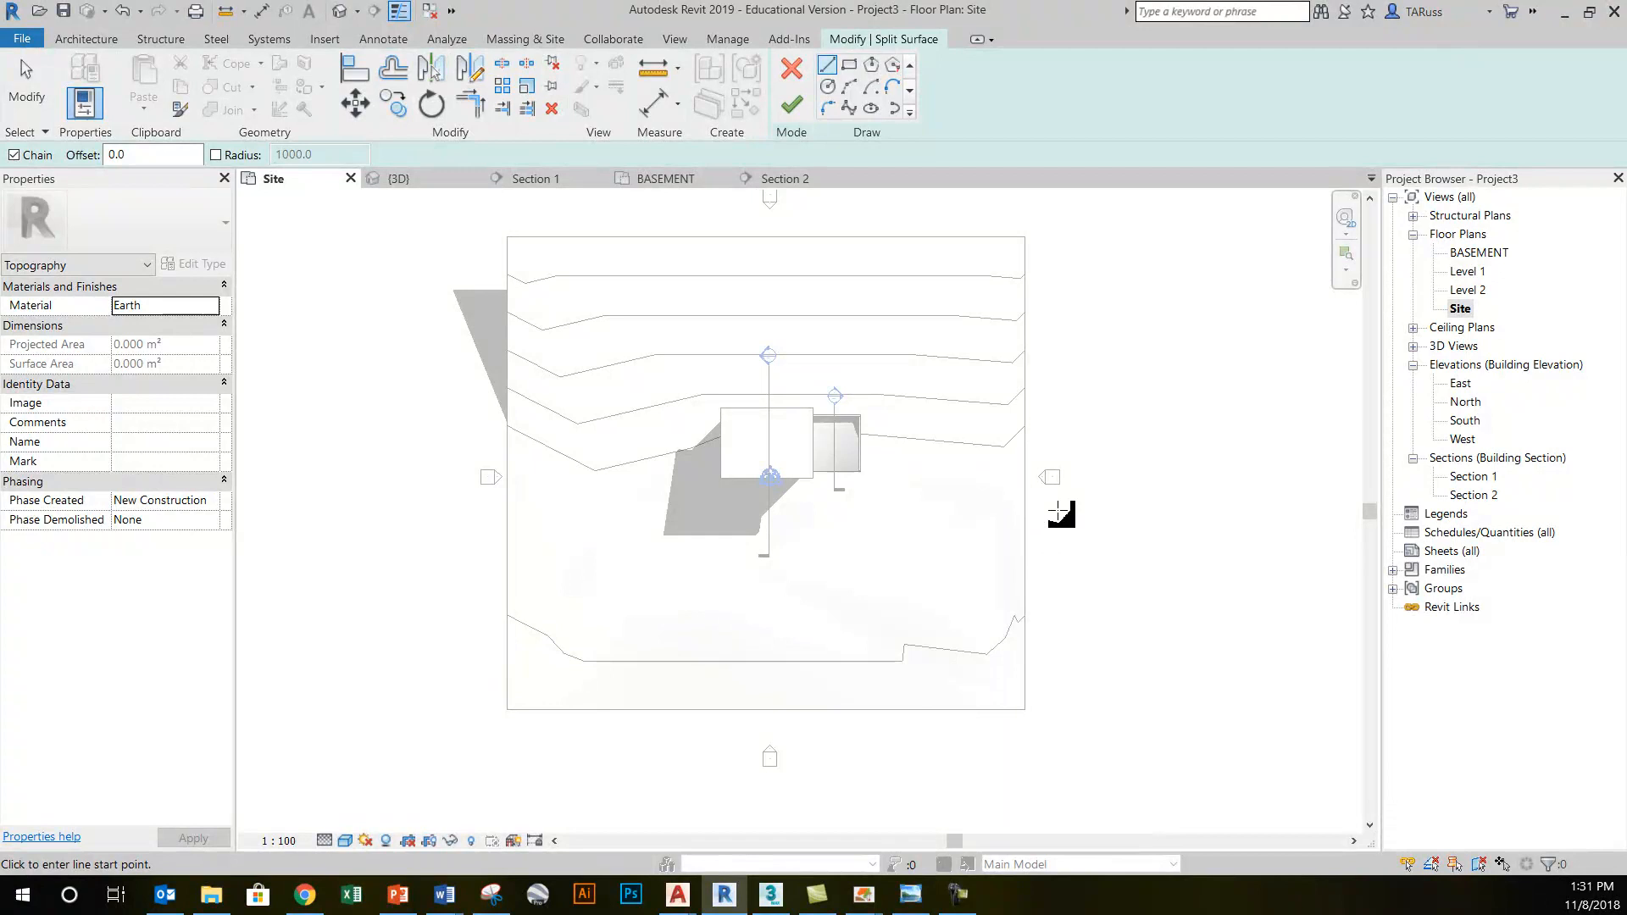
{"action": "mouse_move", "coordinate": [1077, 434]}
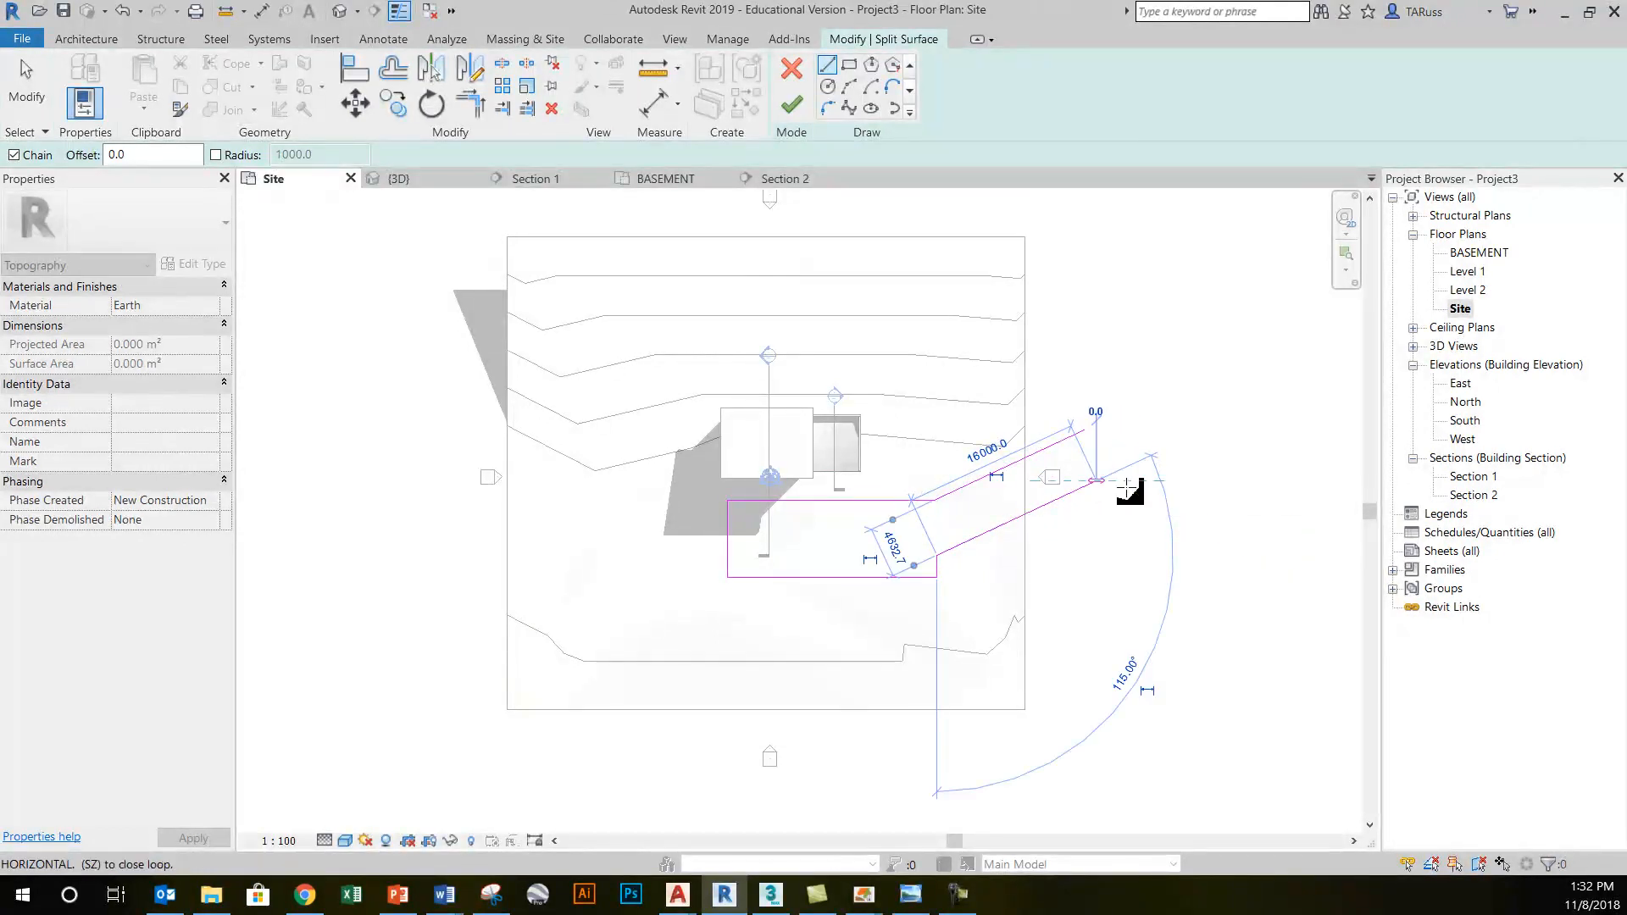
{"action": "left_click", "coordinate": [790, 105]}
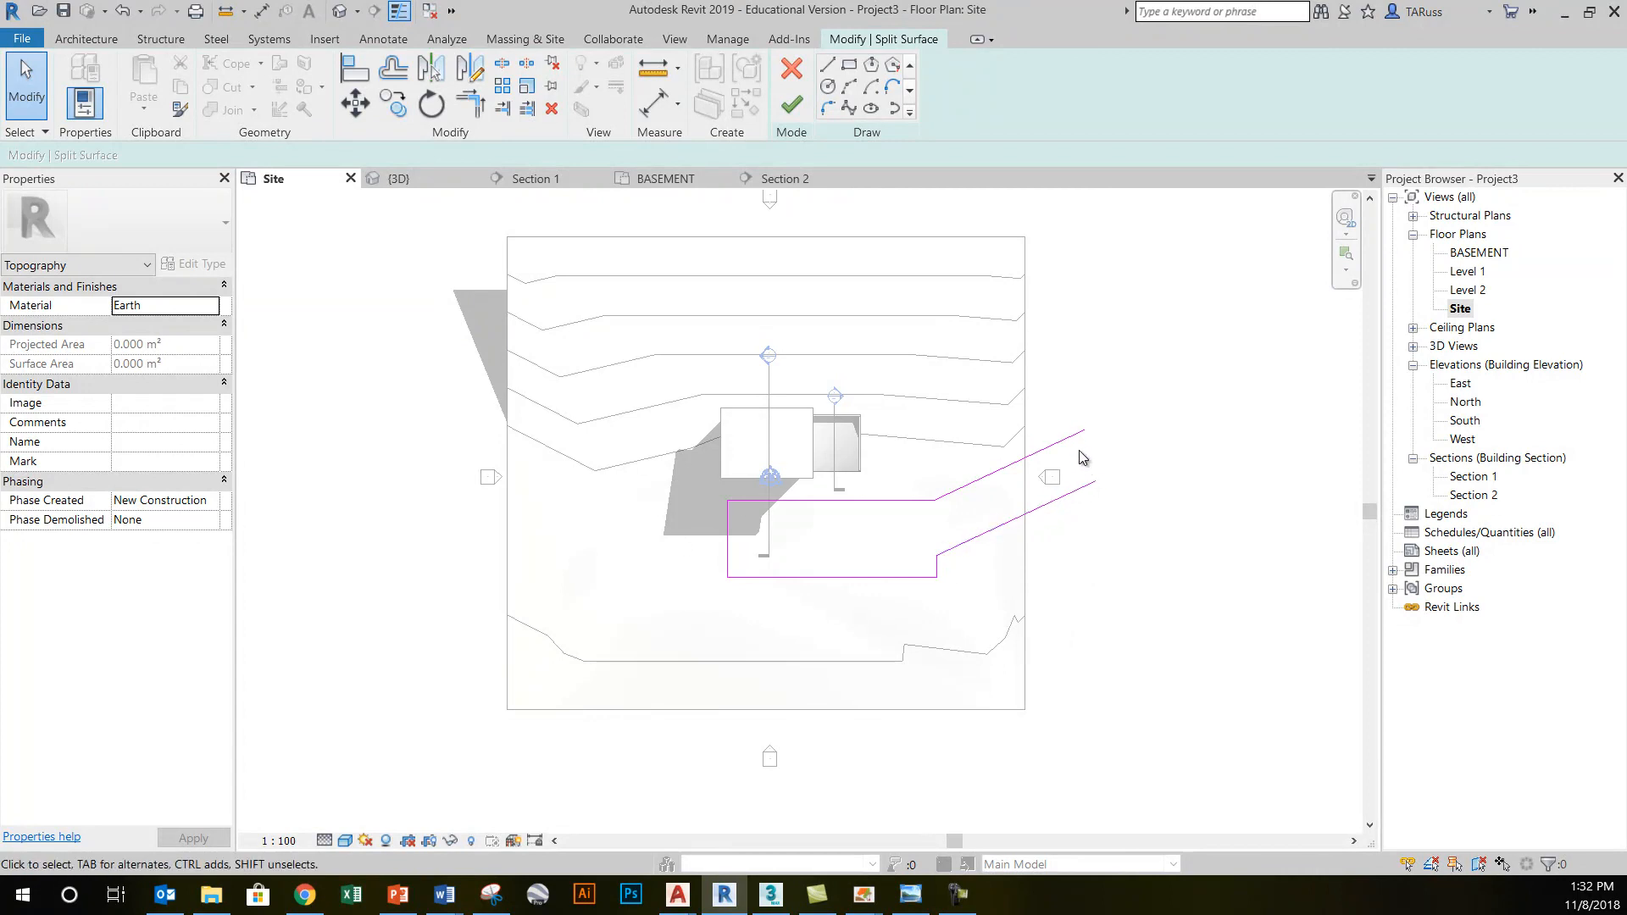
{"action": "mouse_move", "coordinate": [1093, 464]}
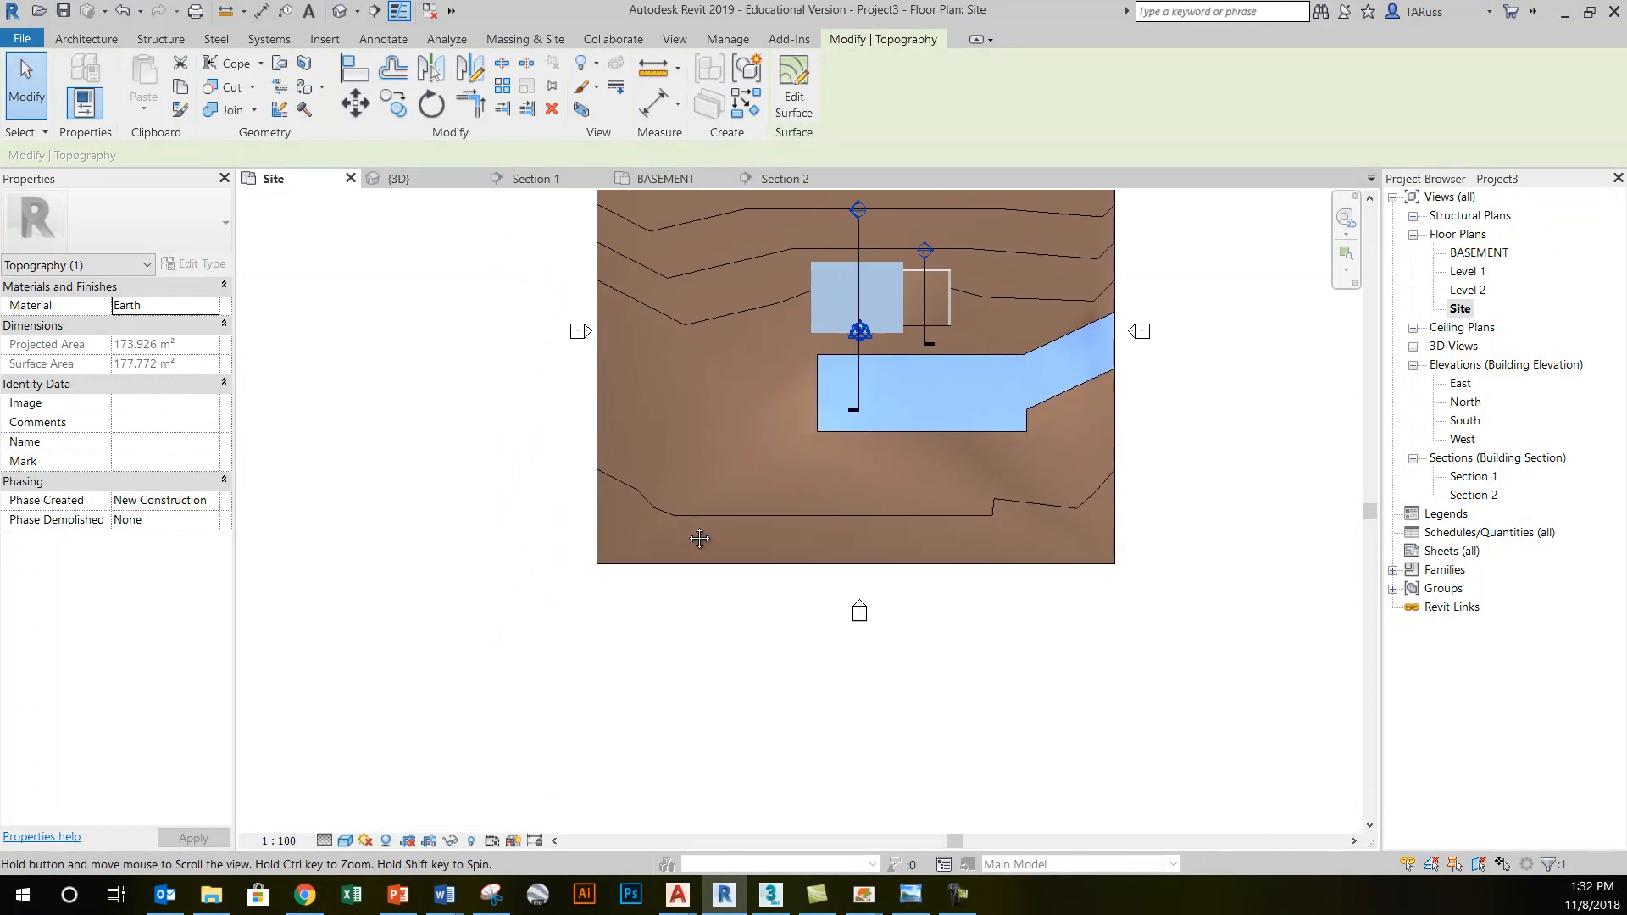
{"action": "left_click", "coordinate": [400, 178]}
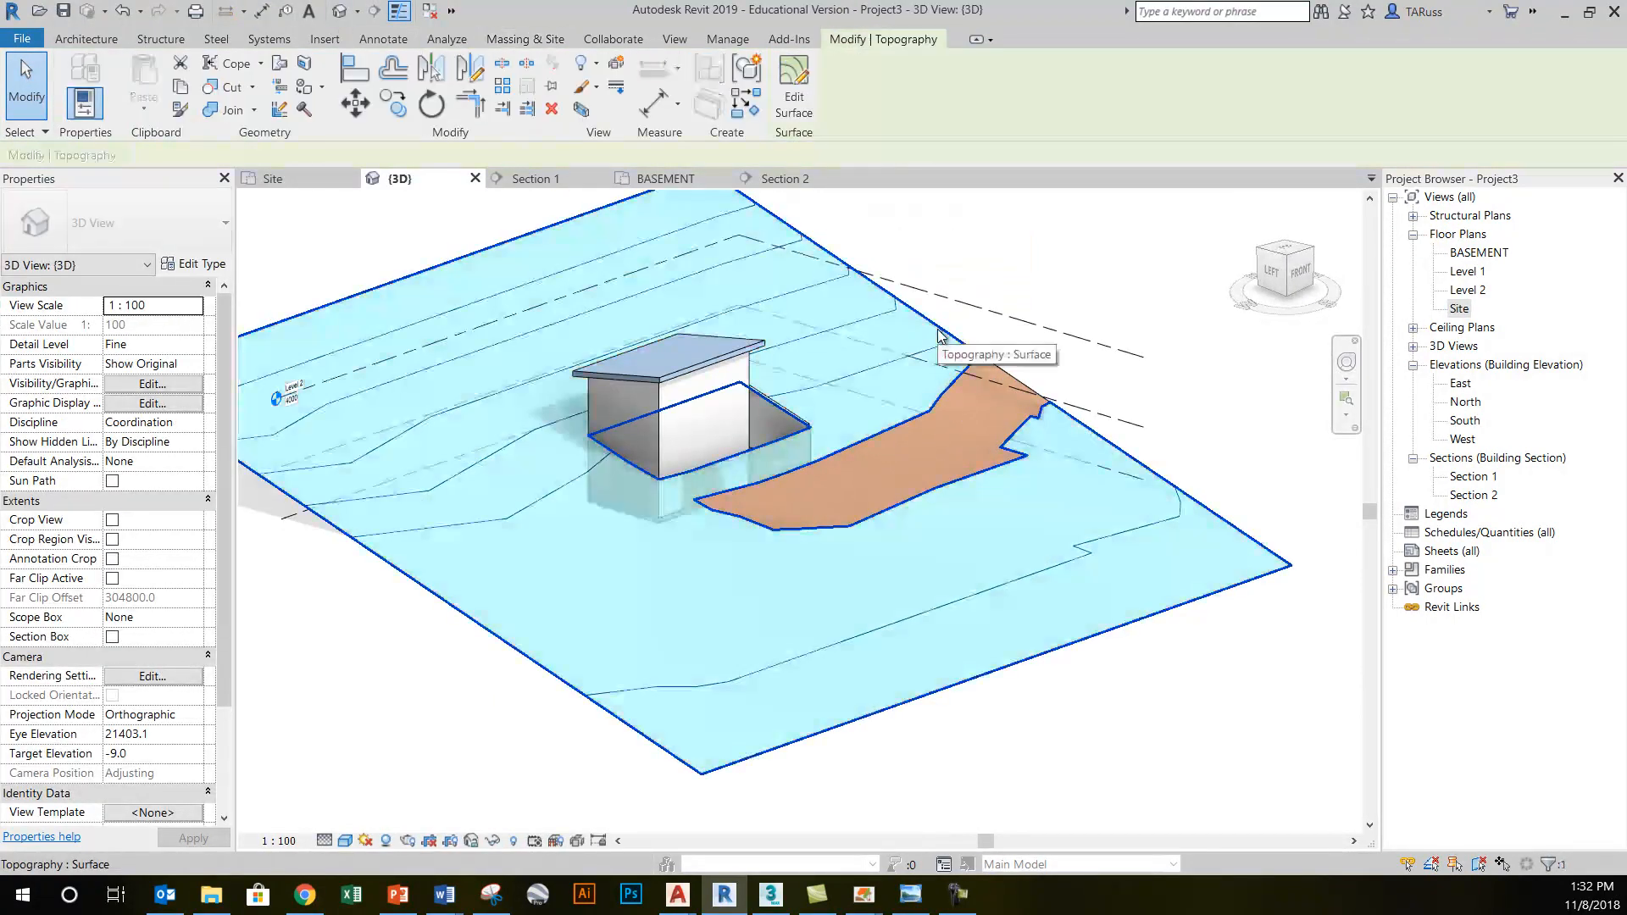
{"action": "left_click", "coordinate": [895, 462]}
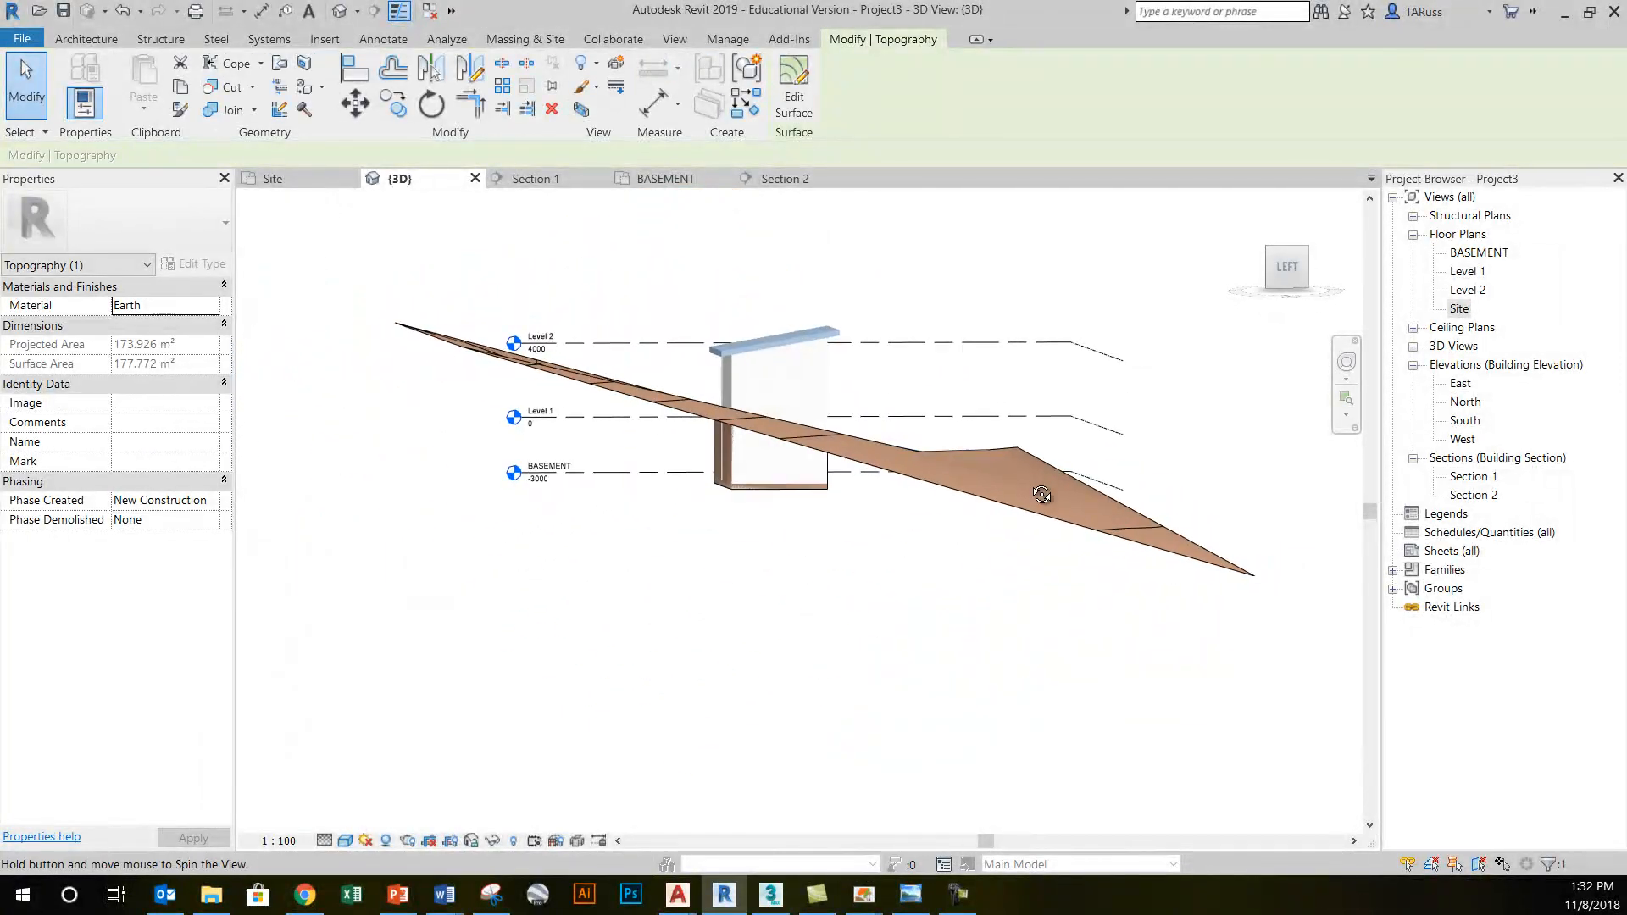
{"action": "left_click_drag", "start_coordinate": [1041, 493], "coordinate": [958, 522]}
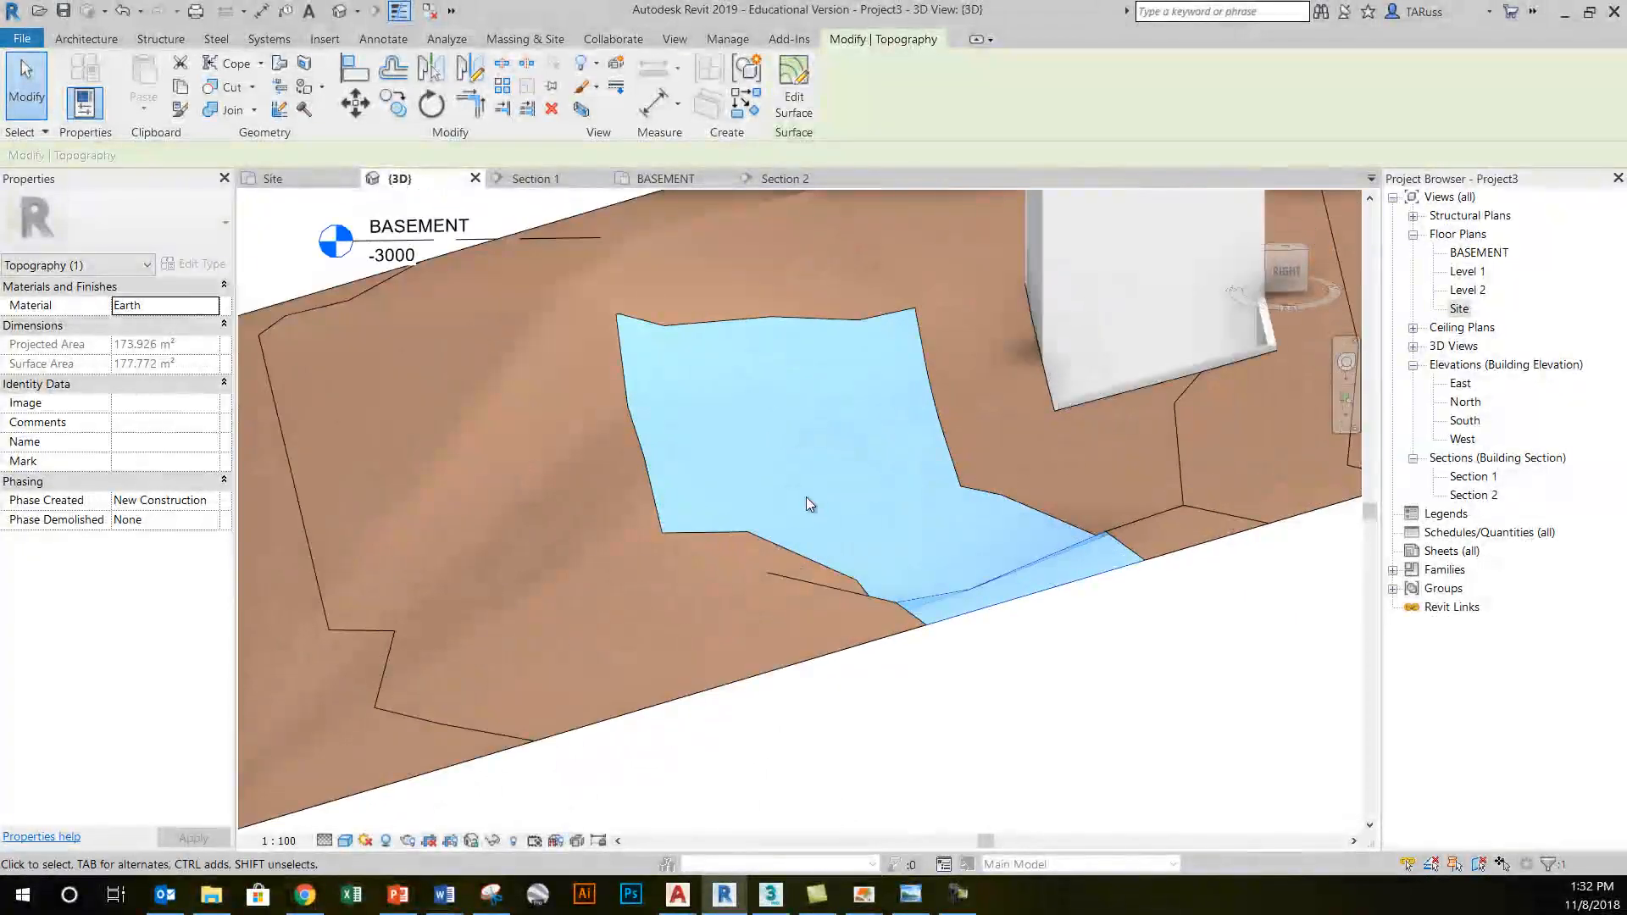
{"action": "left_click_drag", "start_coordinate": [810, 505], "coordinate": [798, 475]}
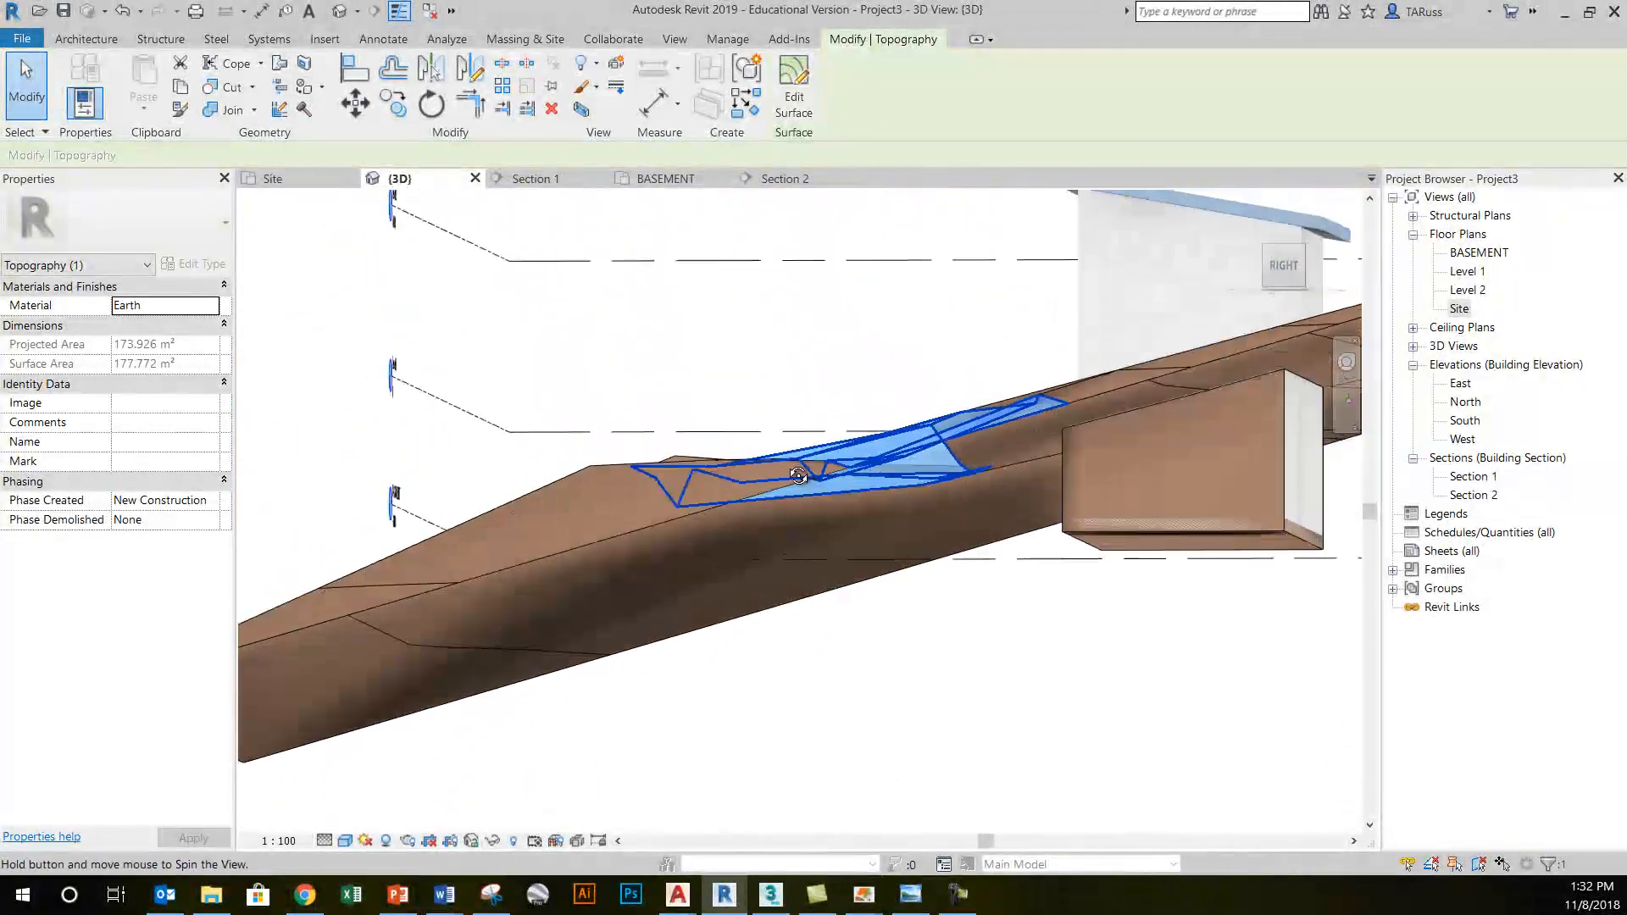
{"action": "left_click_drag", "start_coordinate": [798, 474], "coordinate": [762, 454]}
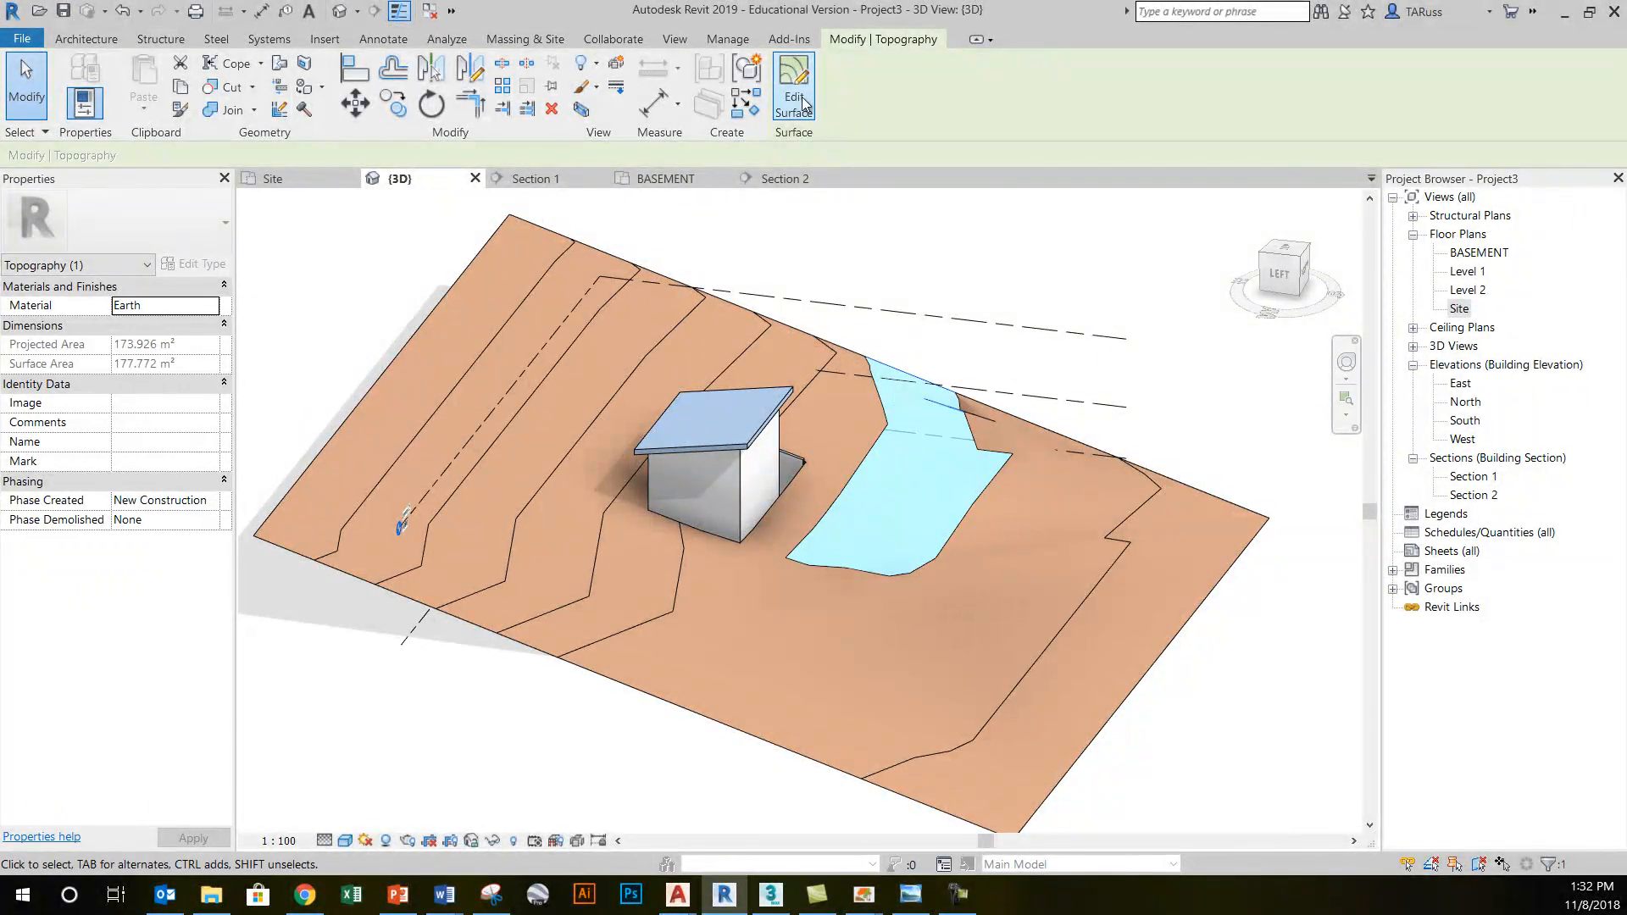
{"action": "mouse_move", "coordinate": [793, 95]}
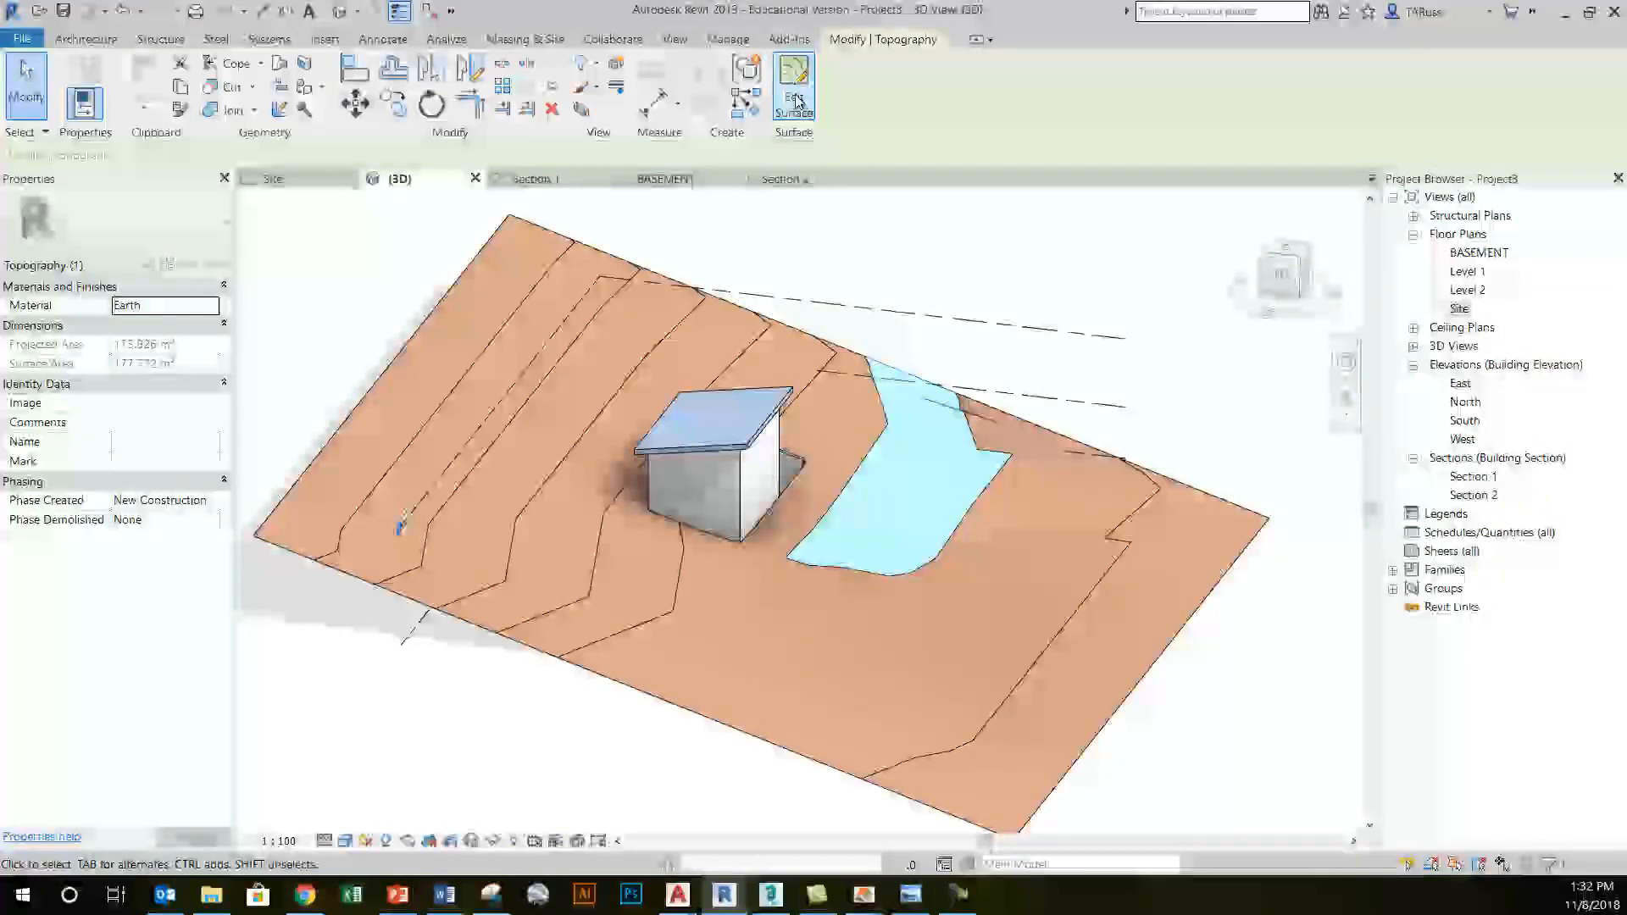
- Lower all points of the split driveway surface to -1500 and check the pad in 3D
{"action": "left_click", "coordinate": [794, 85]}
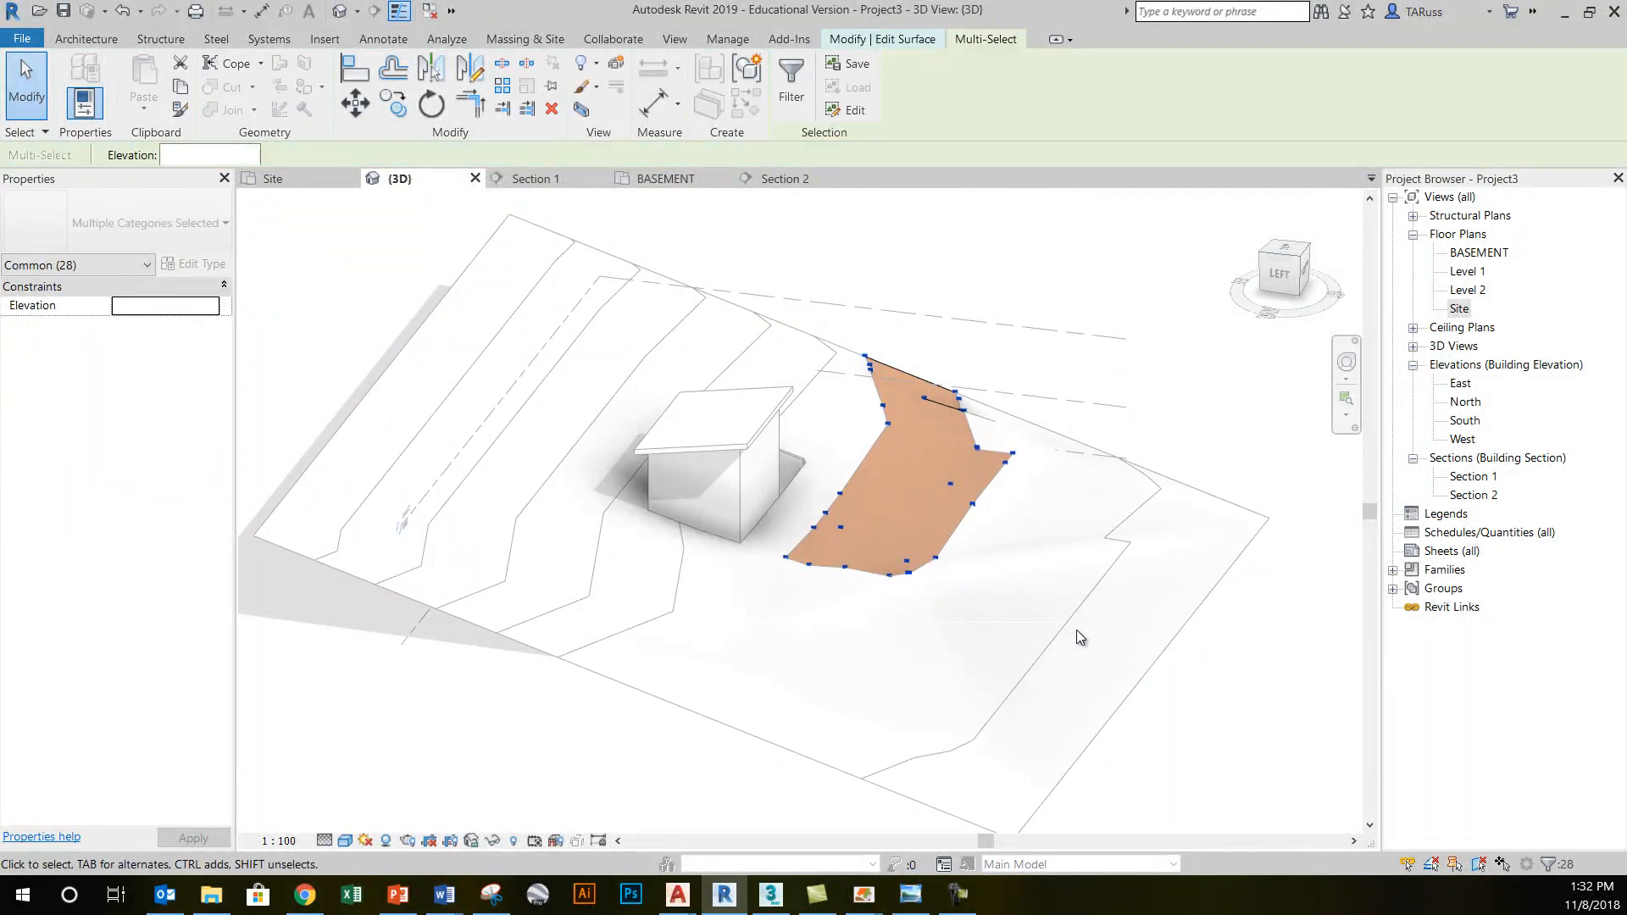
{"action": "left_click", "coordinate": [203, 155]}
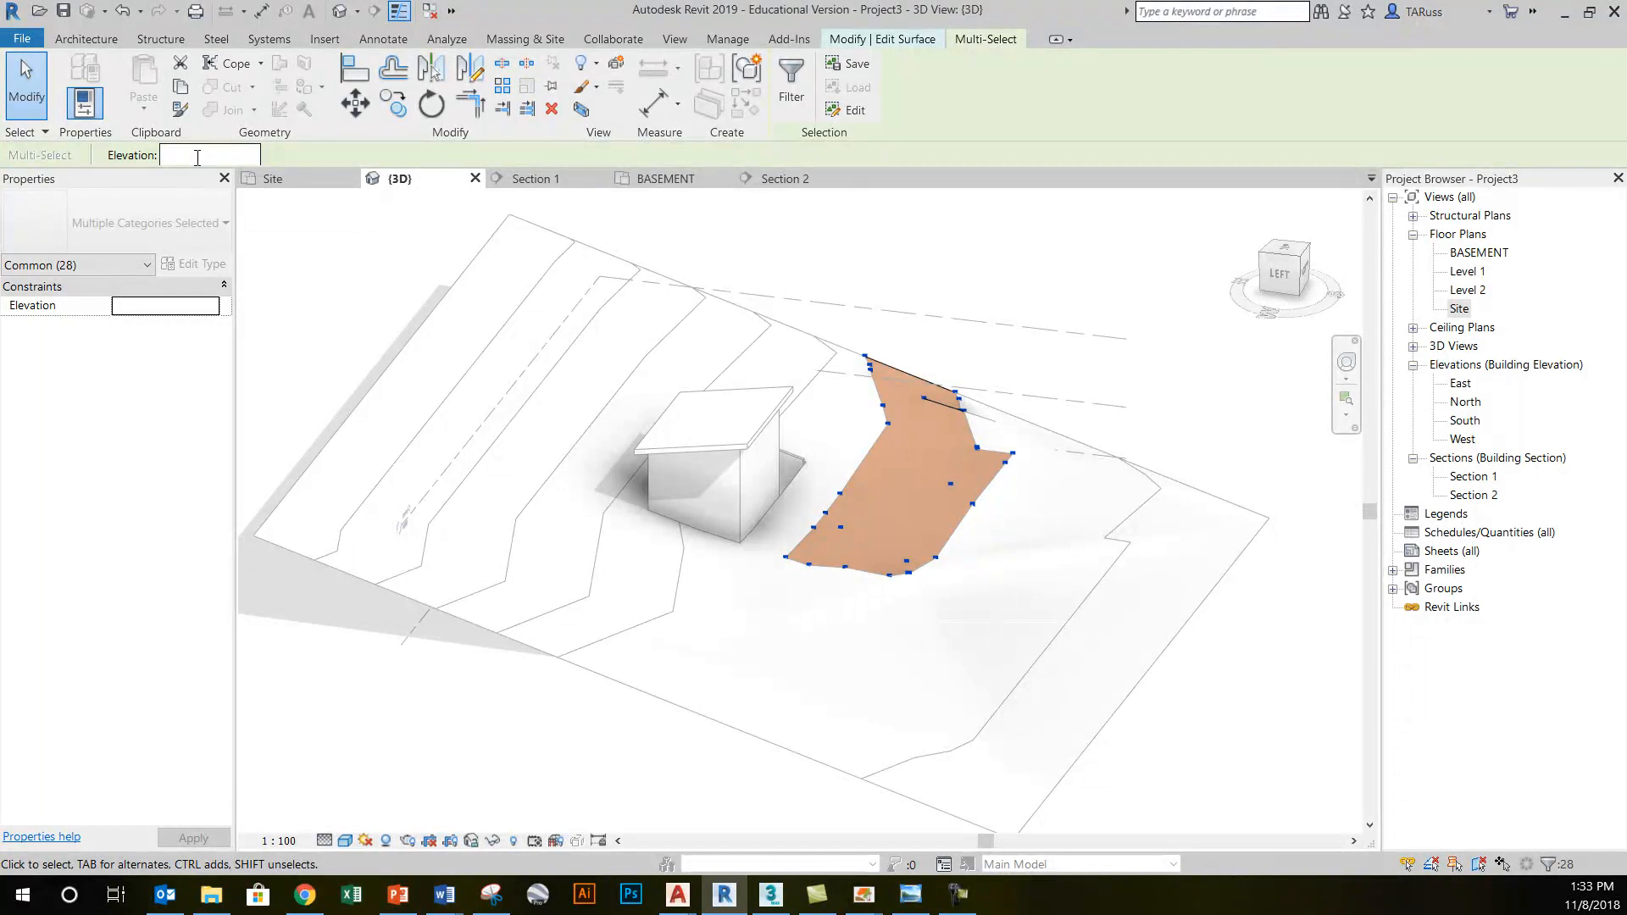
{"action": "type", "text": "-"}
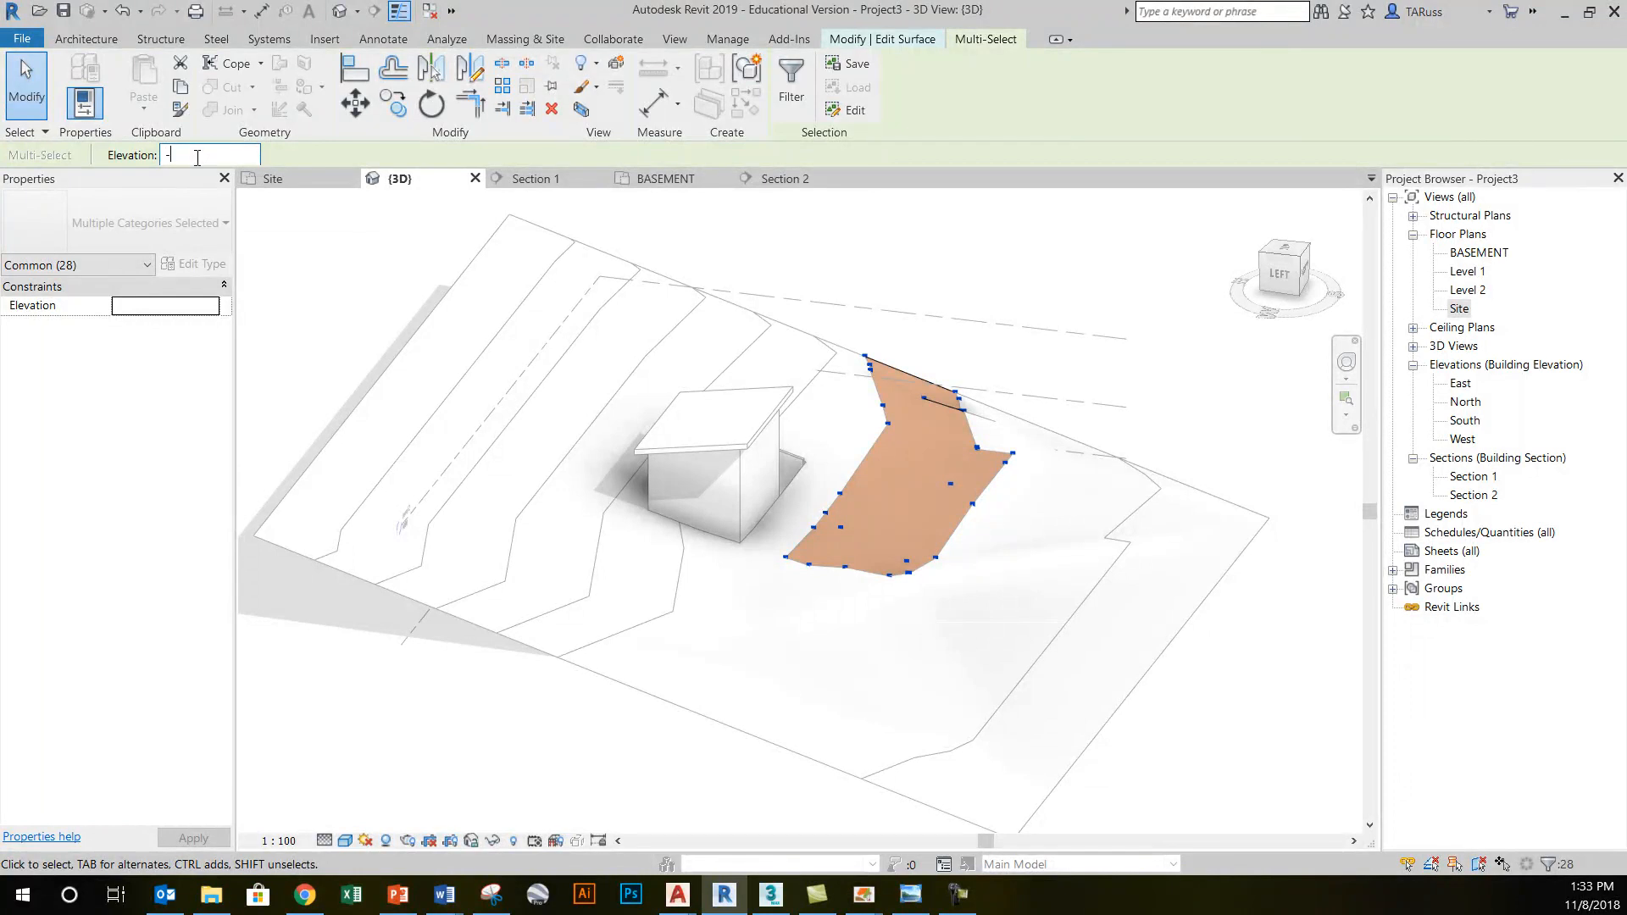
{"action": "type", "text": "-500"}
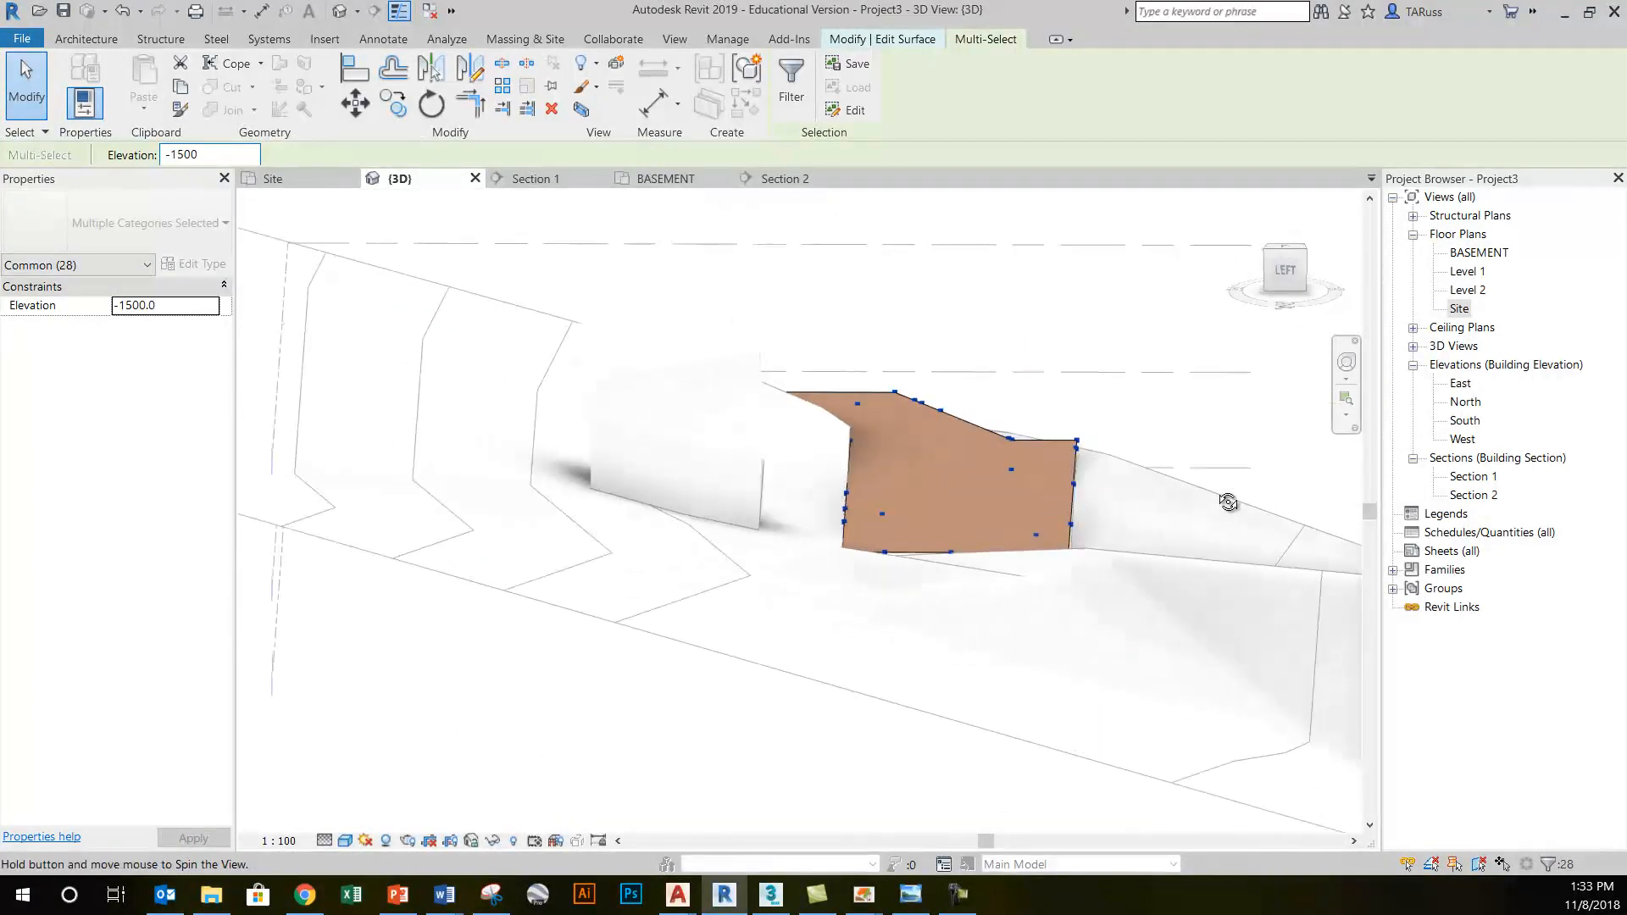
{"action": "left_click_drag", "start_coordinate": [1230, 501], "coordinate": [726, 434]}
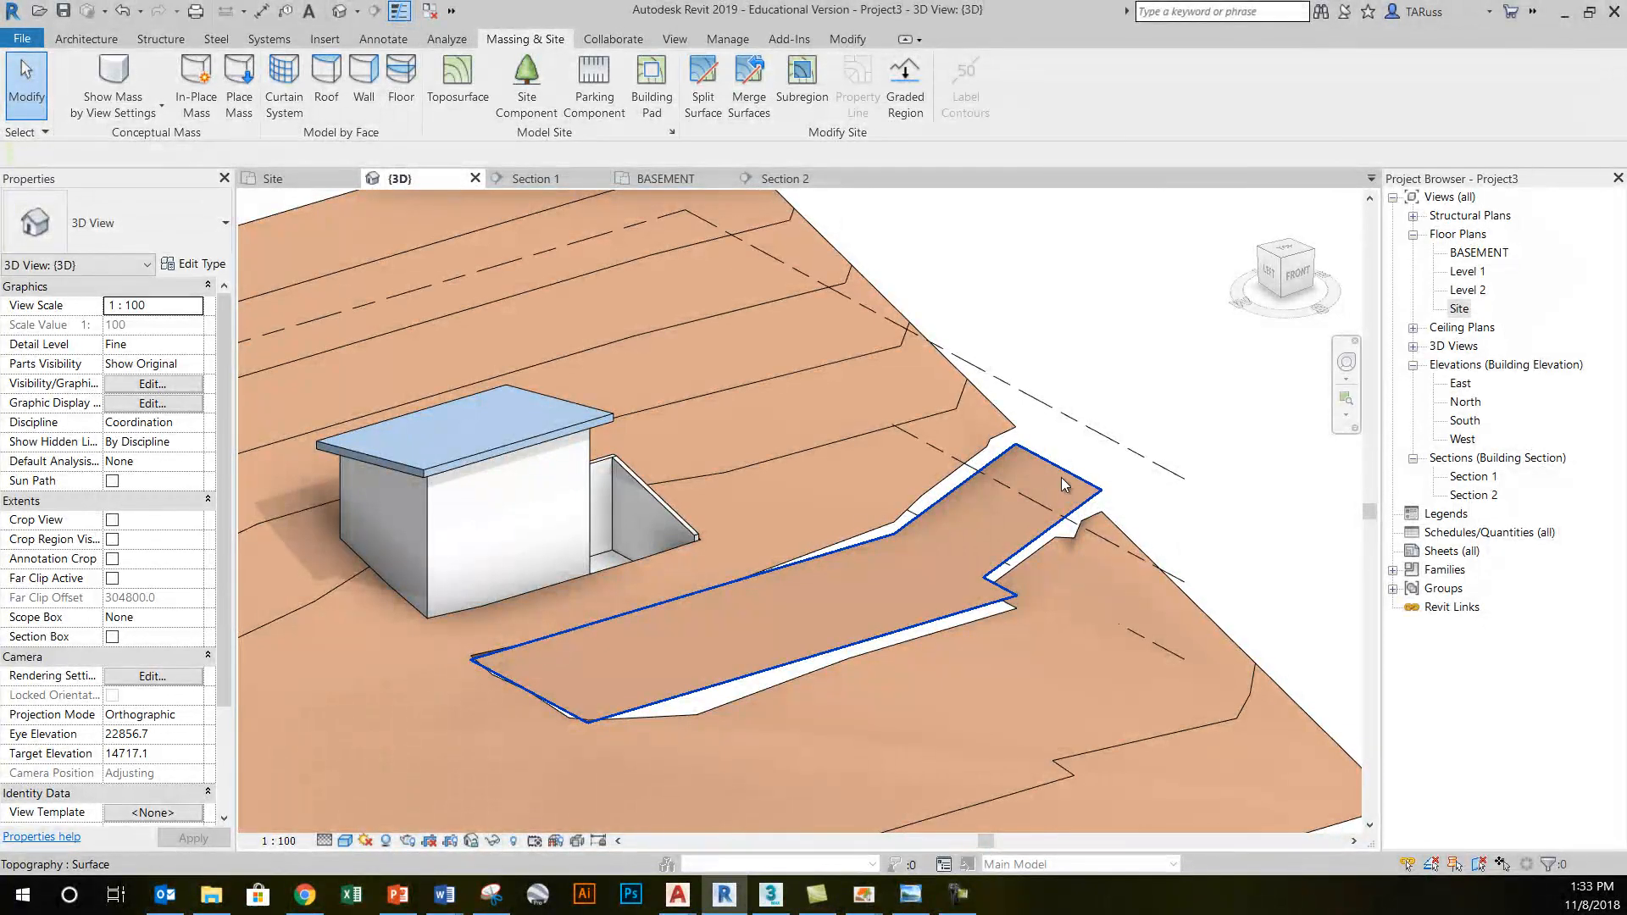
- Select the lowered driveway region and browse its Material field in Properties
{"action": "left_click", "coordinate": [1061, 484]}
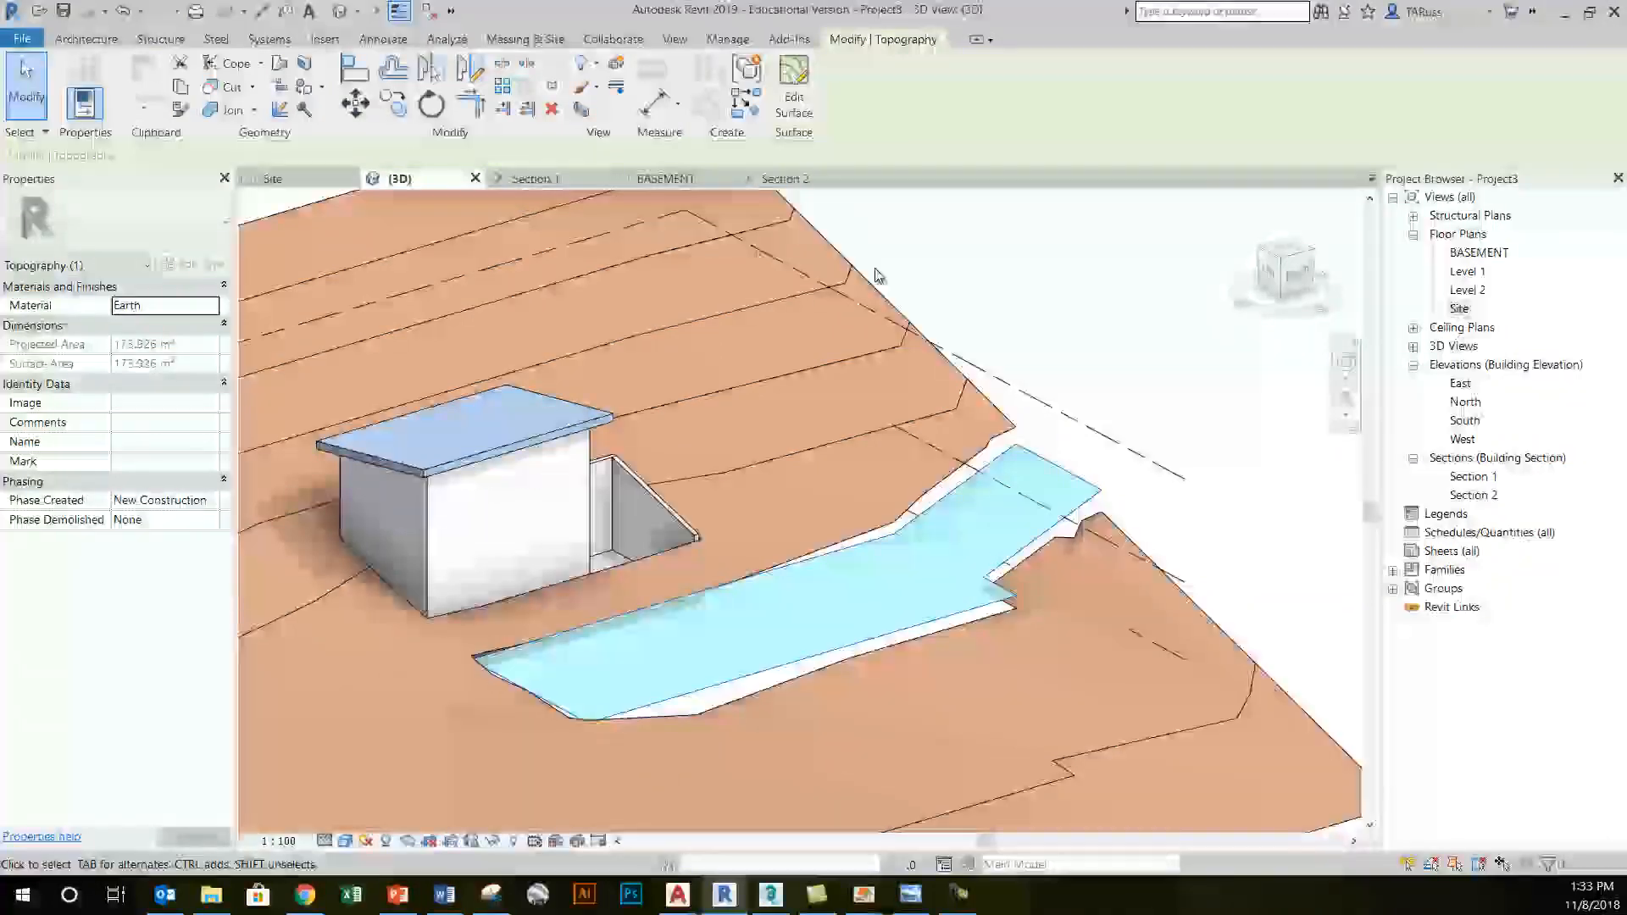
{"action": "mouse_move", "coordinate": [860, 275]}
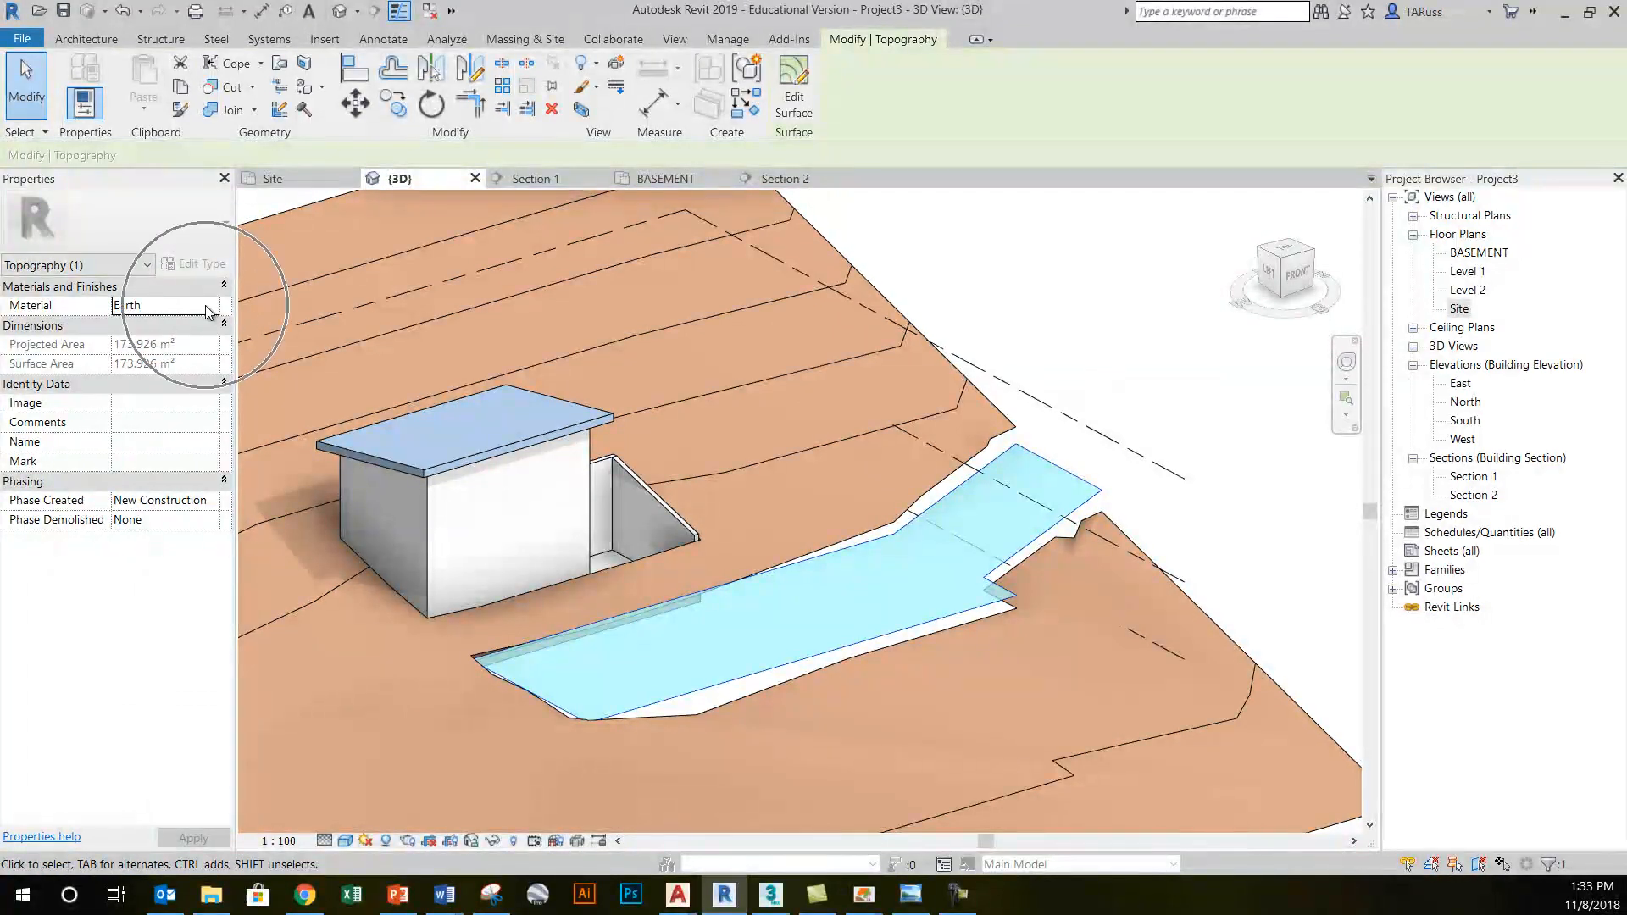
{"action": "left_click", "coordinate": [219, 305]}
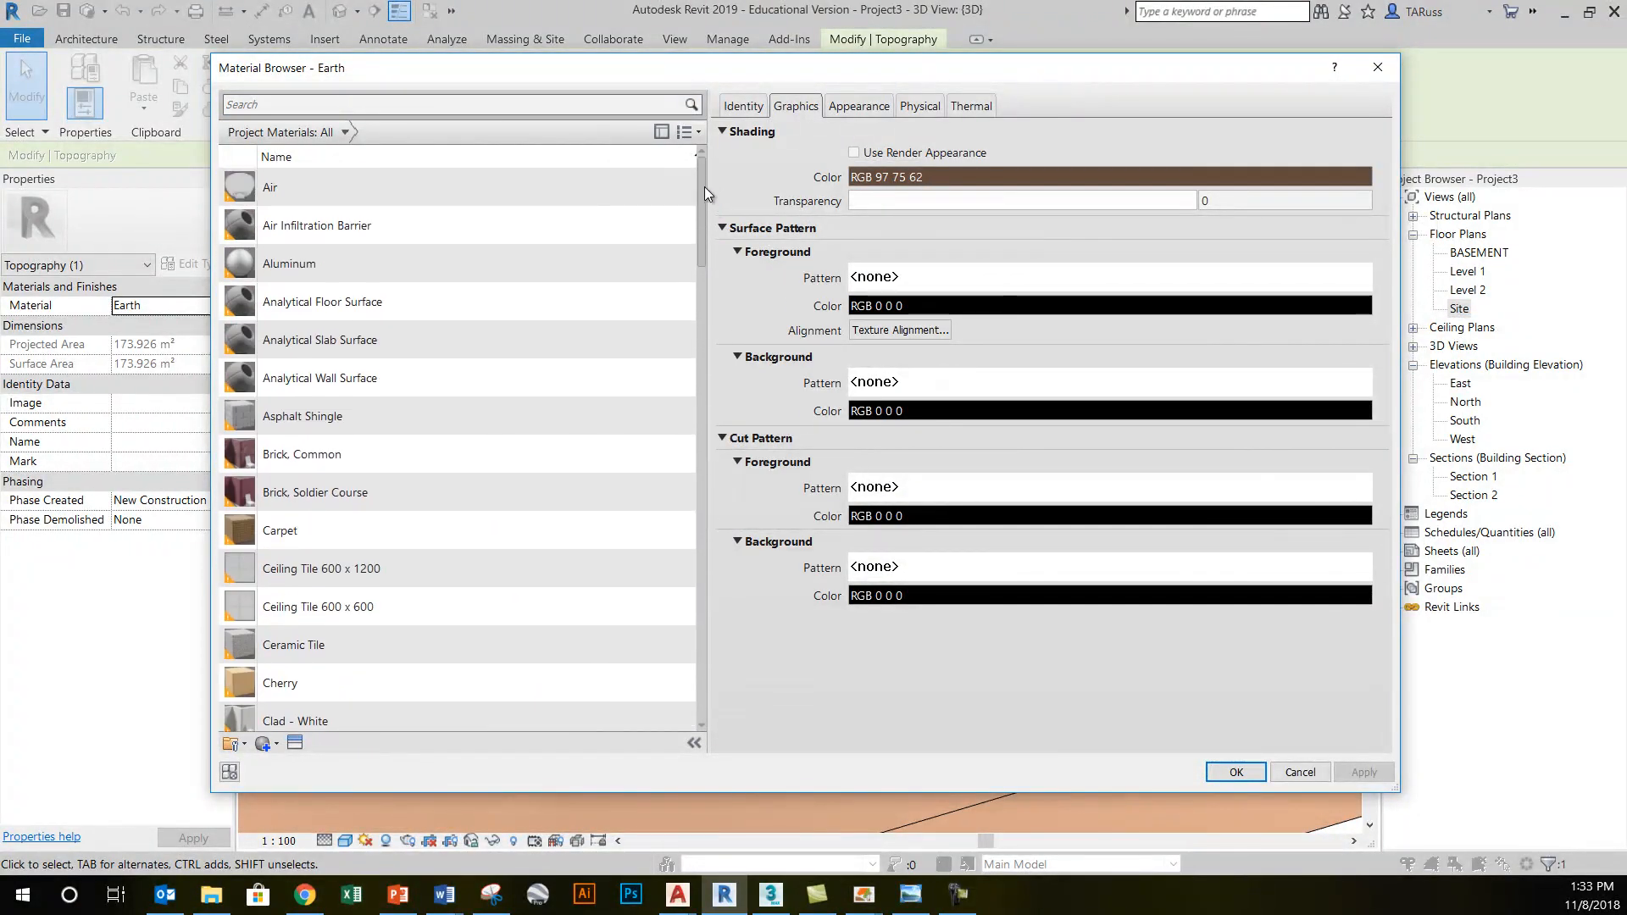
- Create a new blank material in the Material Browser and name it ASPHALT
{"action": "scroll", "scroll_direction": "down", "scroll_amount": 3}
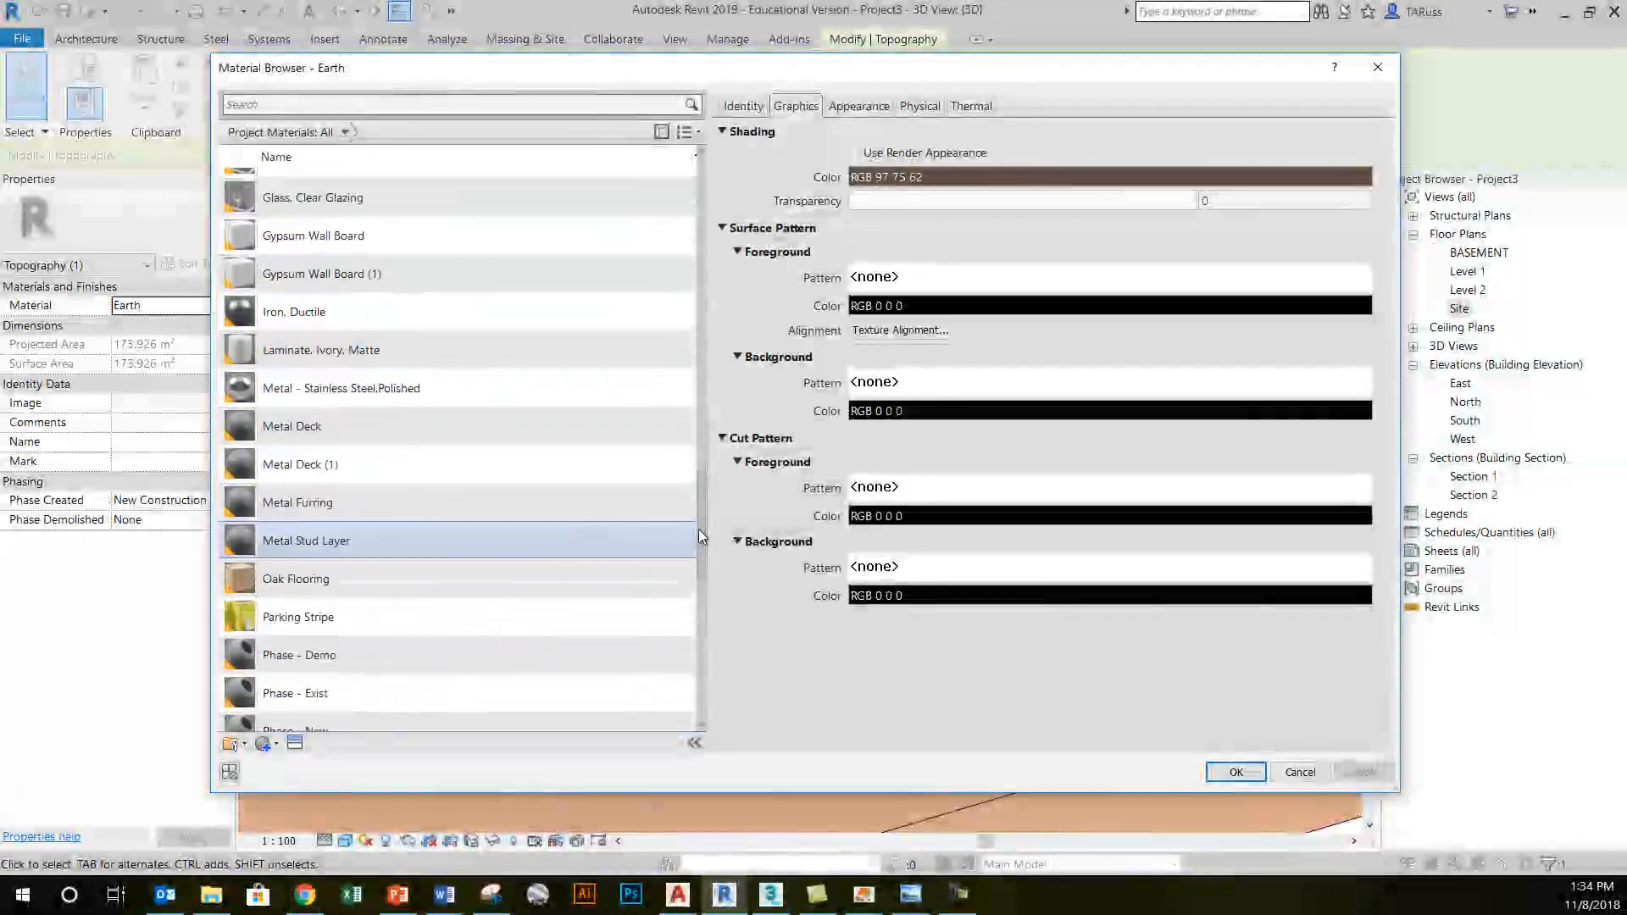
{"action": "scroll", "scroll_direction": "down", "scroll_amount": 3}
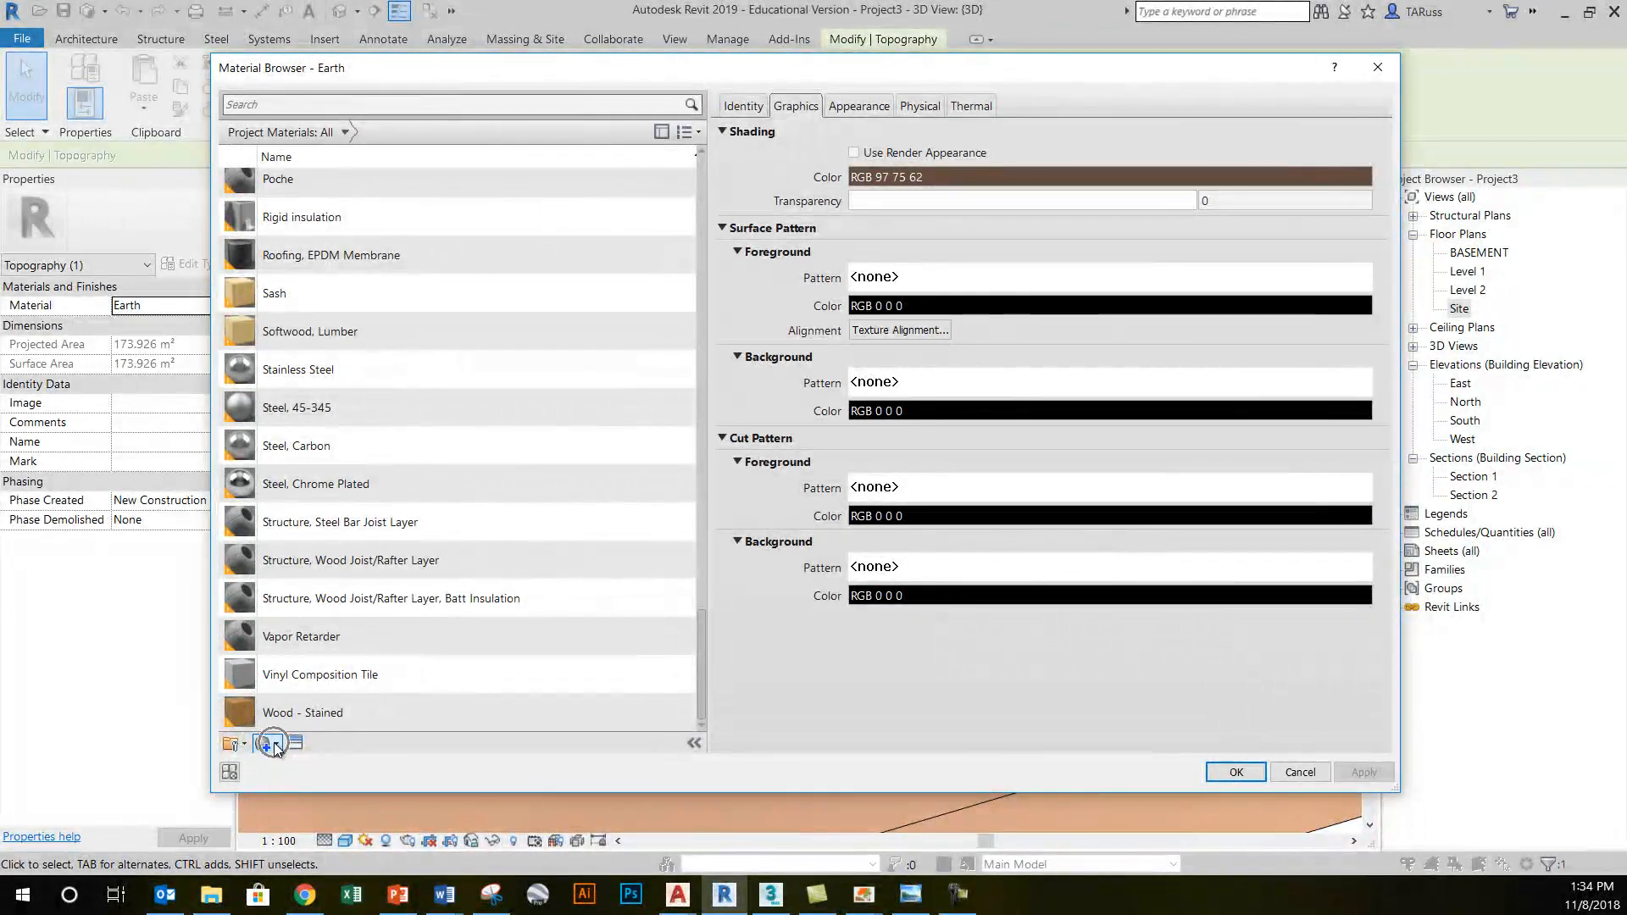
{"action": "left_click", "coordinate": [267, 744]}
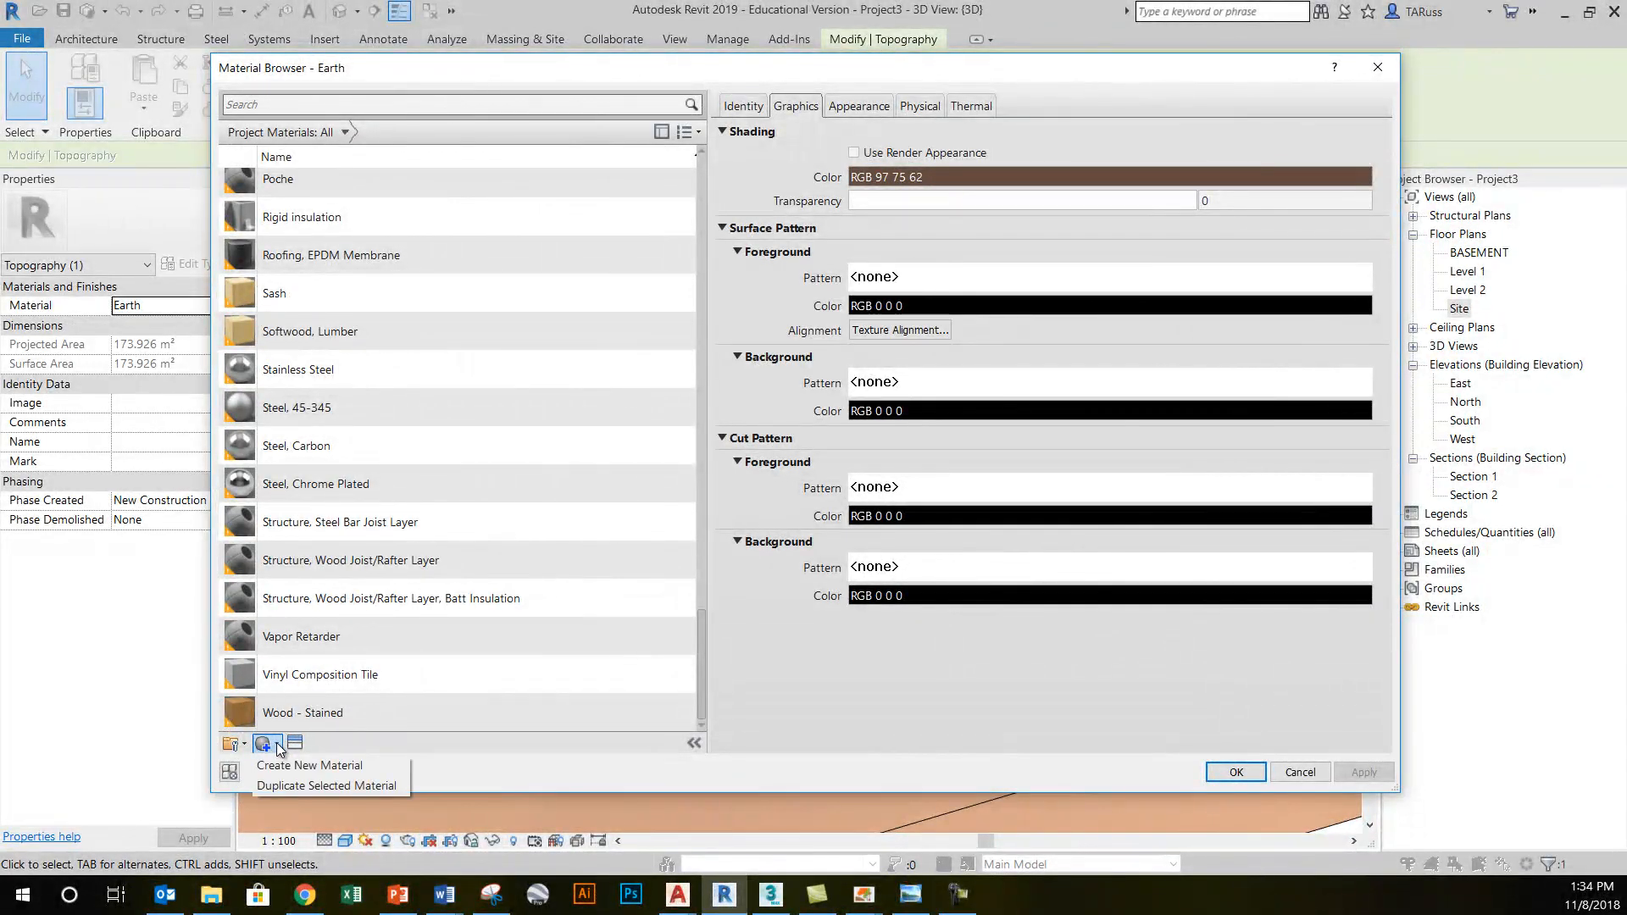
{"action": "left_click", "coordinate": [309, 765]}
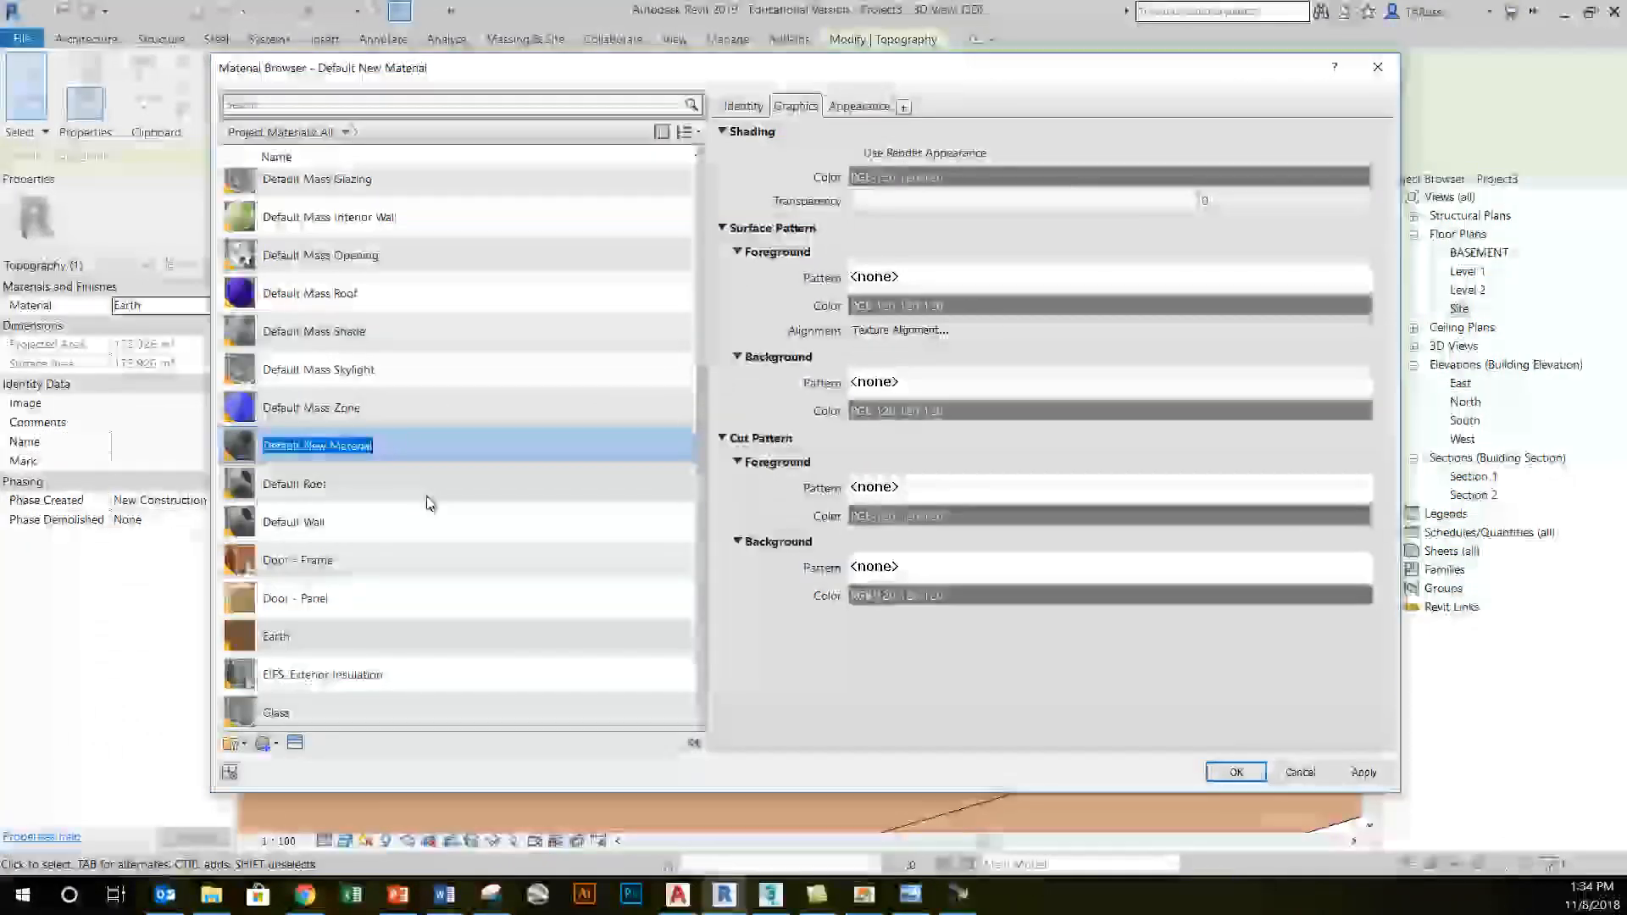
{"action": "type", "text": "ASPHALT"}
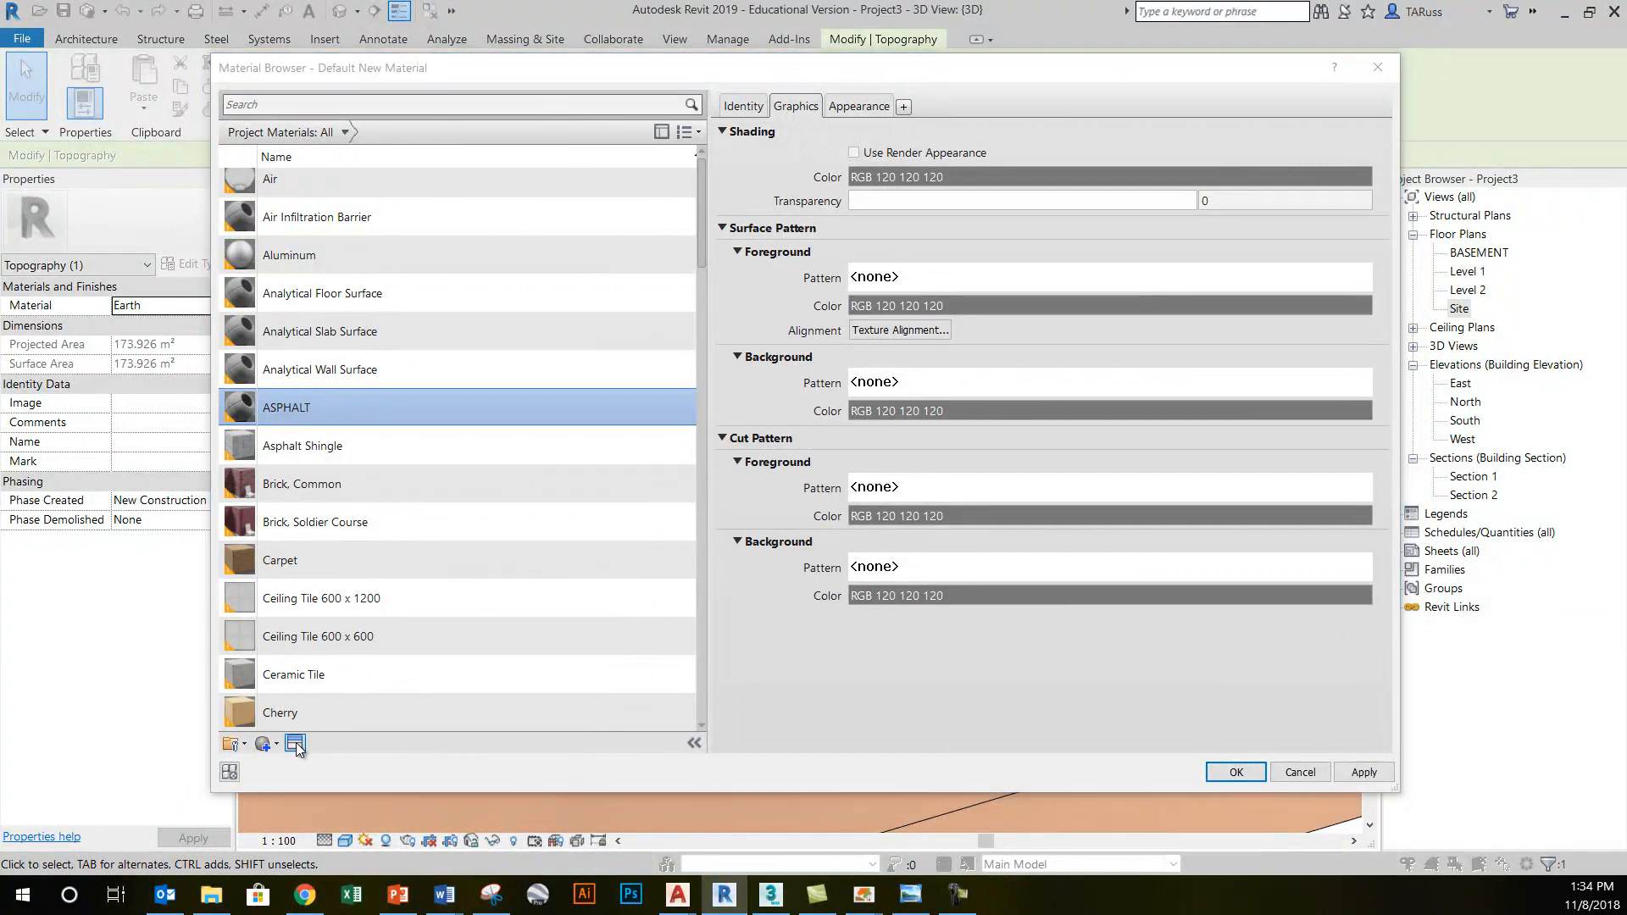
- Assign the Asphalt - Wet asset from the Sitework appearance library to ASPHALT
{"action": "left_click", "coordinate": [295, 746]}
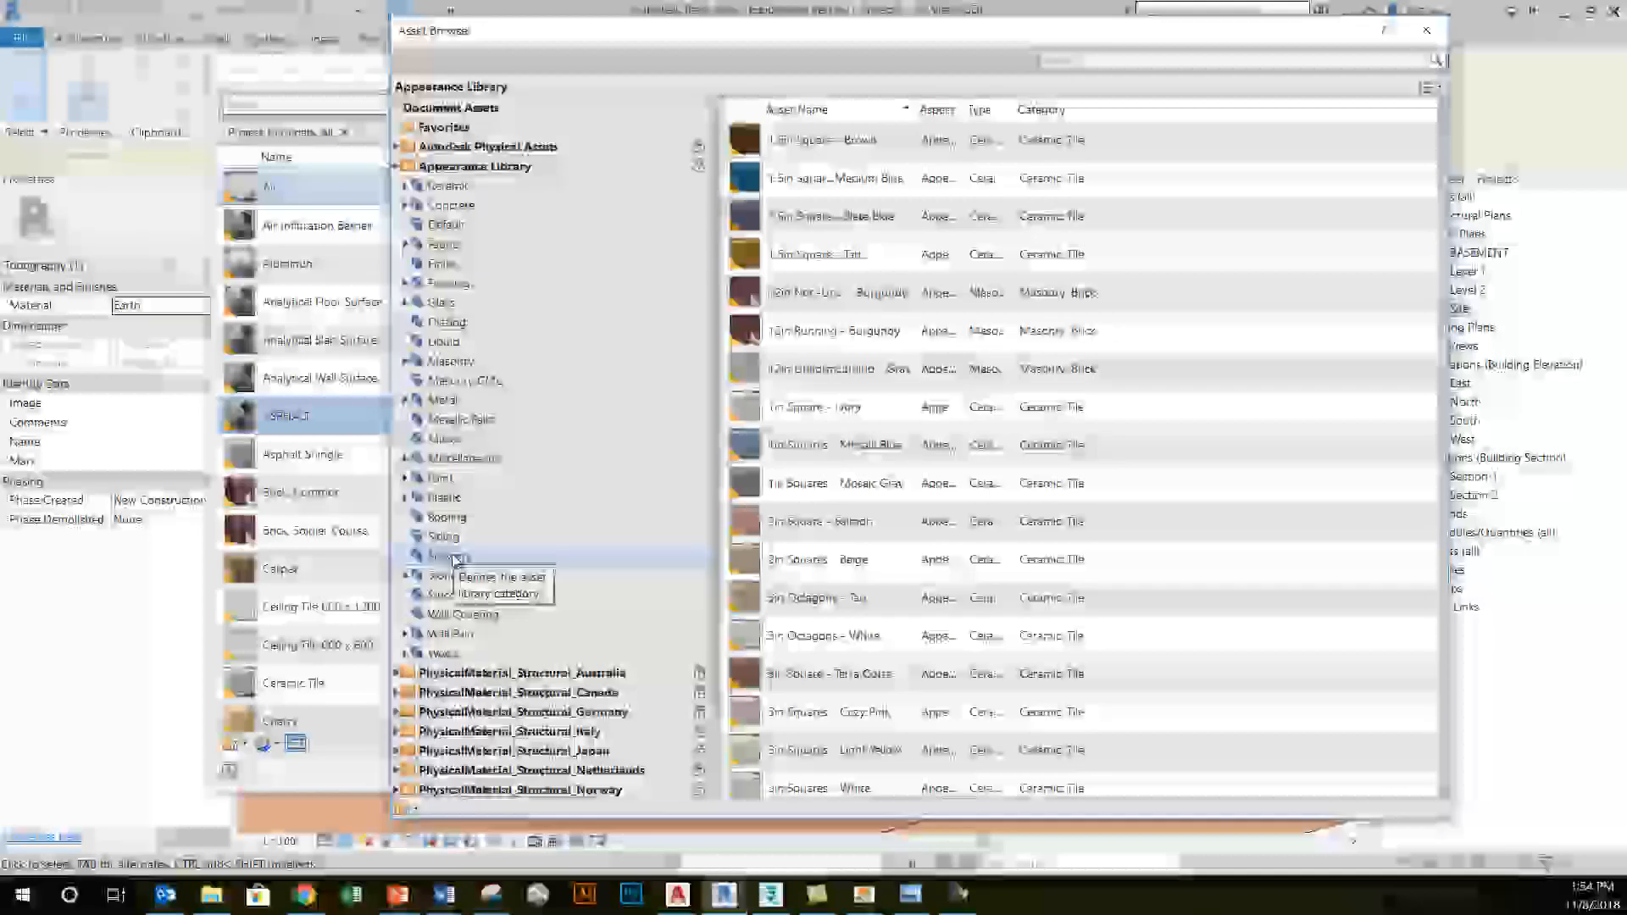
{"action": "left_click", "coordinate": [451, 556]}
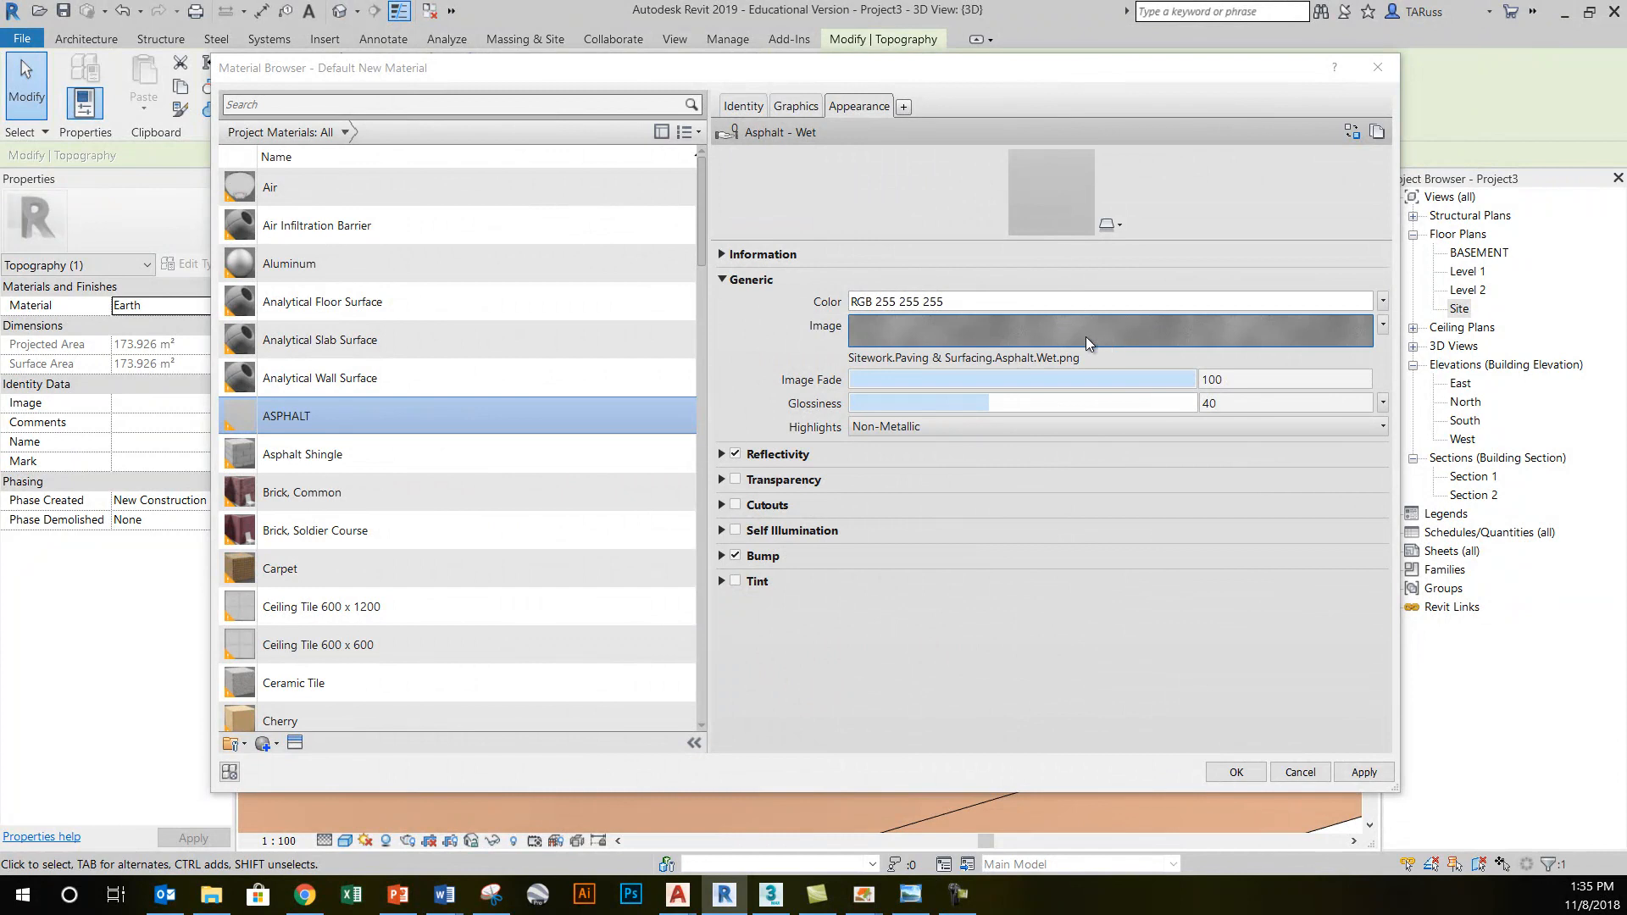
- Apply ASPHALT to the driveway region and reopen the material browser's Graphics settings
{"action": "left_click", "coordinate": [1236, 773]}
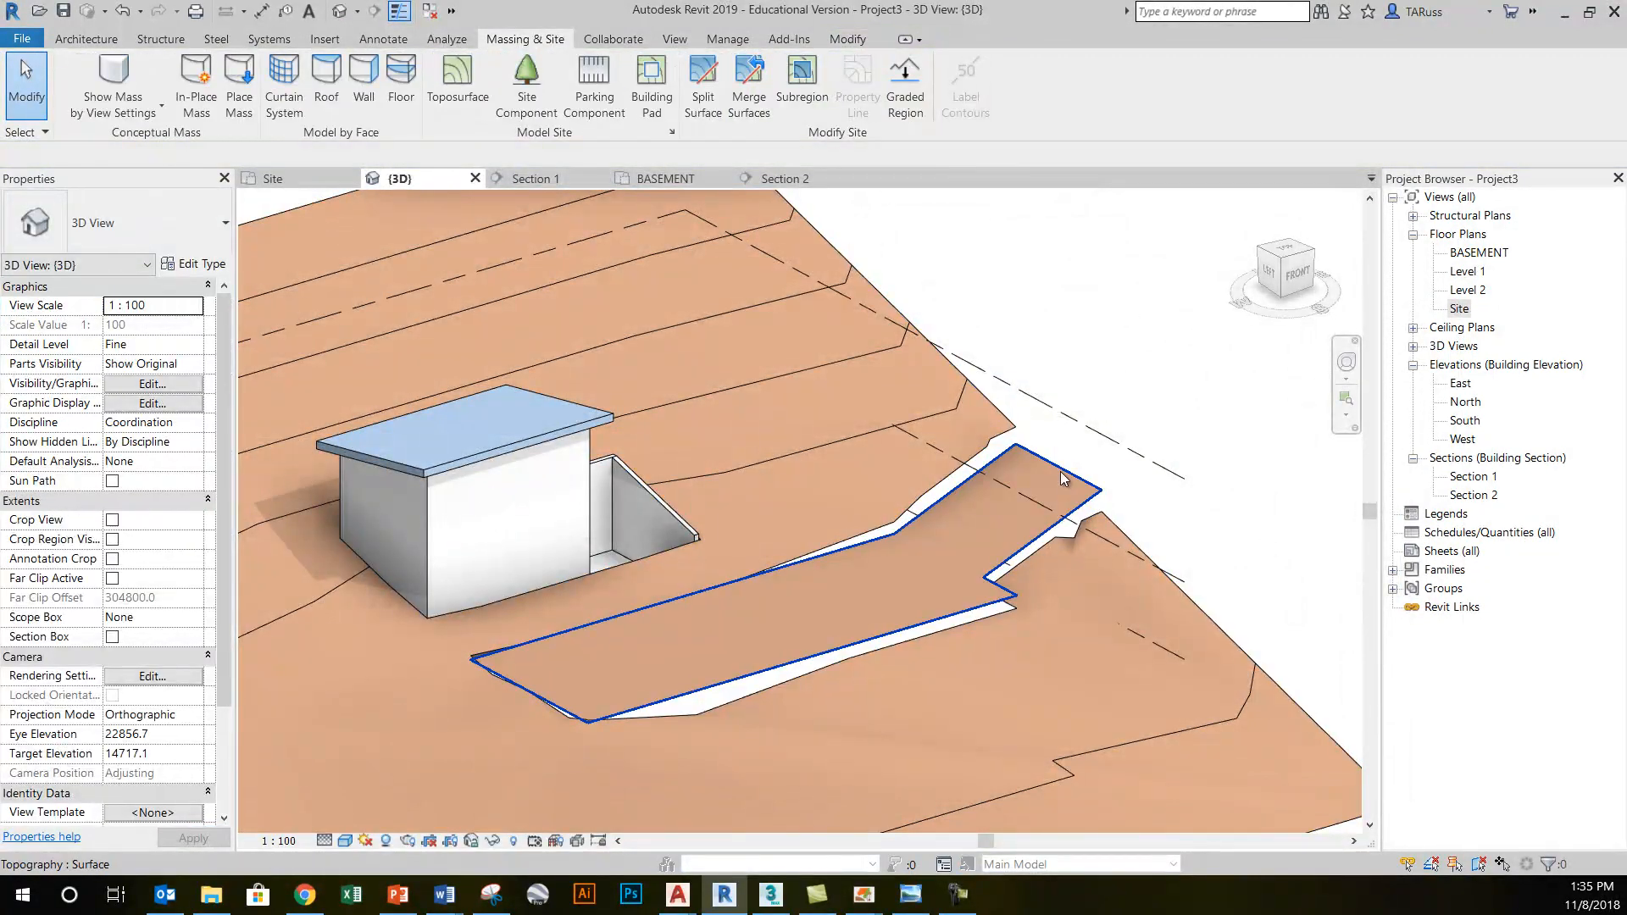
{"action": "left_click", "coordinate": [1061, 480]}
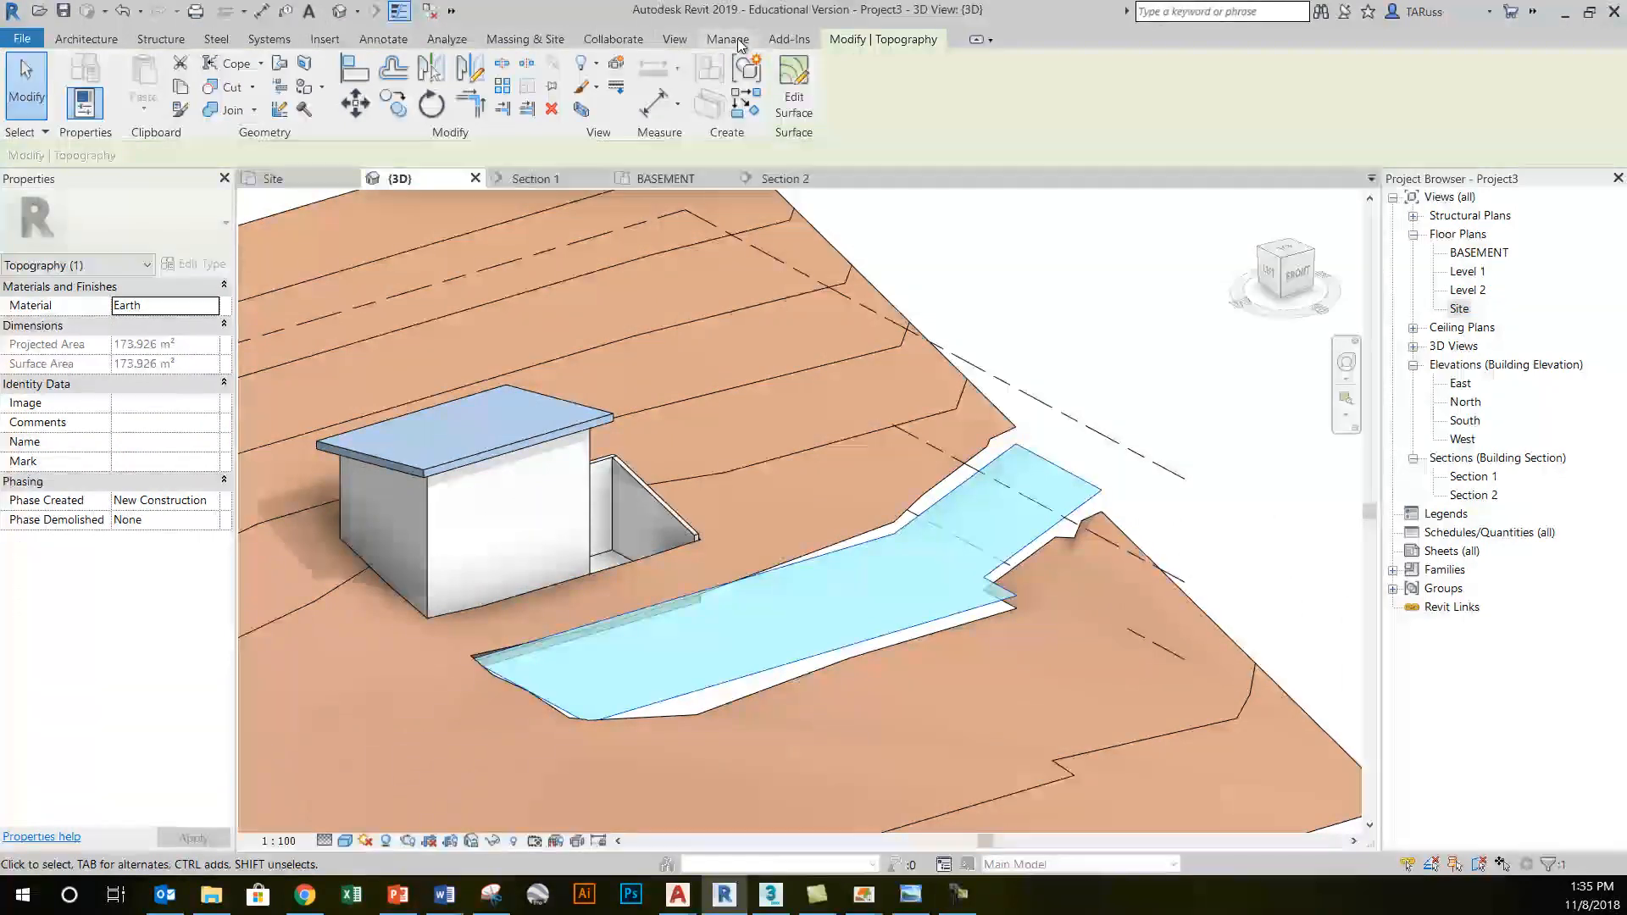
{"action": "left_click", "coordinate": [727, 39]}
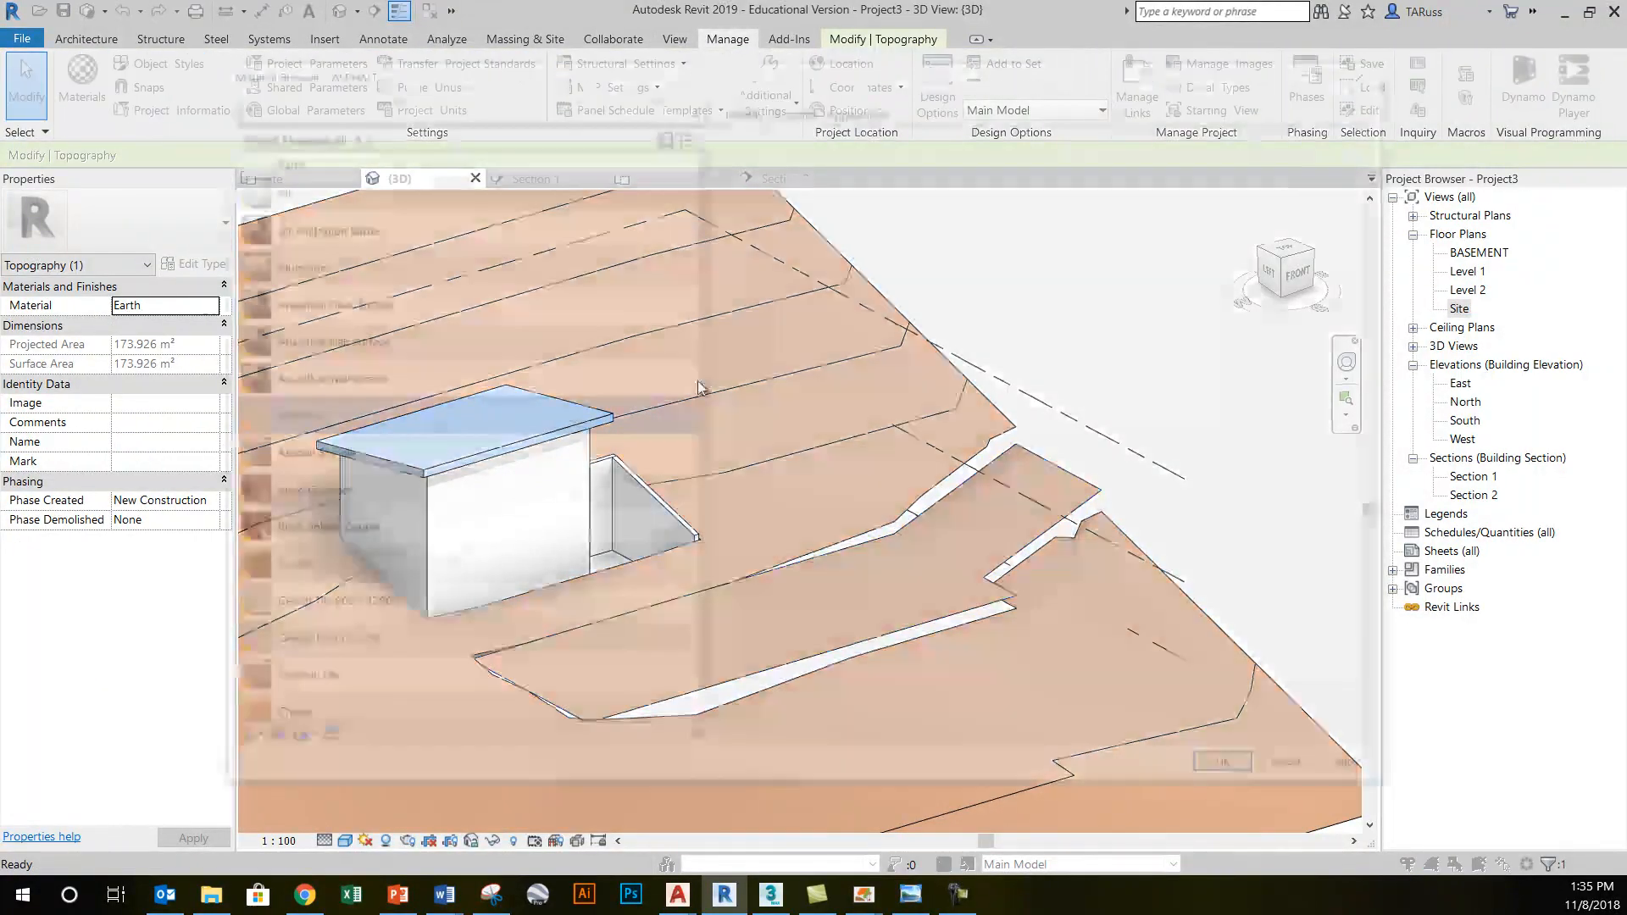
{"action": "left_click", "coordinate": [212, 305]}
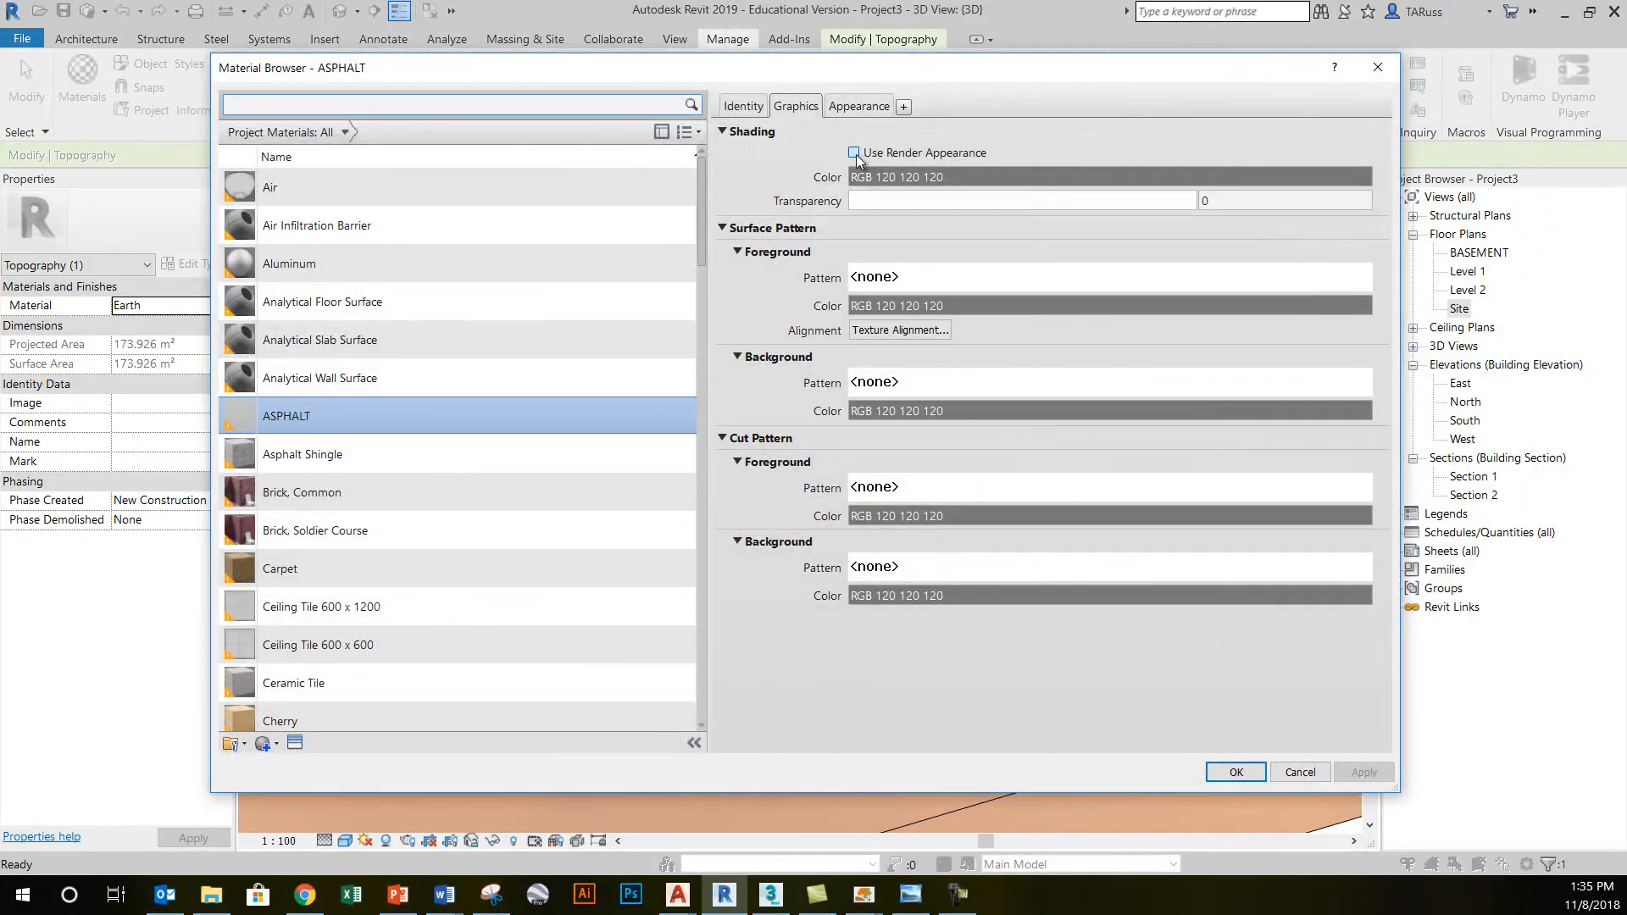
{"action": "left_click", "coordinate": [854, 152]}
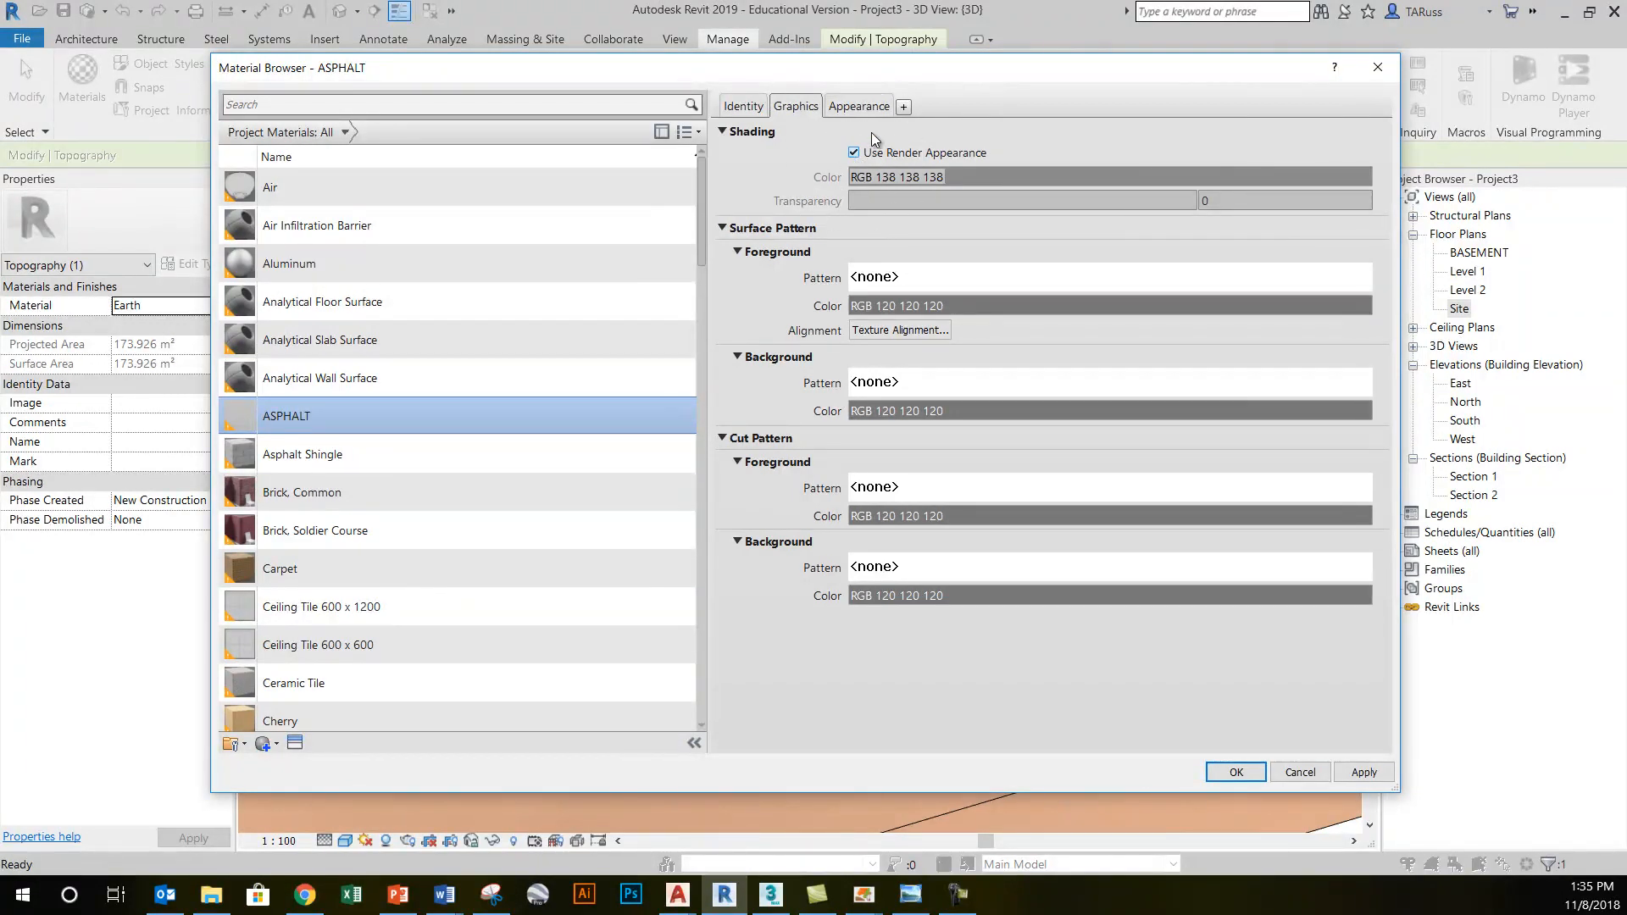
{"action": "left_click", "coordinate": [858, 105]}
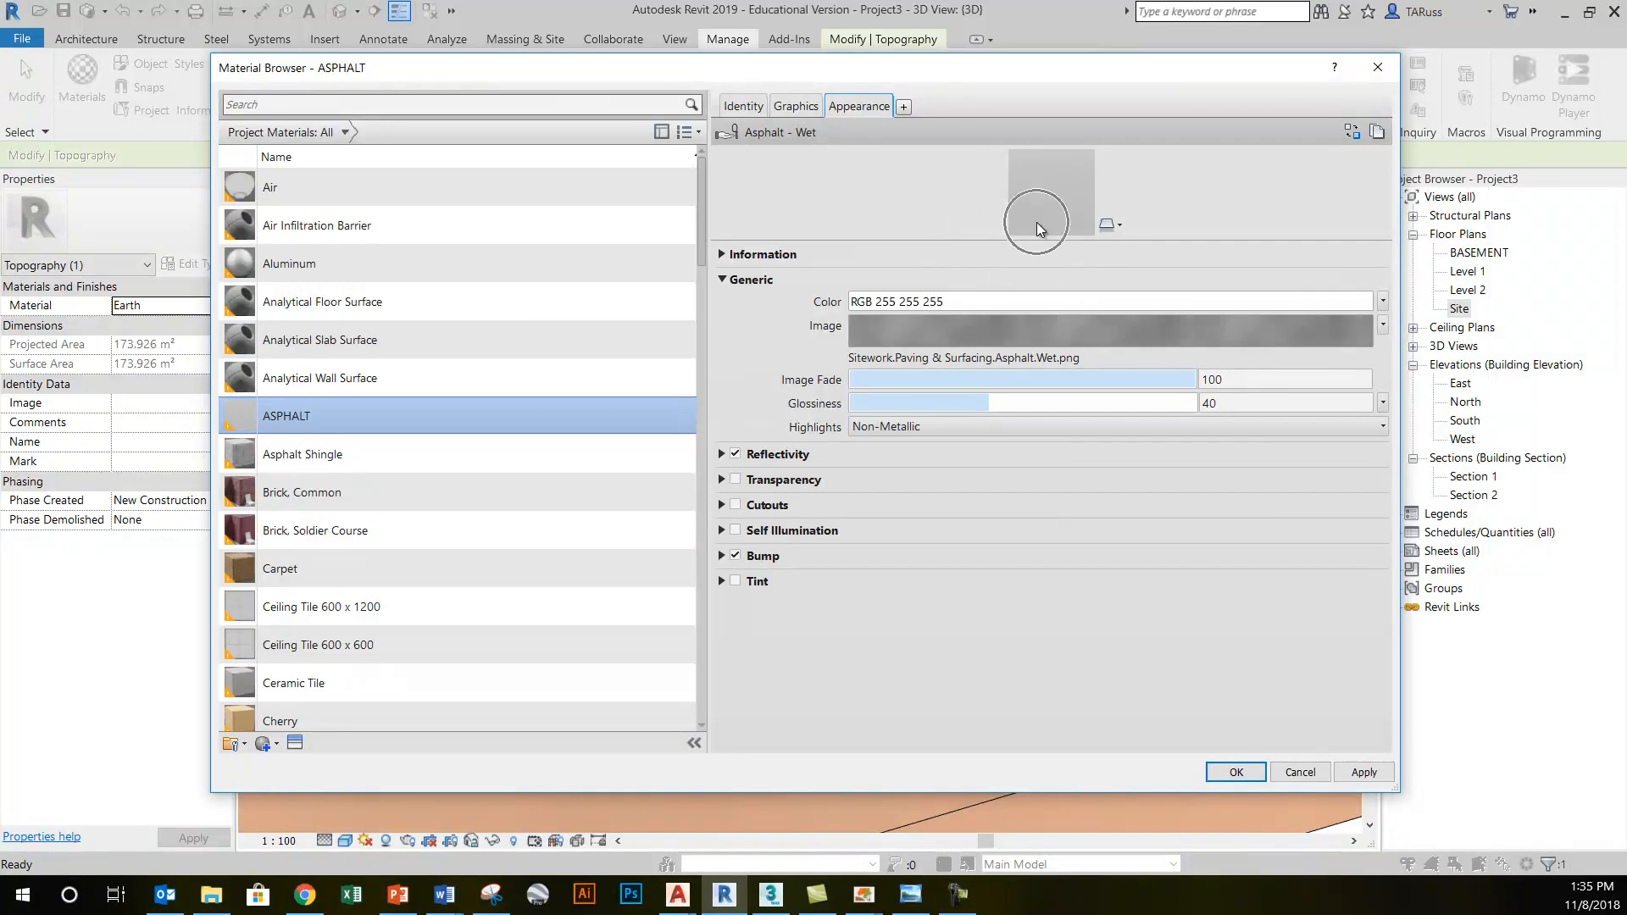
{"action": "left_click", "coordinate": [797, 105]}
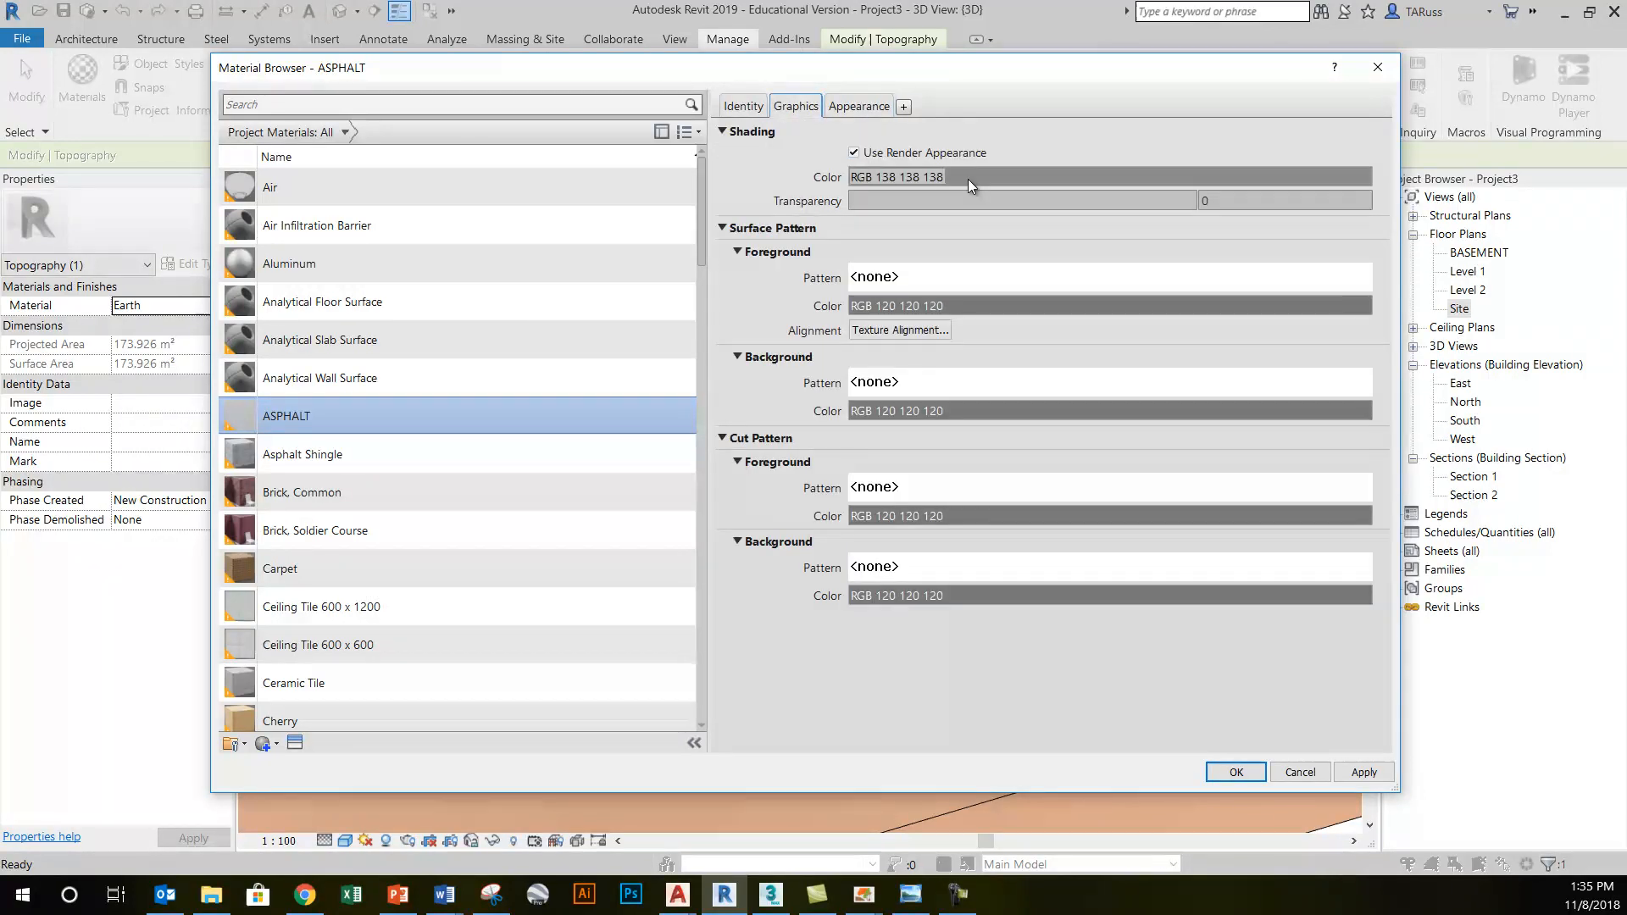
{"action": "mouse_move", "coordinate": [1303, 814]}
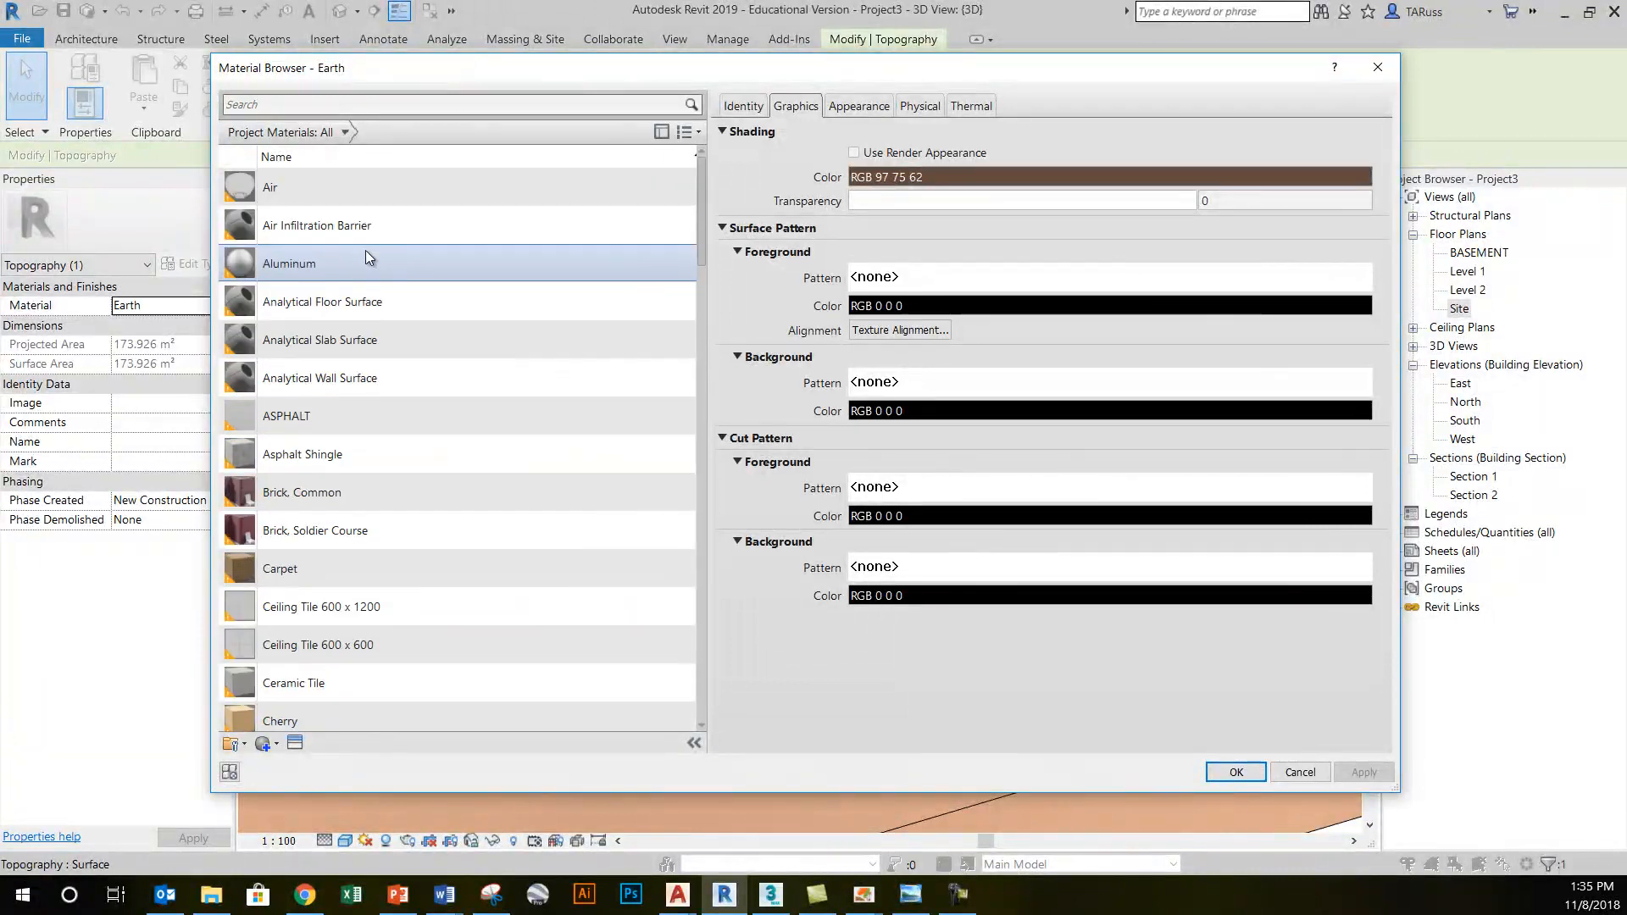
- Give ASPHALT a mid-gray shading colour (RGB 138 138 138) independent of render appearance and inspect the gray driveway in 3D
{"action": "left_click", "coordinate": [286, 417]}
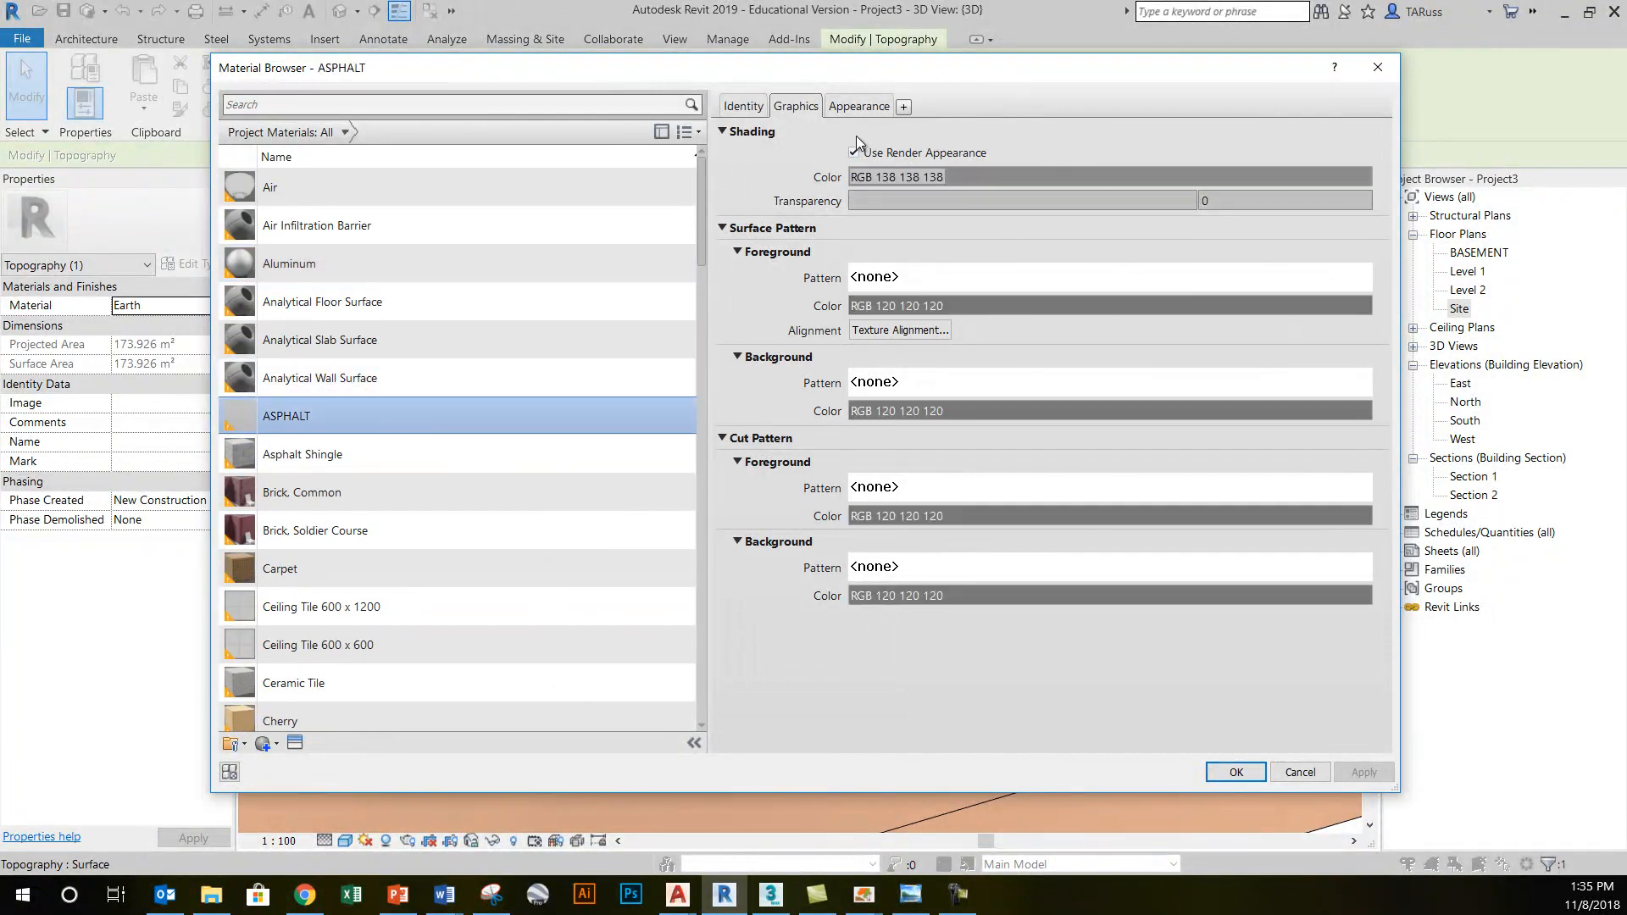
{"action": "left_click", "coordinate": [897, 177]}
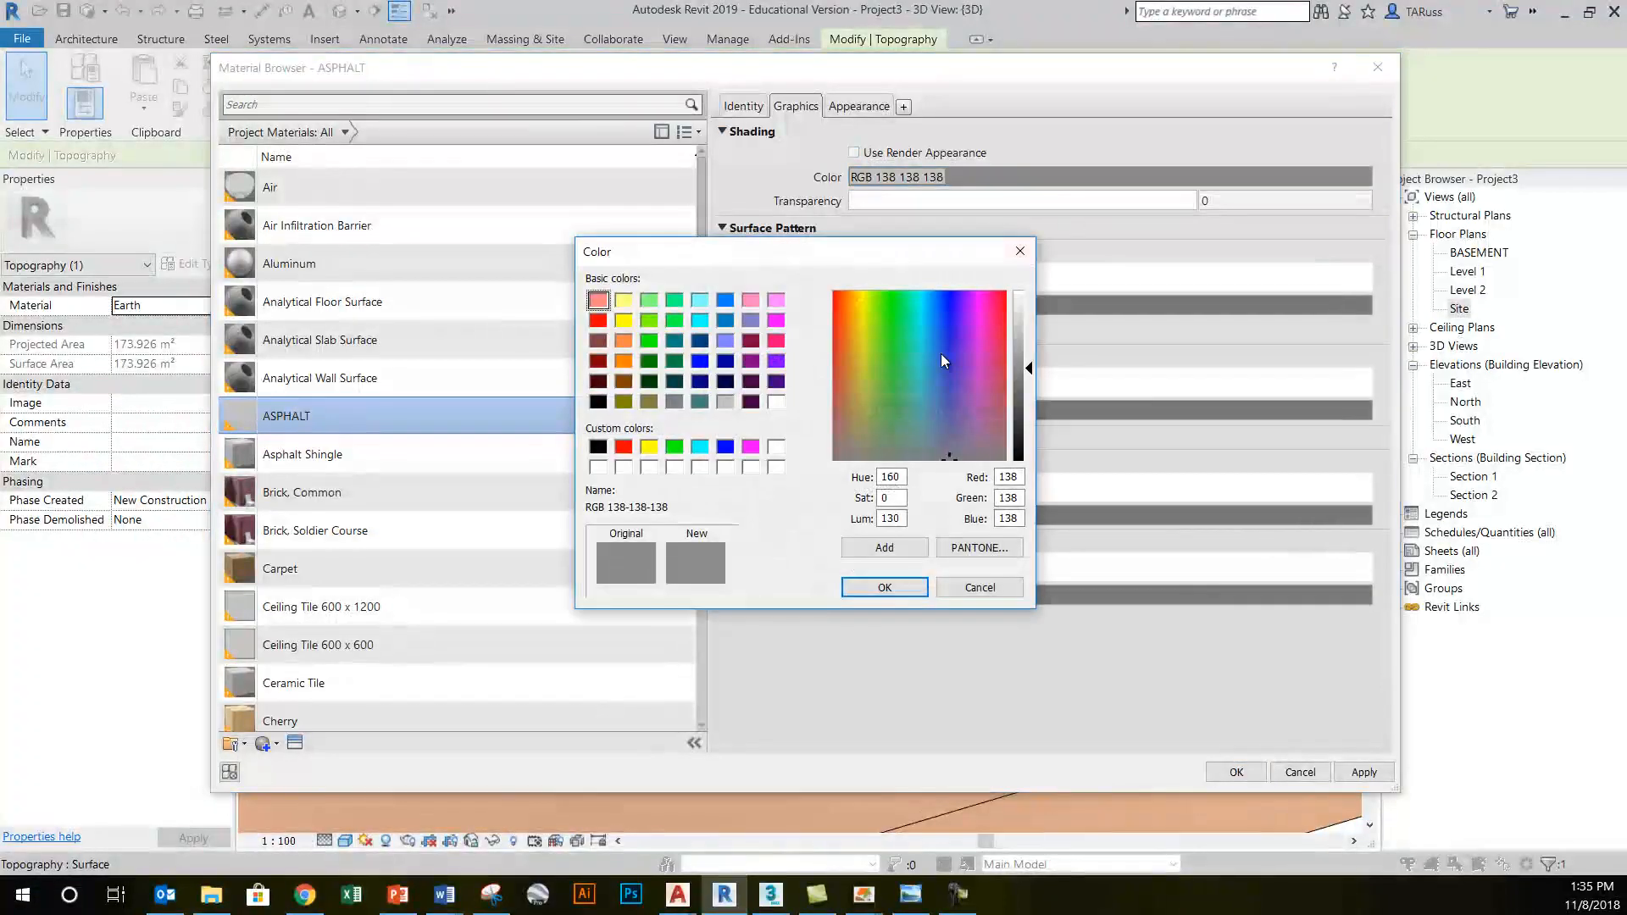
{"action": "left_click", "coordinate": [884, 587]}
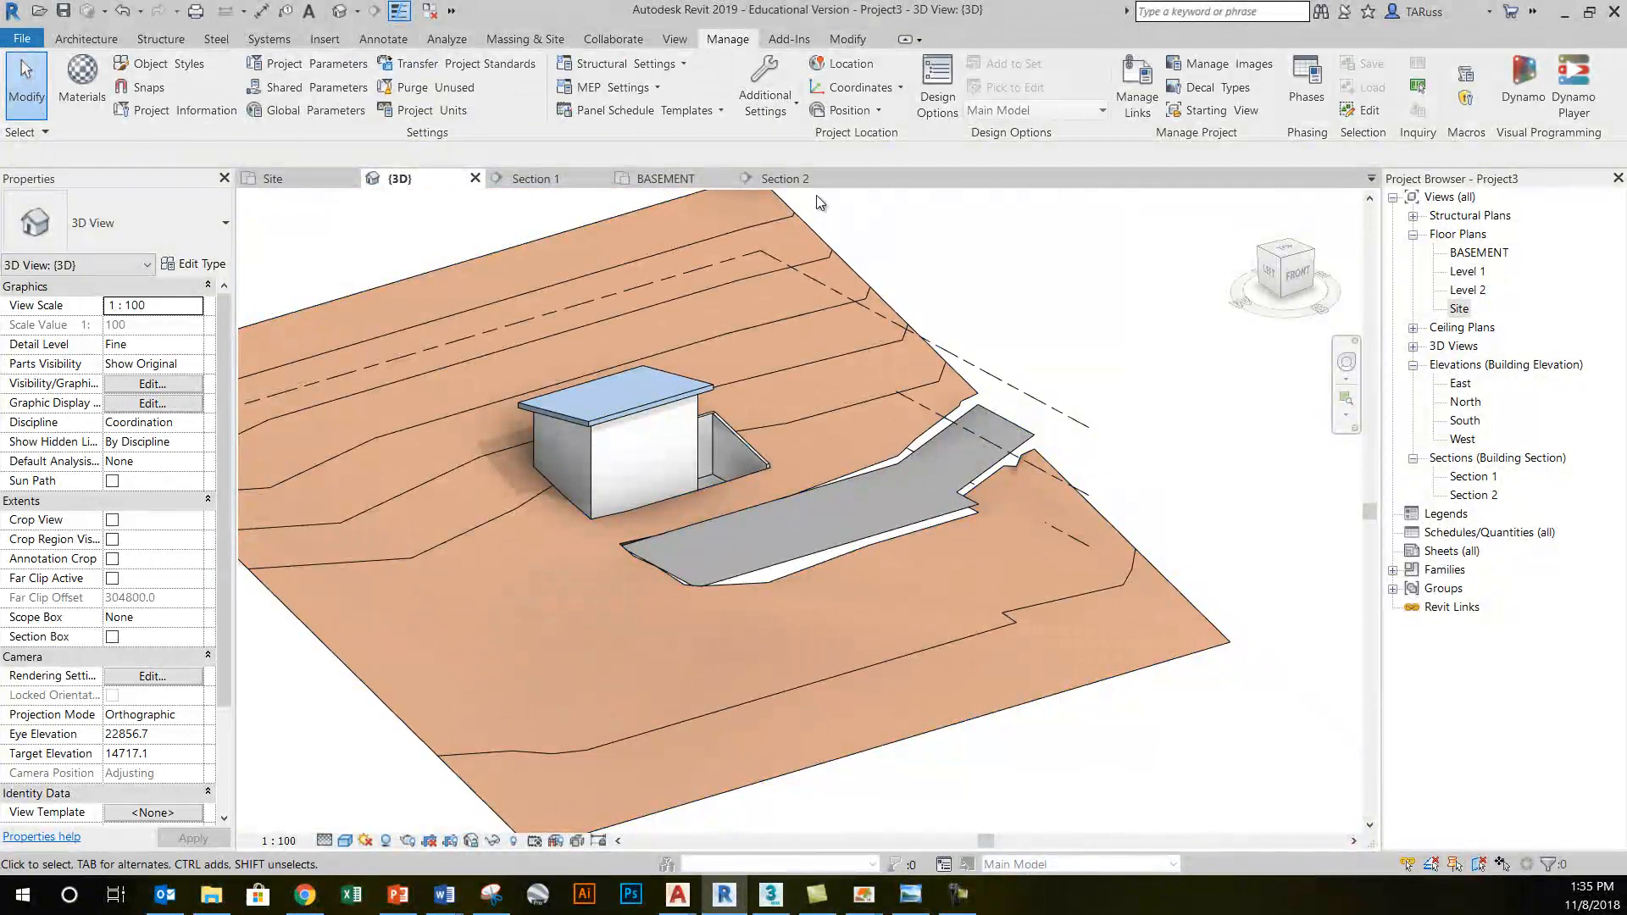
{"action": "left_click", "coordinate": [525, 39]}
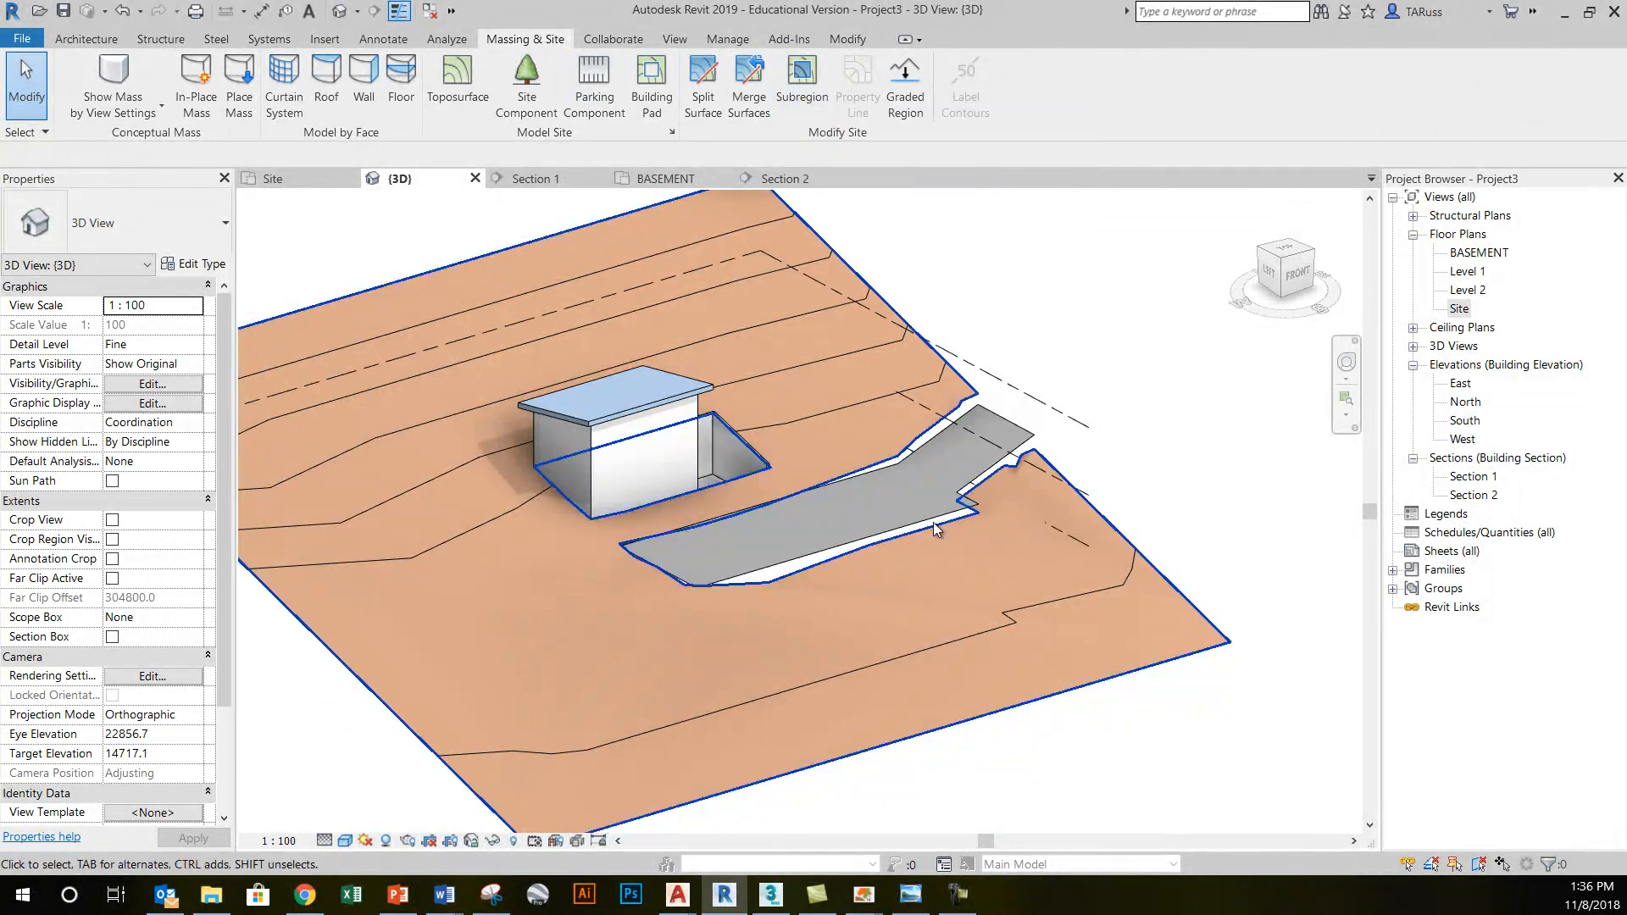
{"action": "left_click_drag", "start_coordinate": [934, 518], "coordinate": [1019, 397]}
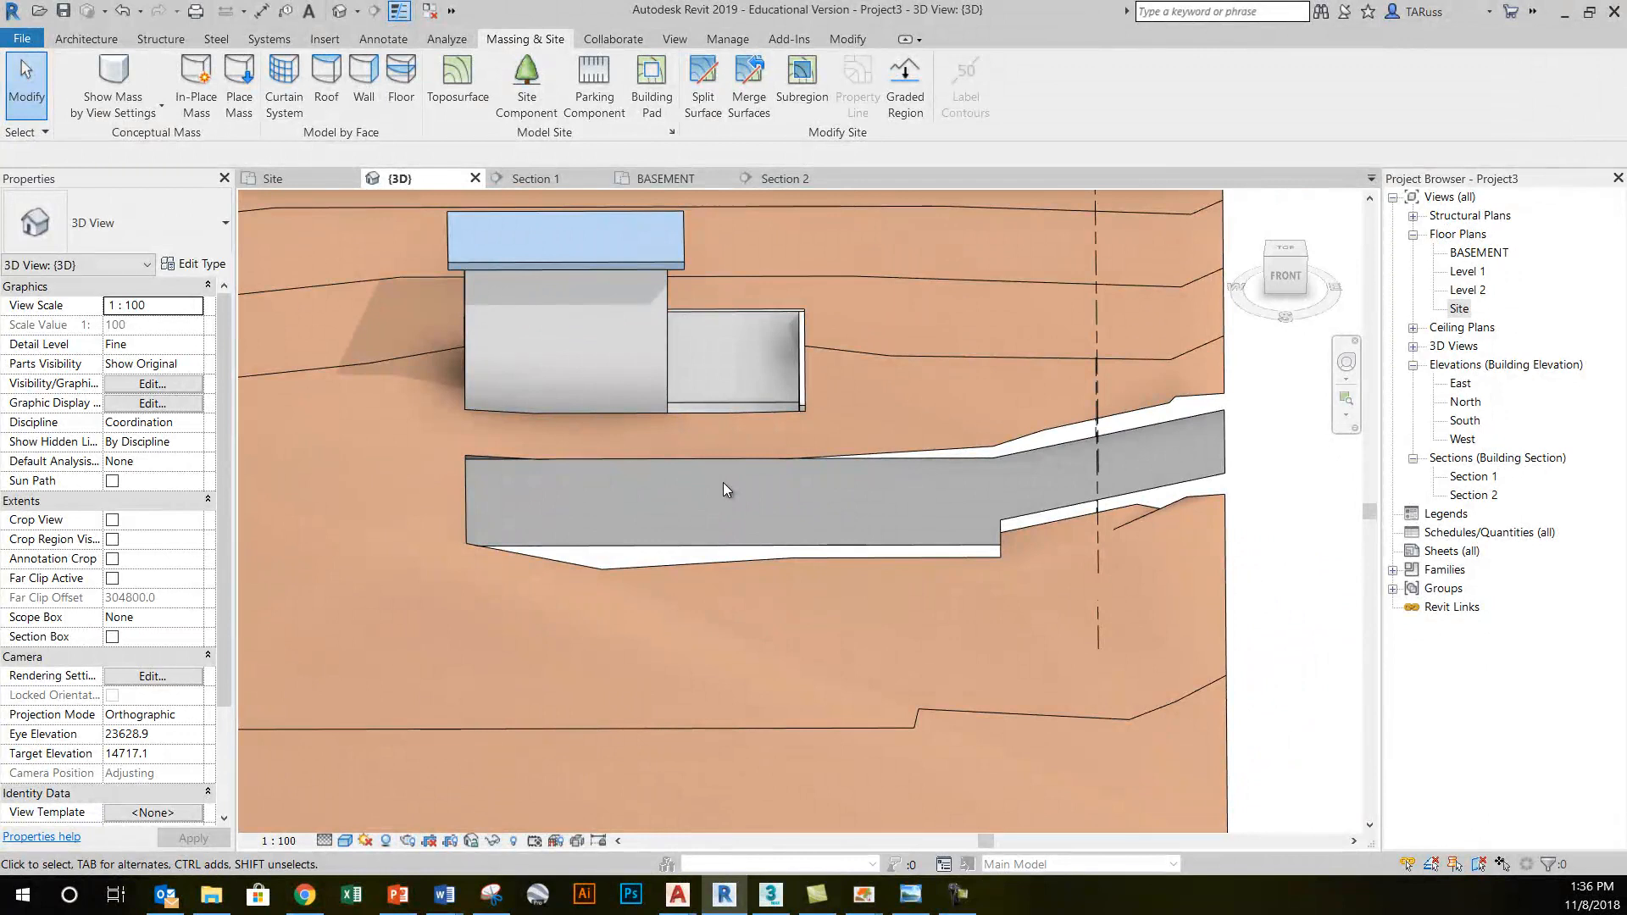
{"action": "left_click_drag", "start_coordinate": [727, 488], "coordinate": [934, 400]}
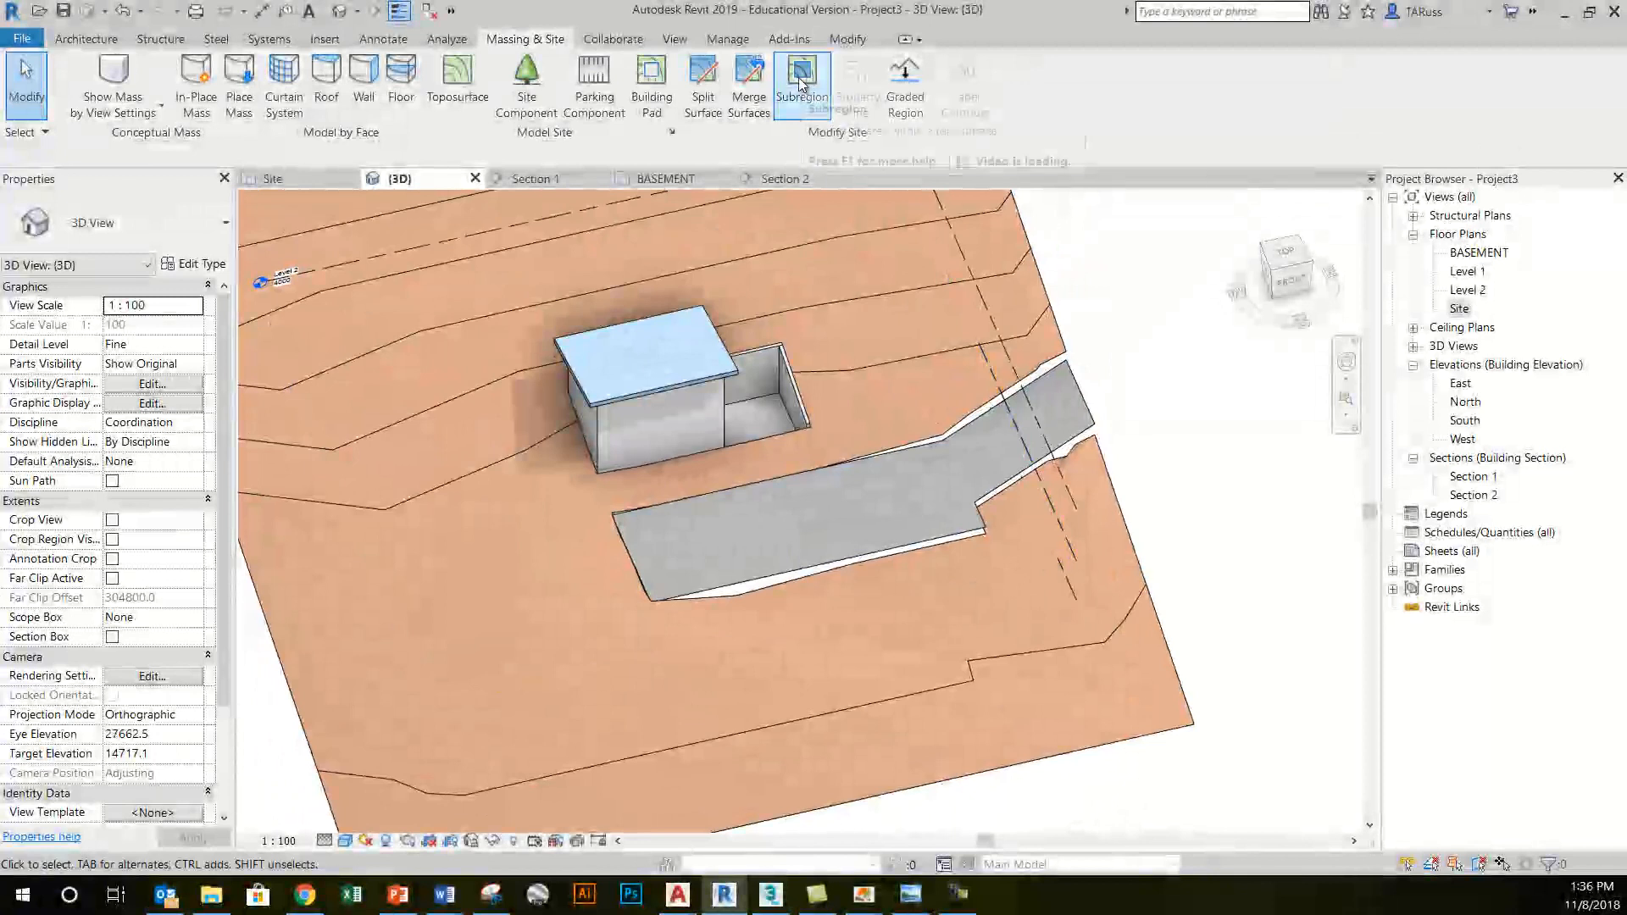
- Sketch a strip subregion boundary beside the house, fillet-arc a corner, and finish it
{"action": "left_click", "coordinate": [798, 73]}
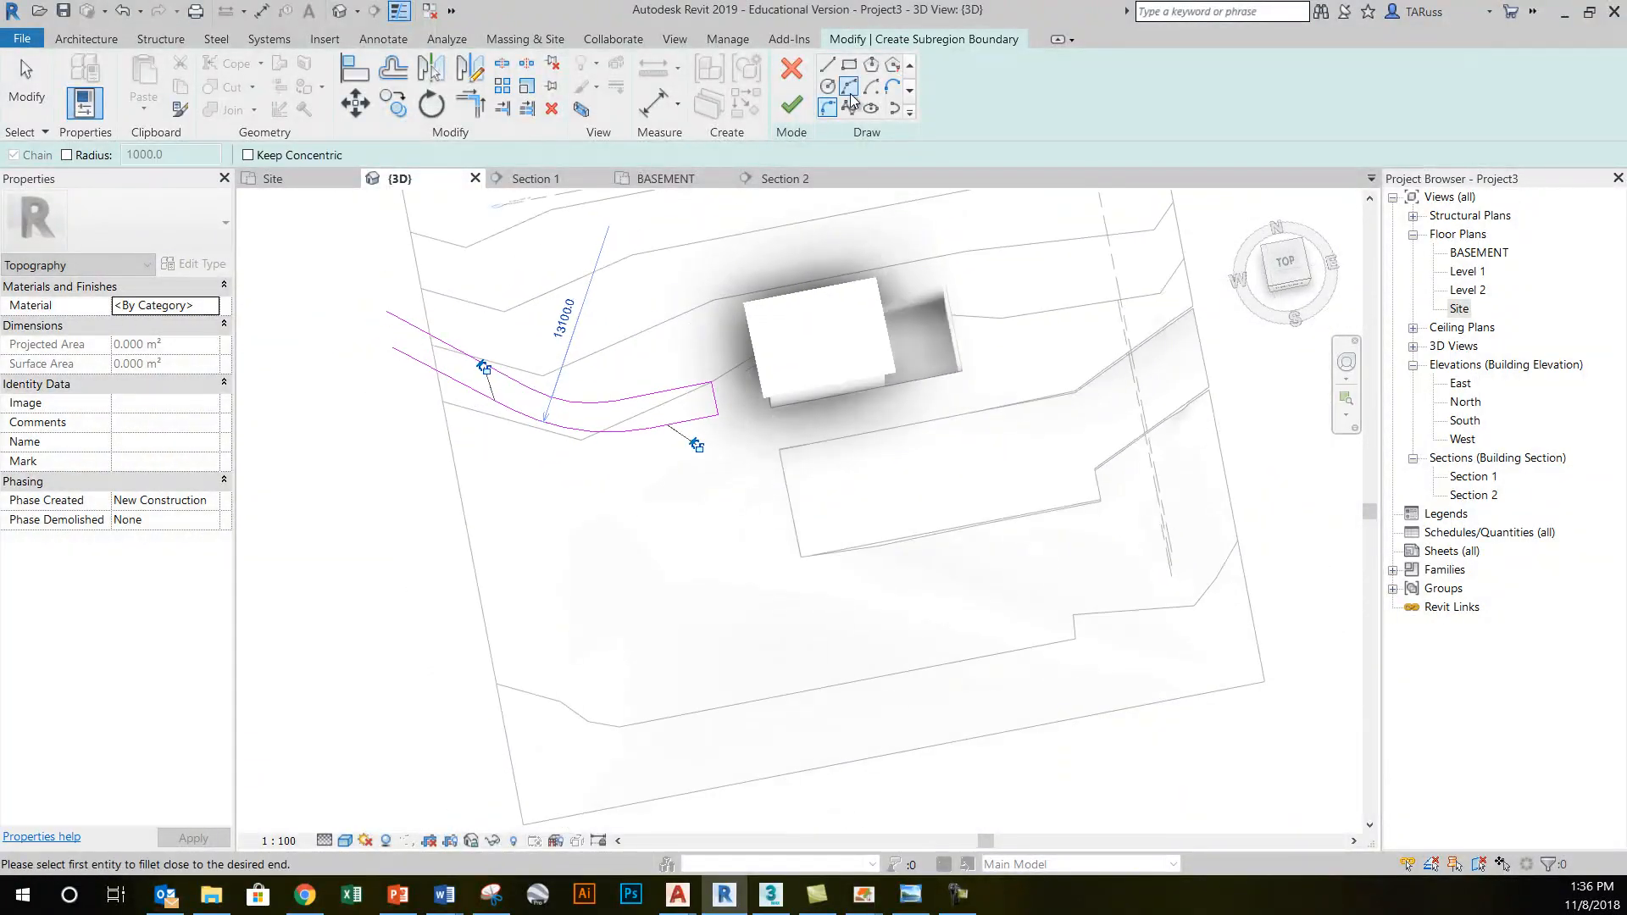
{"action": "left_click", "coordinate": [827, 65]}
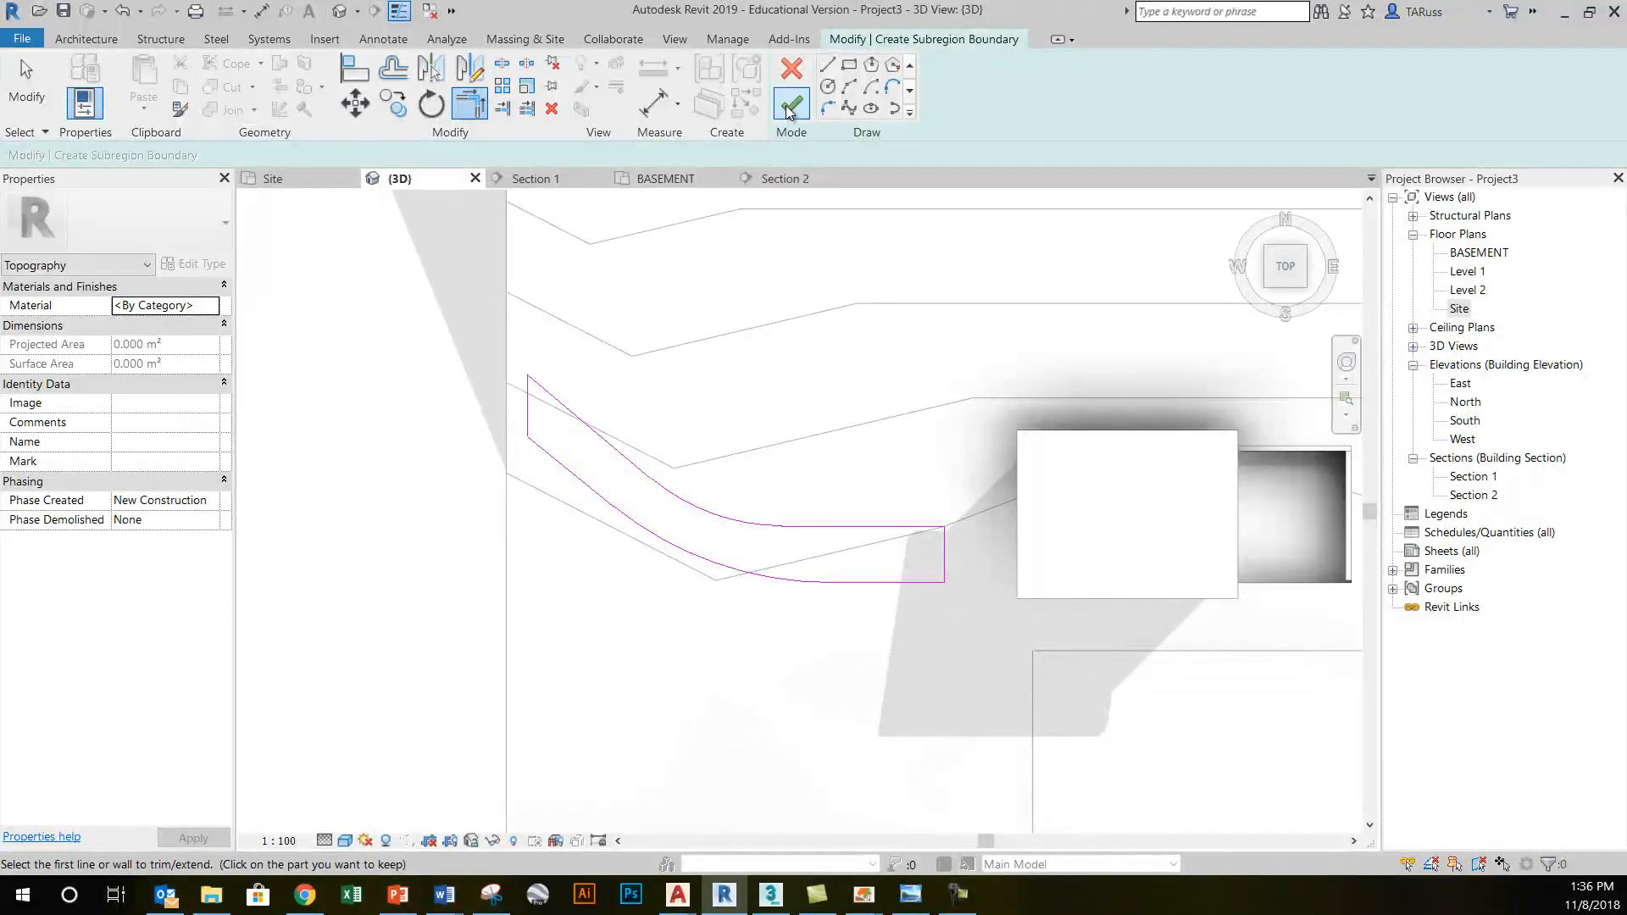
{"action": "left_click", "coordinate": [789, 104]}
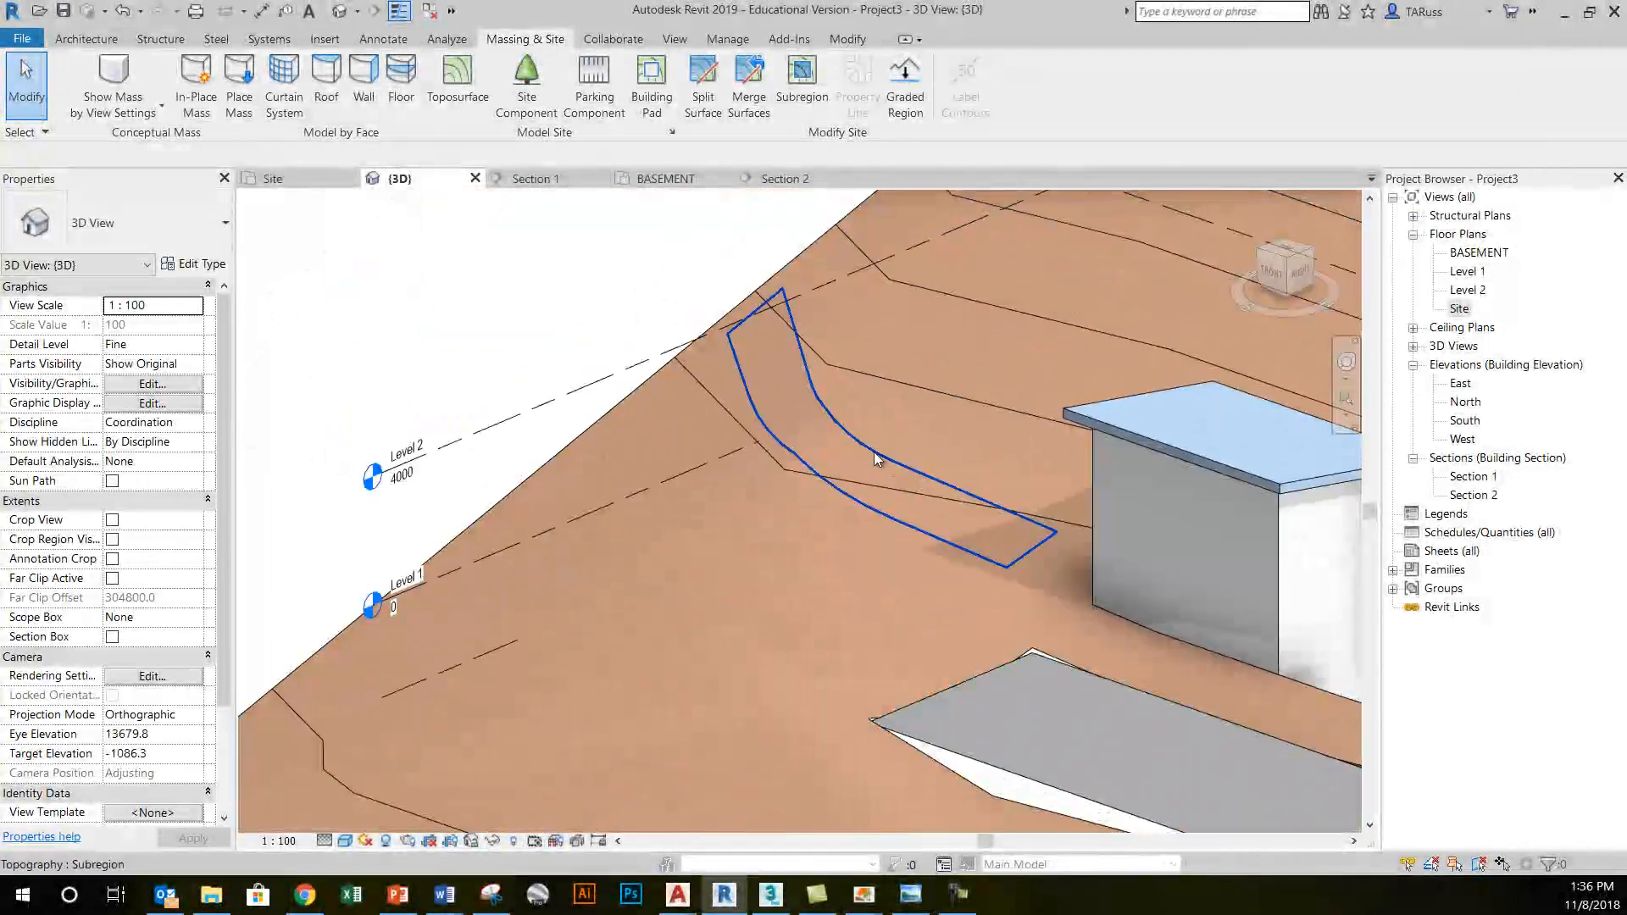
- Set the curved subregion's material to Parking Stripe
{"action": "left_click", "coordinate": [874, 461]}
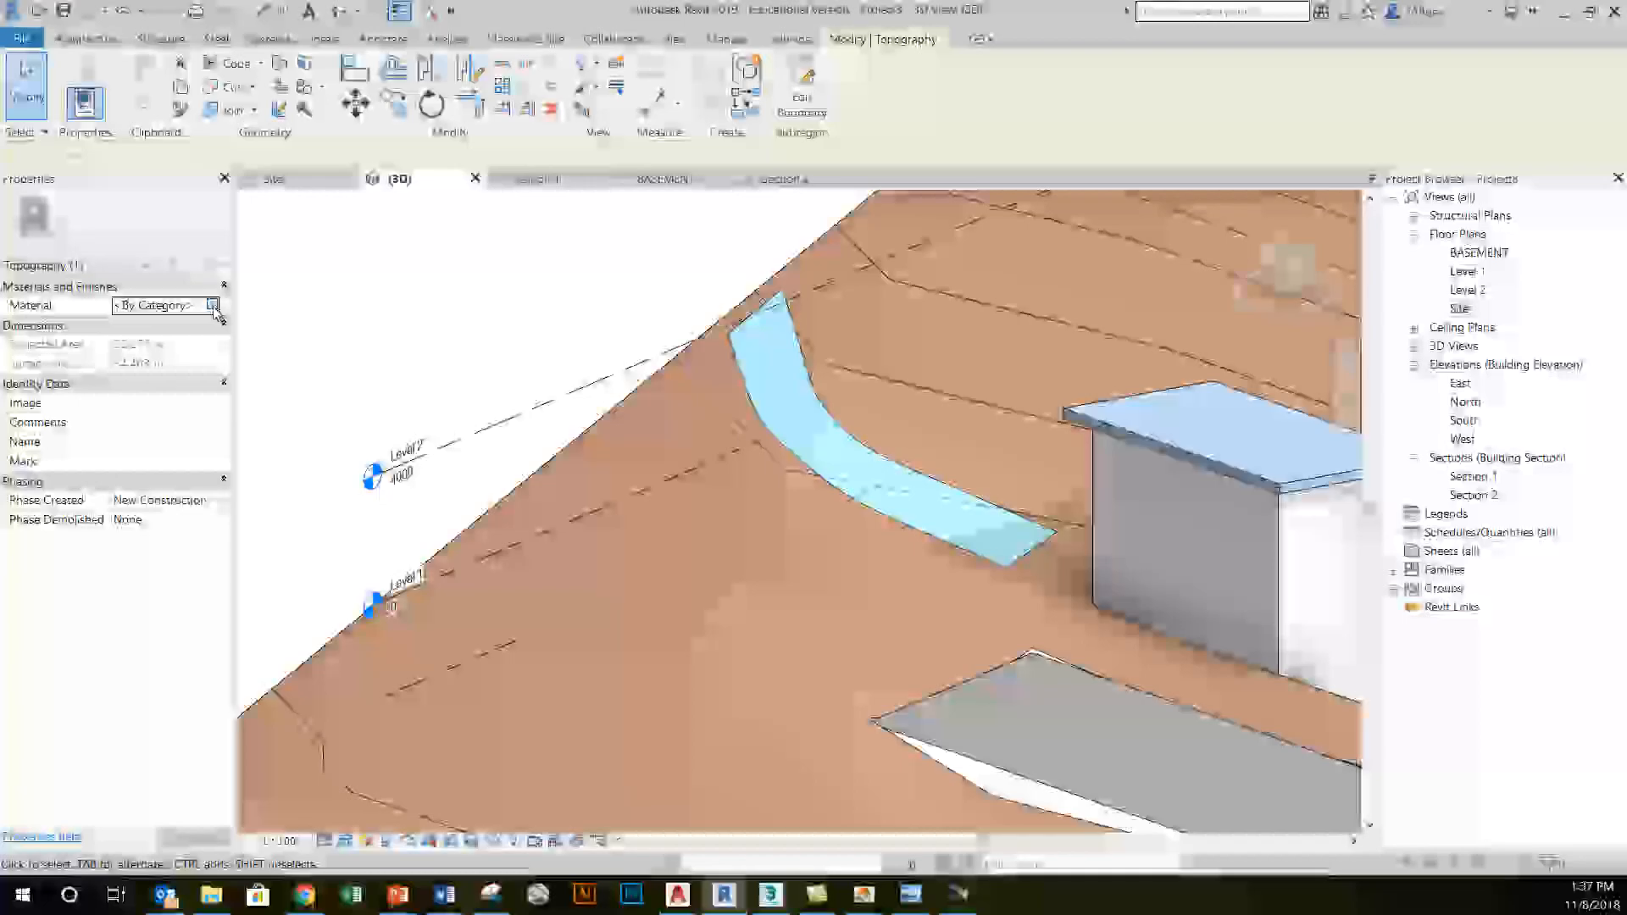
{"action": "left_click", "coordinate": [211, 305]}
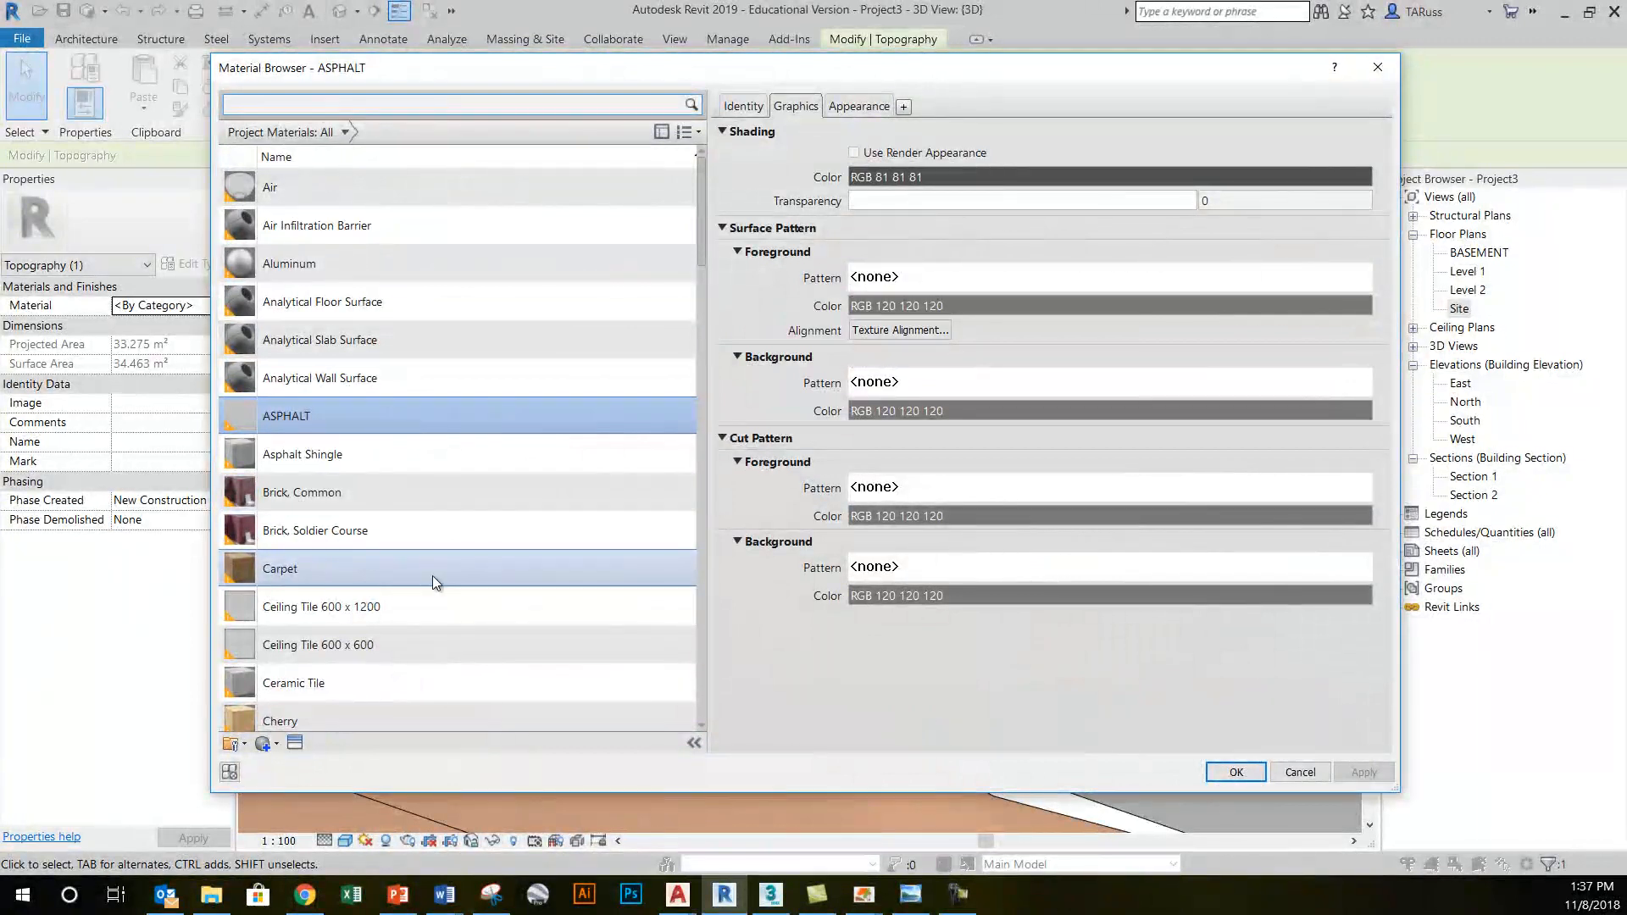
{"action": "scroll", "scroll_direction": "down", "scroll_amount": 3}
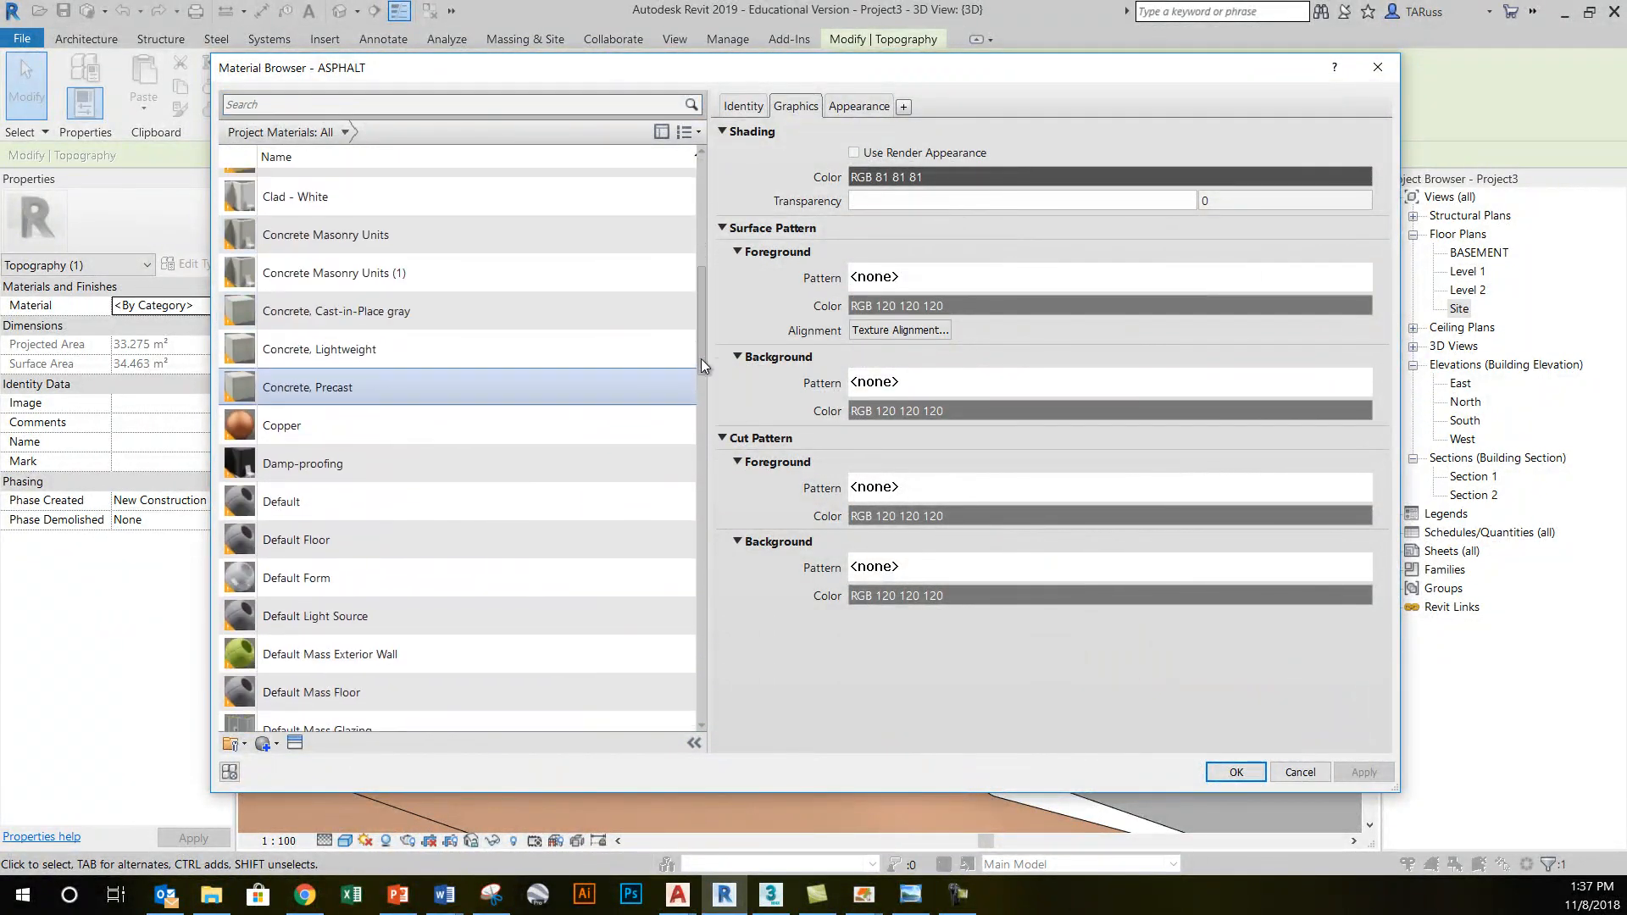
{"action": "scroll", "scroll_direction": "down", "scroll_amount": 3}
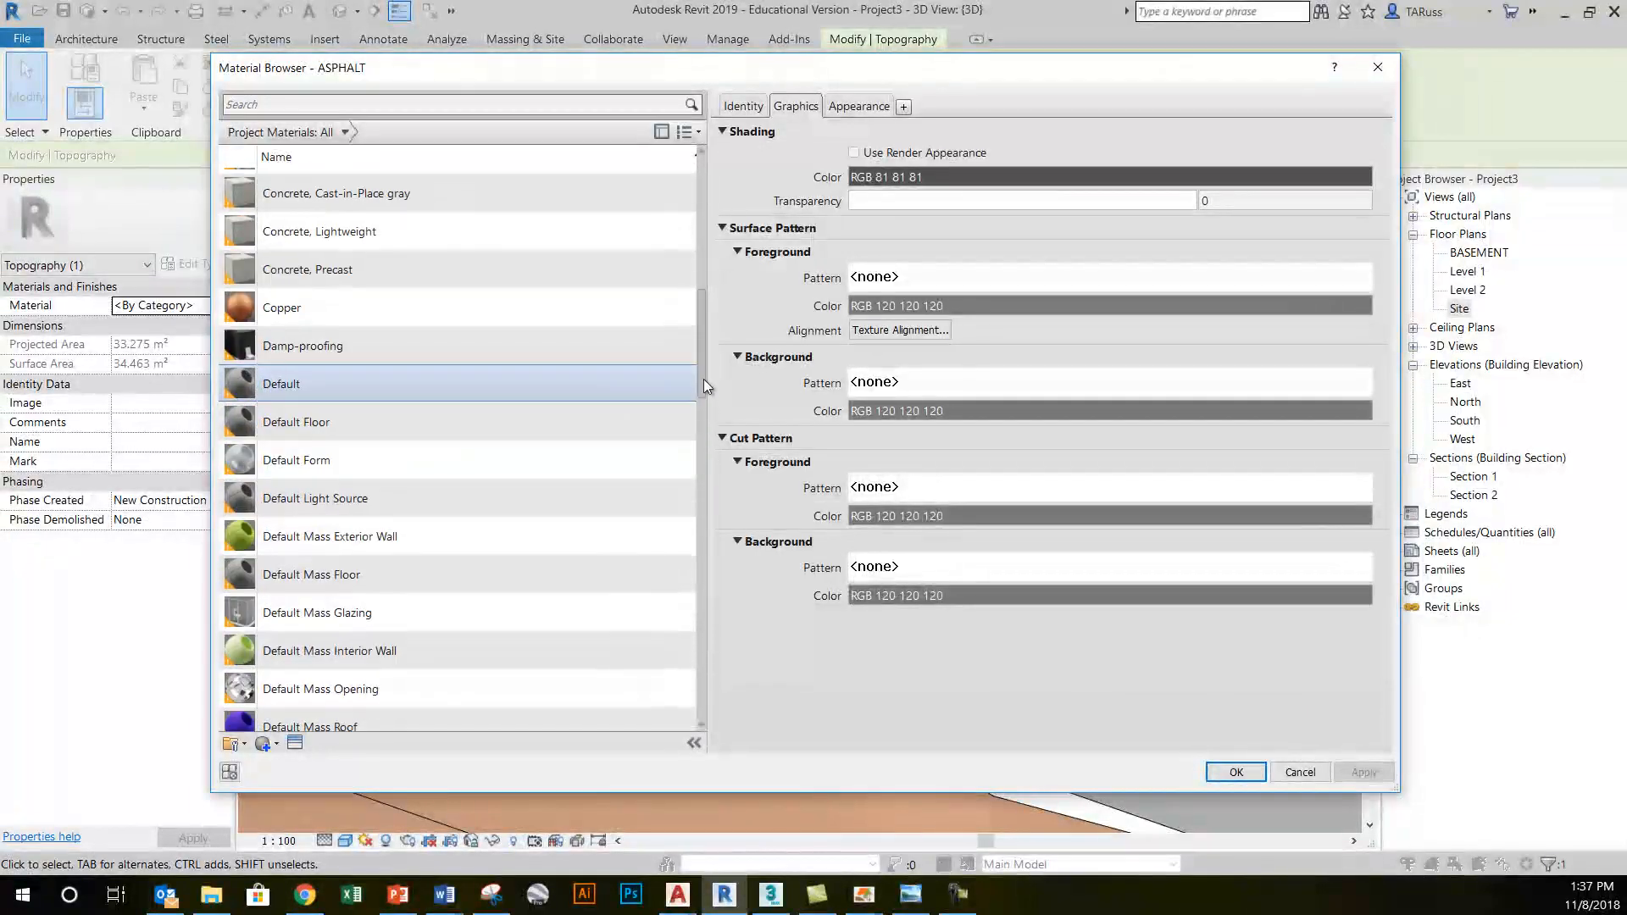
{"action": "scroll", "scroll_direction": "down", "scroll_amount": 3}
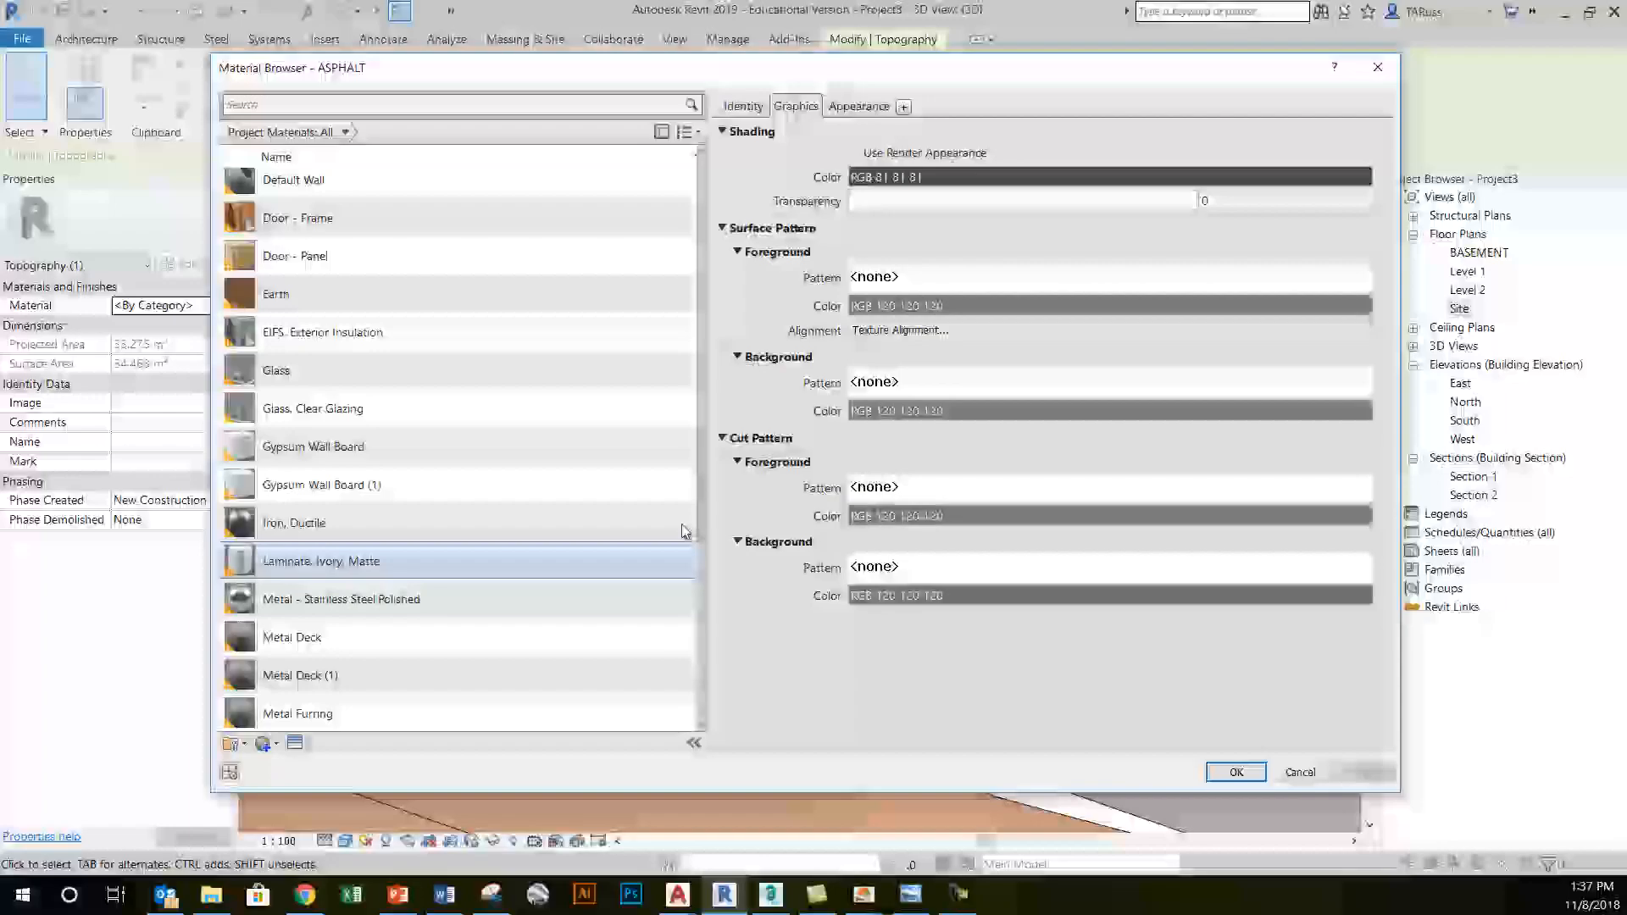
{"action": "left_click", "coordinate": [298, 287]}
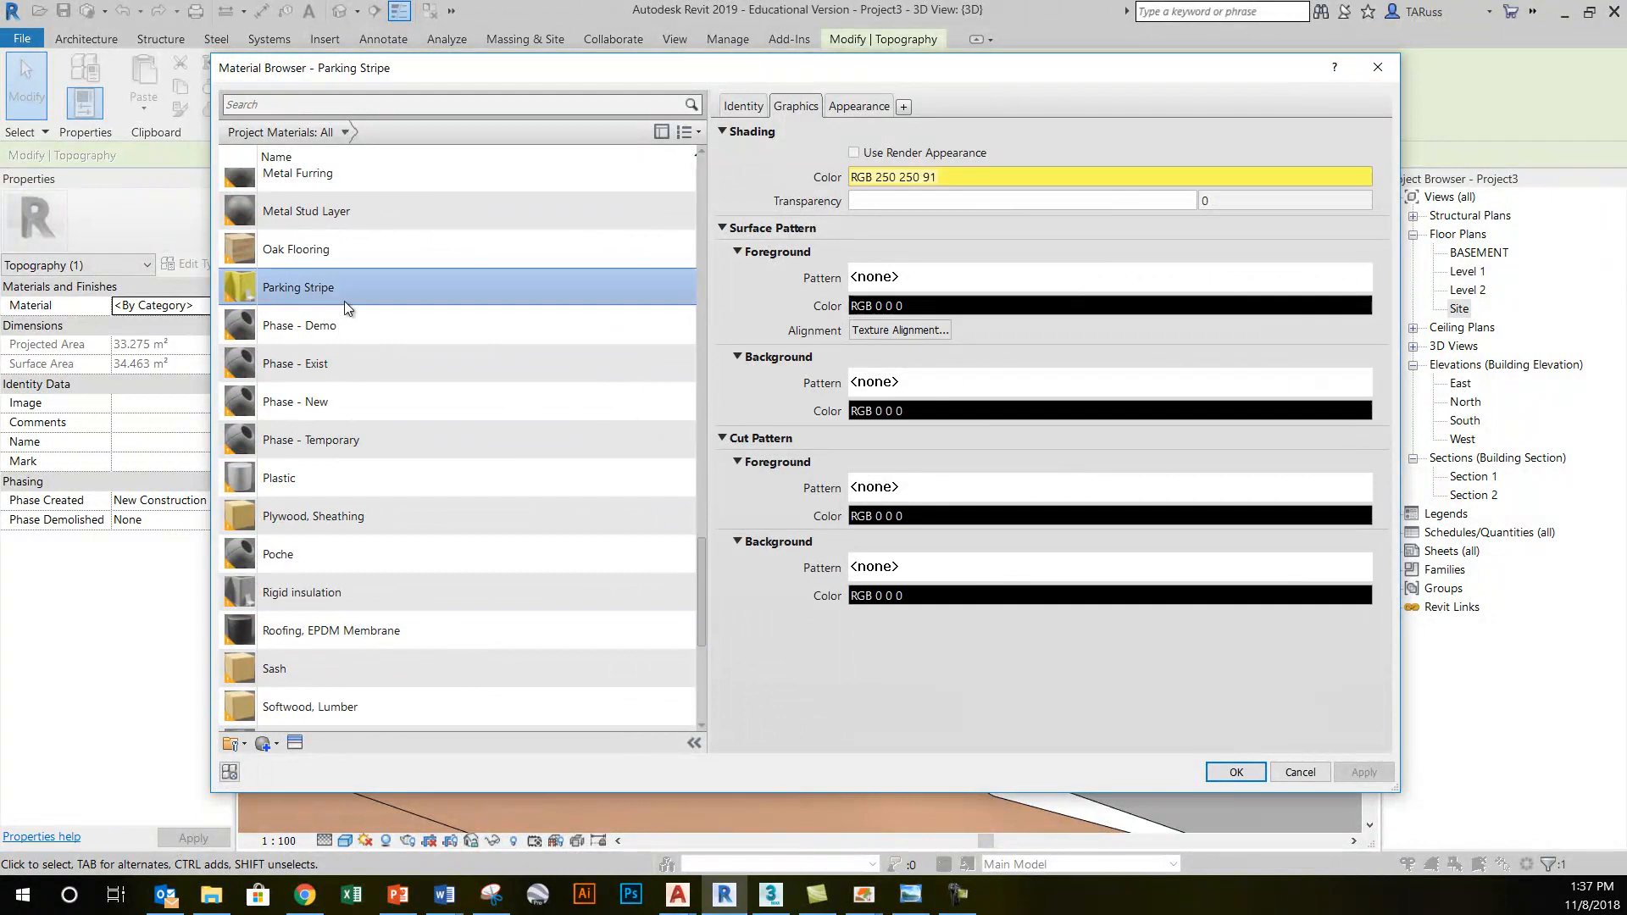
{"action": "left_click", "coordinate": [1235, 773]}
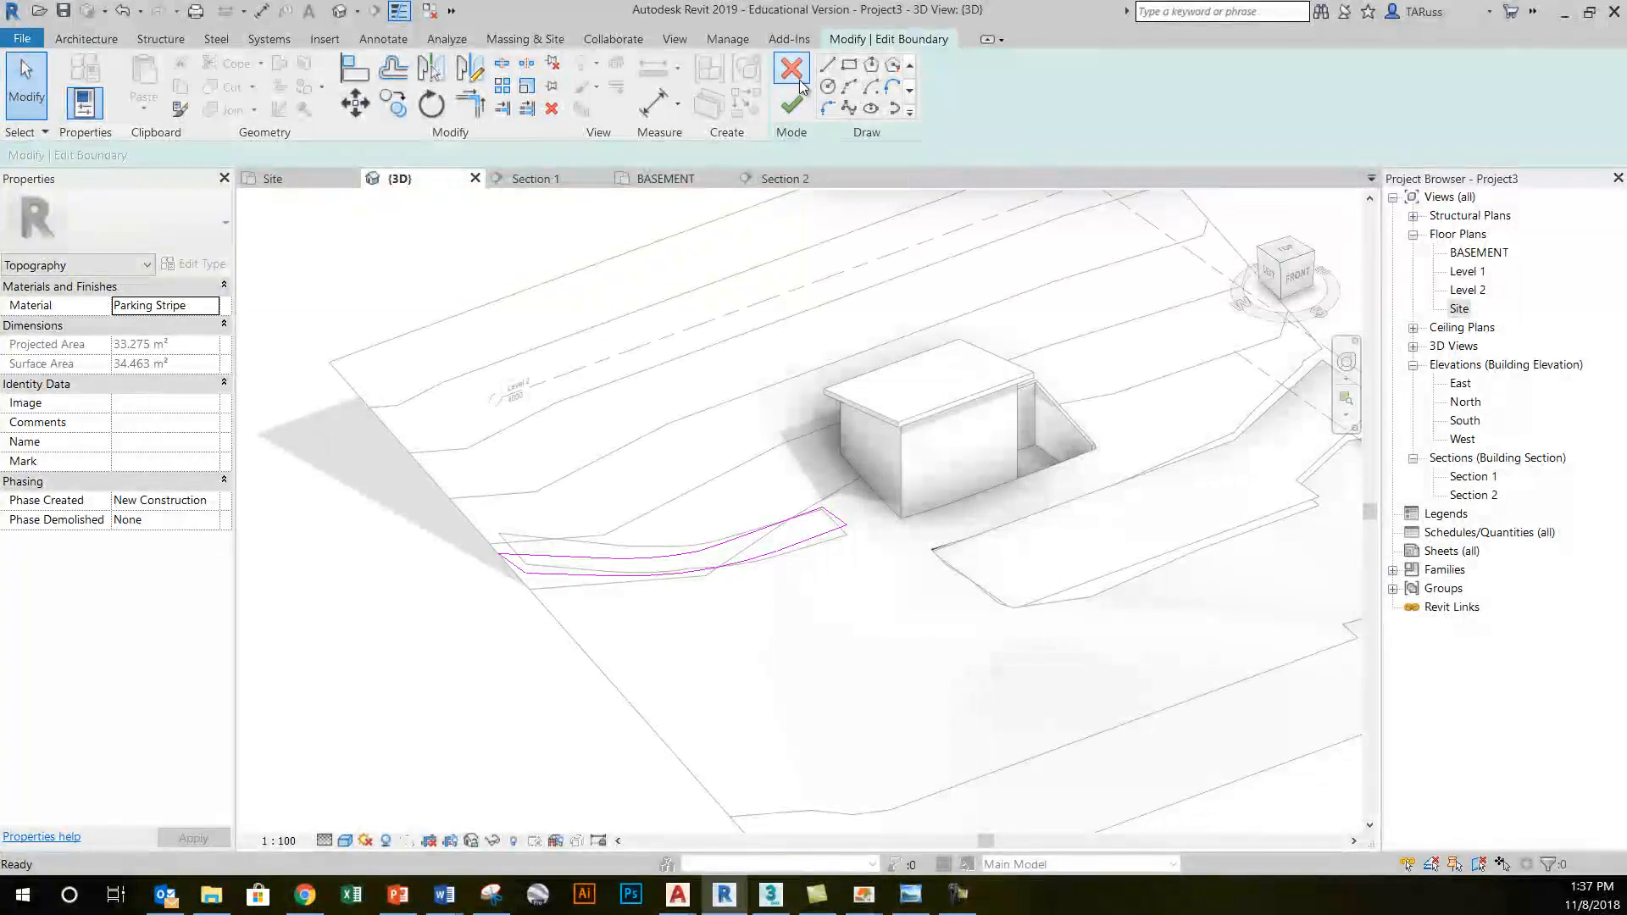
- Cancel the boundary sketch, edit the toposurface and drag an interior point just below the curved strip
{"action": "left_click", "coordinate": [786, 101]}
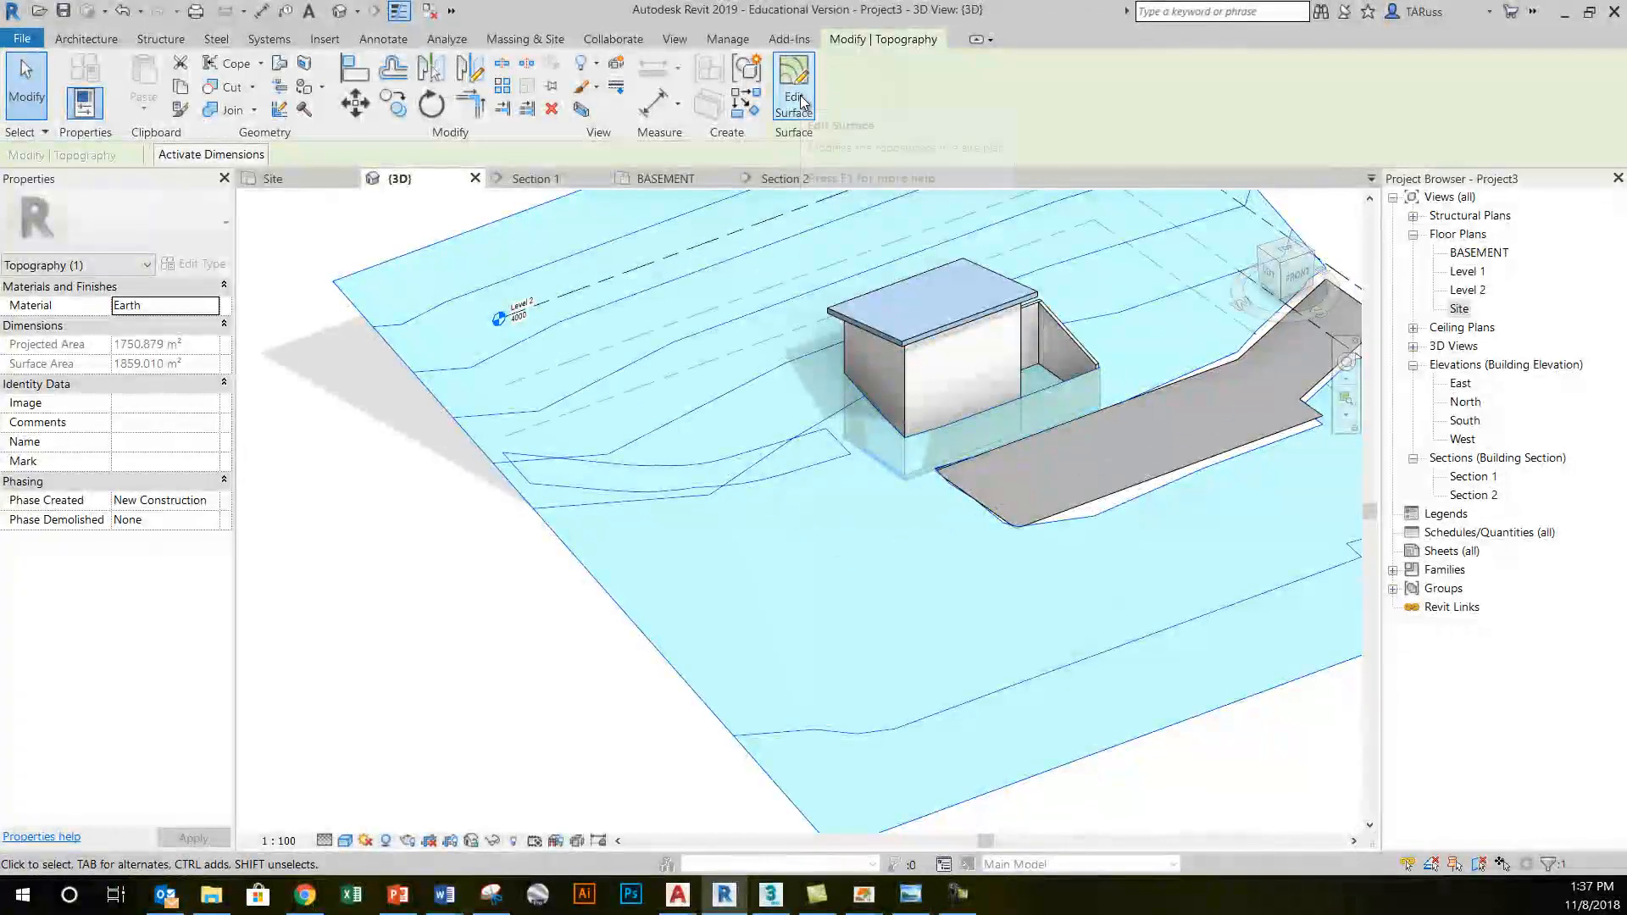
{"action": "left_click", "coordinate": [793, 76]}
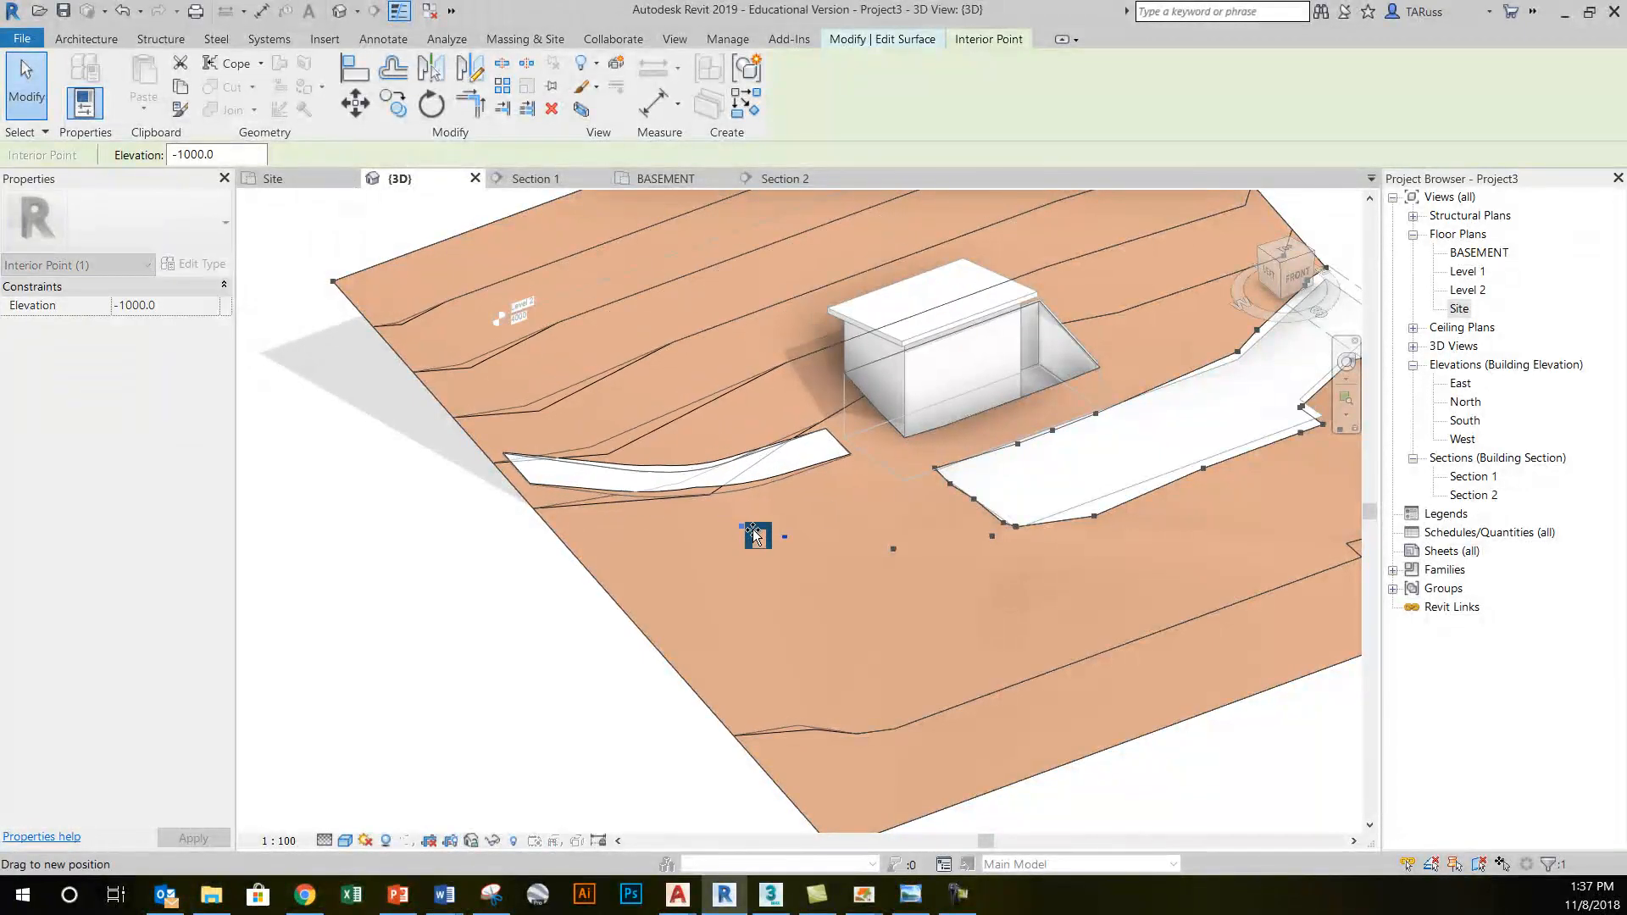
{"action": "left_click_drag", "start_coordinate": [756, 535], "coordinate": [710, 480]}
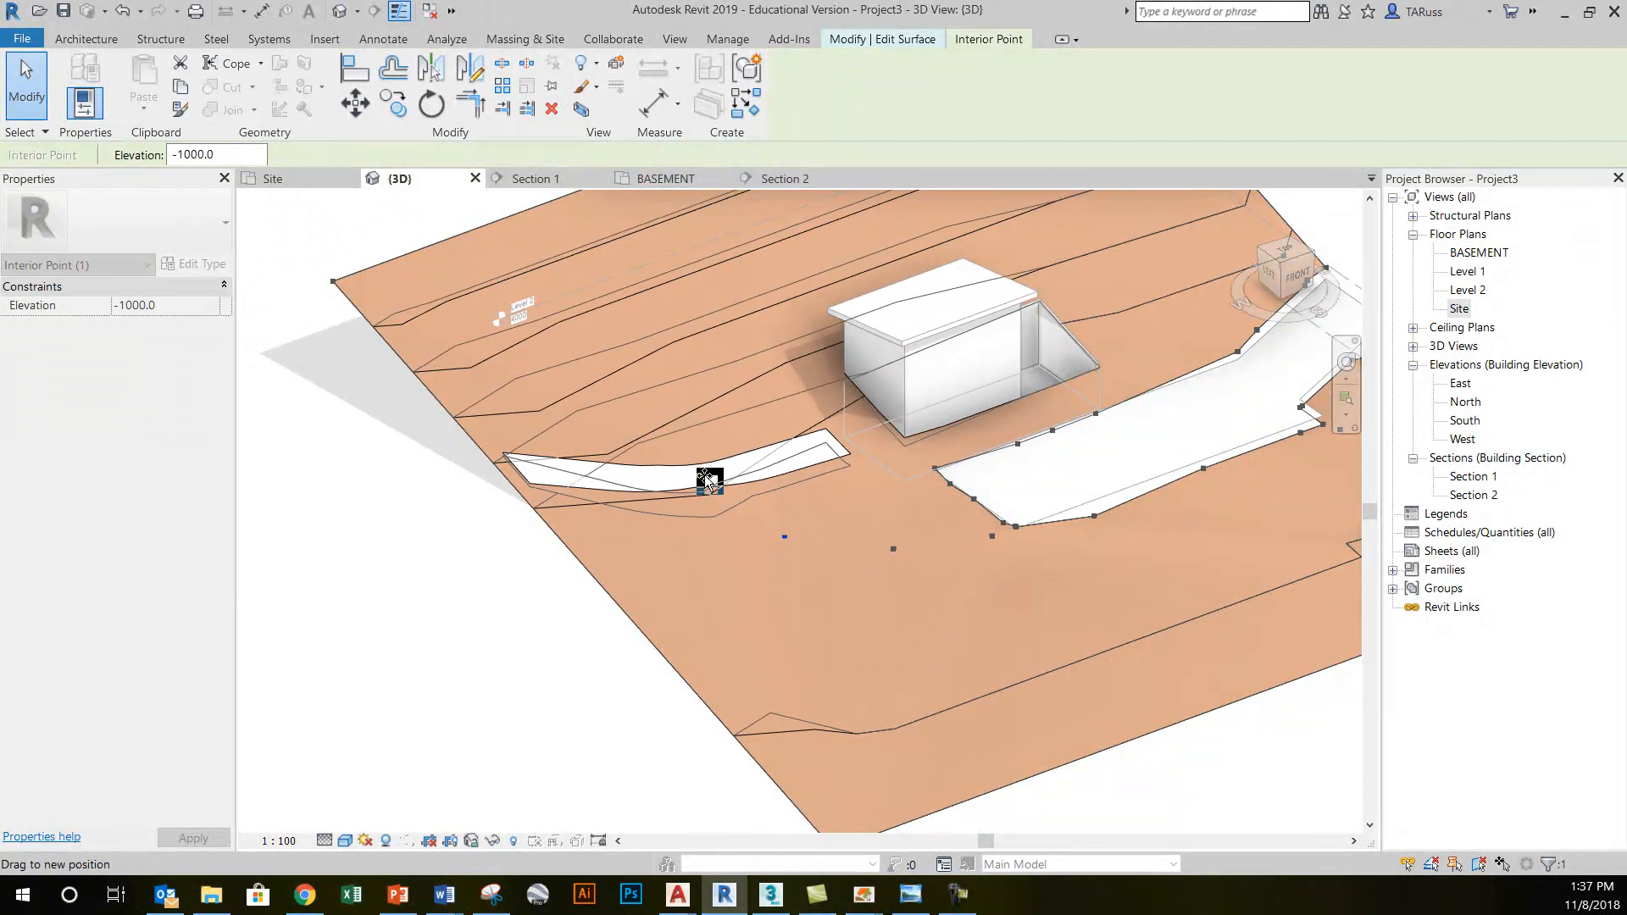
{"action": "left_click_drag", "start_coordinate": [709, 480], "coordinate": [708, 520]}
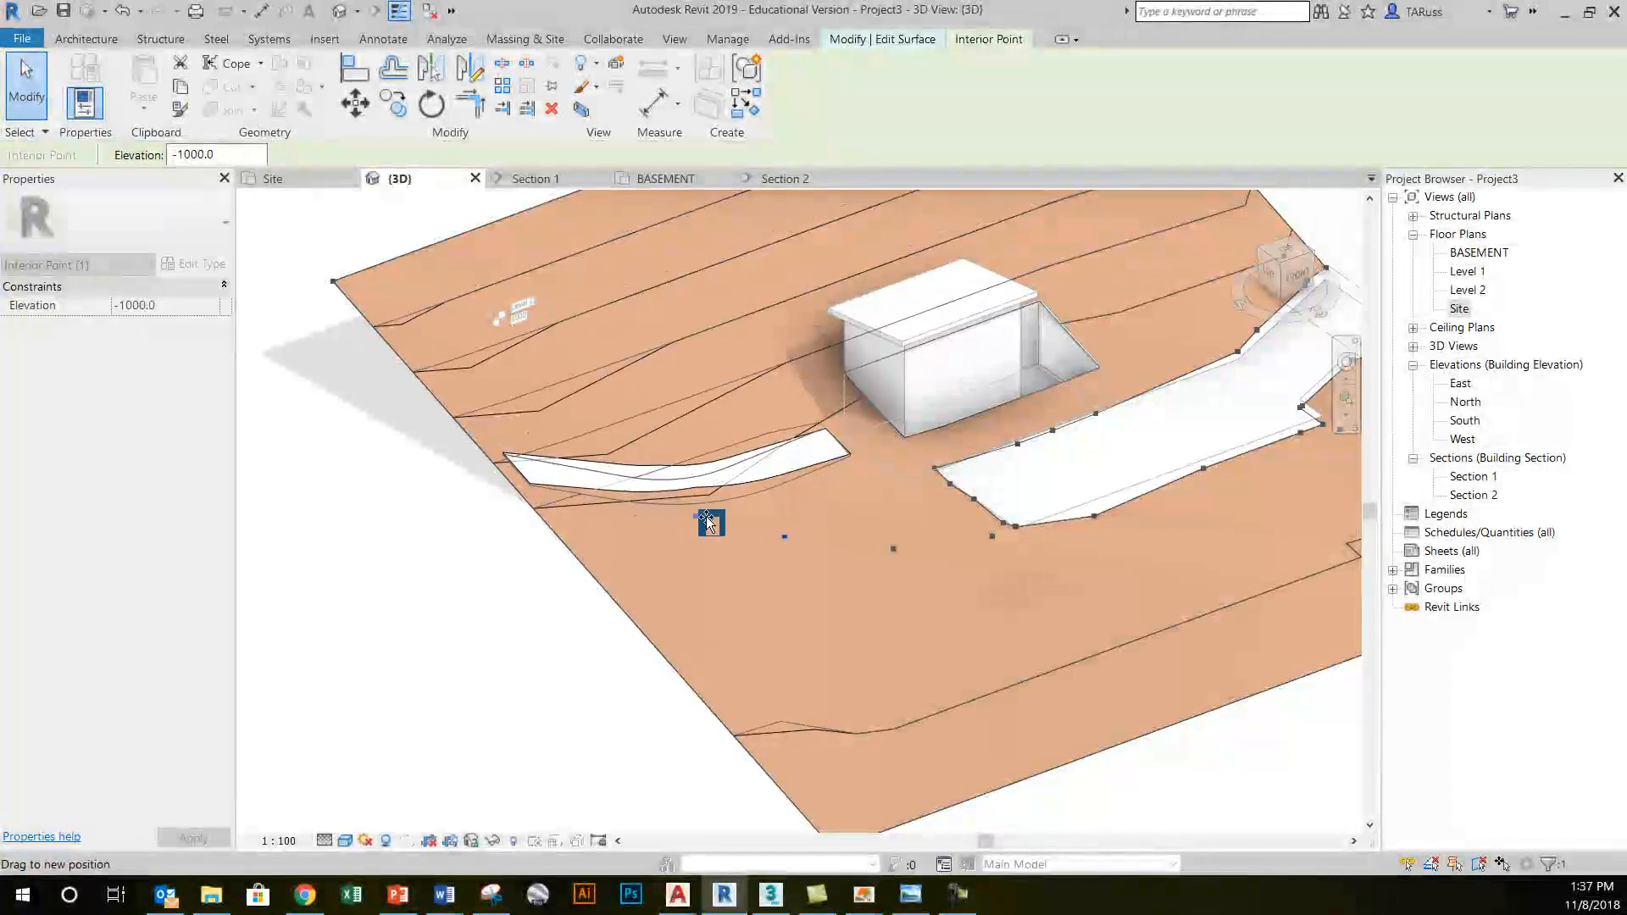